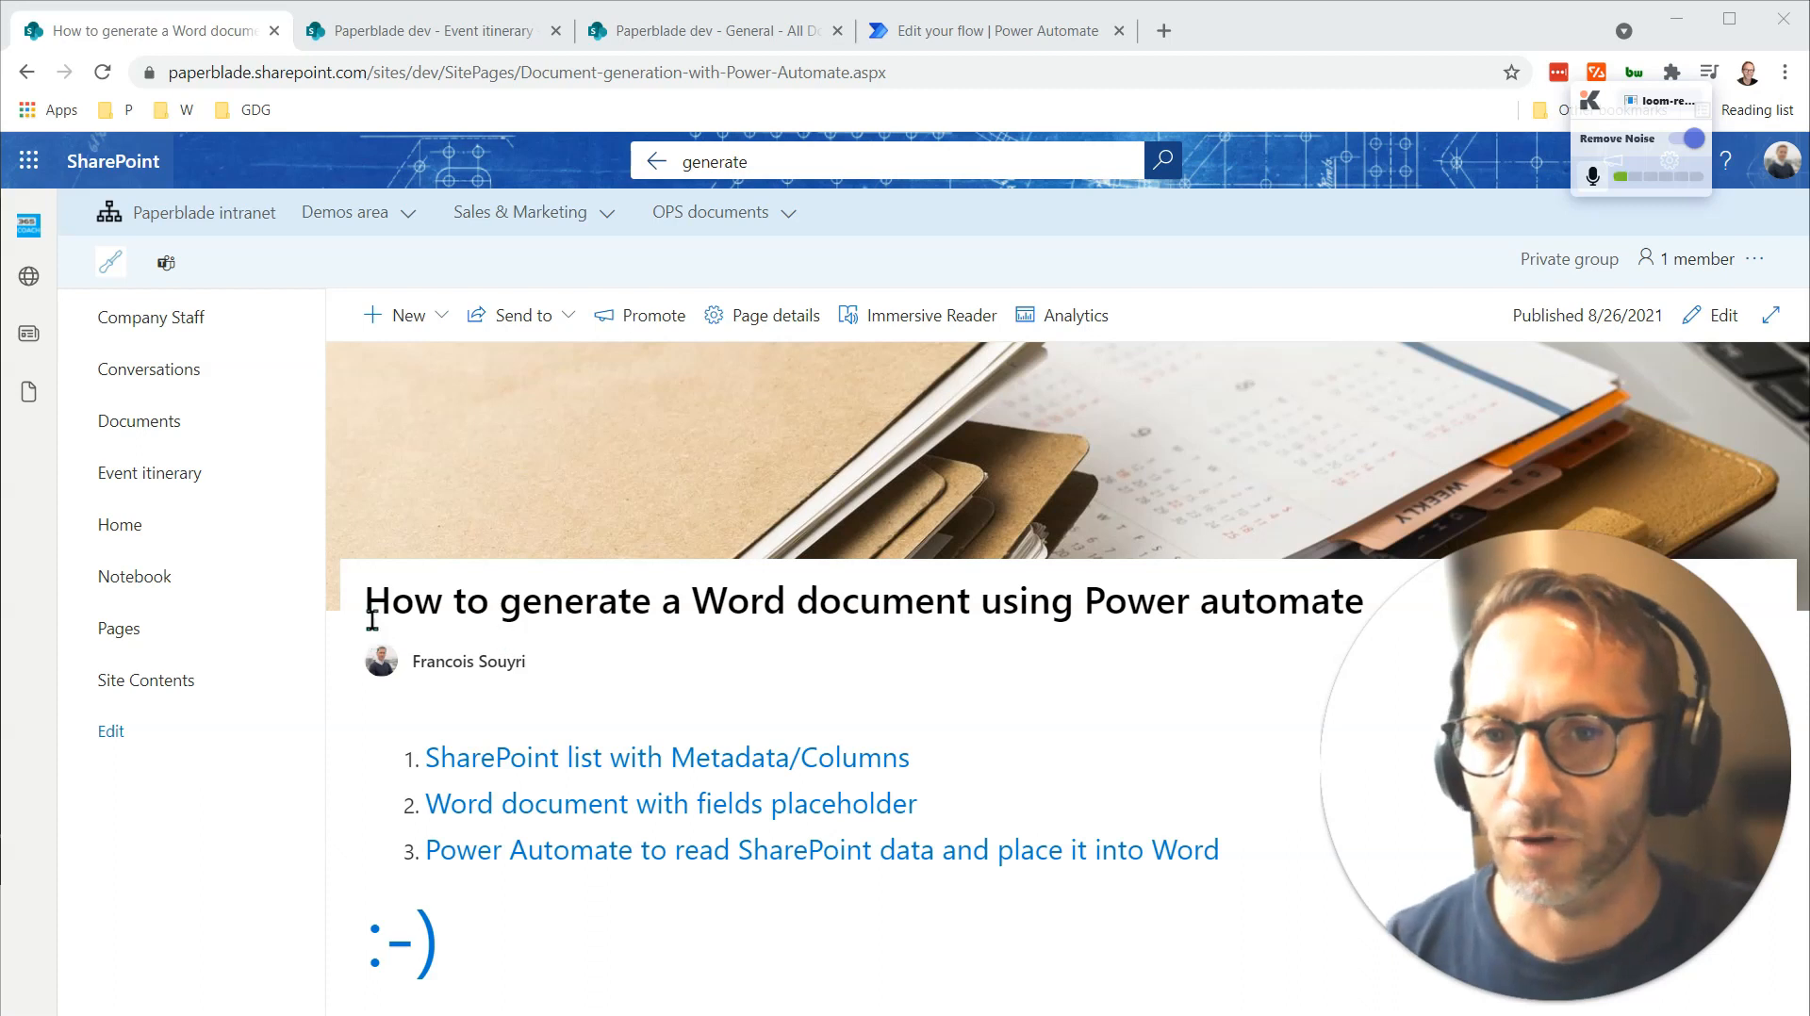
mouse_move(942, 705)
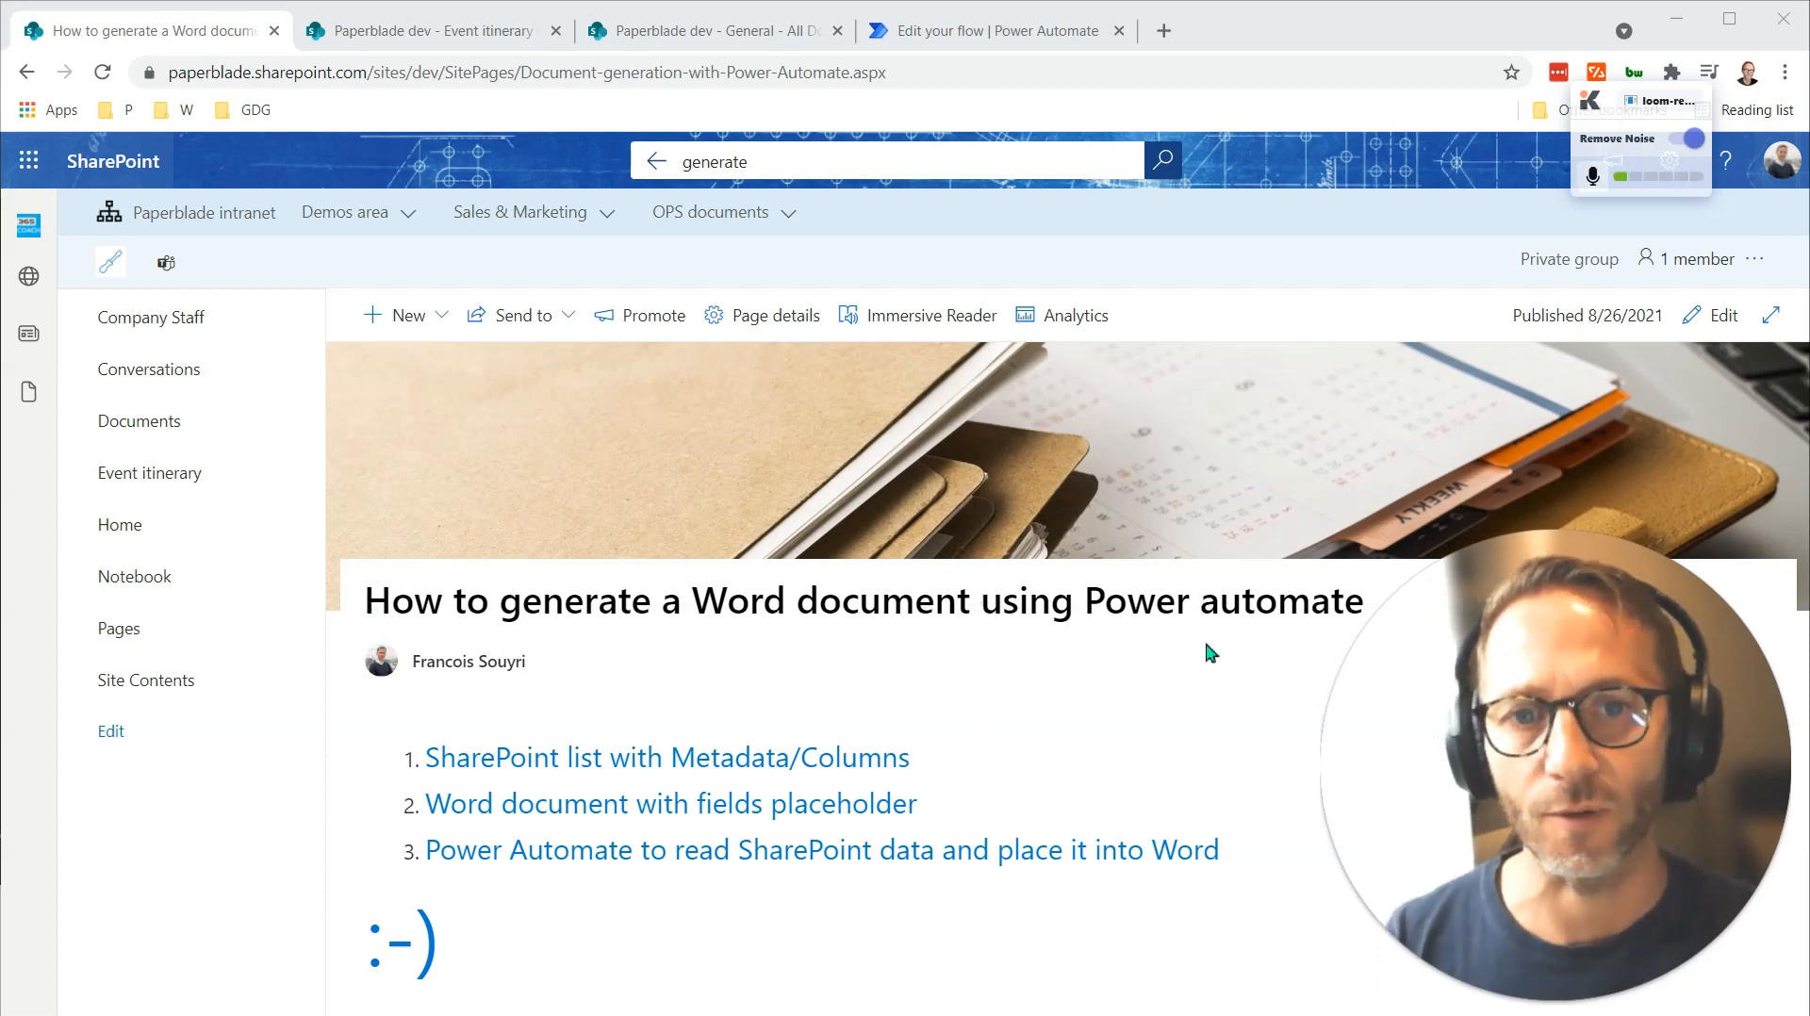
mouse_move(1235, 589)
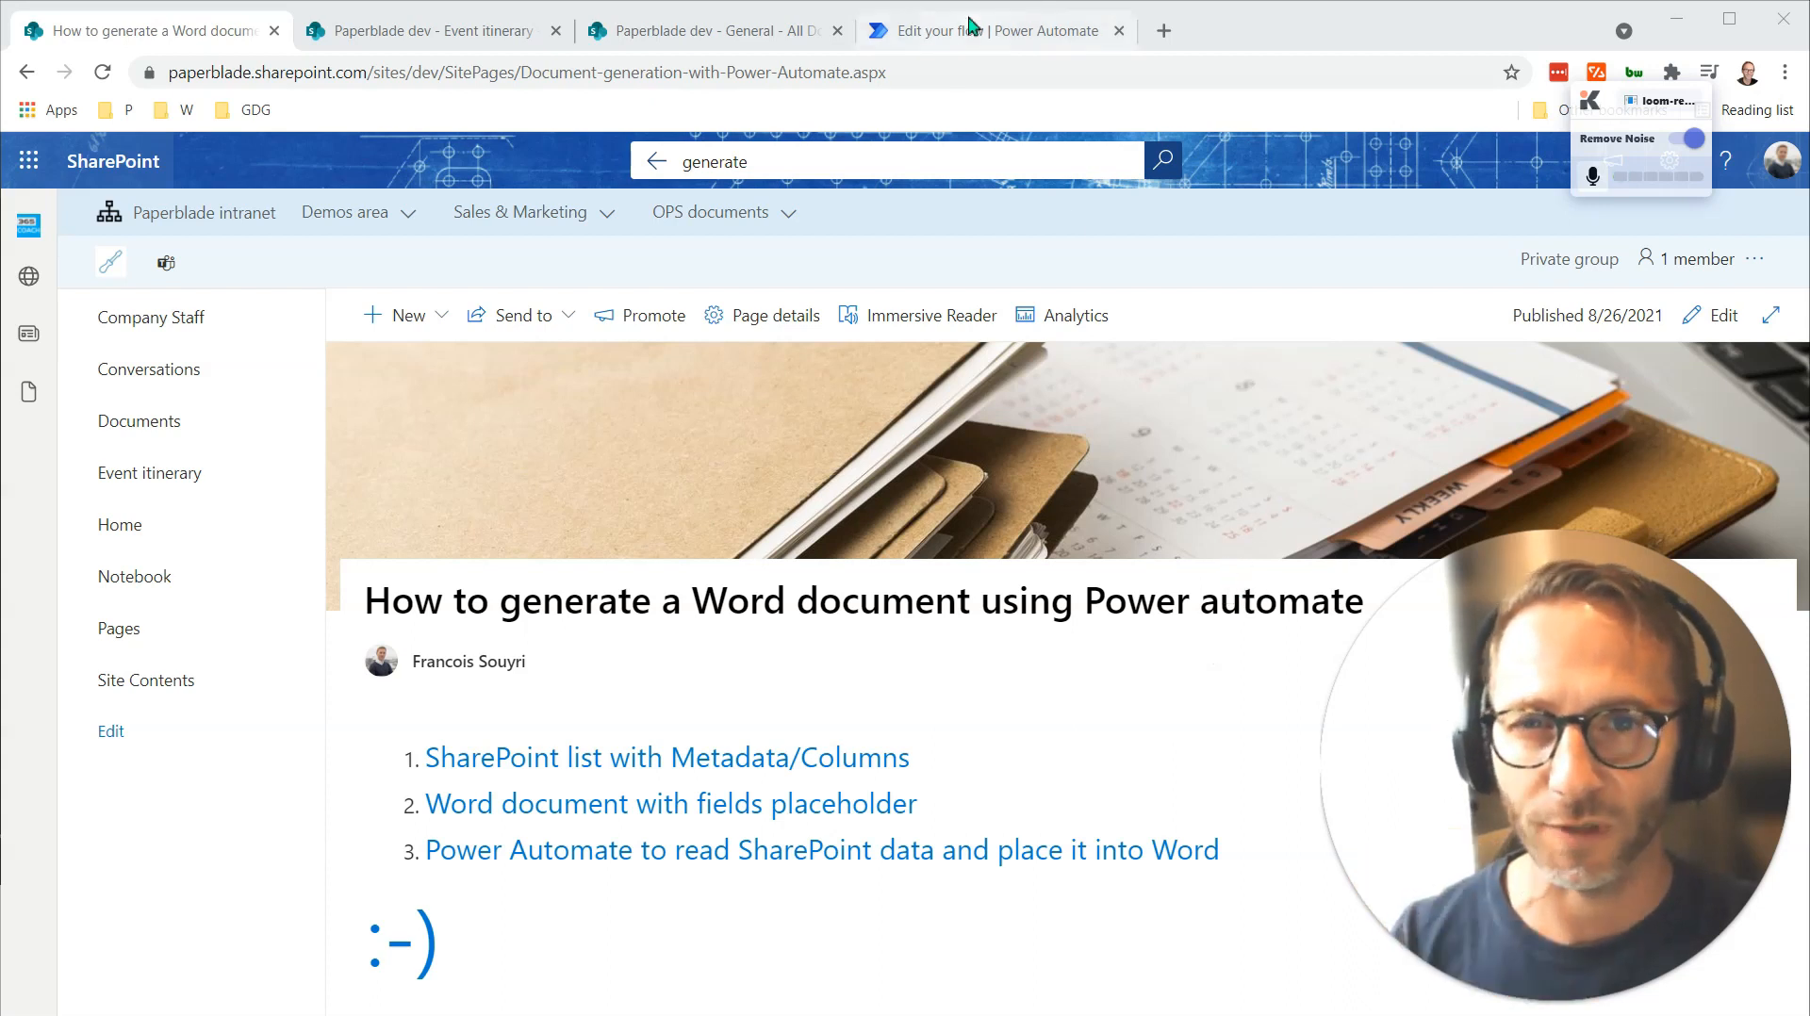
Switch to the Power Automate flow that populates the Training Confirmation Word template.
left_click(993, 30)
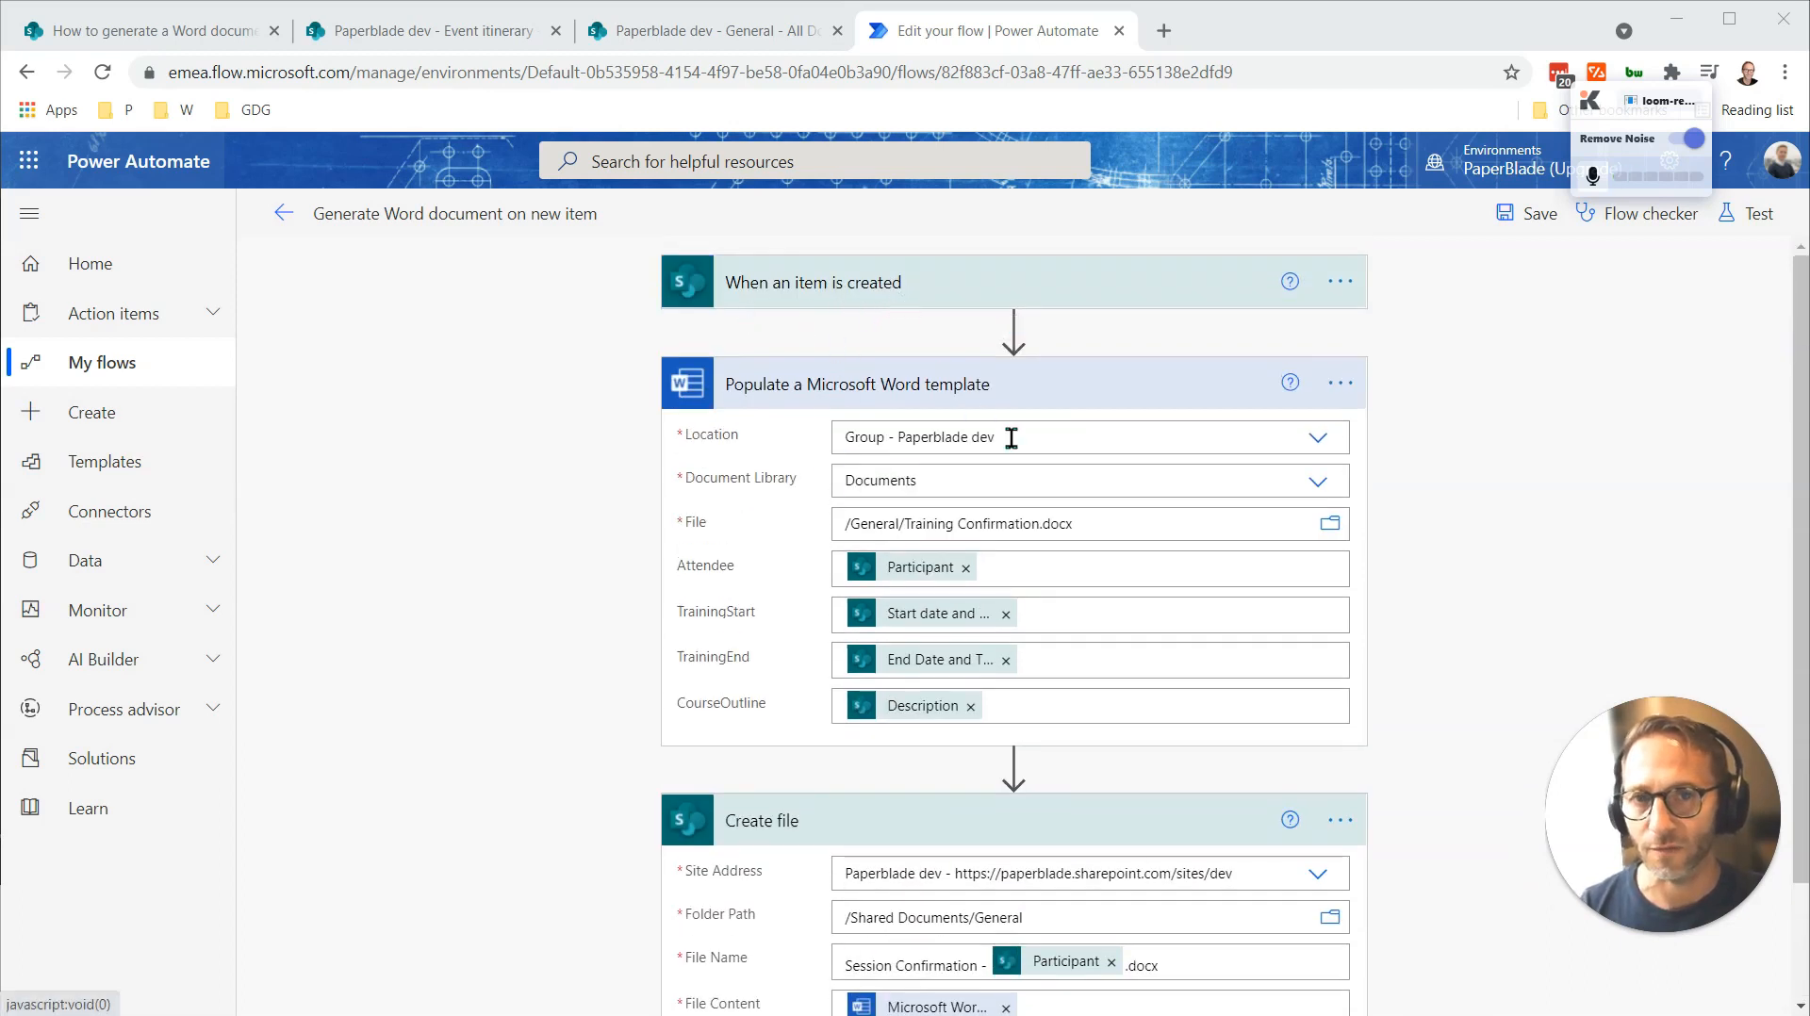
mouse_move(787, 486)
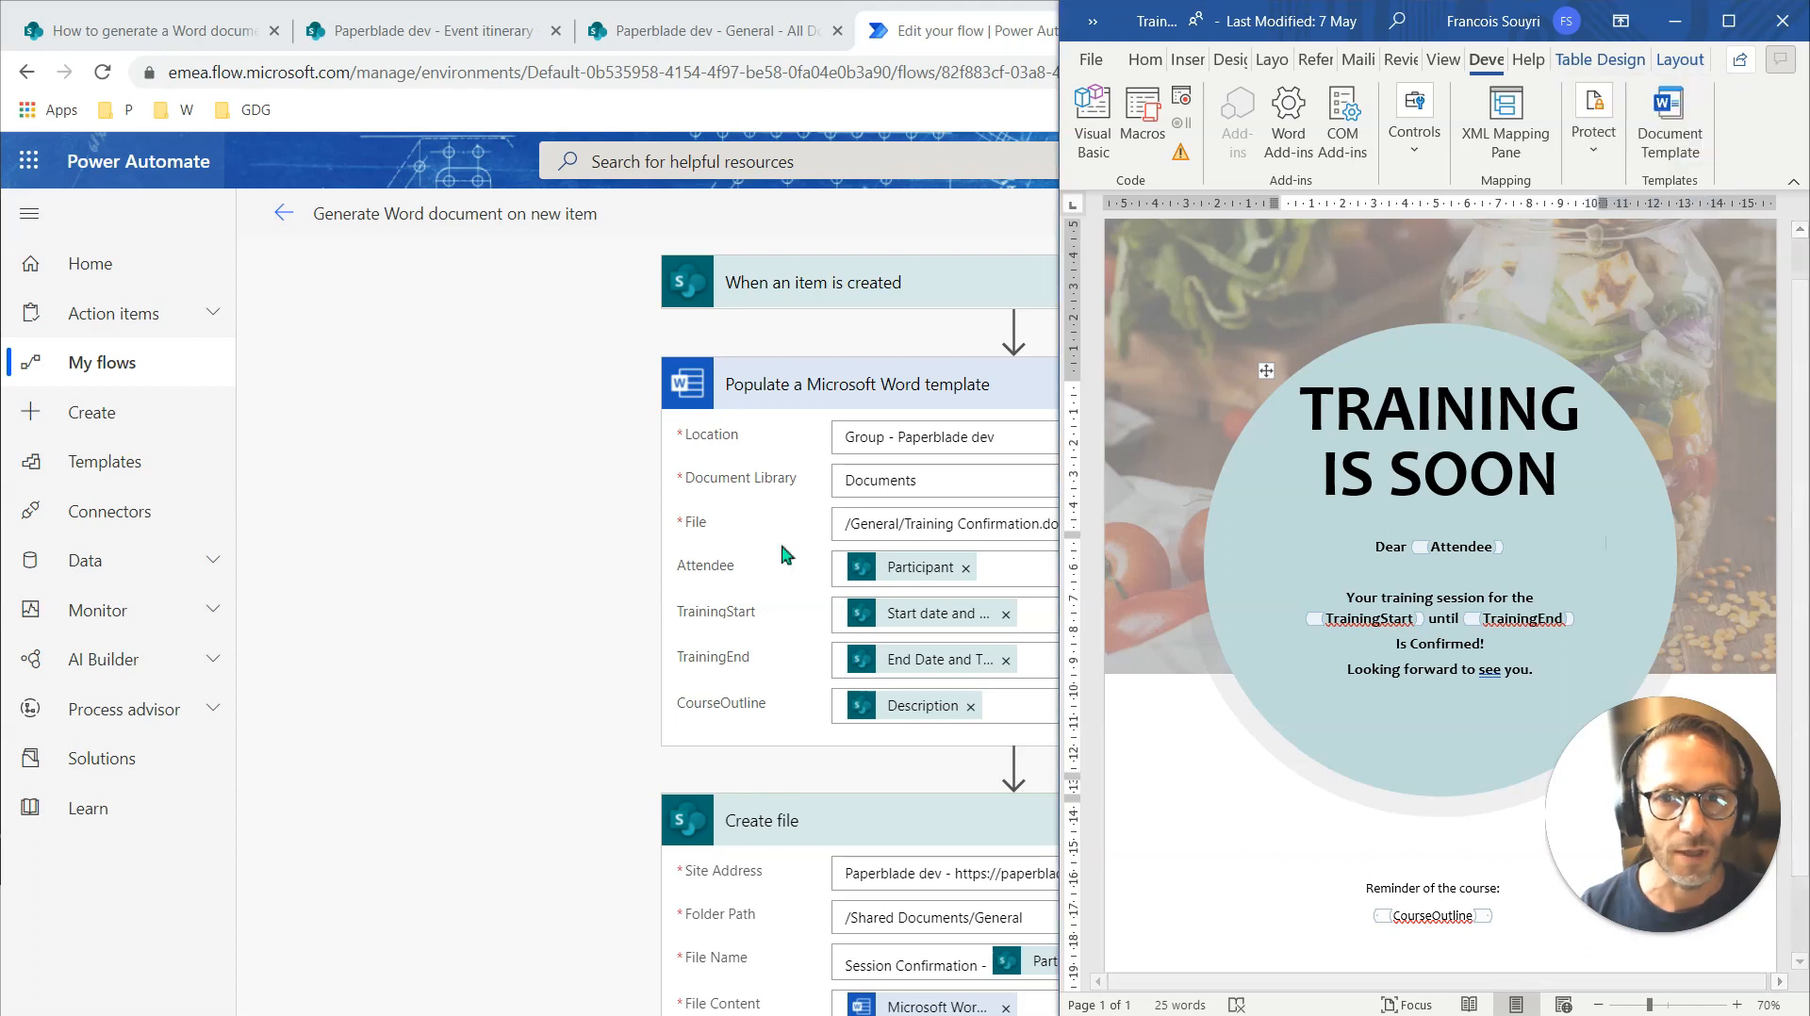
Show the Event itinerary list, glance back at the flow, then return to the list.
left_click(433, 31)
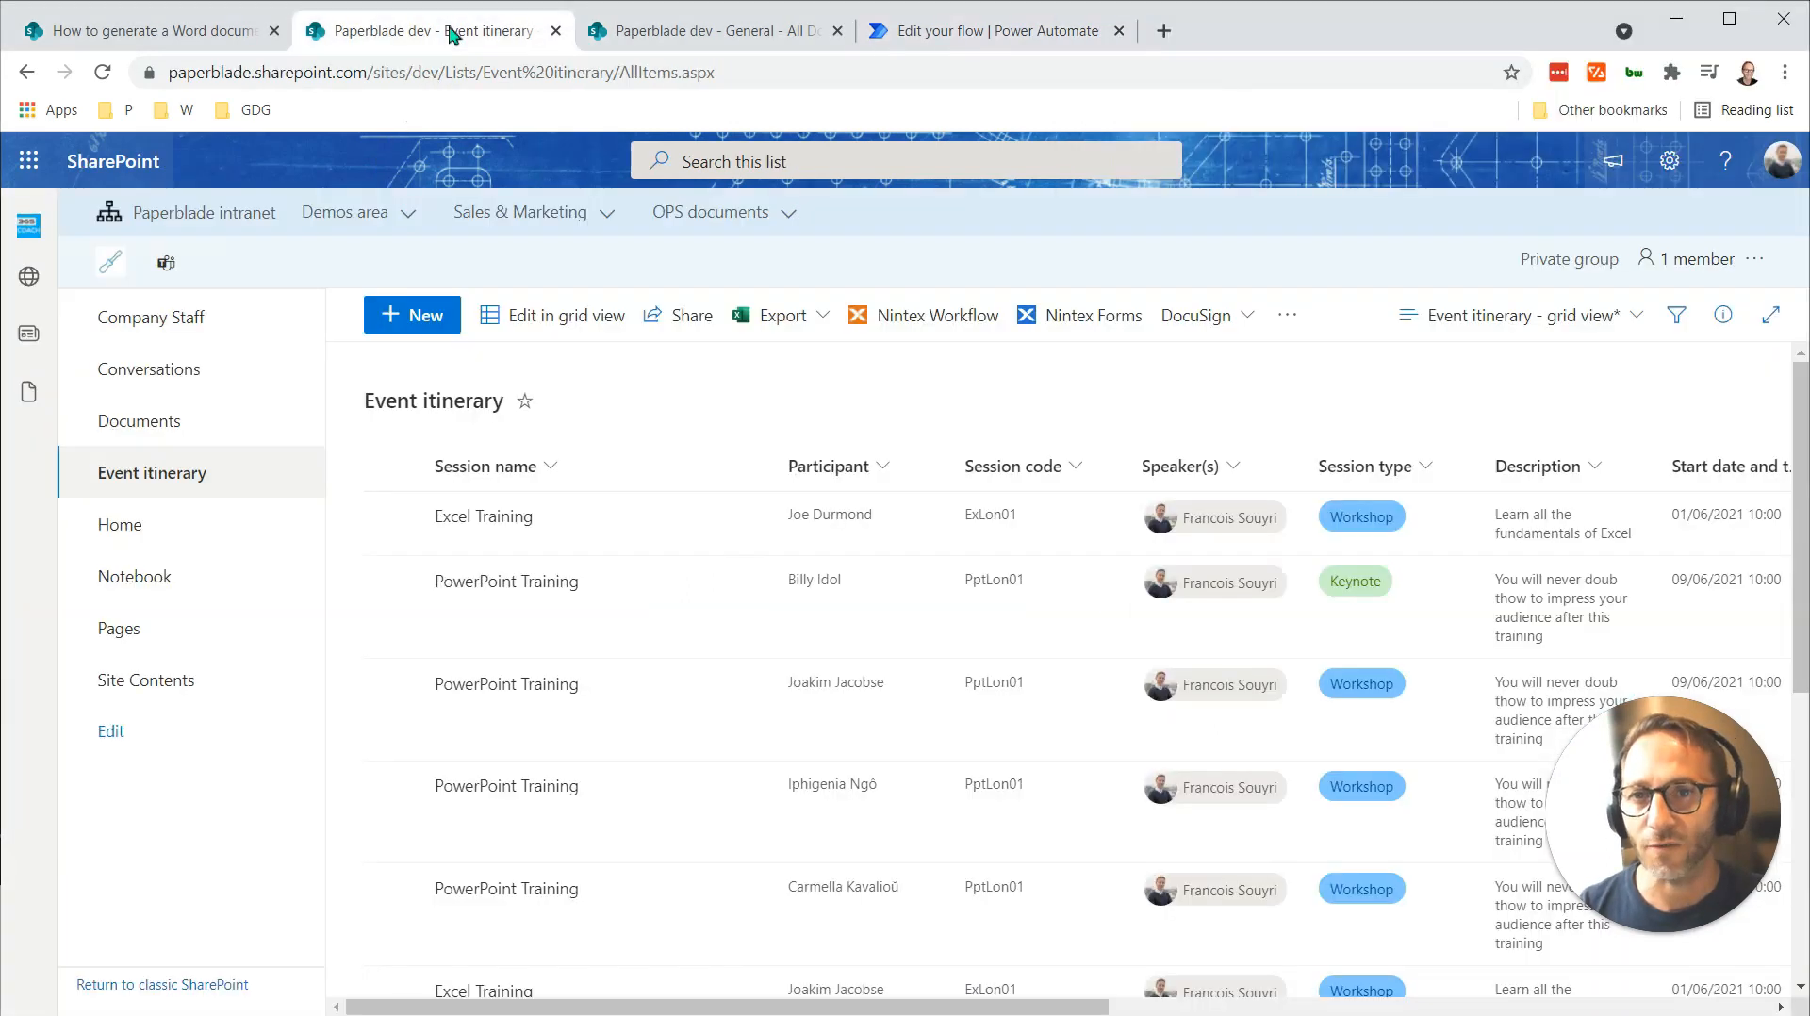
mouse_move(808, 502)
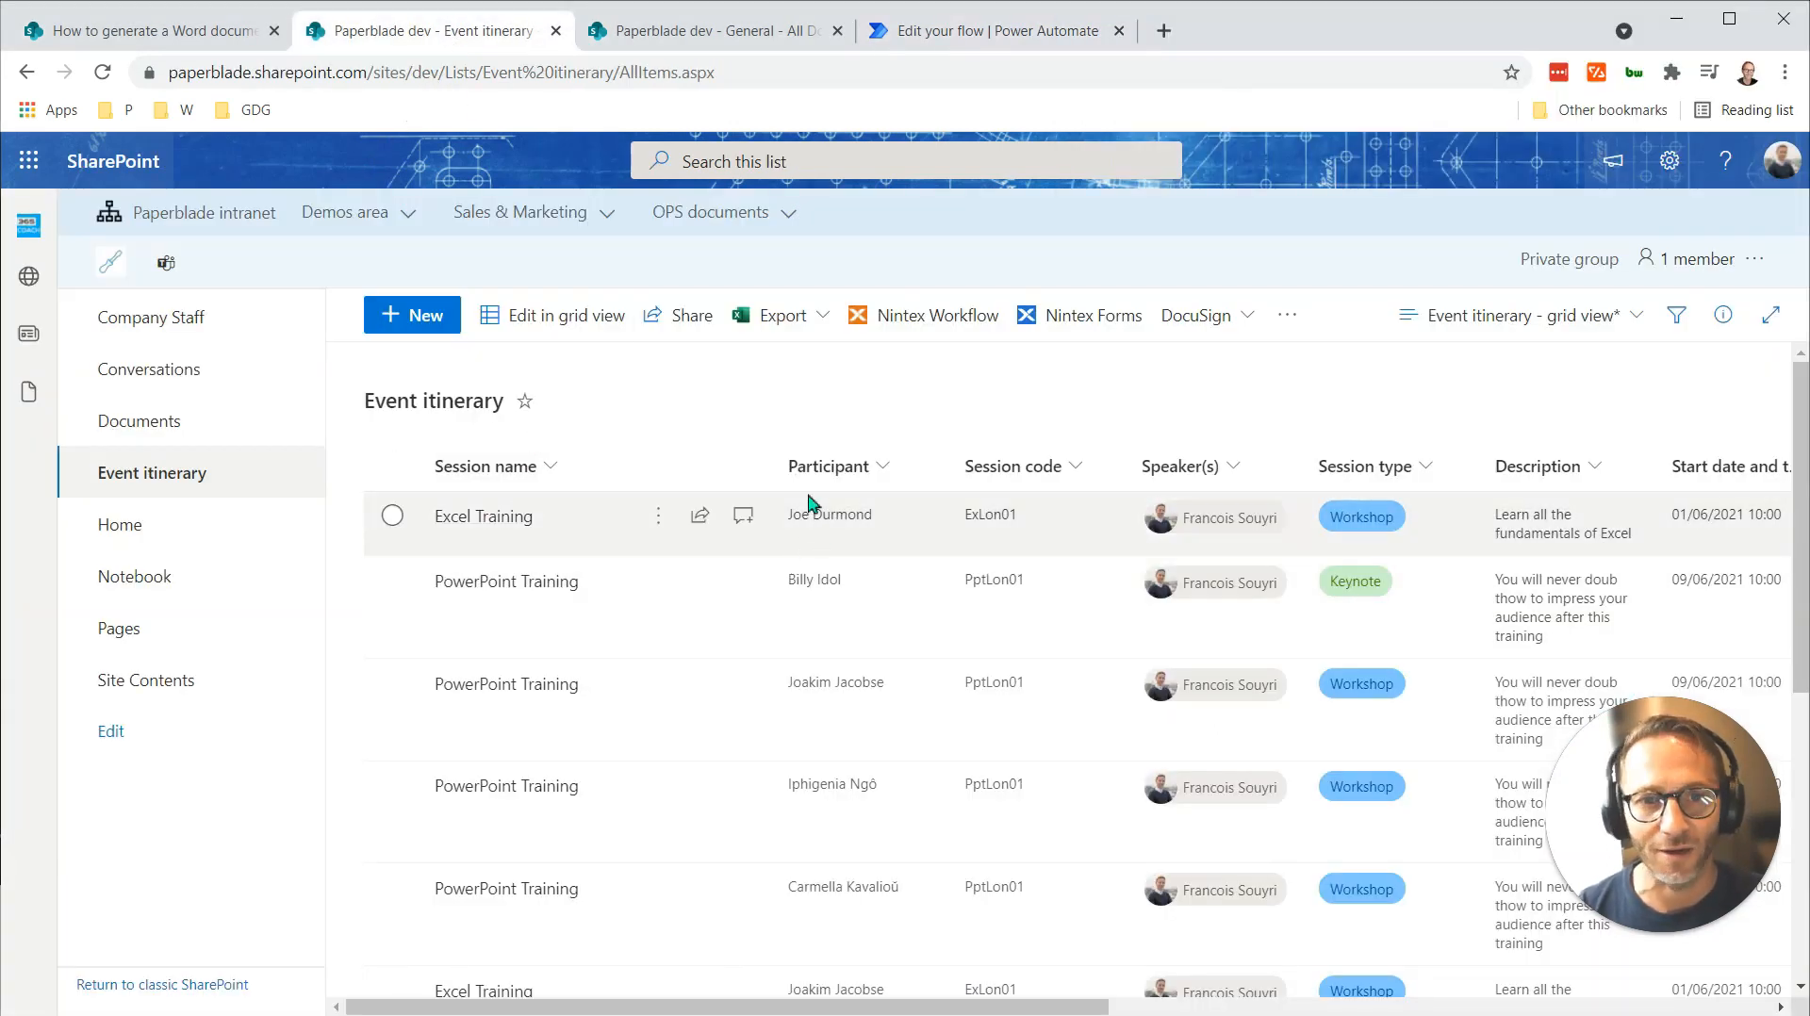
left_click(993, 30)
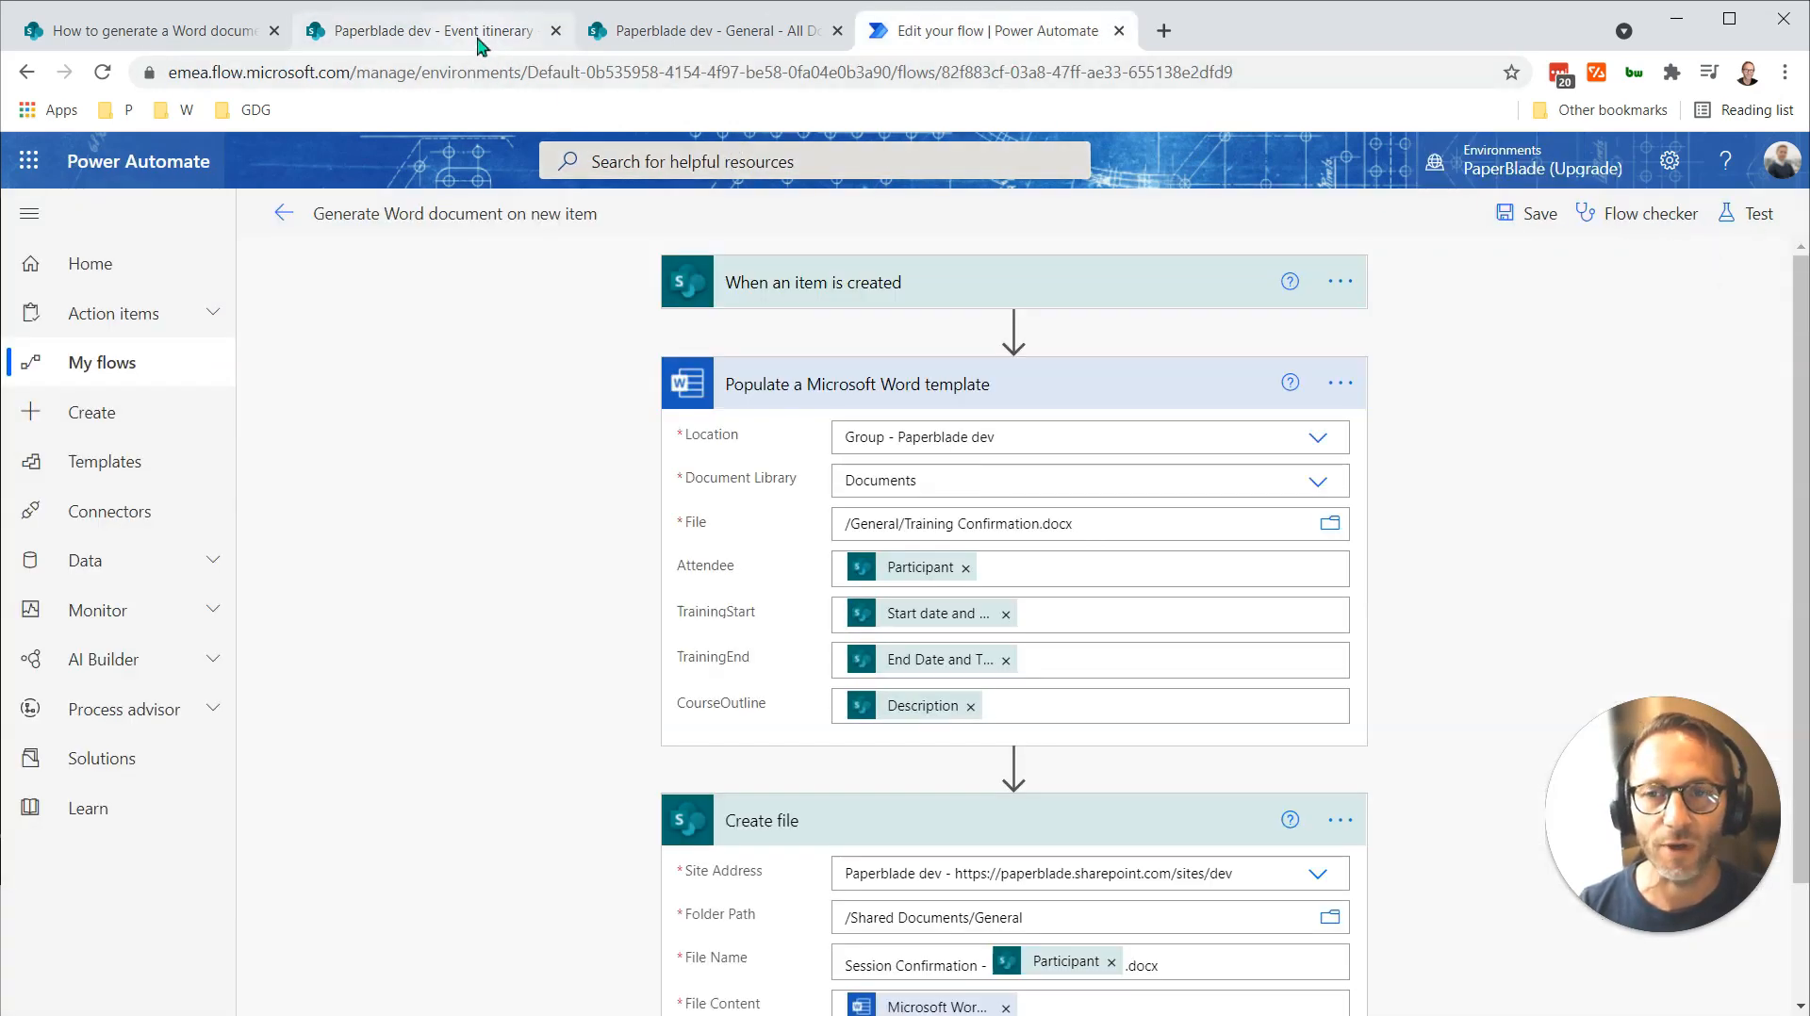
left_click(432, 30)
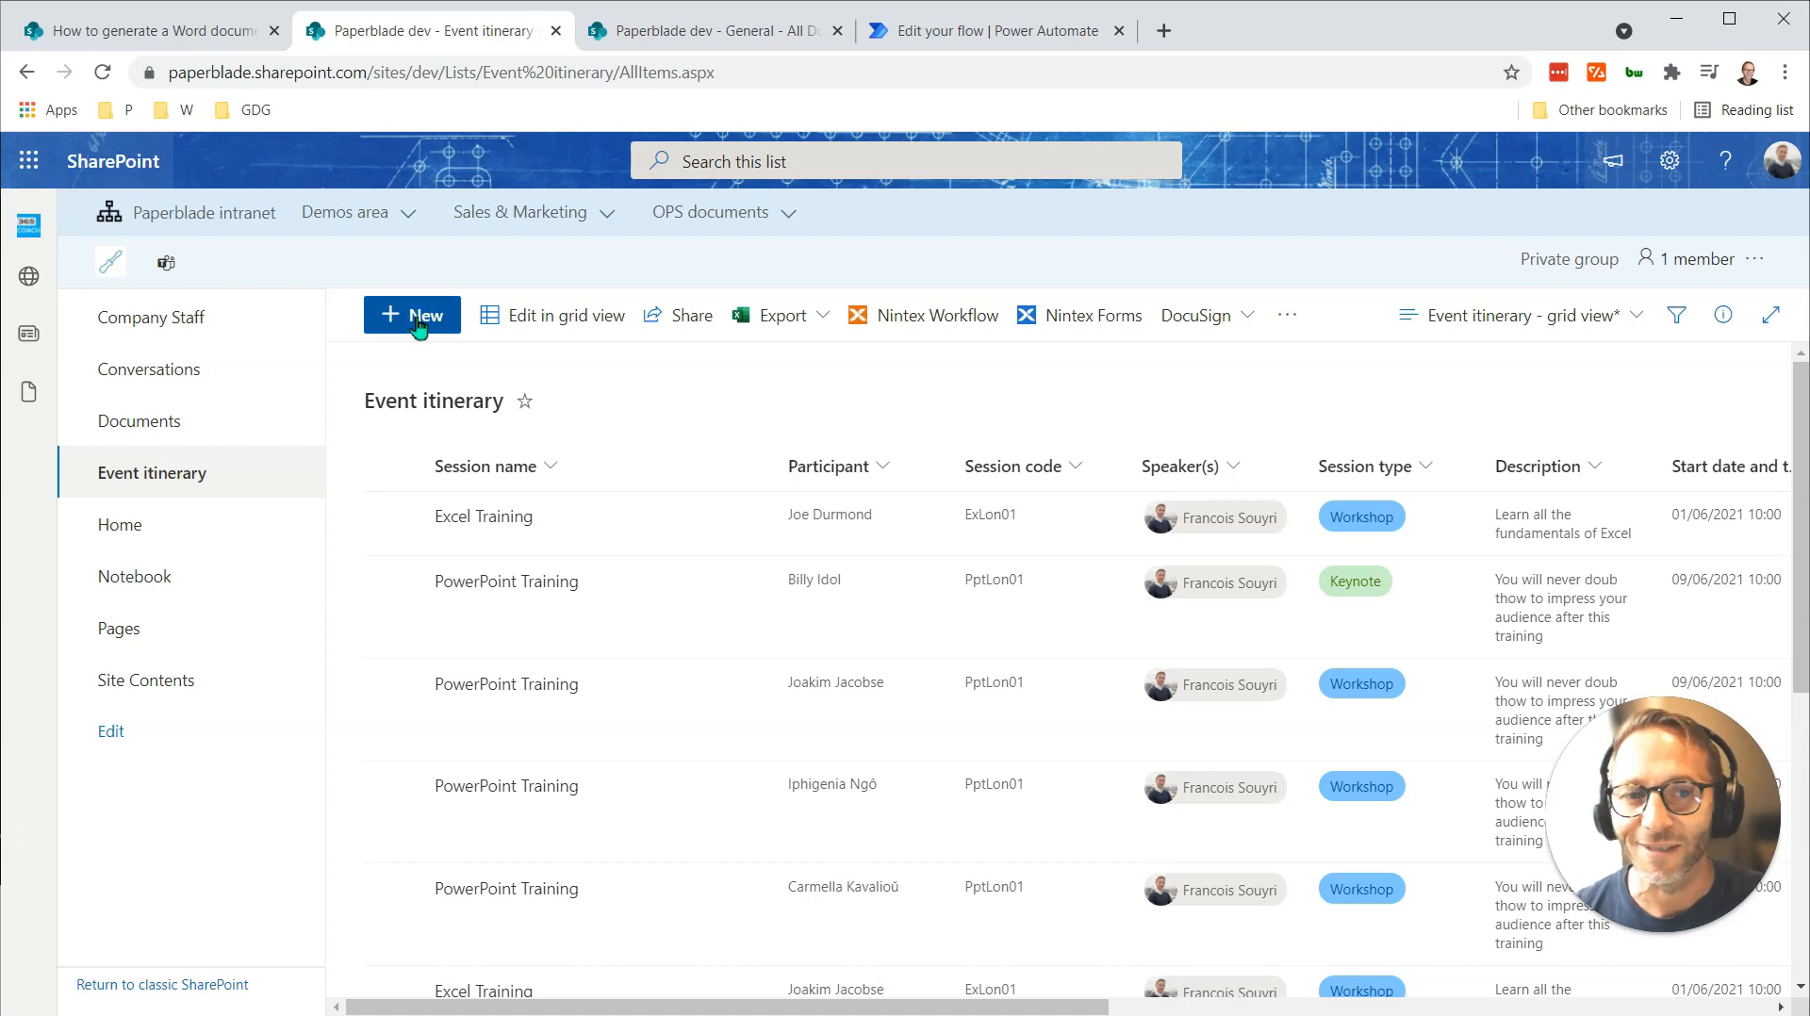
Start a new session item named 'MS Teams - Intro'.
left_click(412, 314)
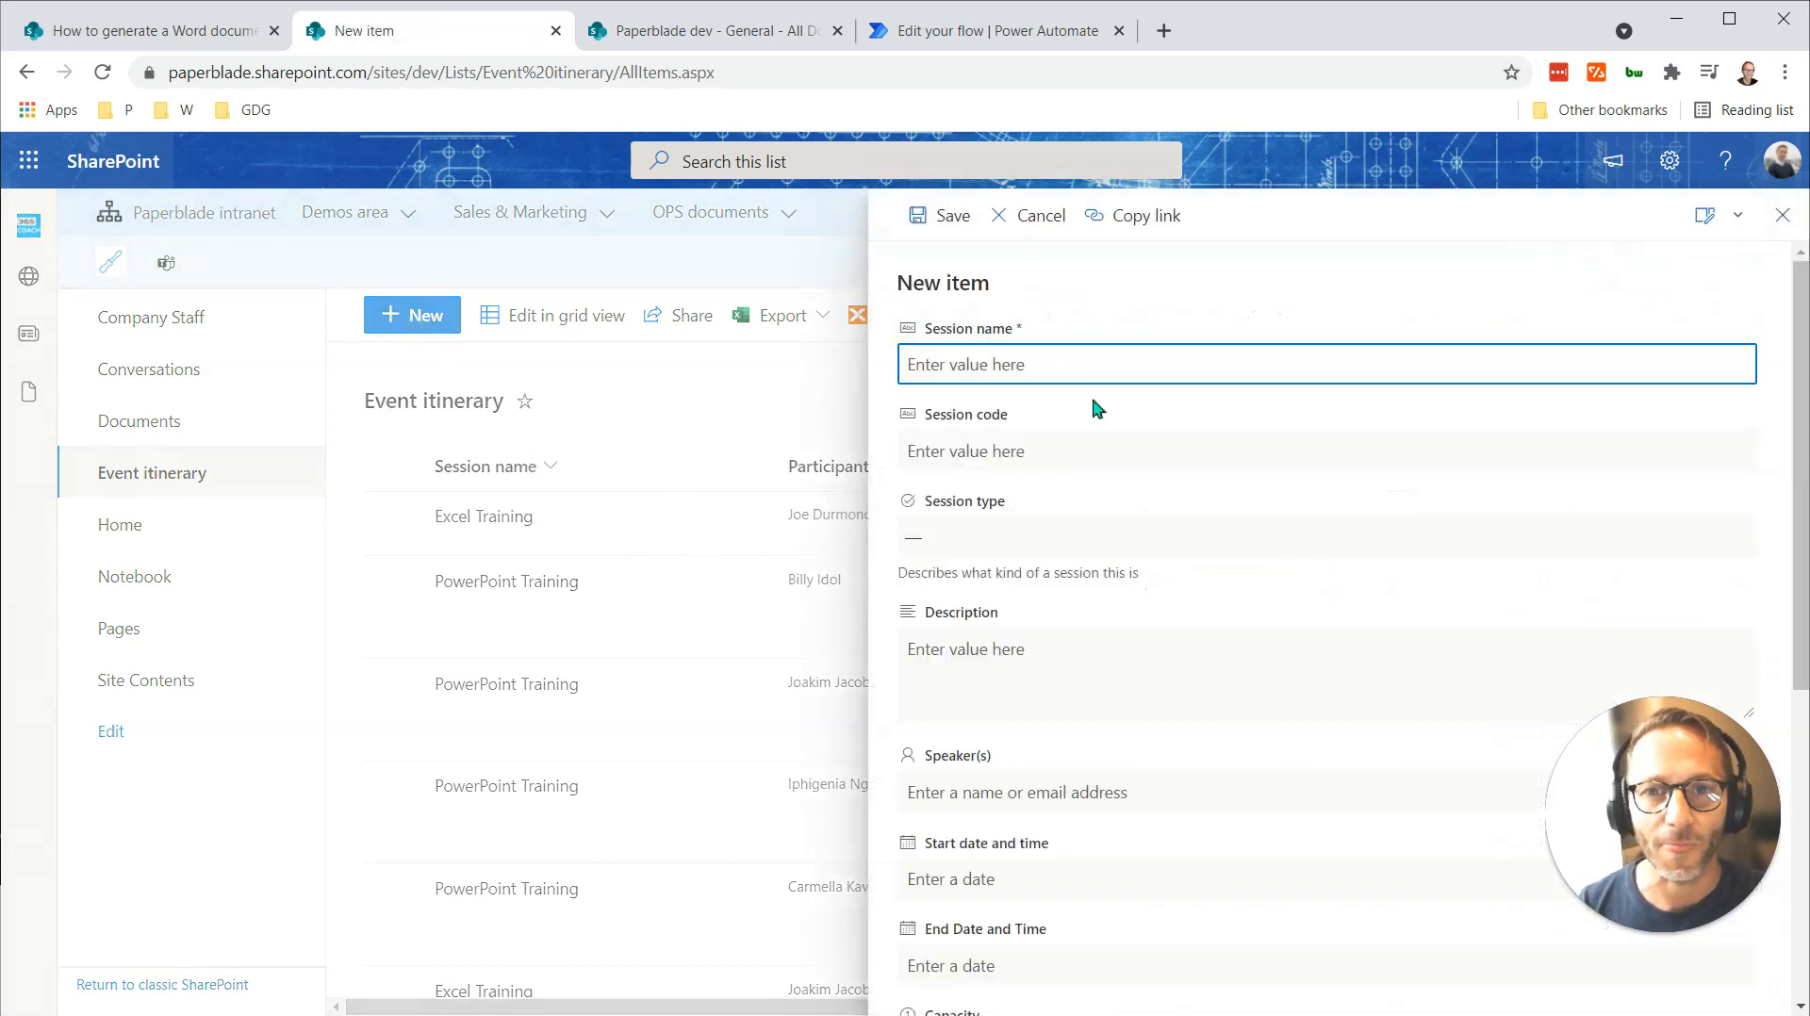
left_click(939, 215)
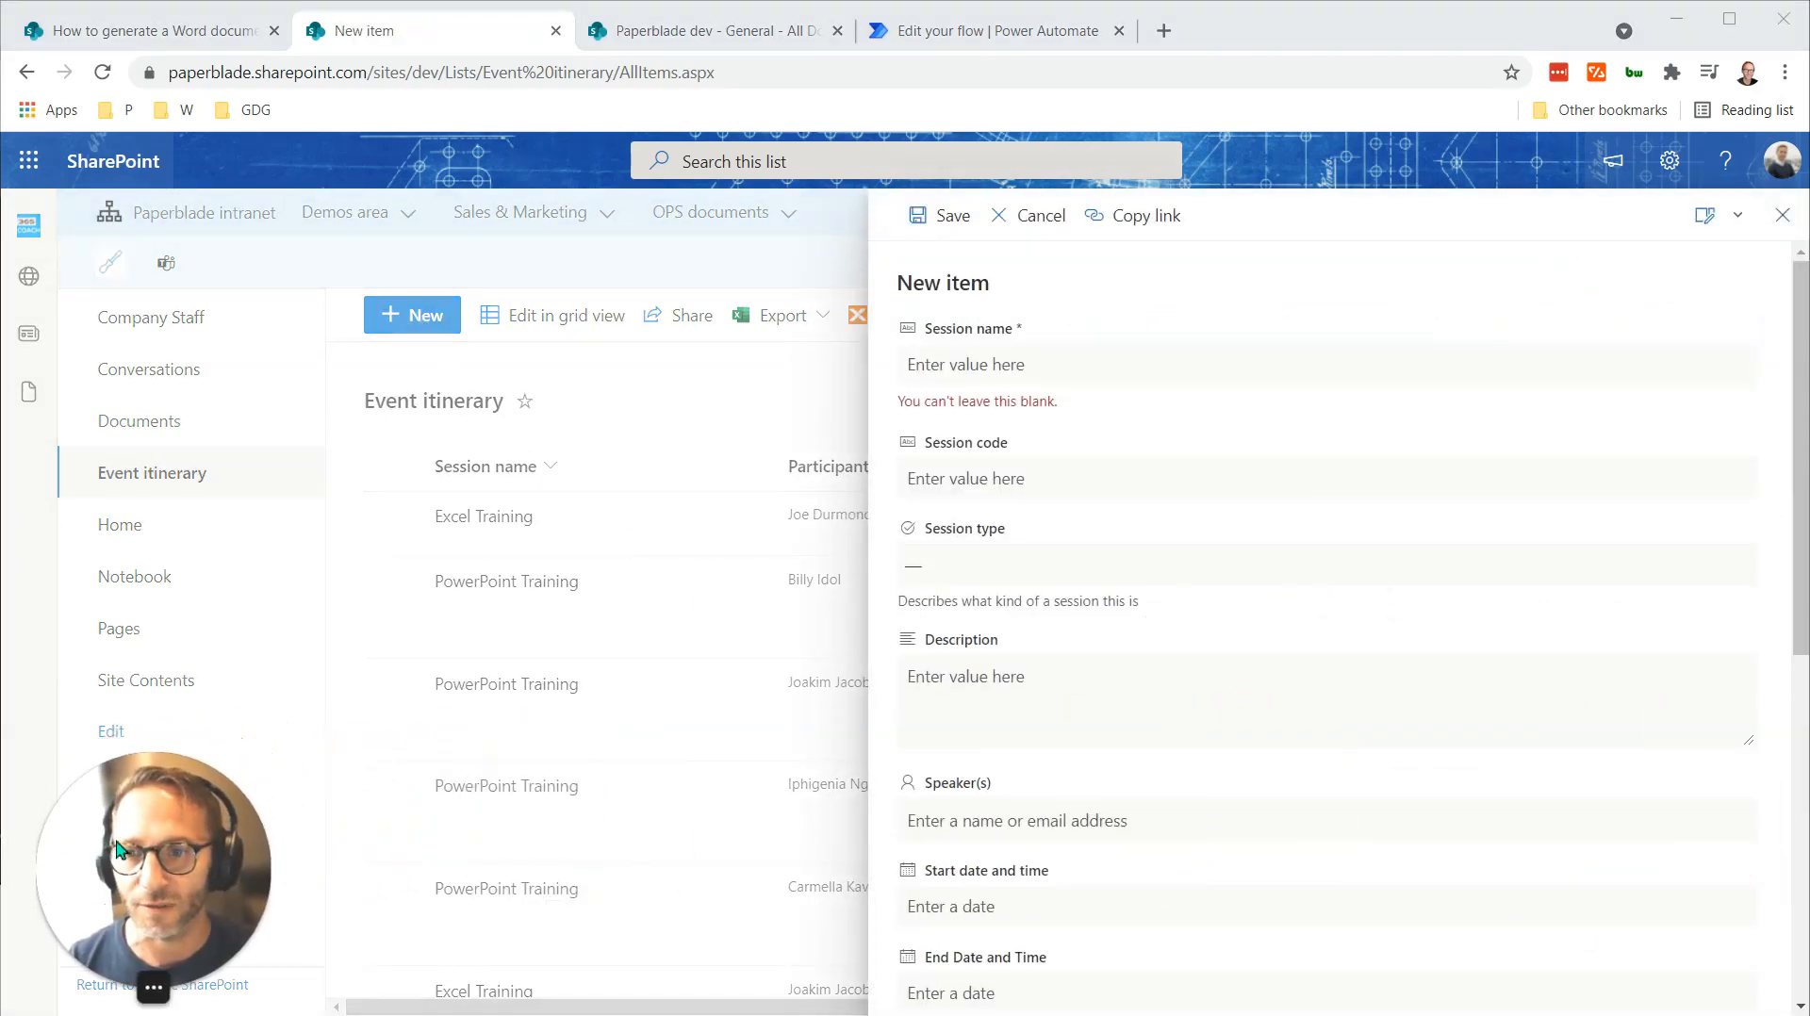
left_click(1323, 363)
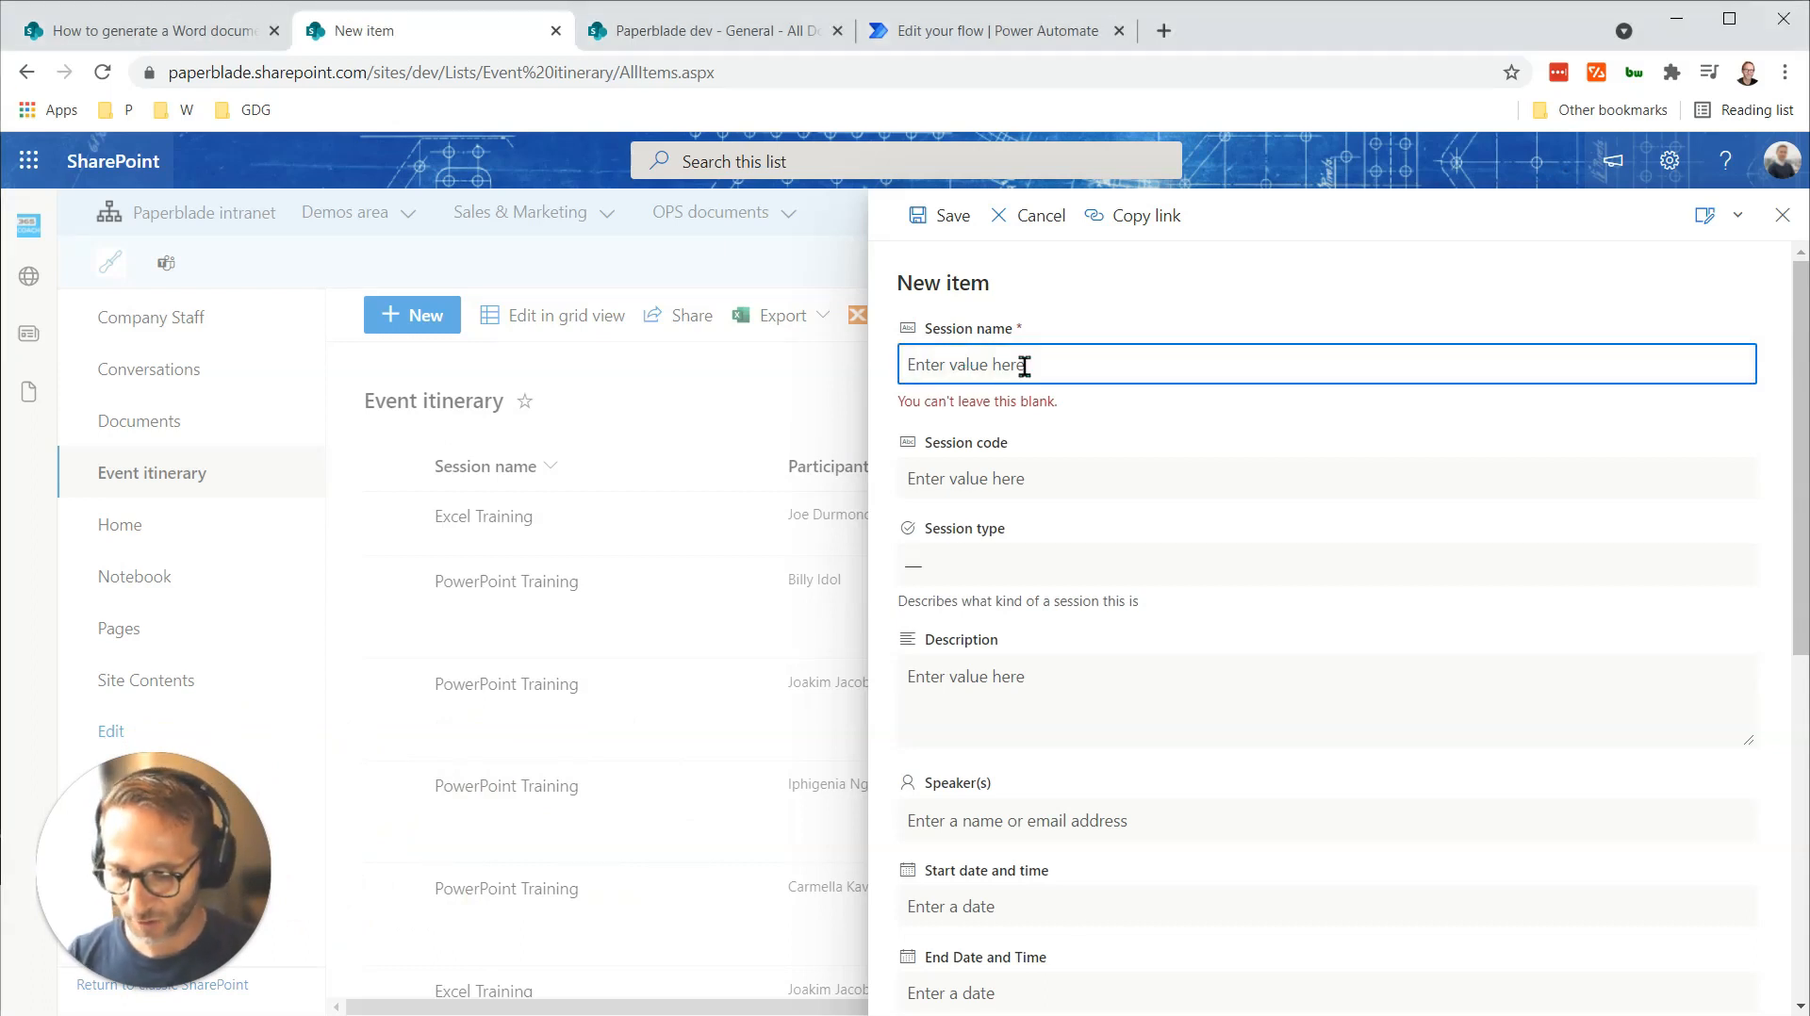
type("MS Teams -")
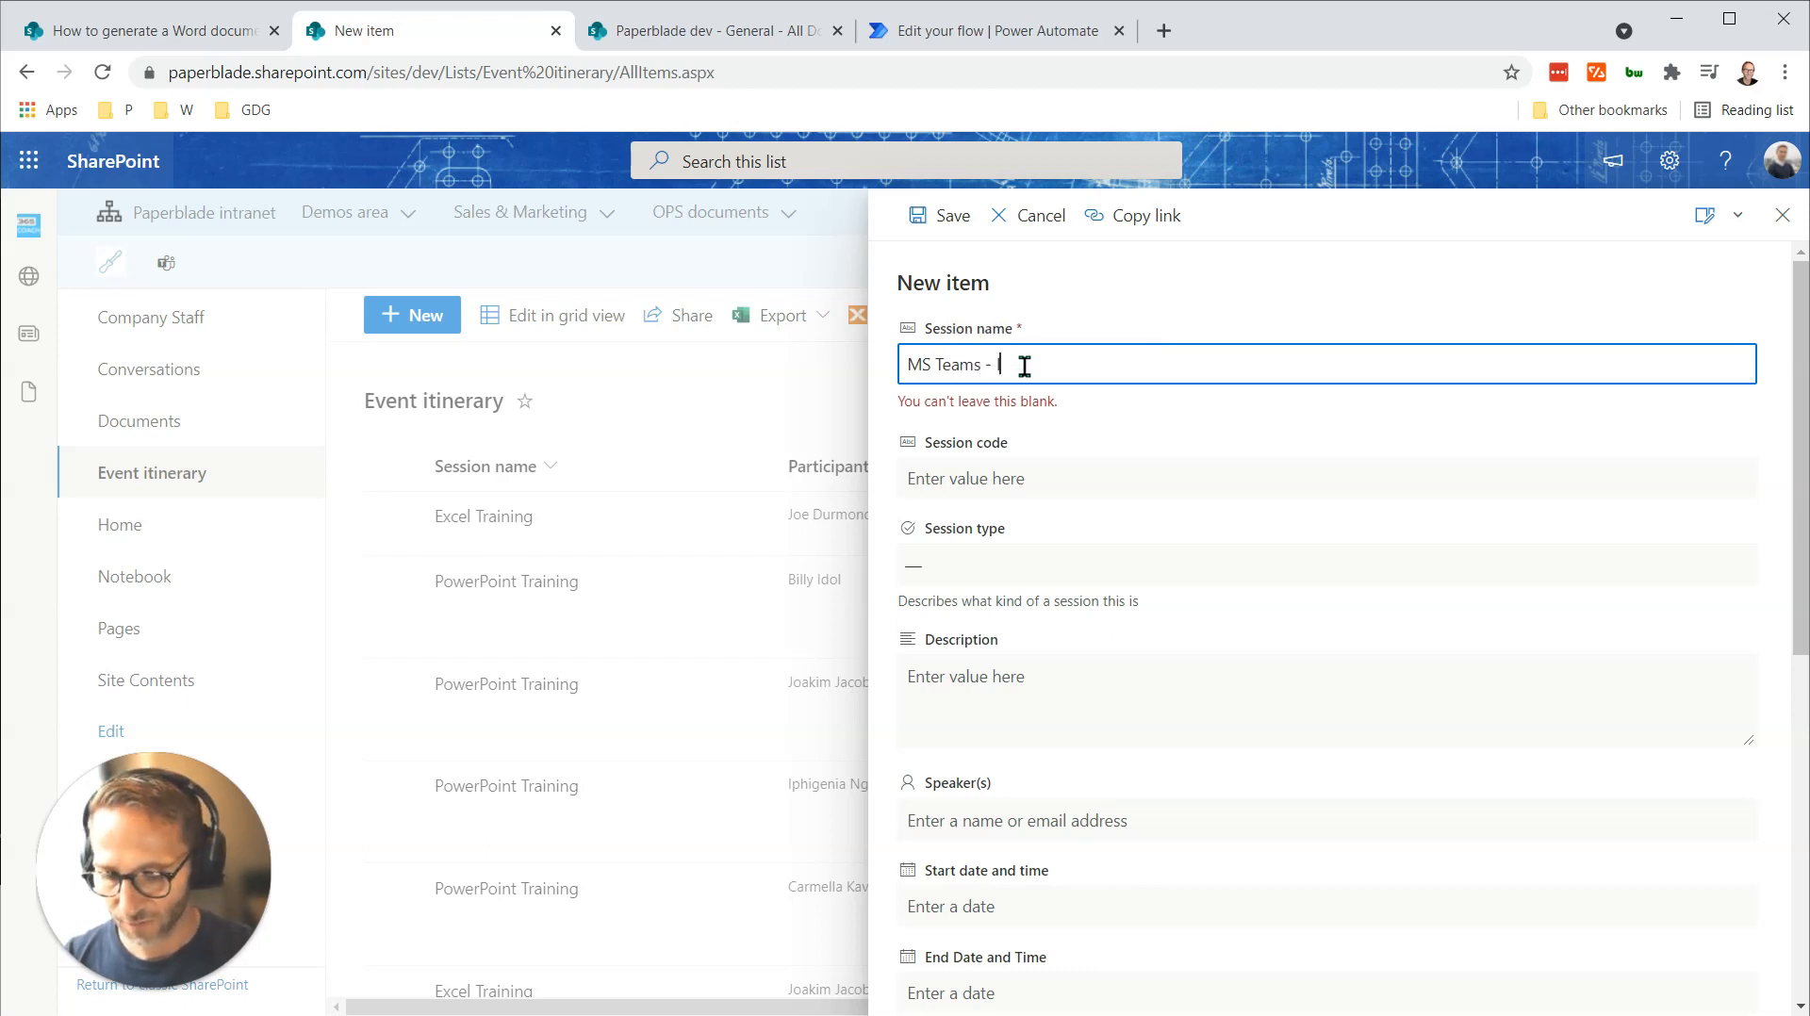
type("Intro")
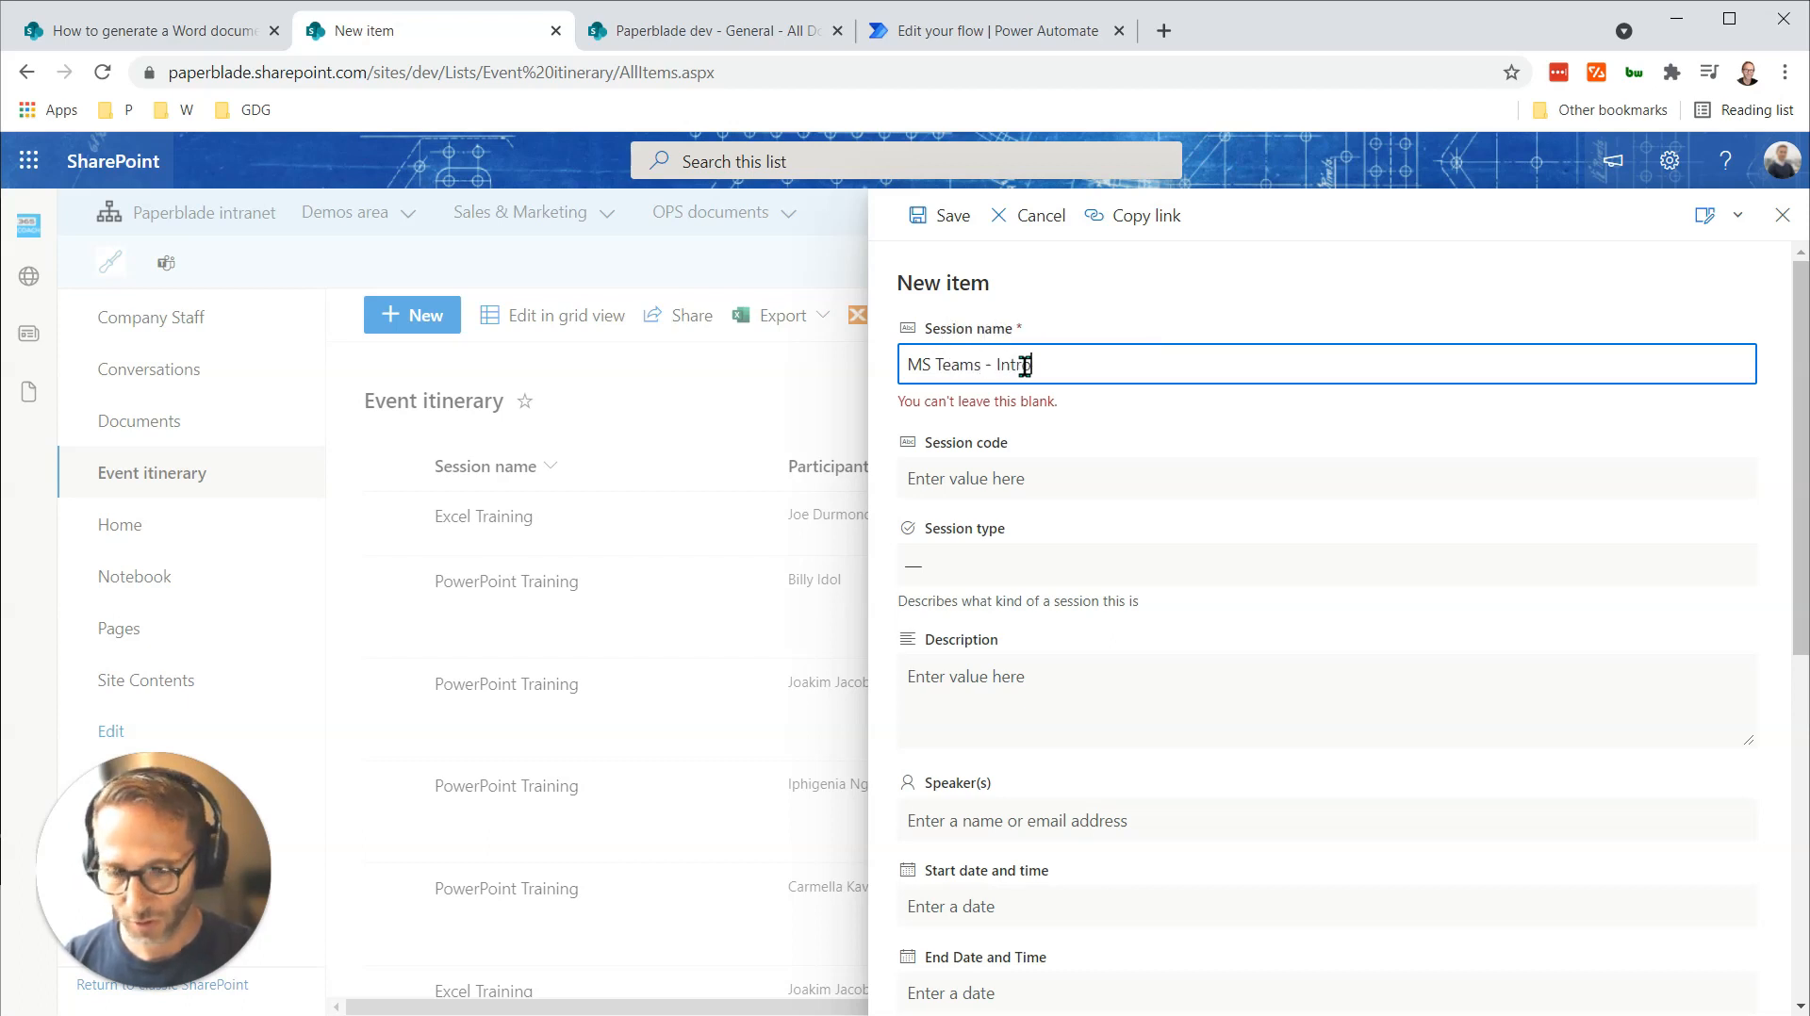
Enter session code TS432, Workshop type, a description and speaker francois.
left_click(1324, 478)
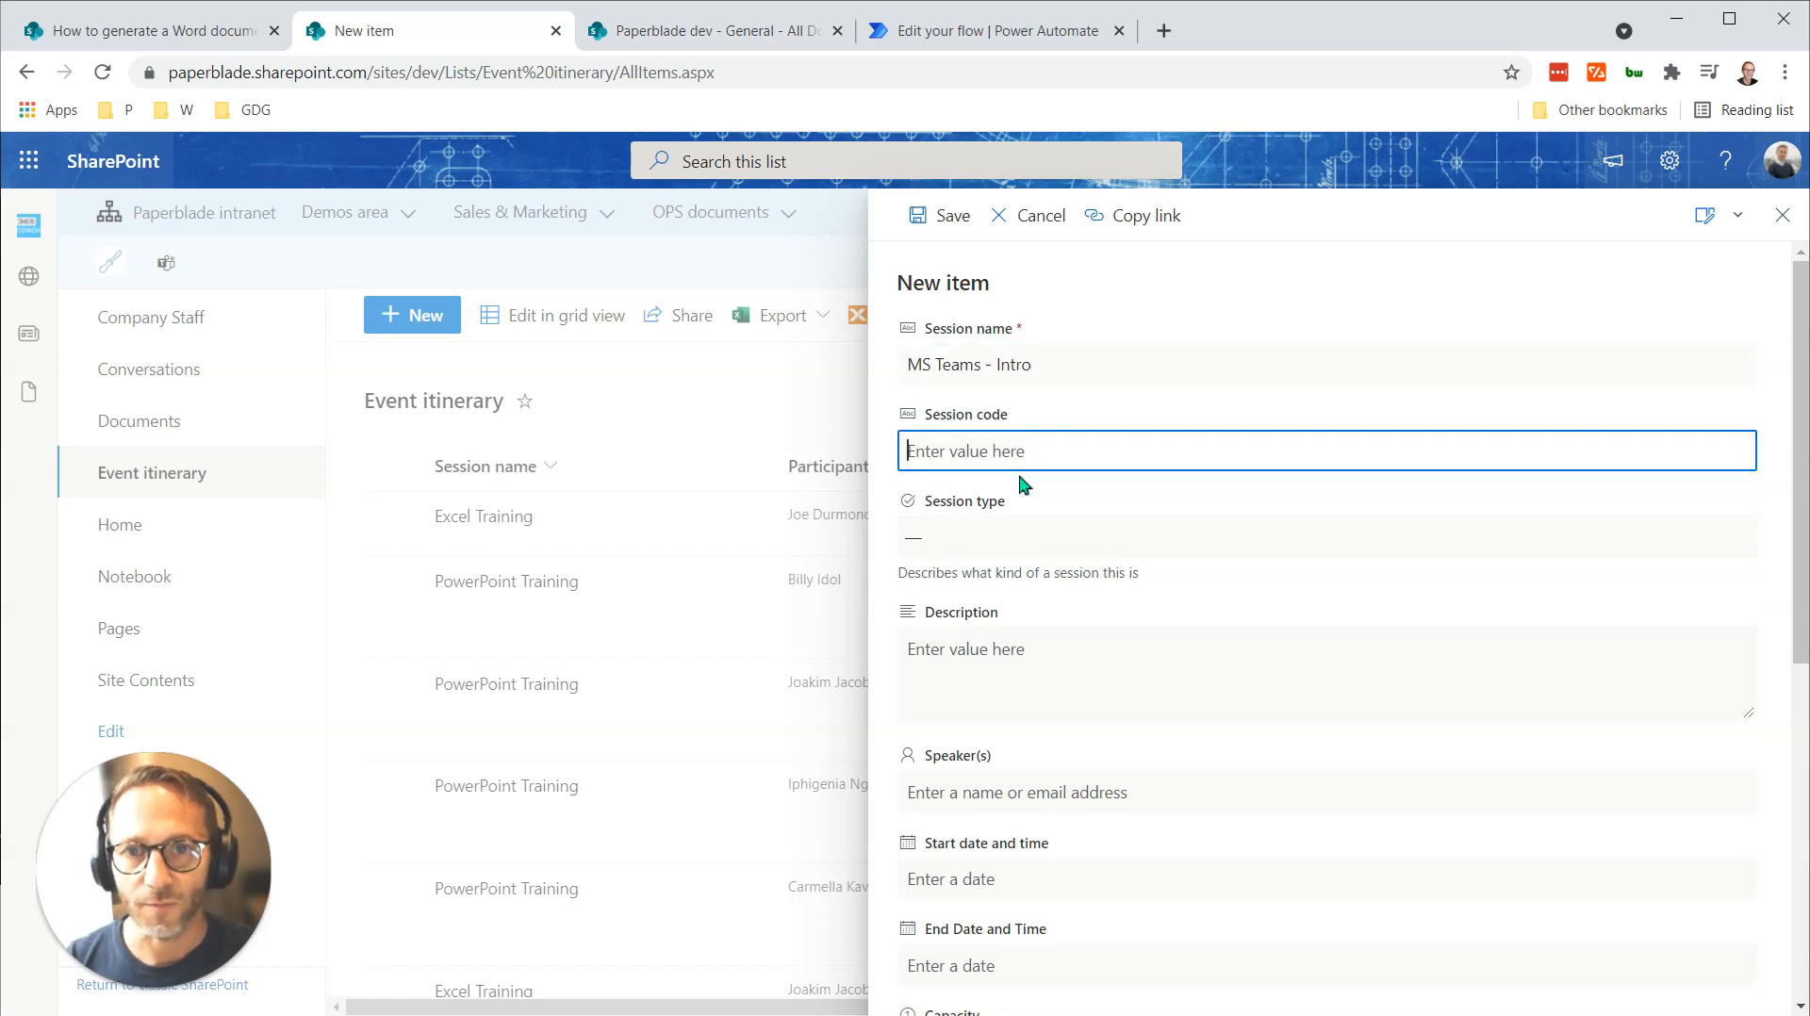
type("T")
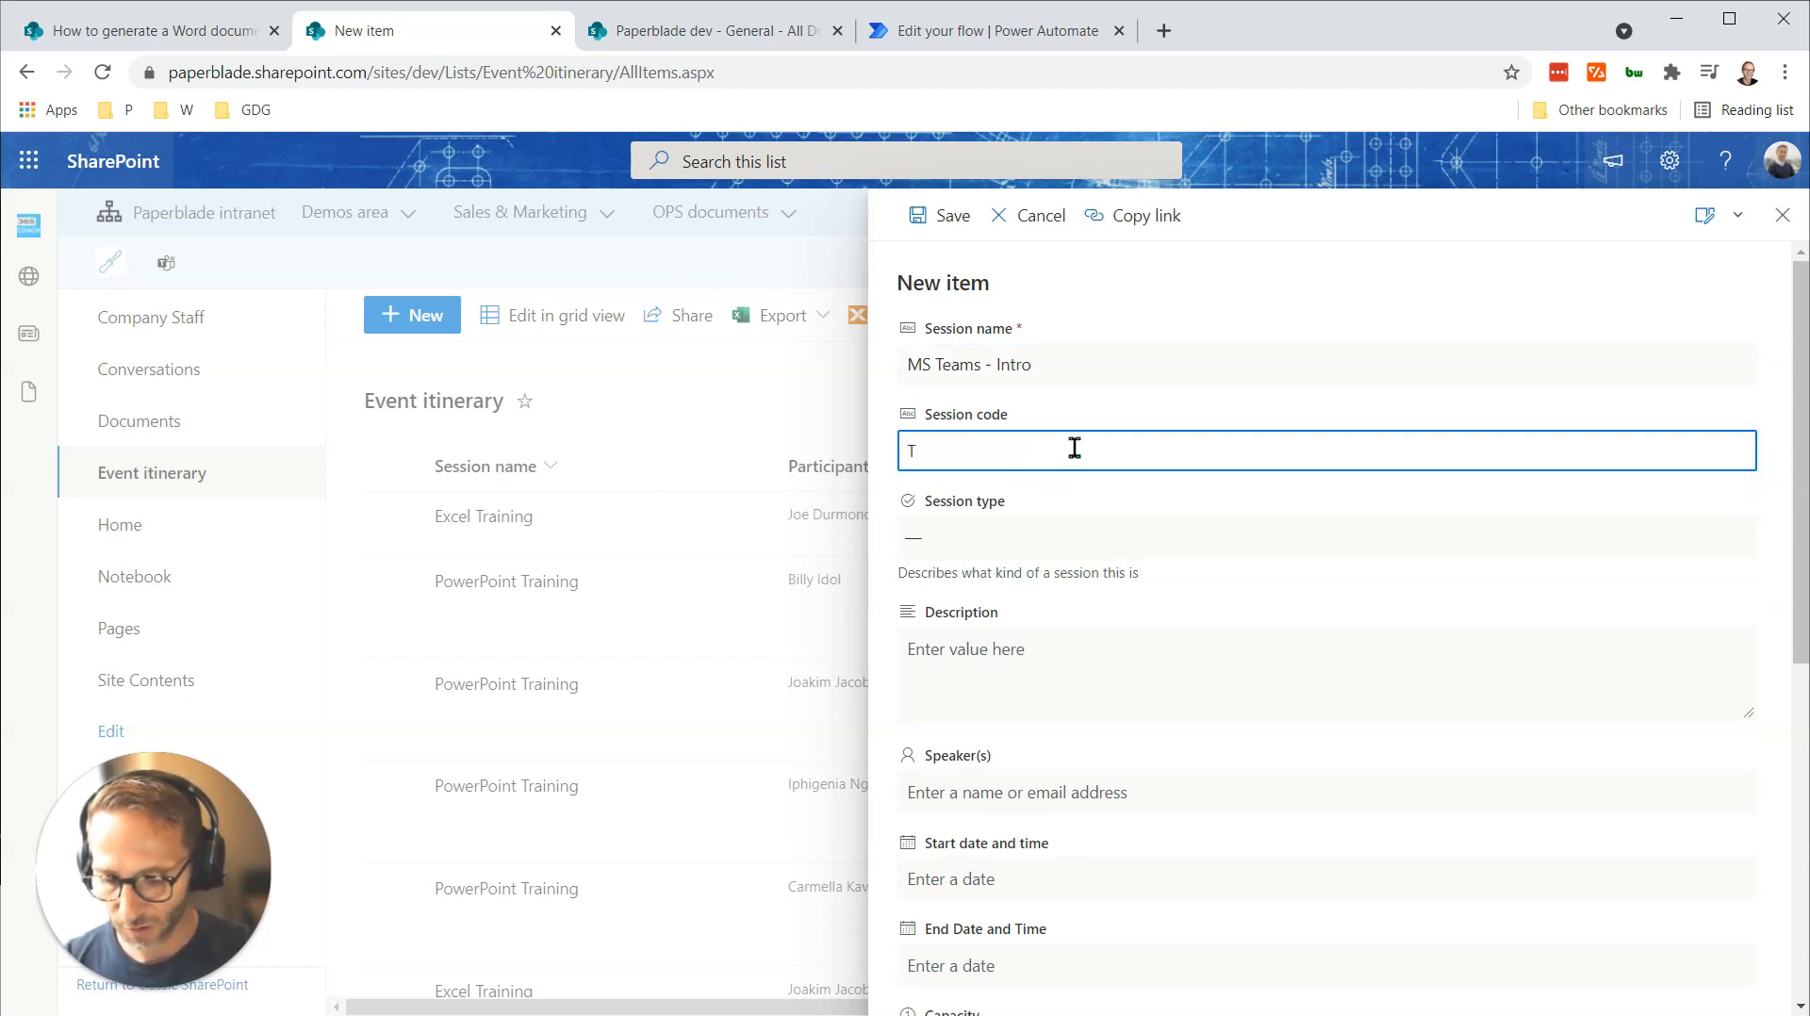
type("S432")
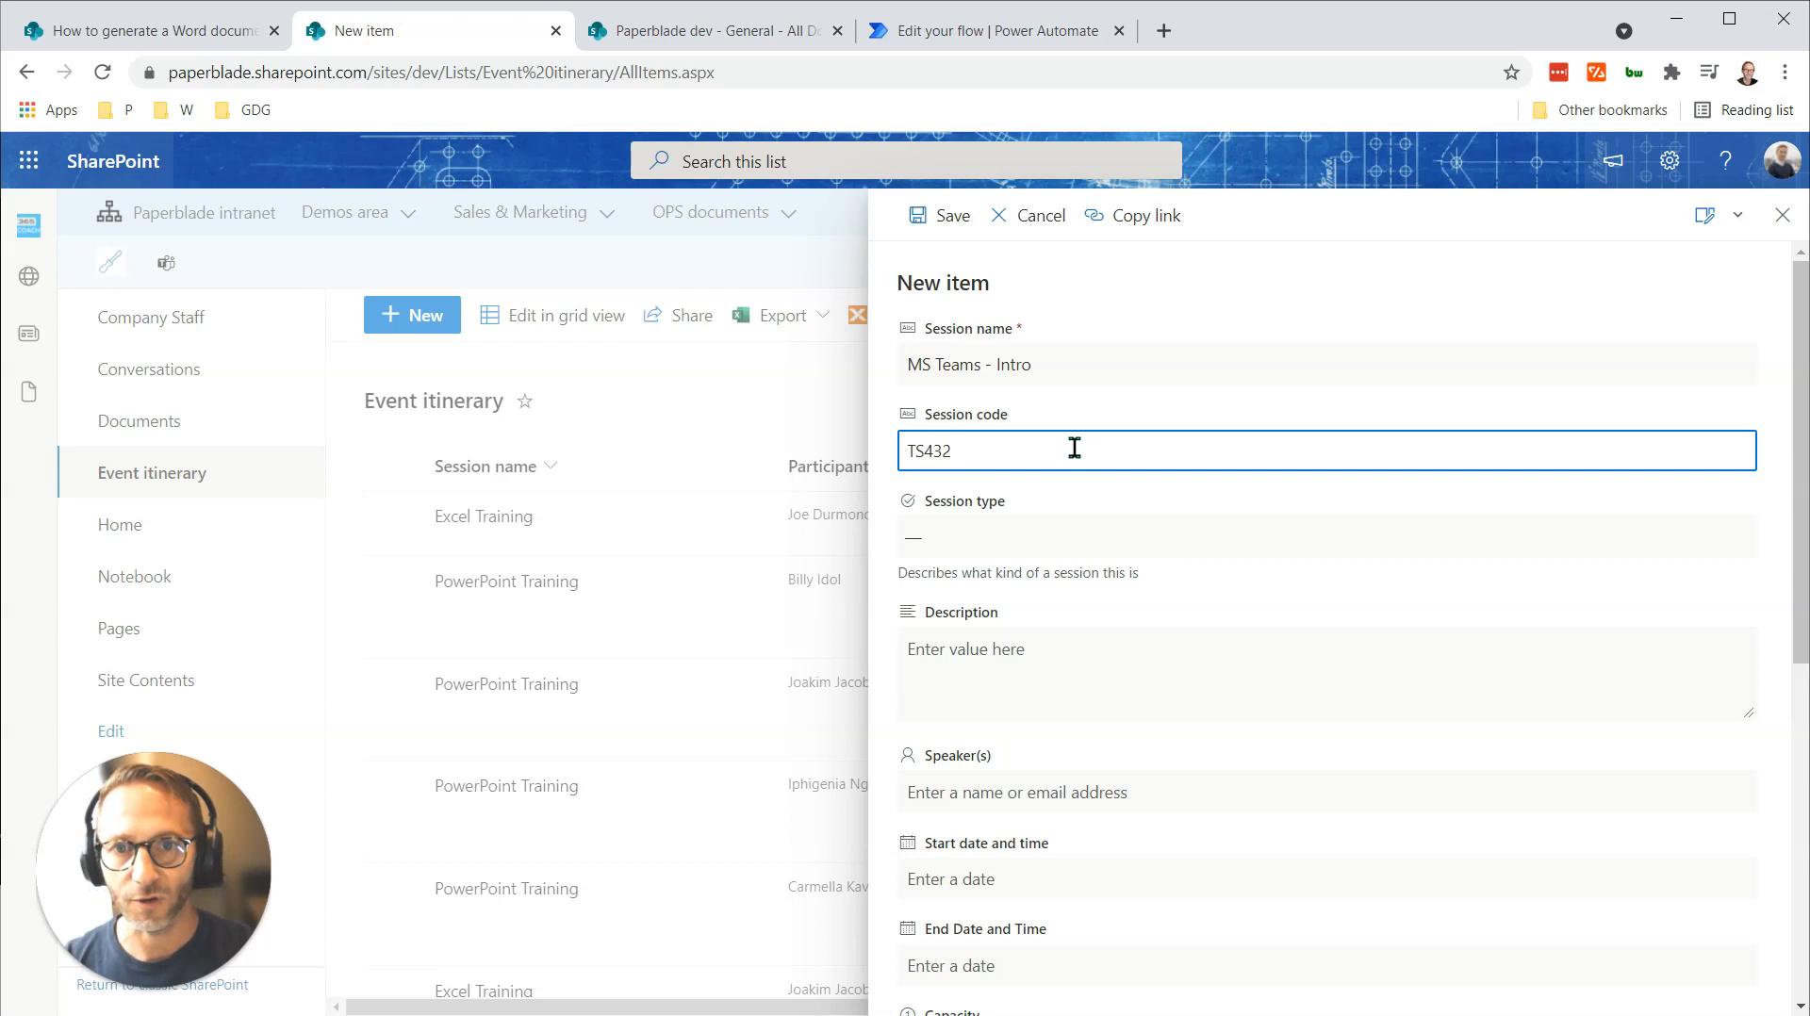
left_click(1326, 535)
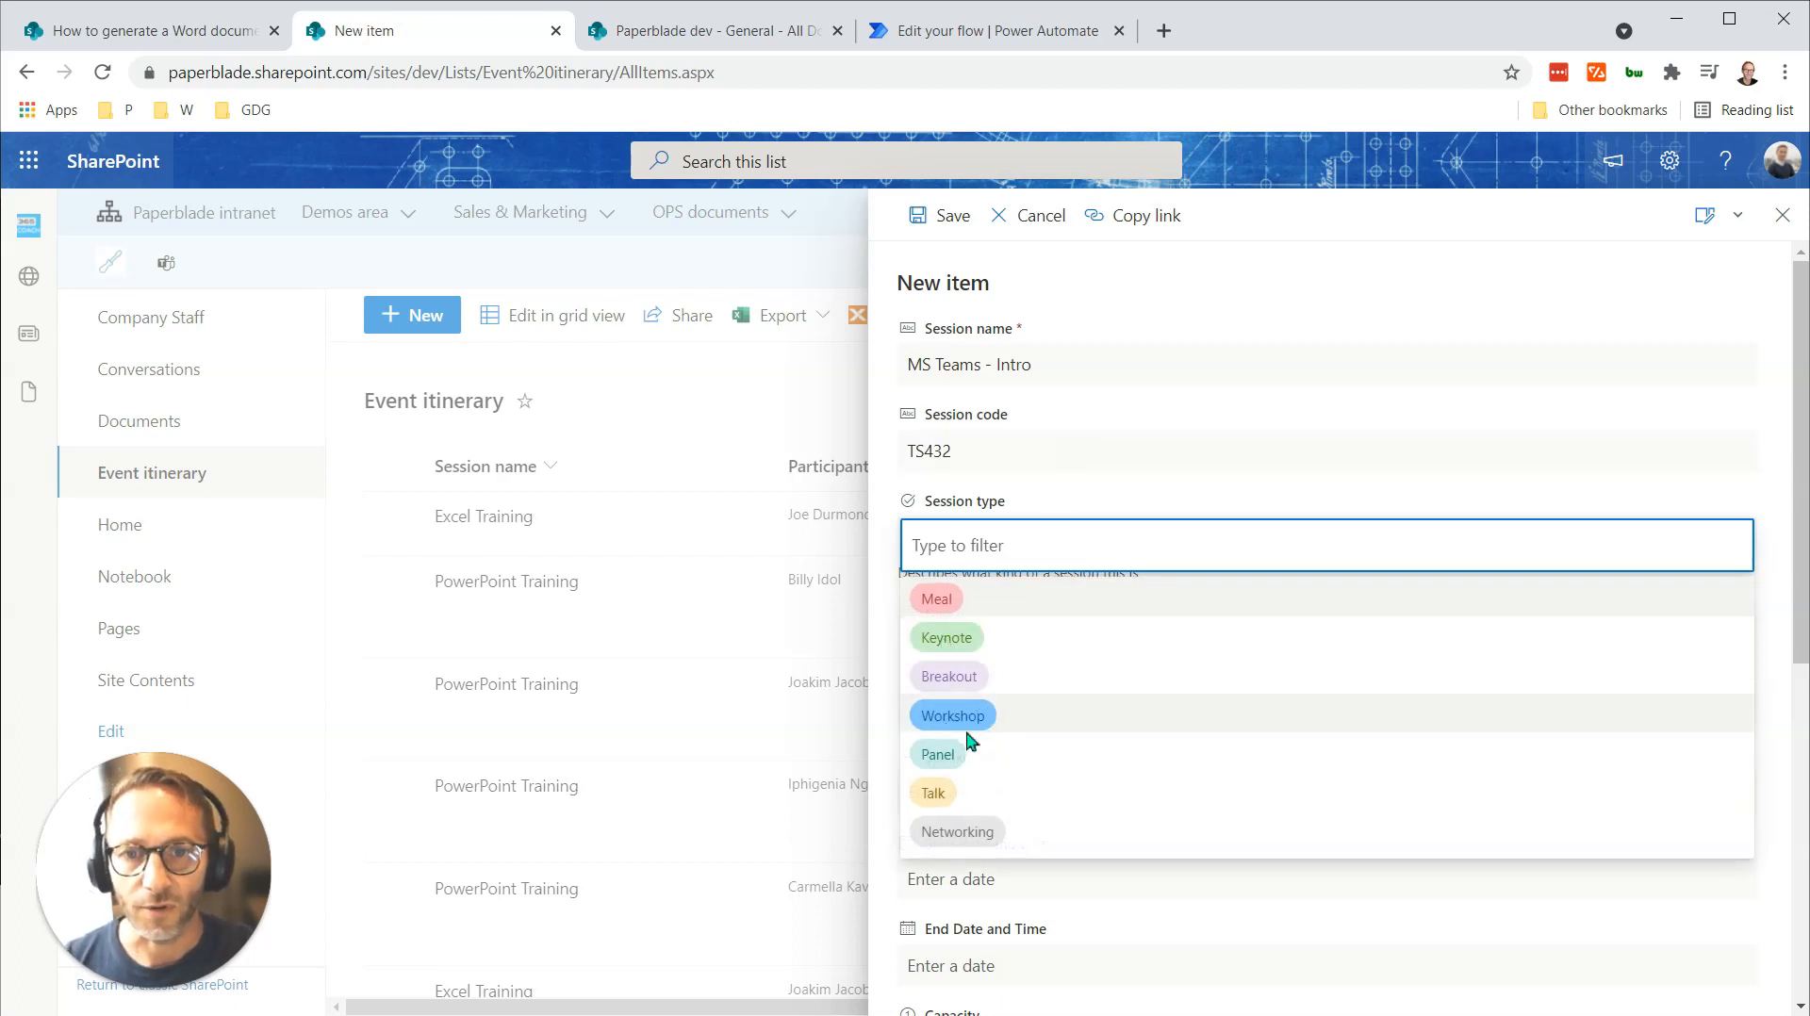
left_click(951, 714)
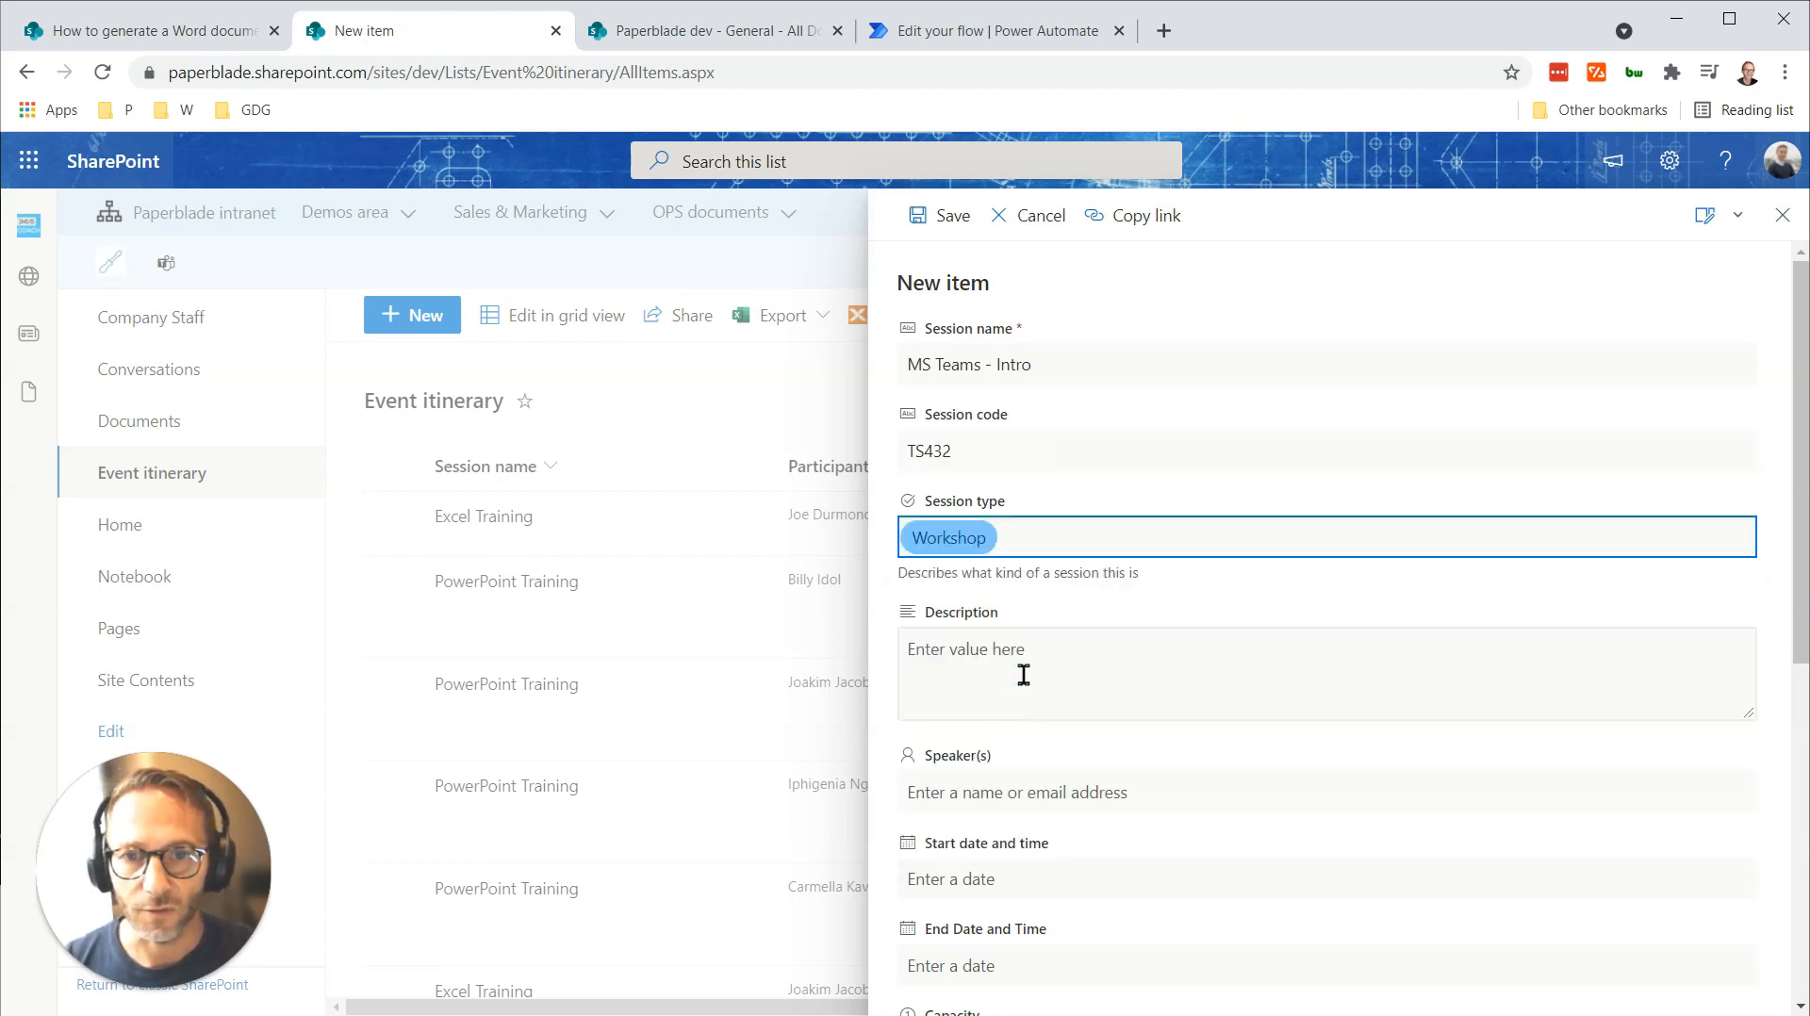
type("Desi")
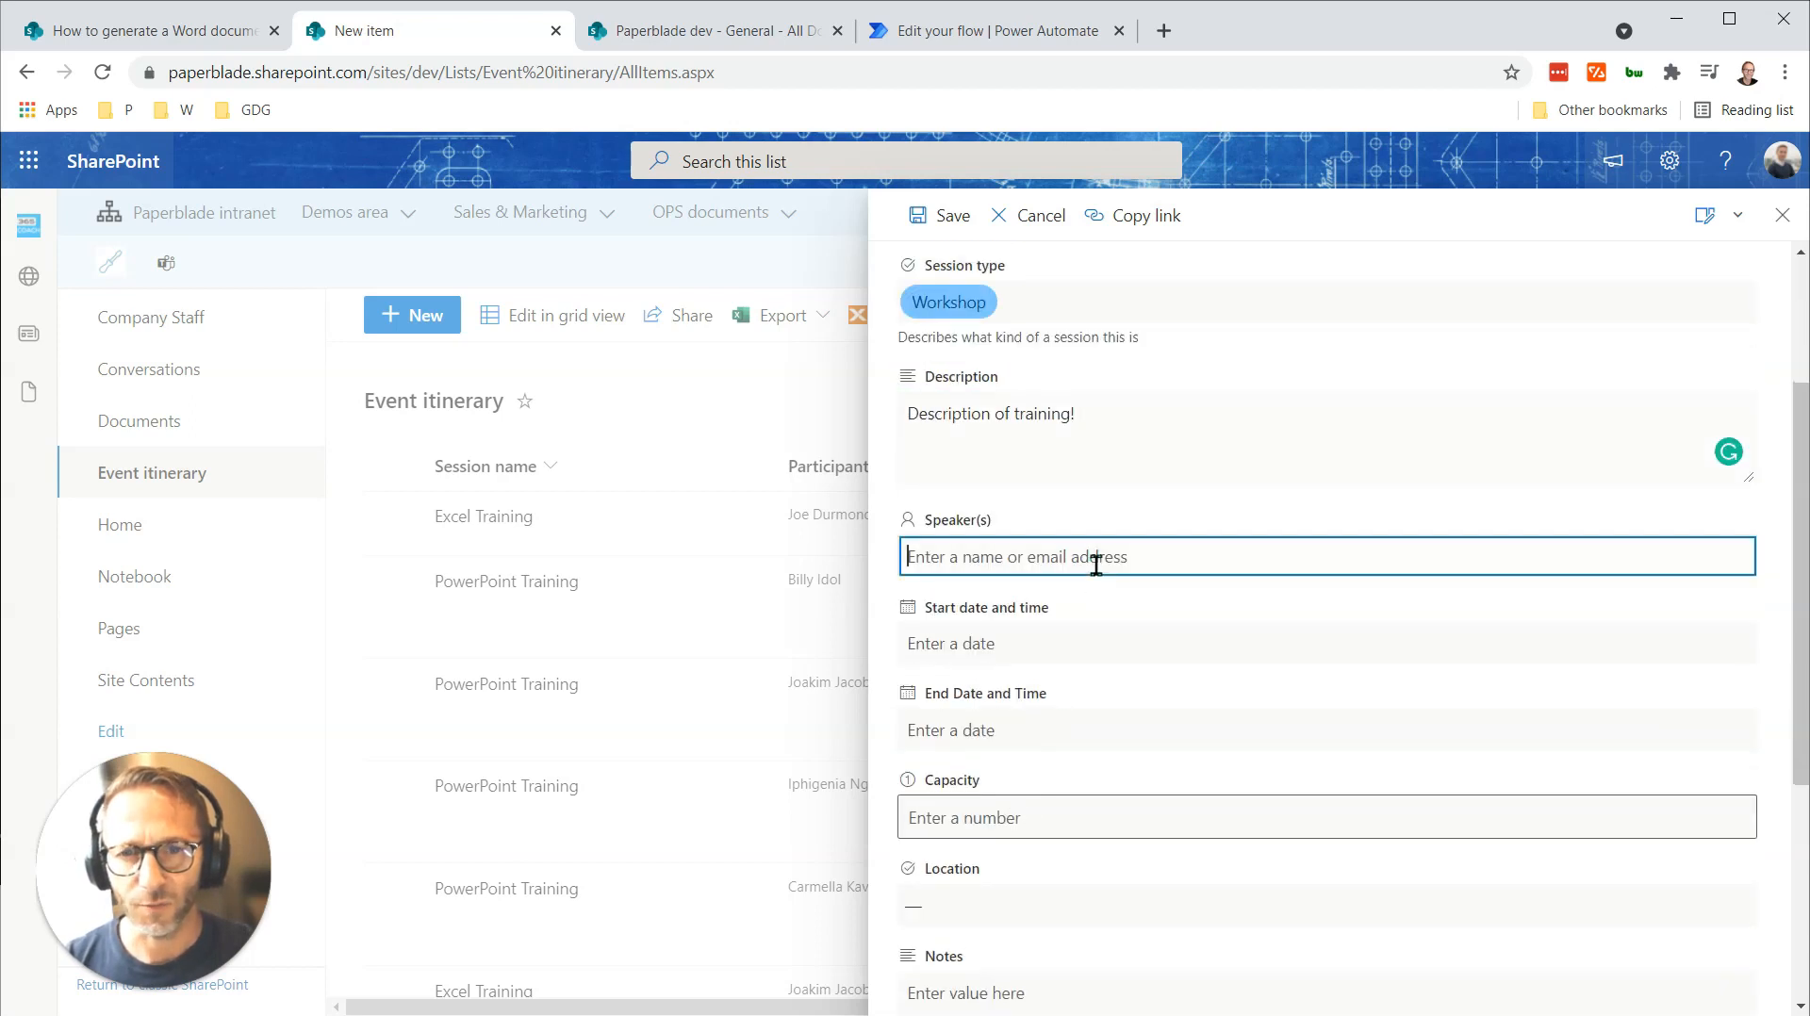
type("francois")
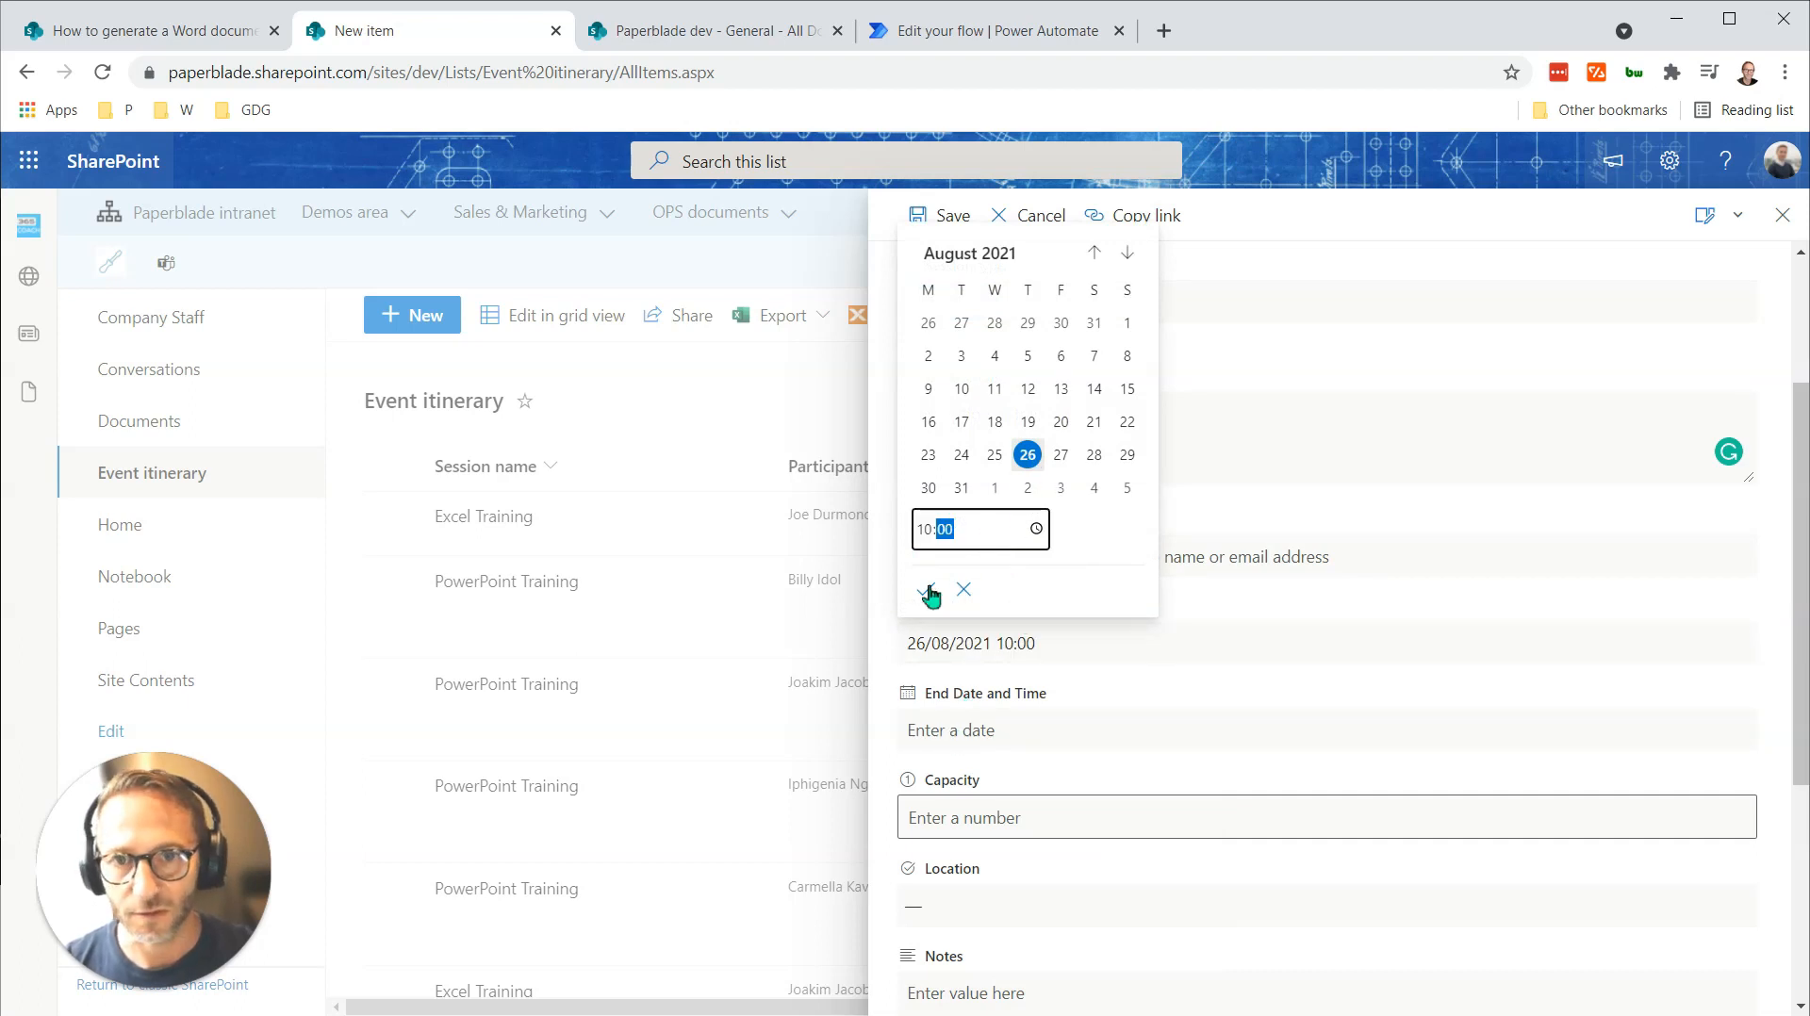
Set 1 Sept start and end times, capacity 5, London and participant Joe Black.
left_click(994, 487)
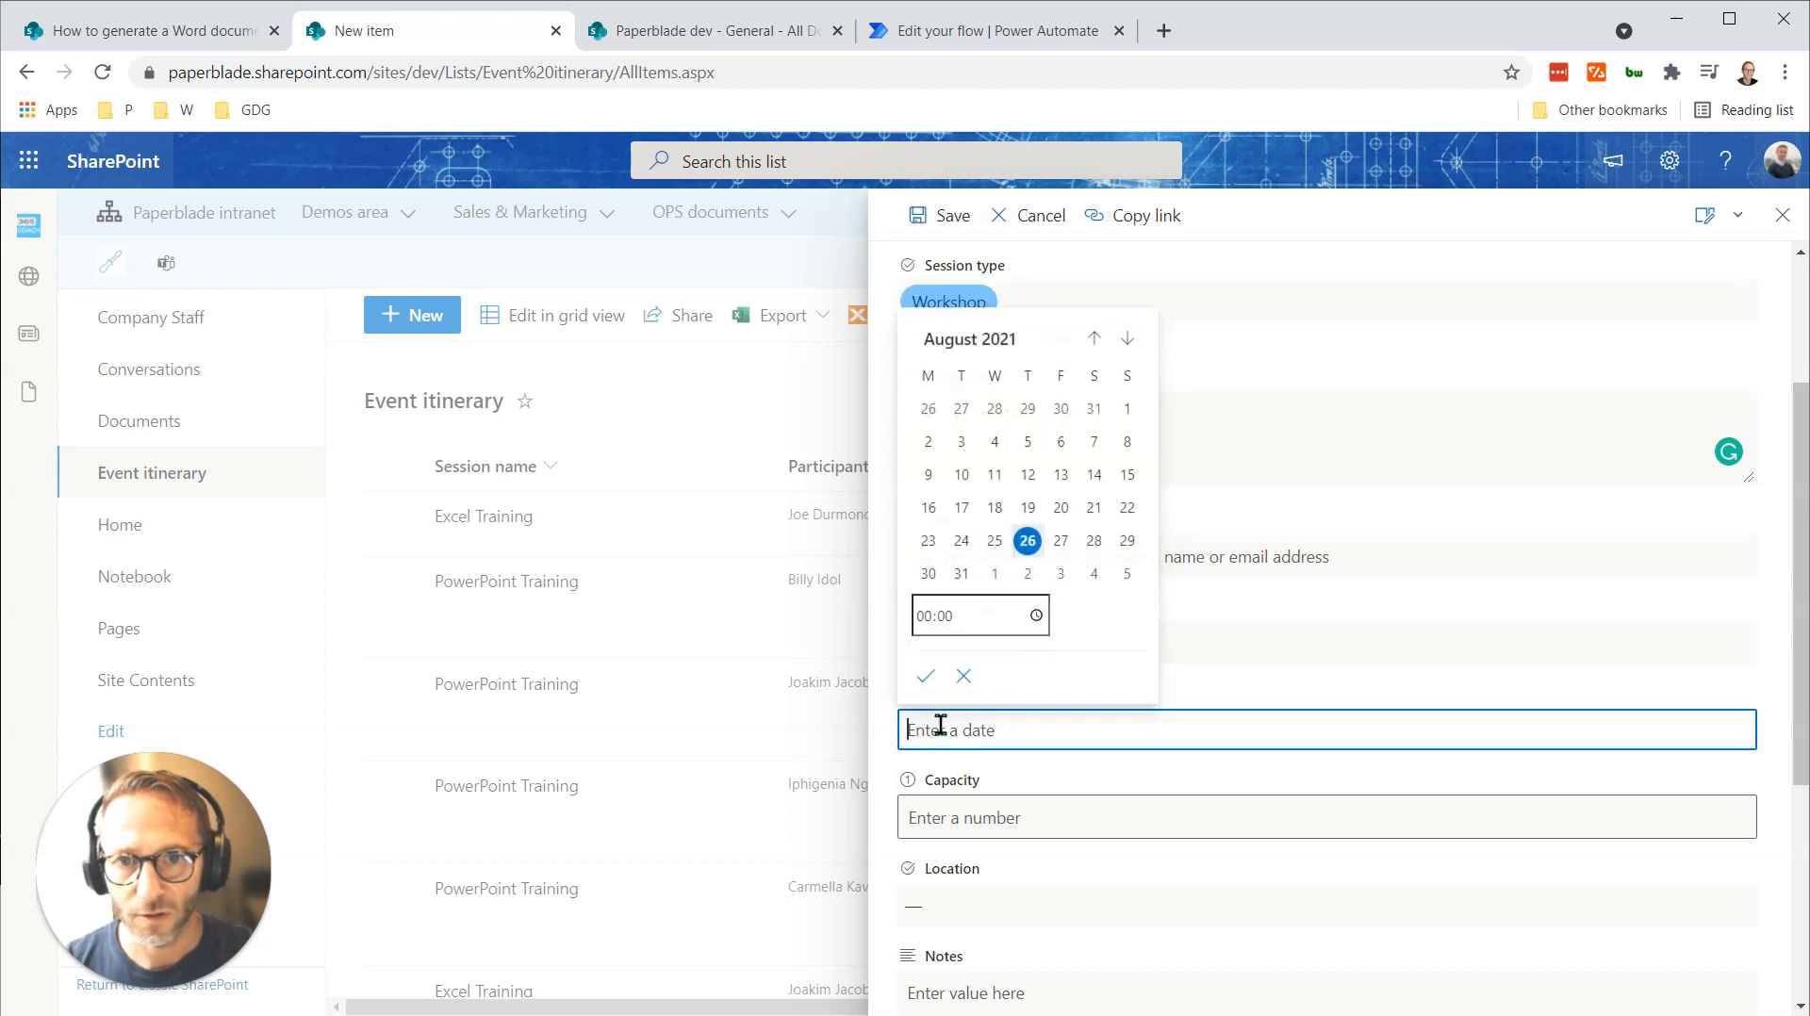
left_click(993, 574)
type("01/09/2021 12:00")
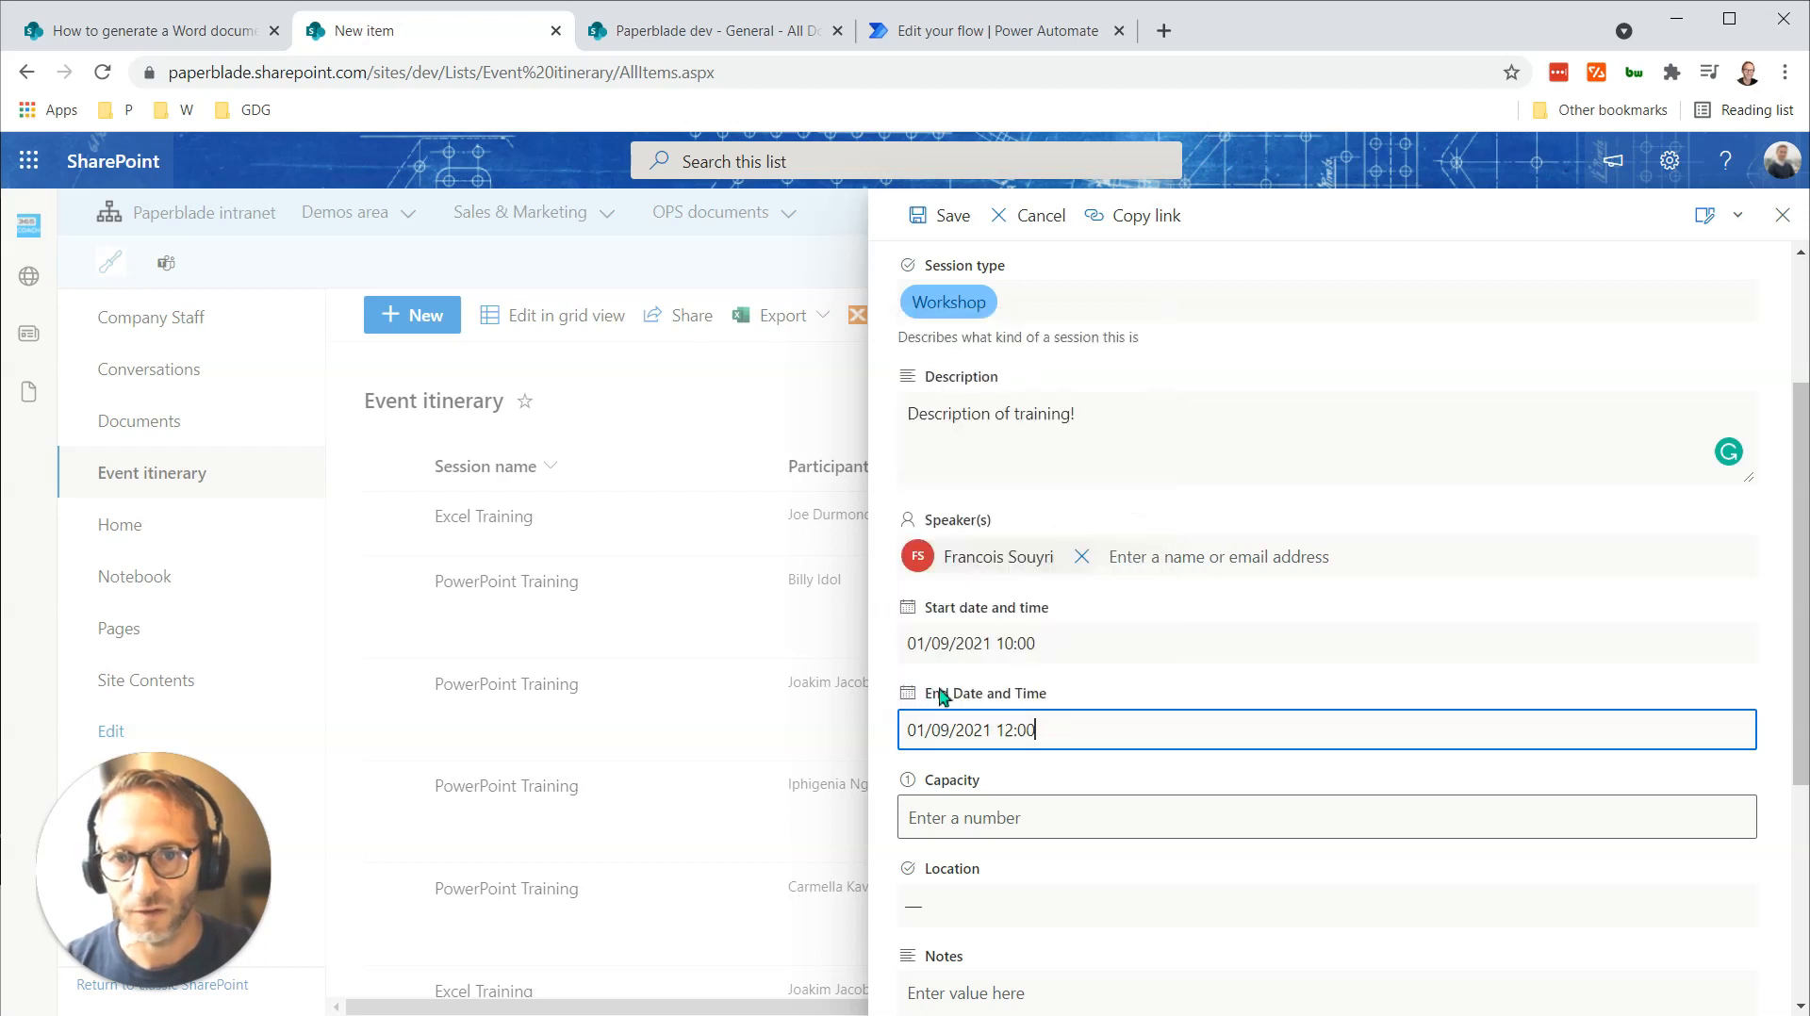
left_click(1325, 816)
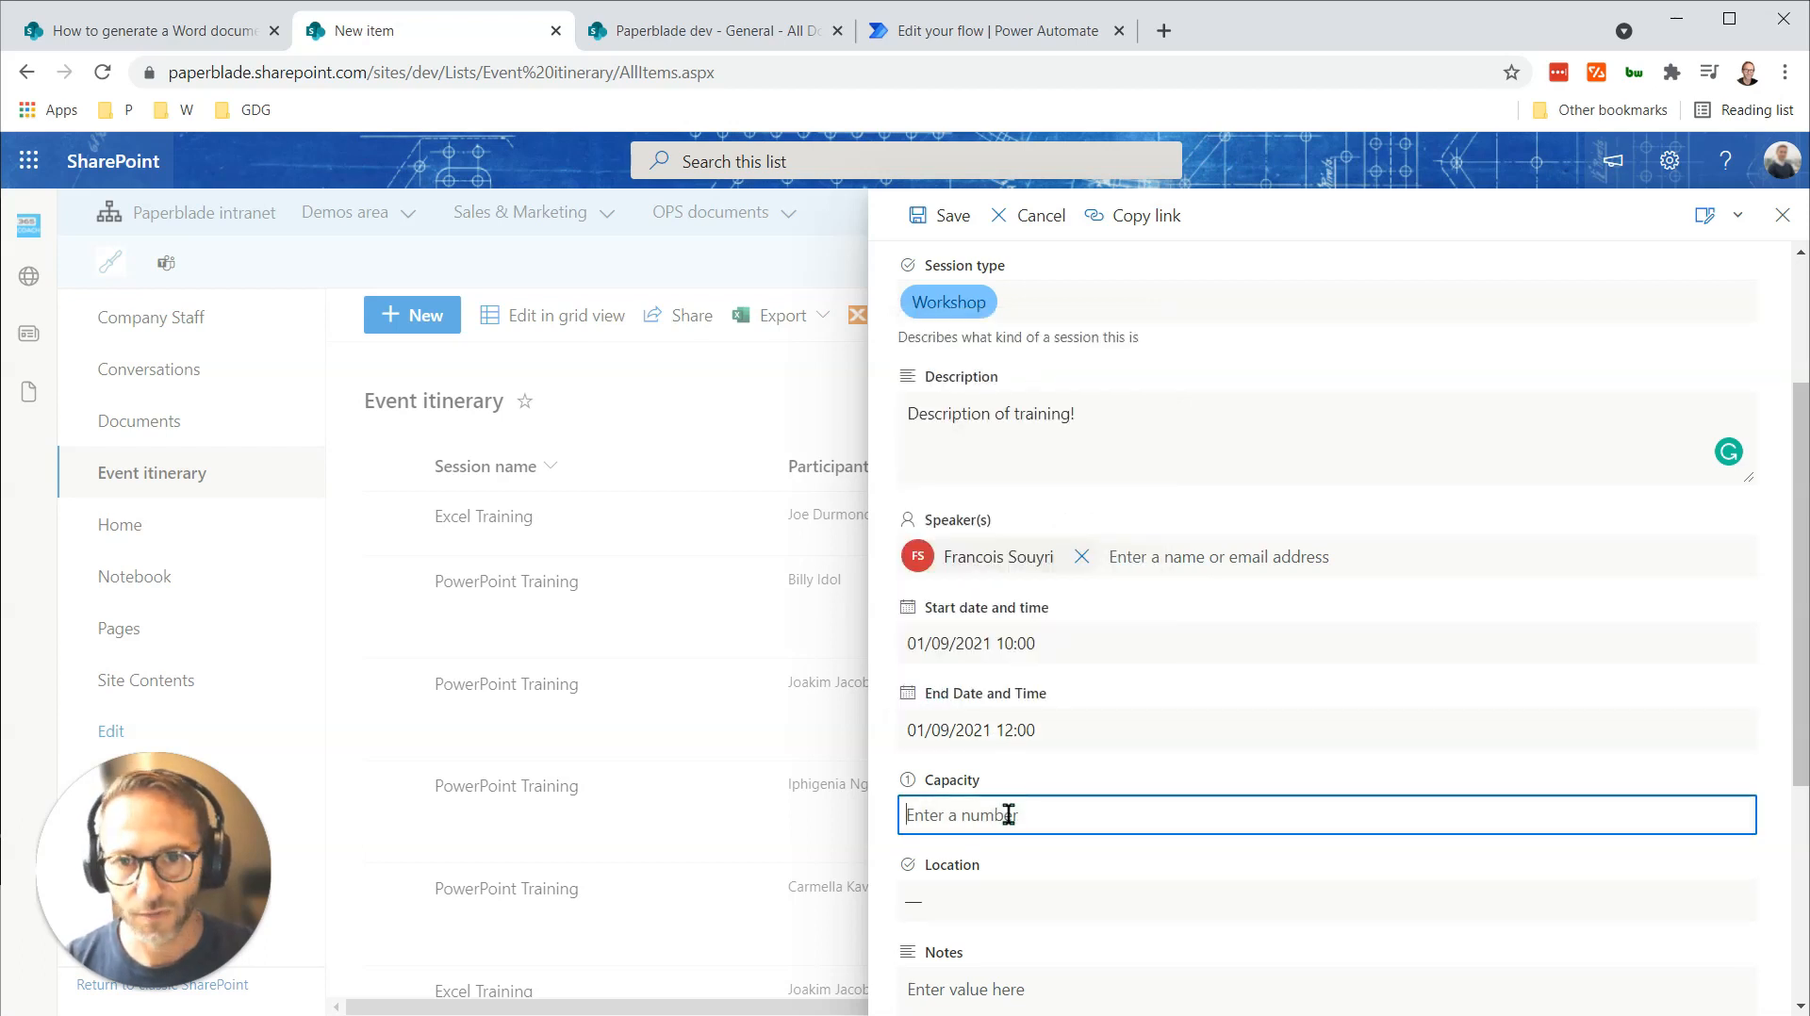
type("London")
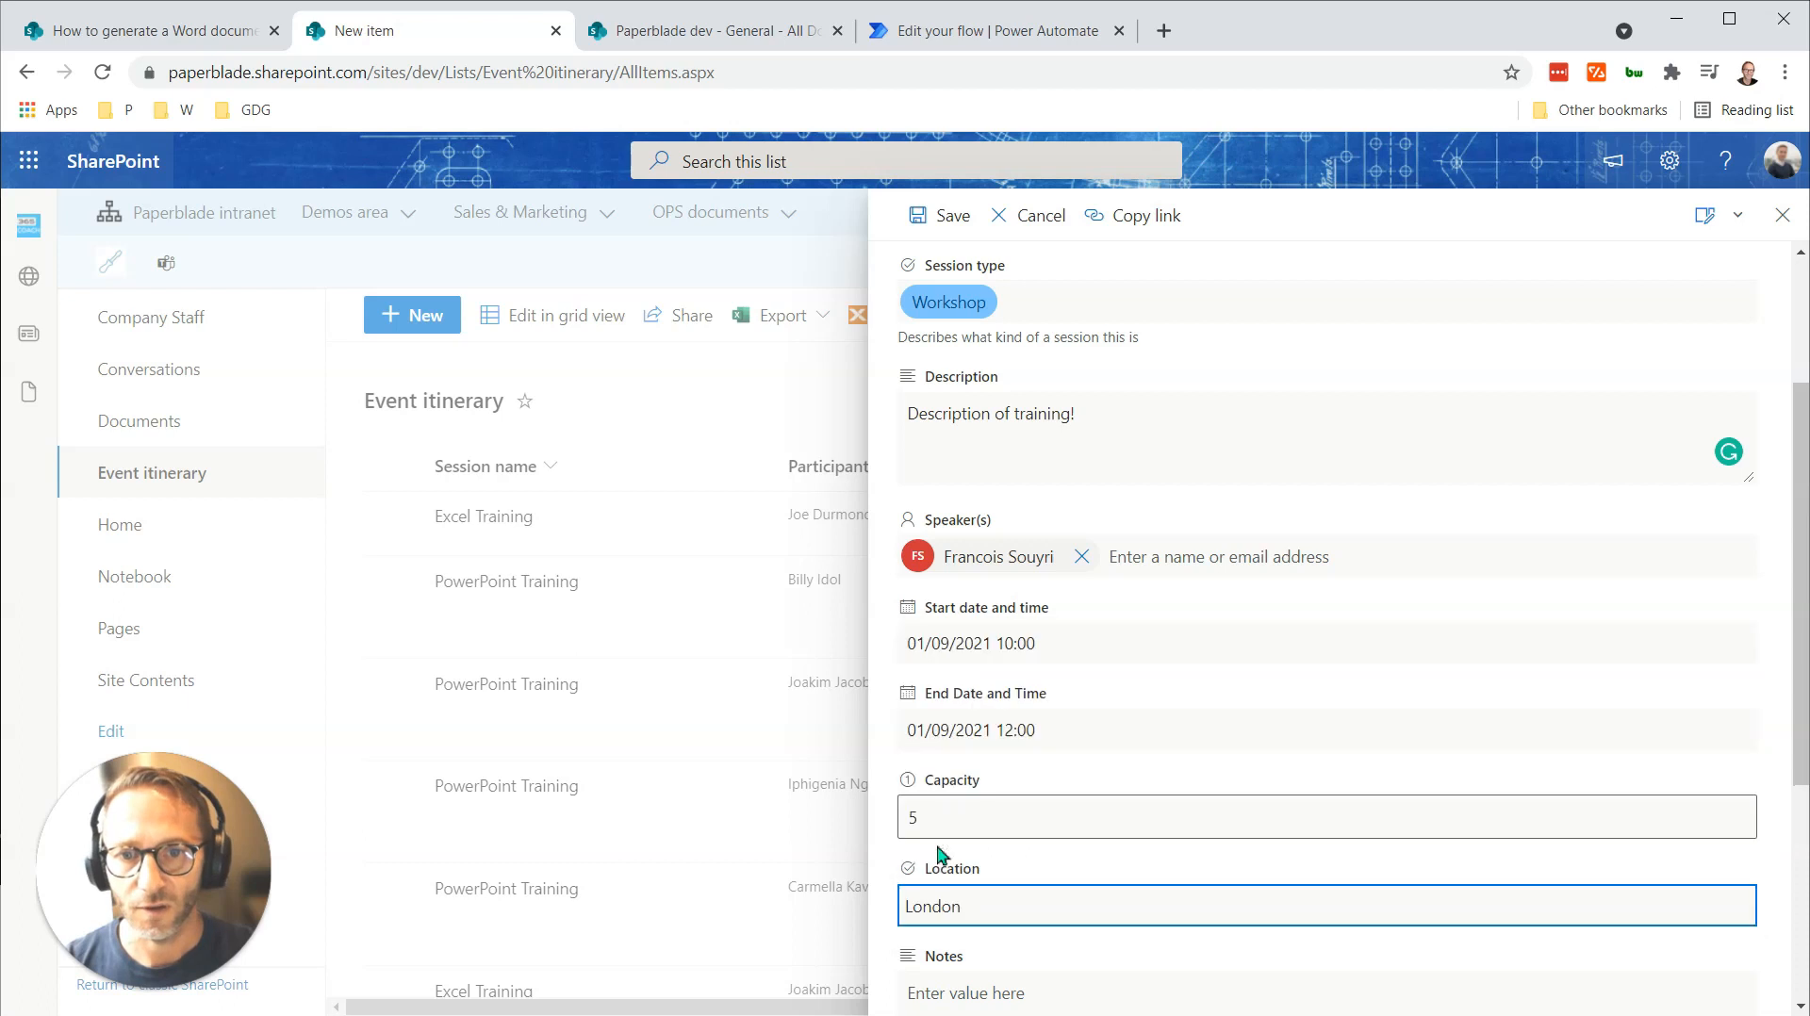
scroll("down", 3)
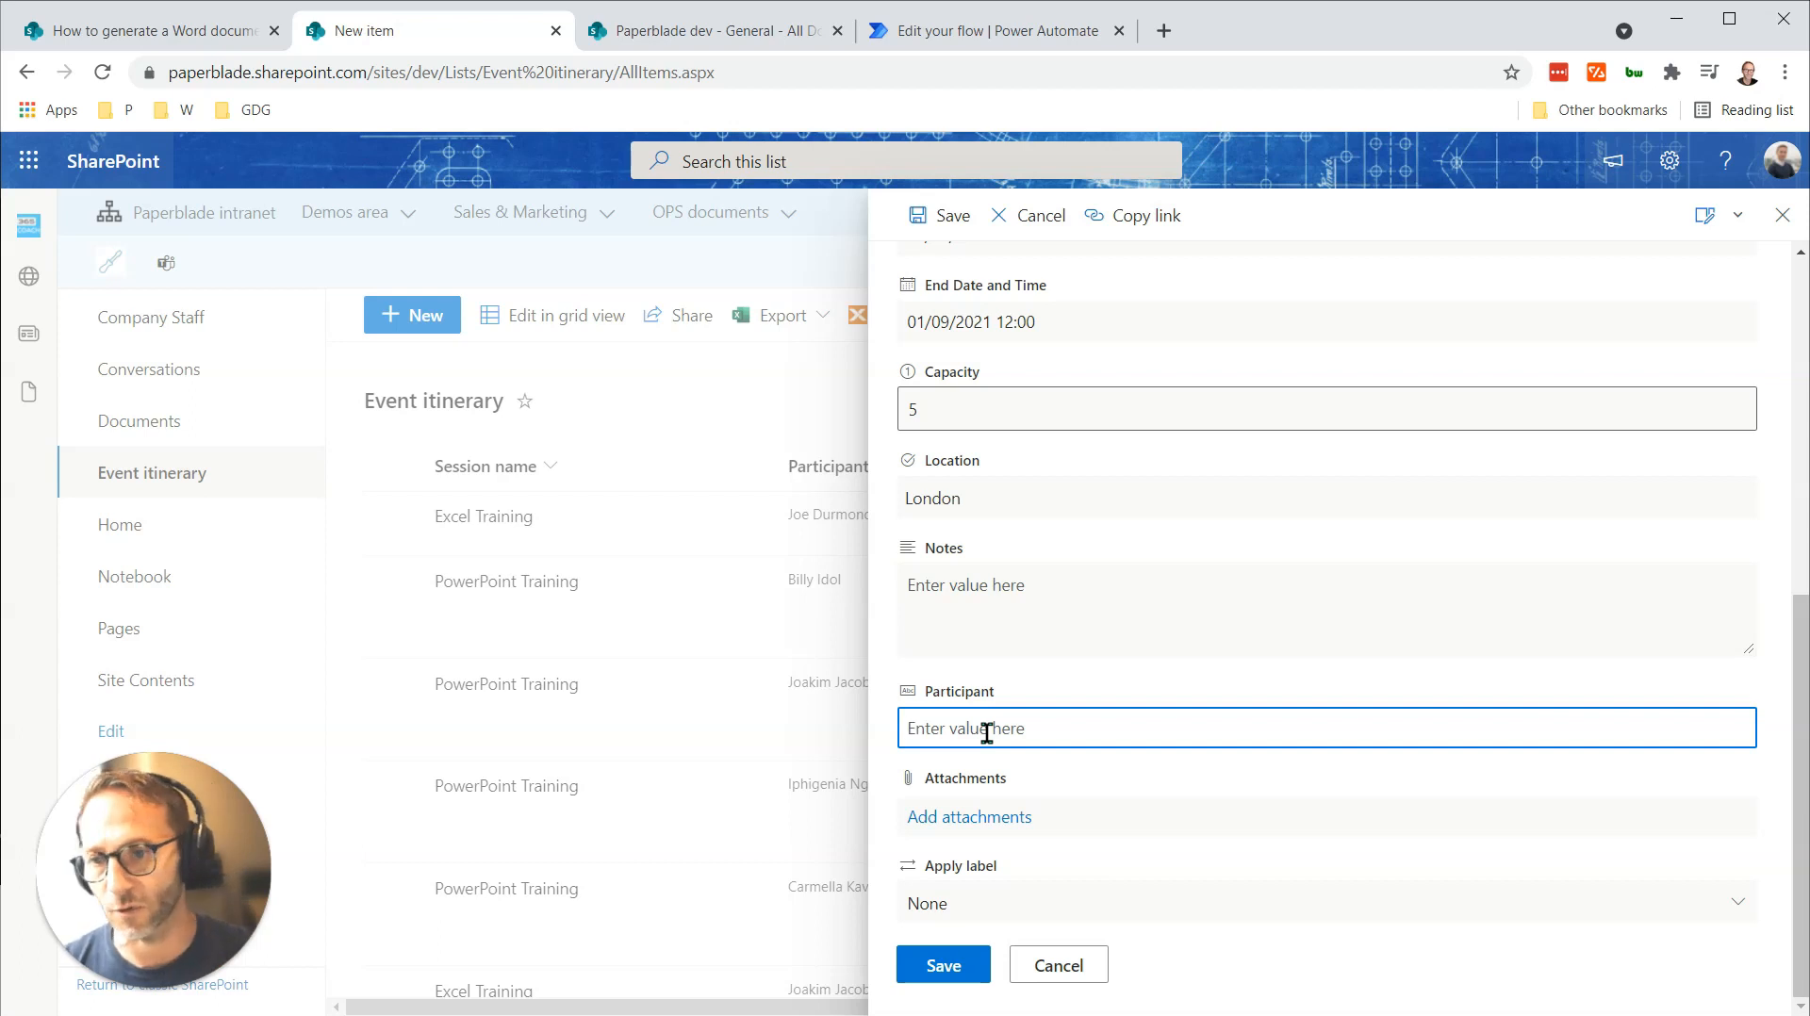
mouse_move(991, 729)
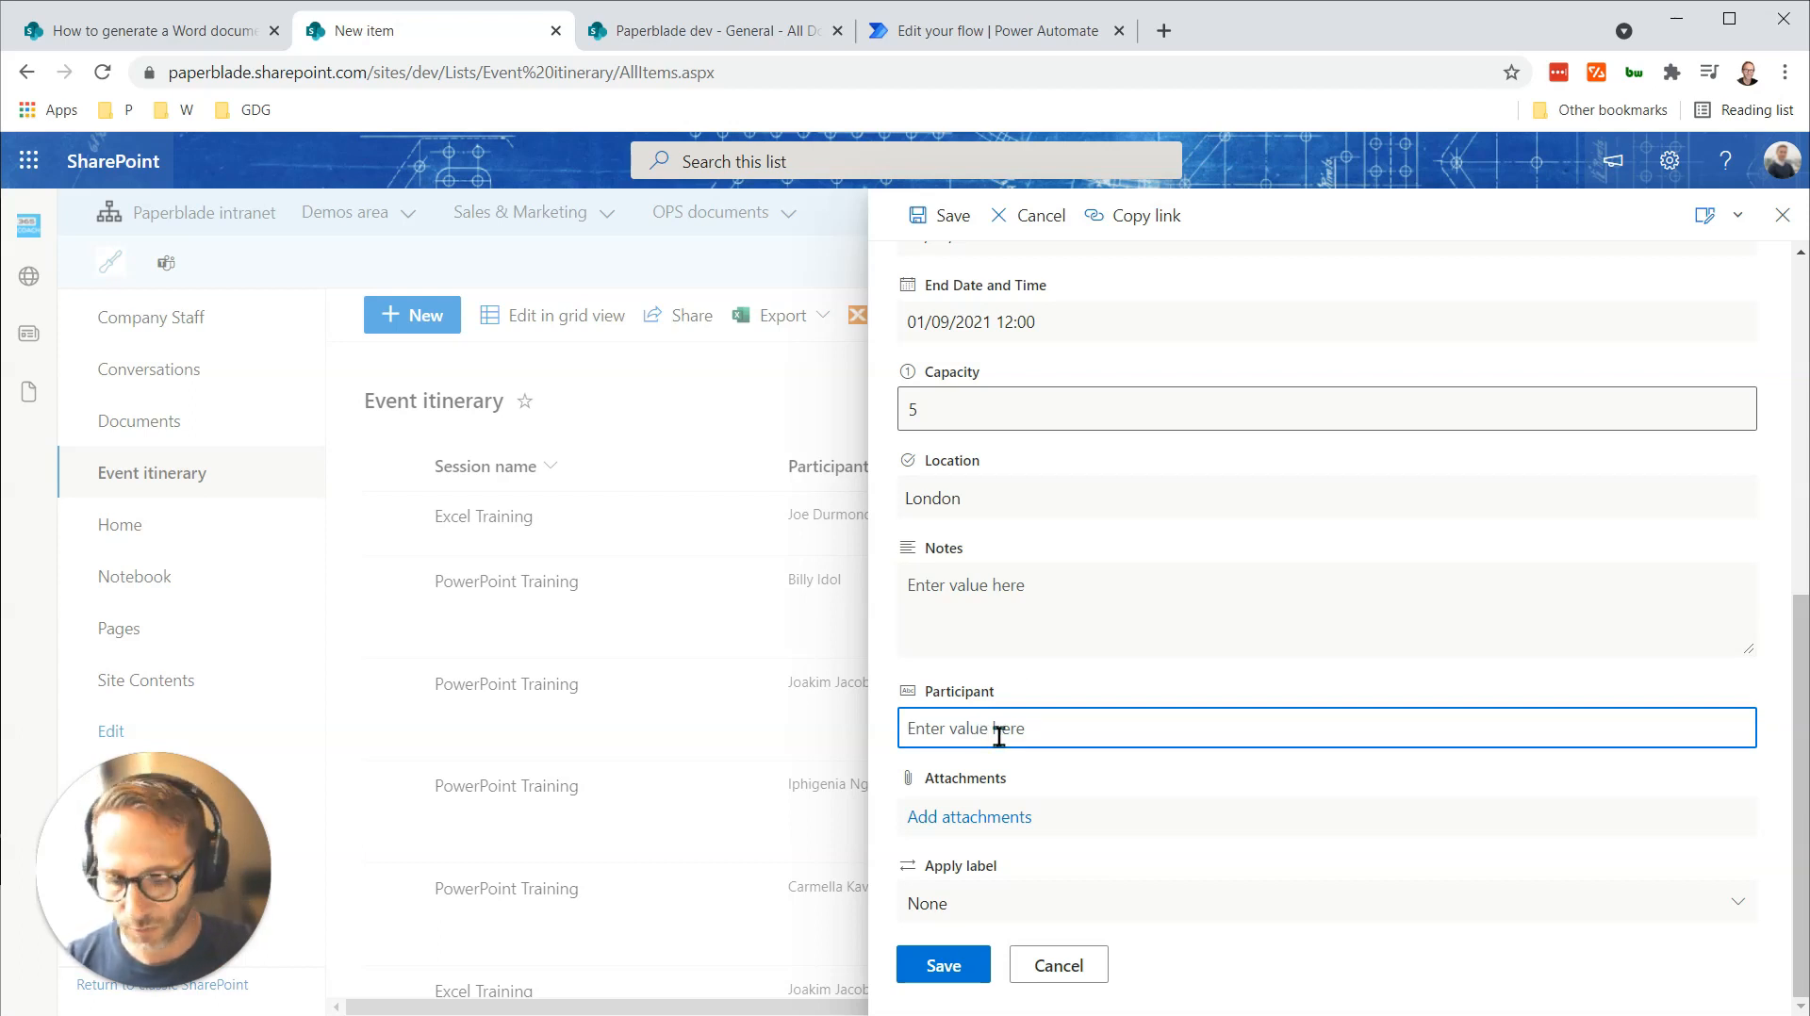
type("Joe Black")
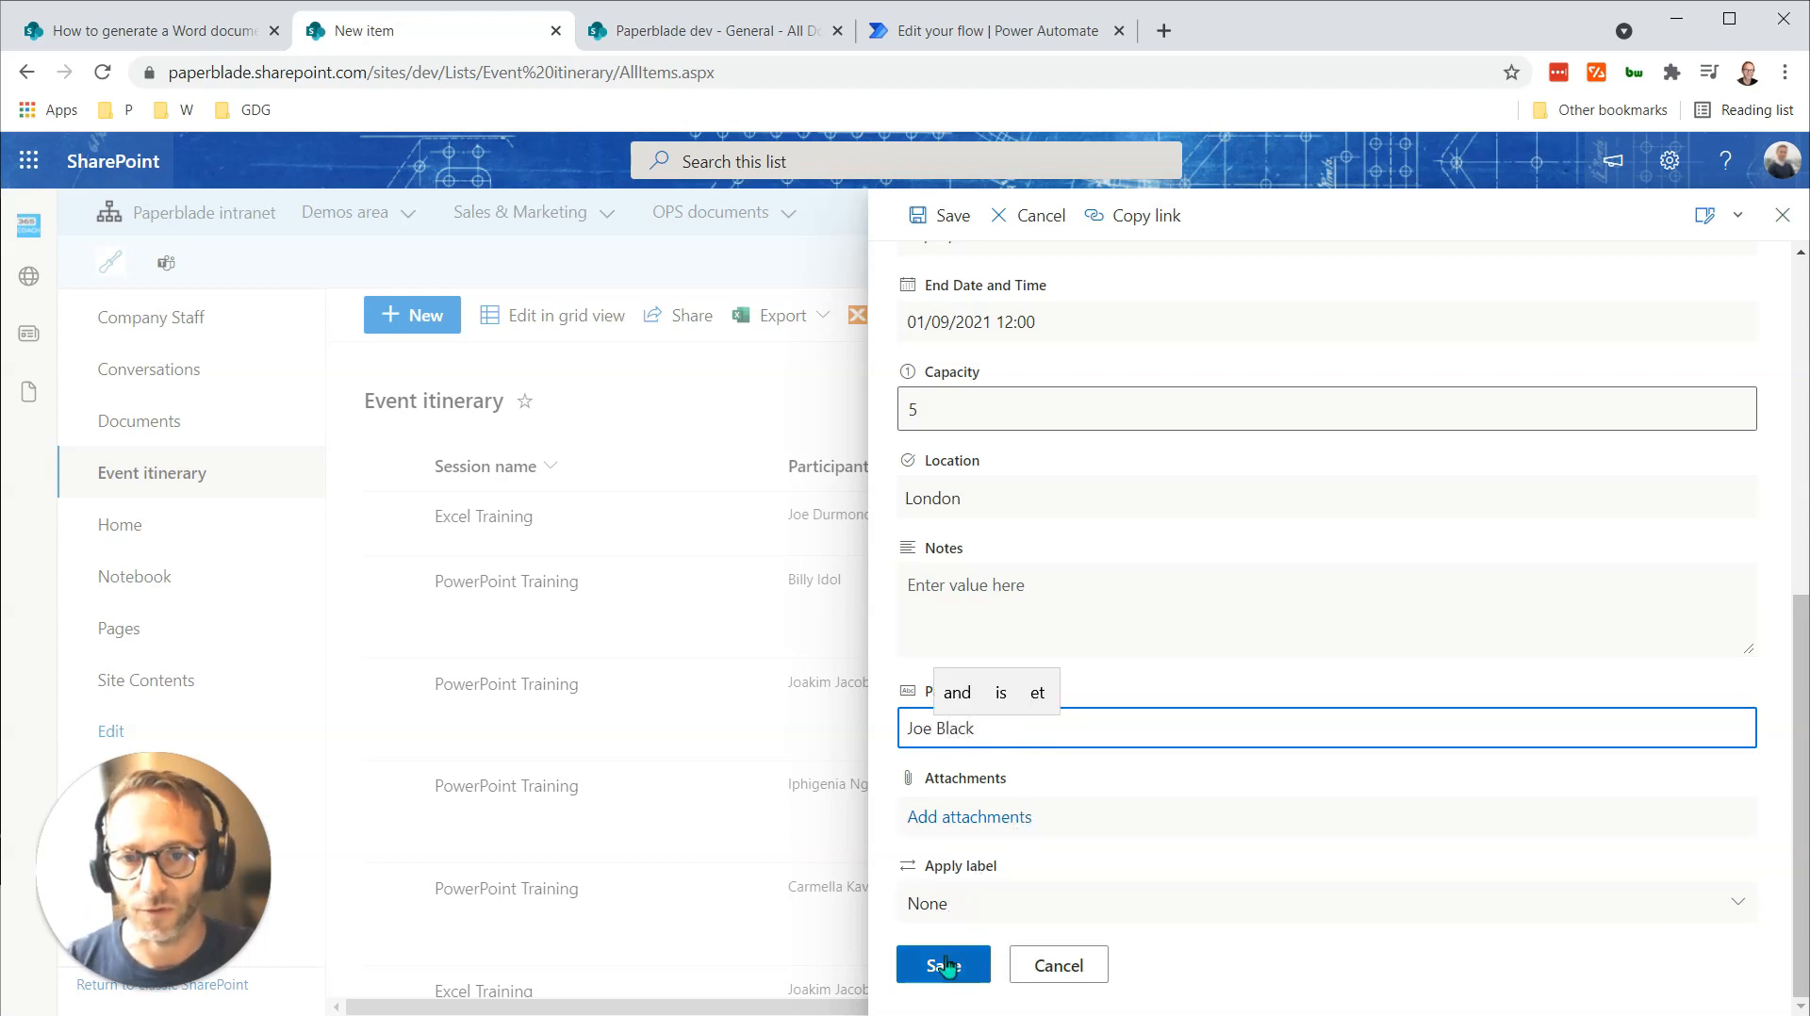
Save the MS Teams - Intro item, check its new row, and return to the flow.
left_click(943, 964)
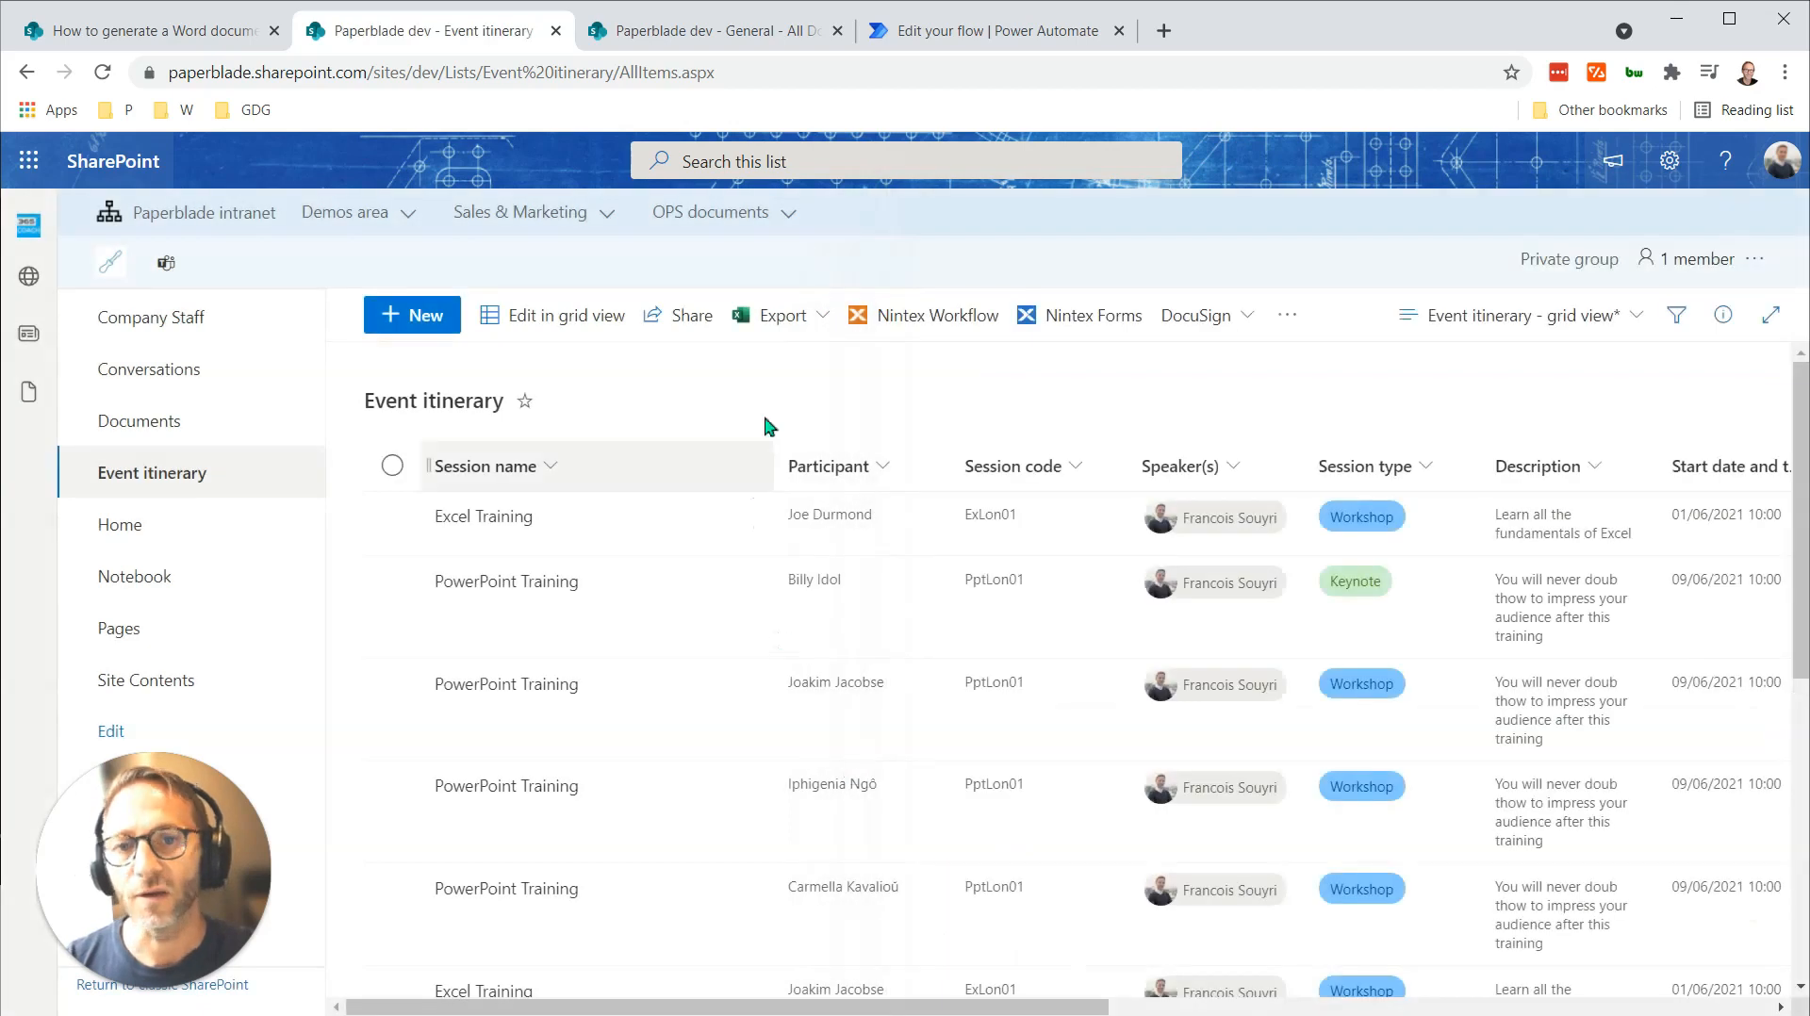
scroll("down", 3)
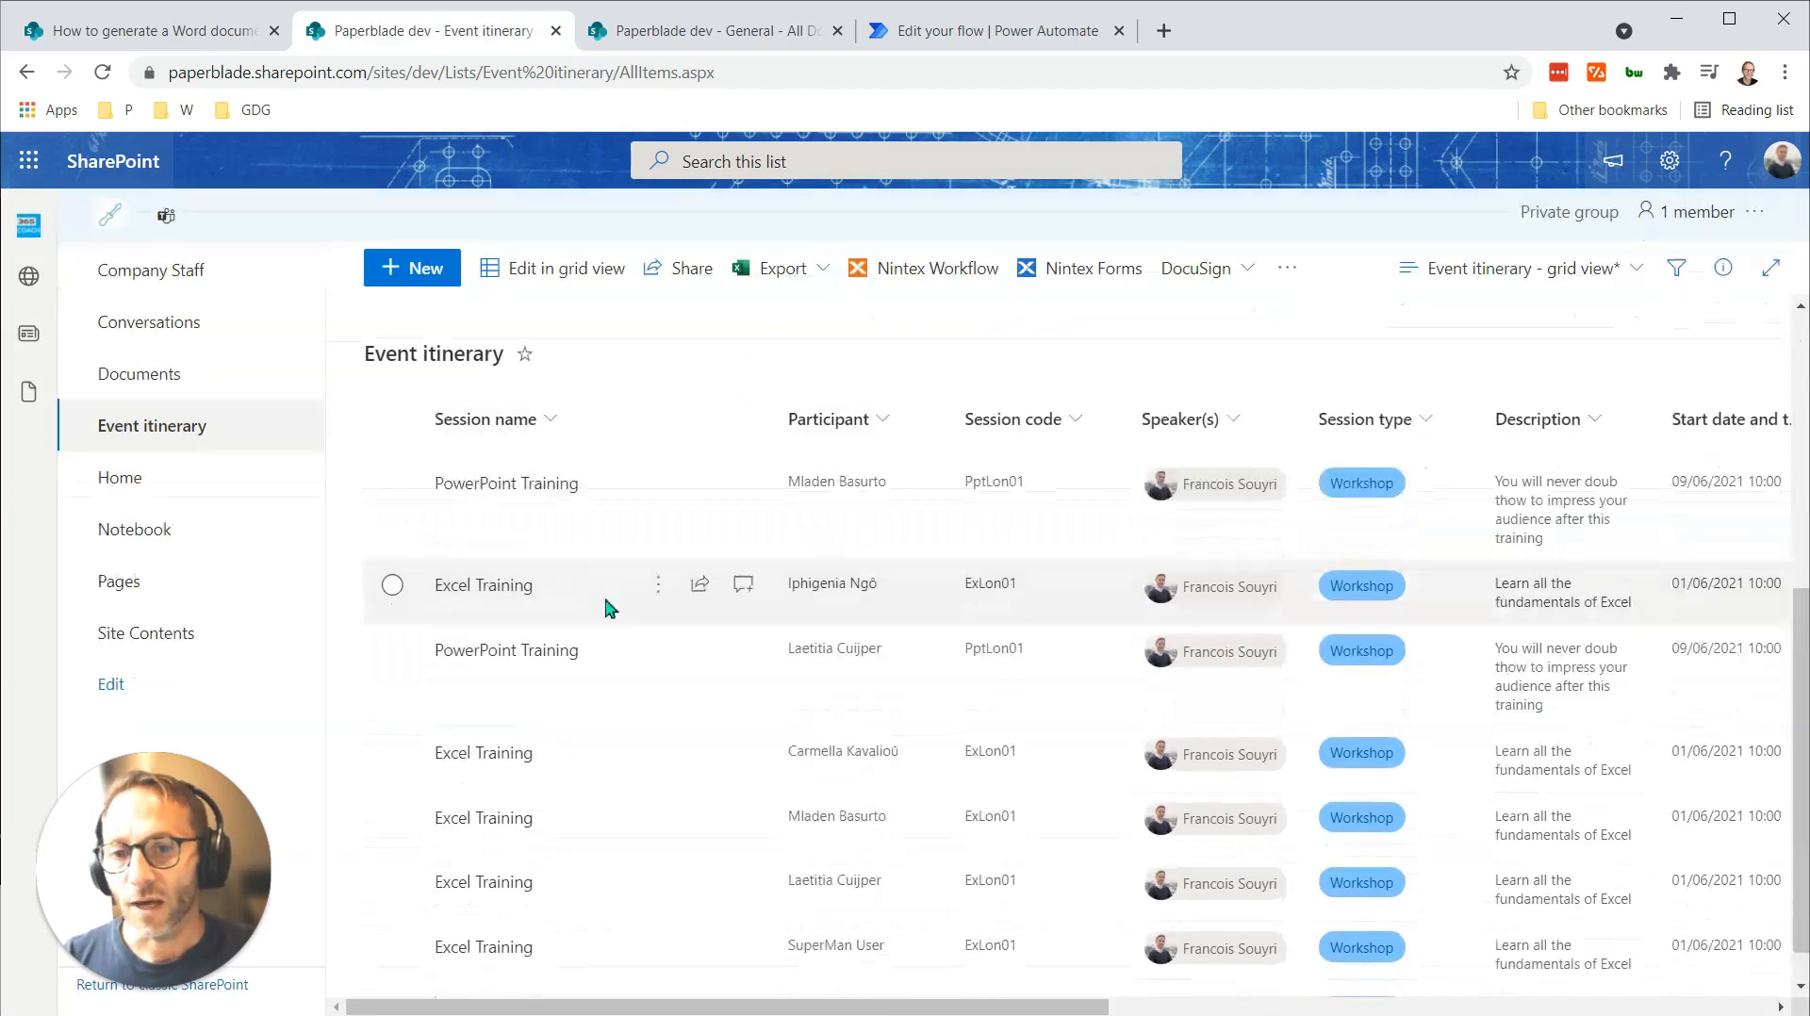
scroll("down", 3)
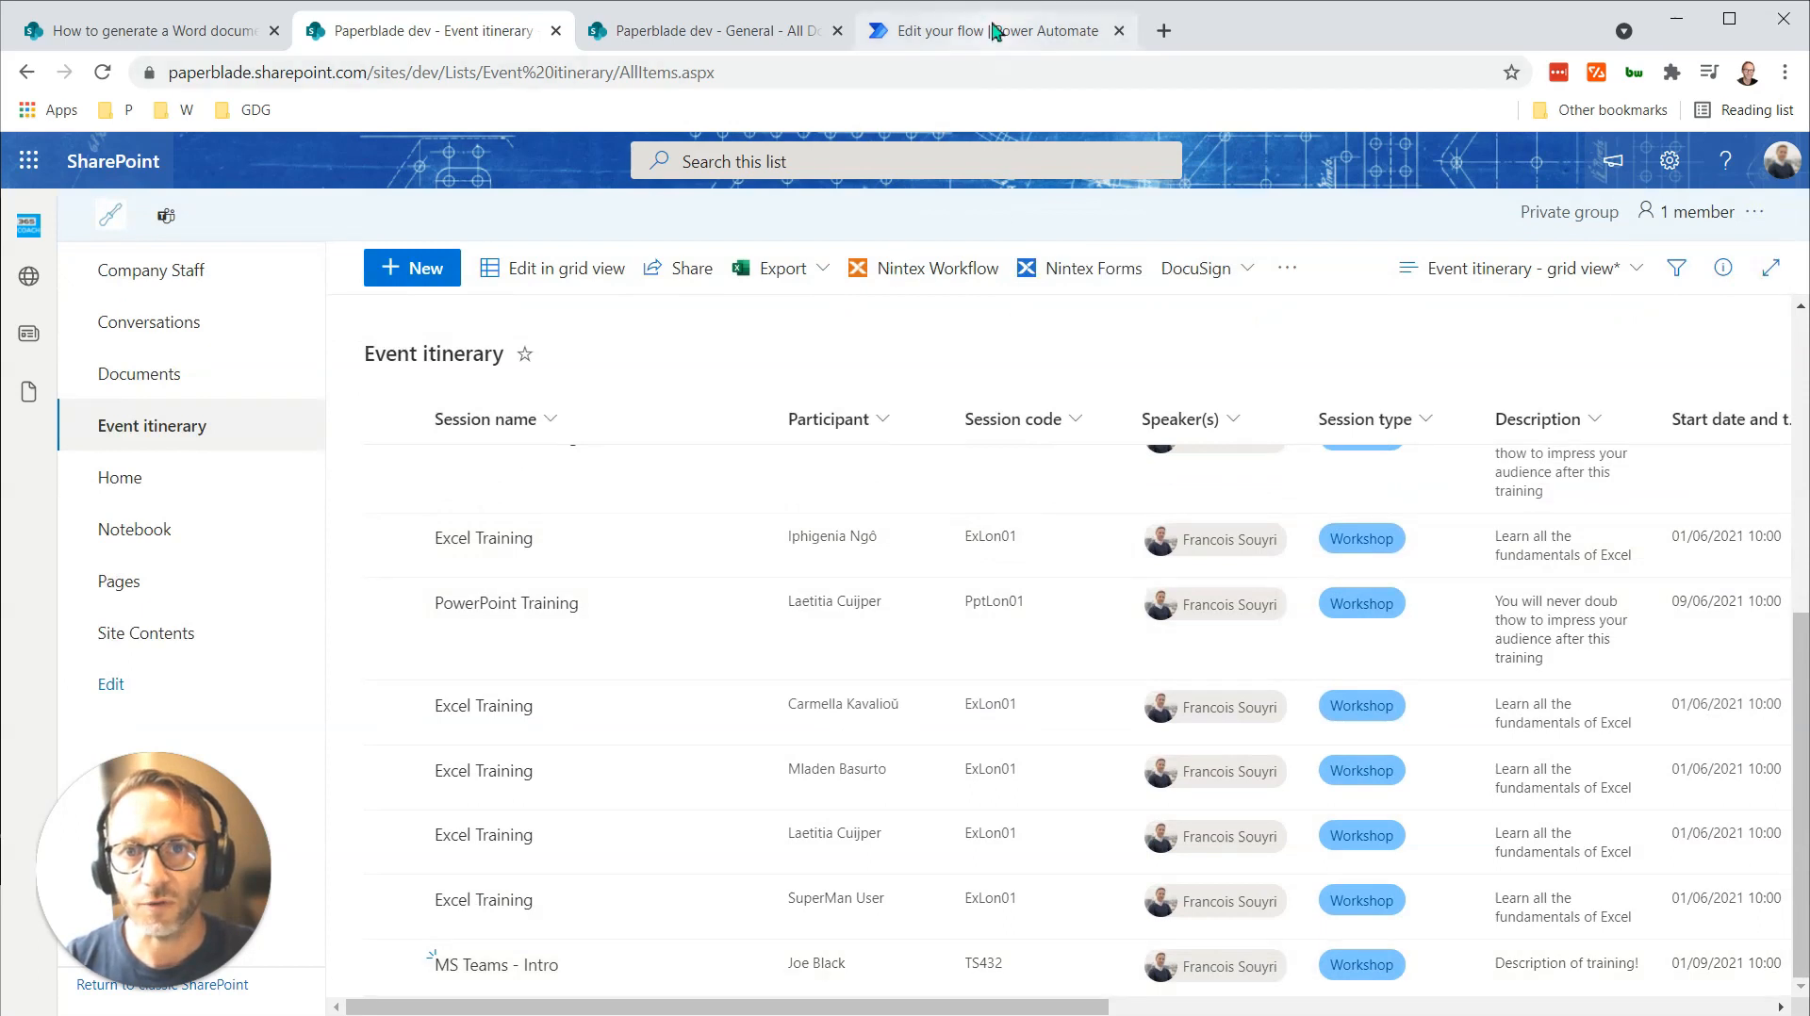
left_click(992, 30)
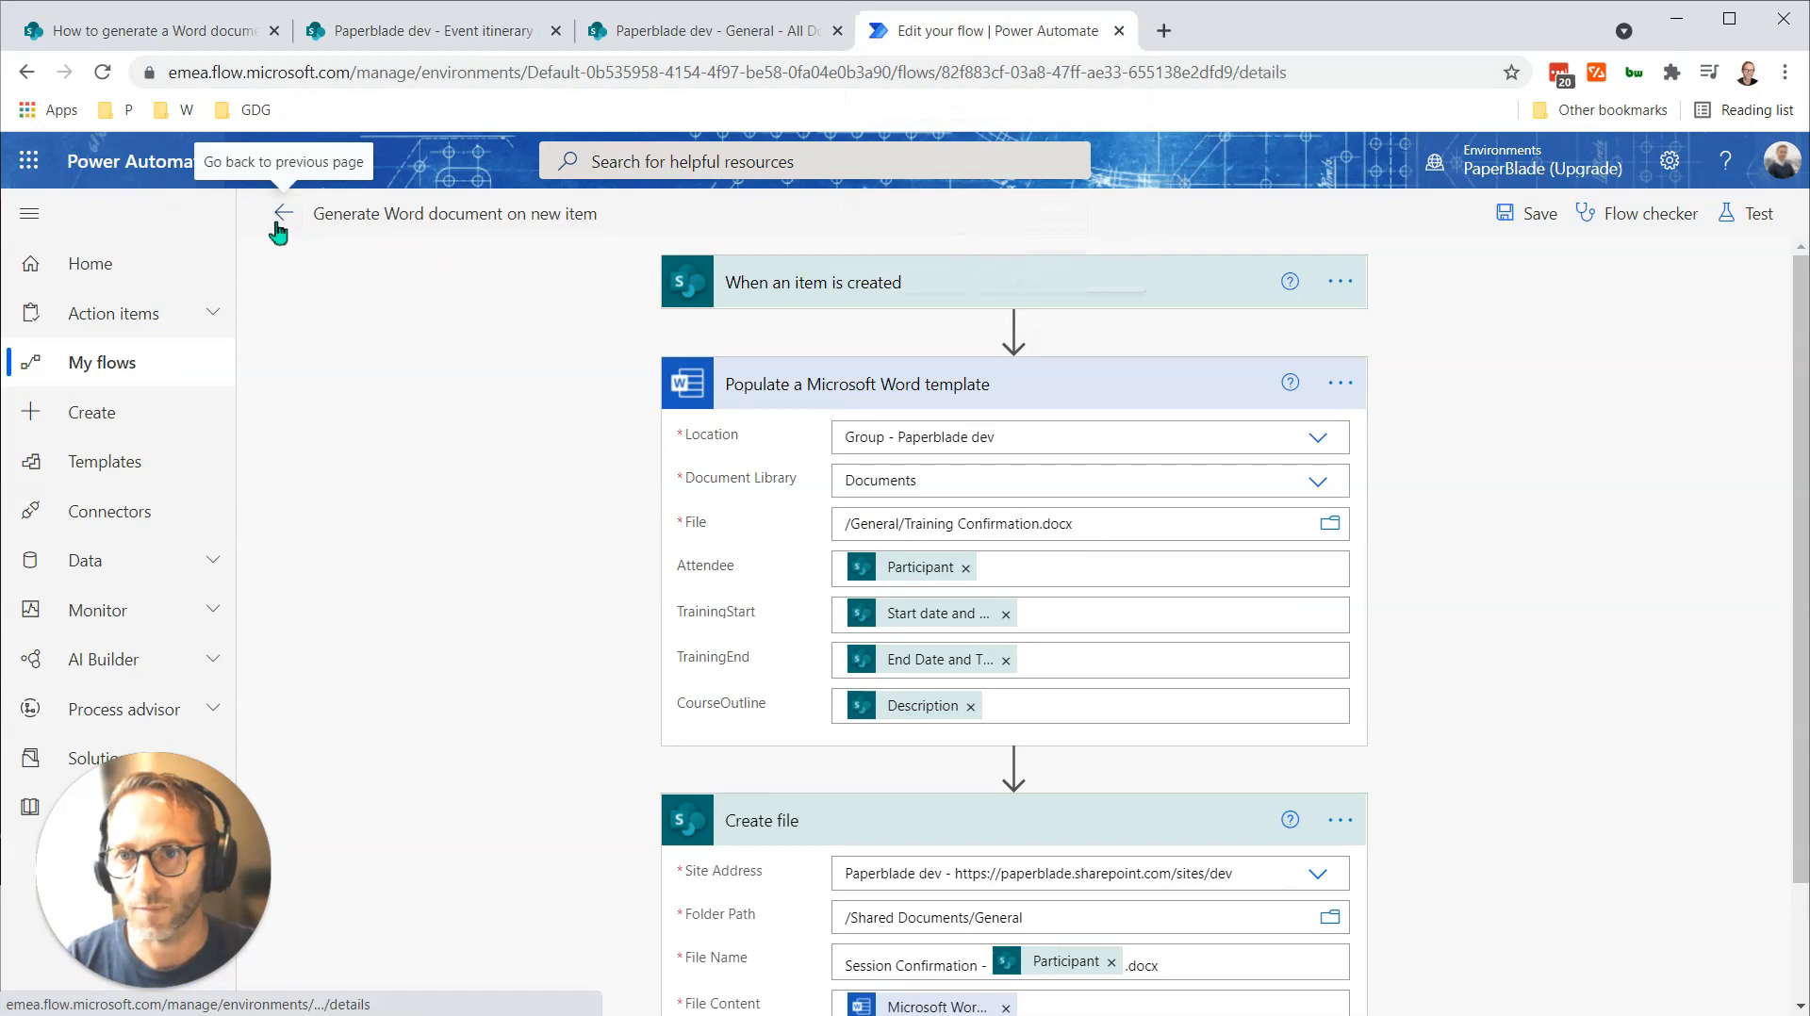
Leave the flow editor for the flow's details page.
left_click(283, 214)
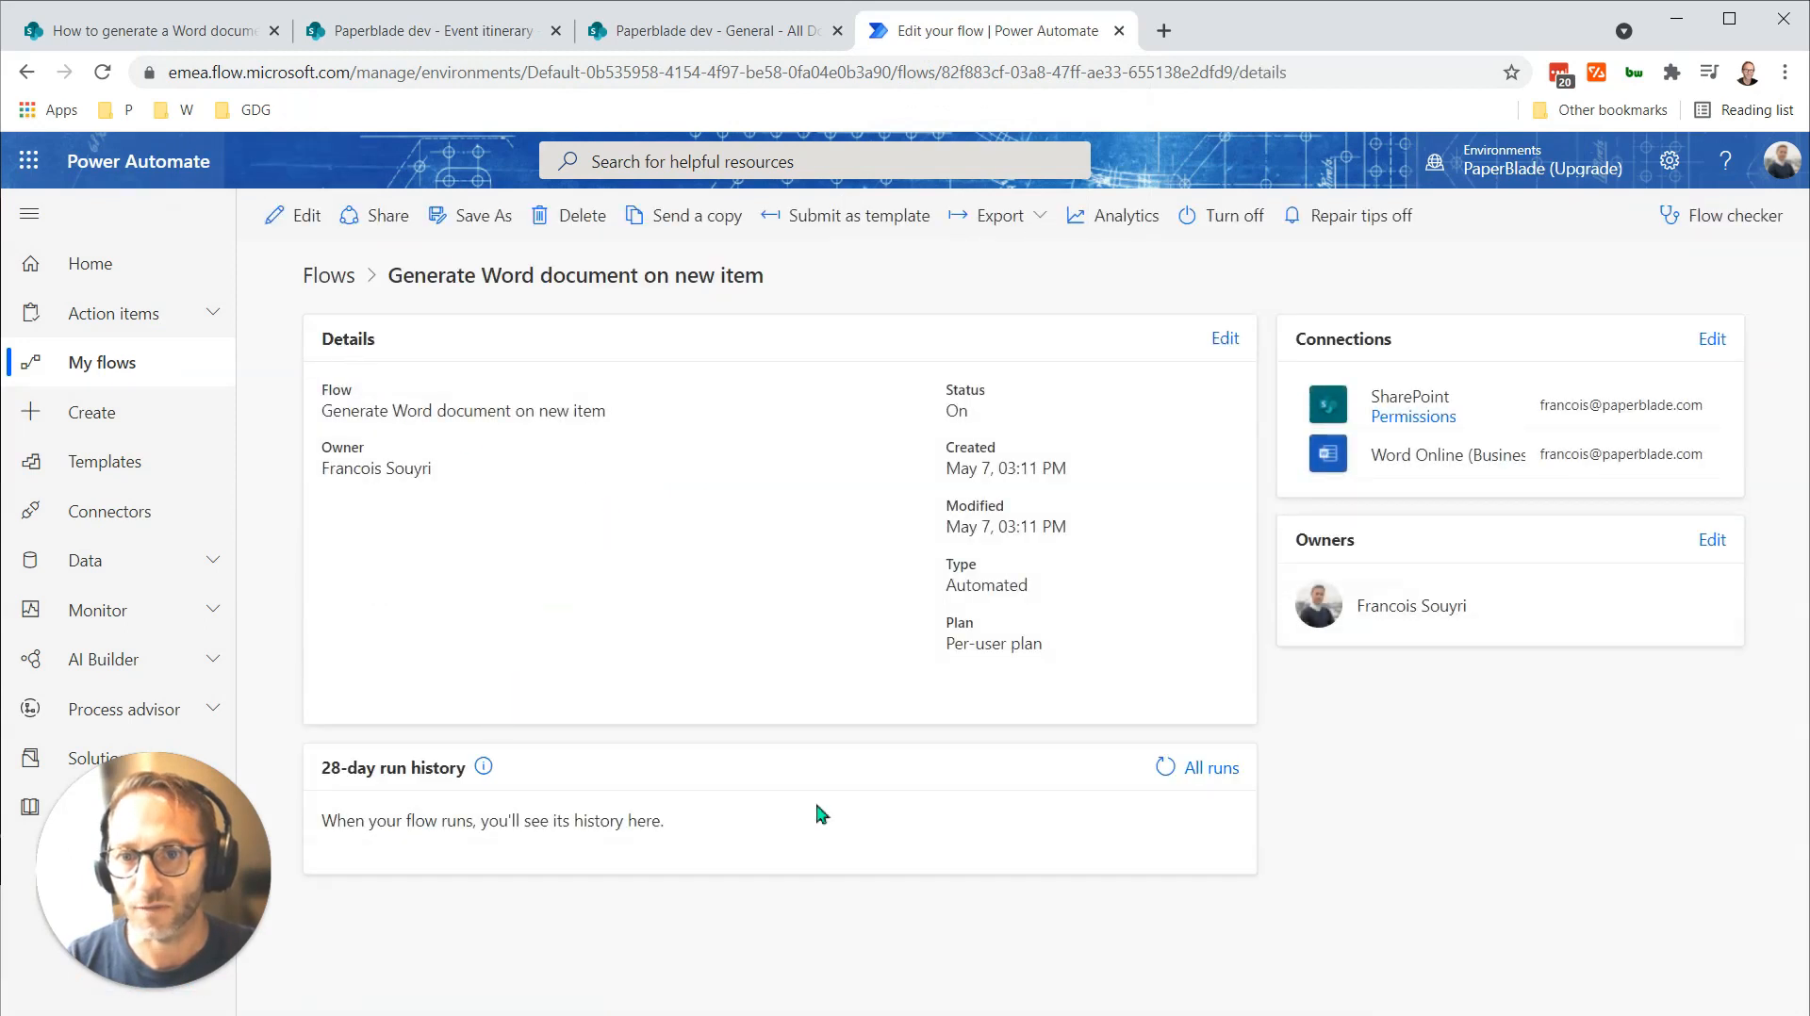
mouse_move(1165, 768)
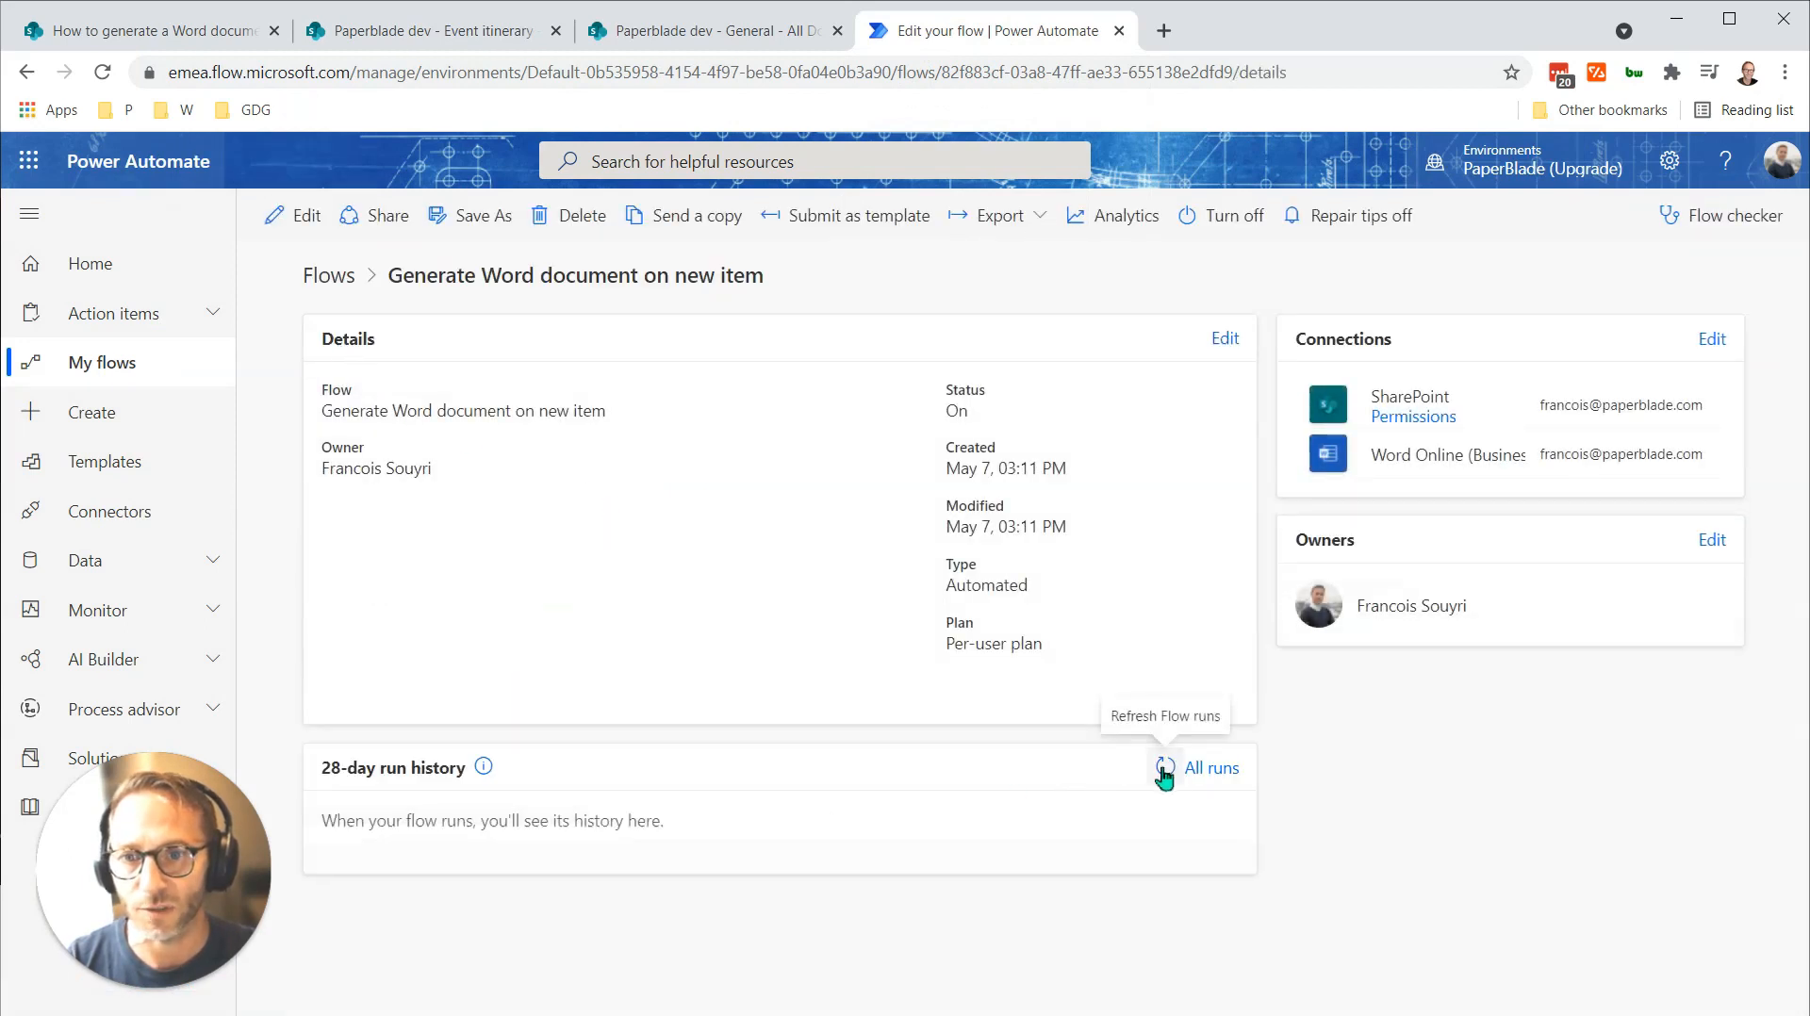
mouse_move(210, 432)
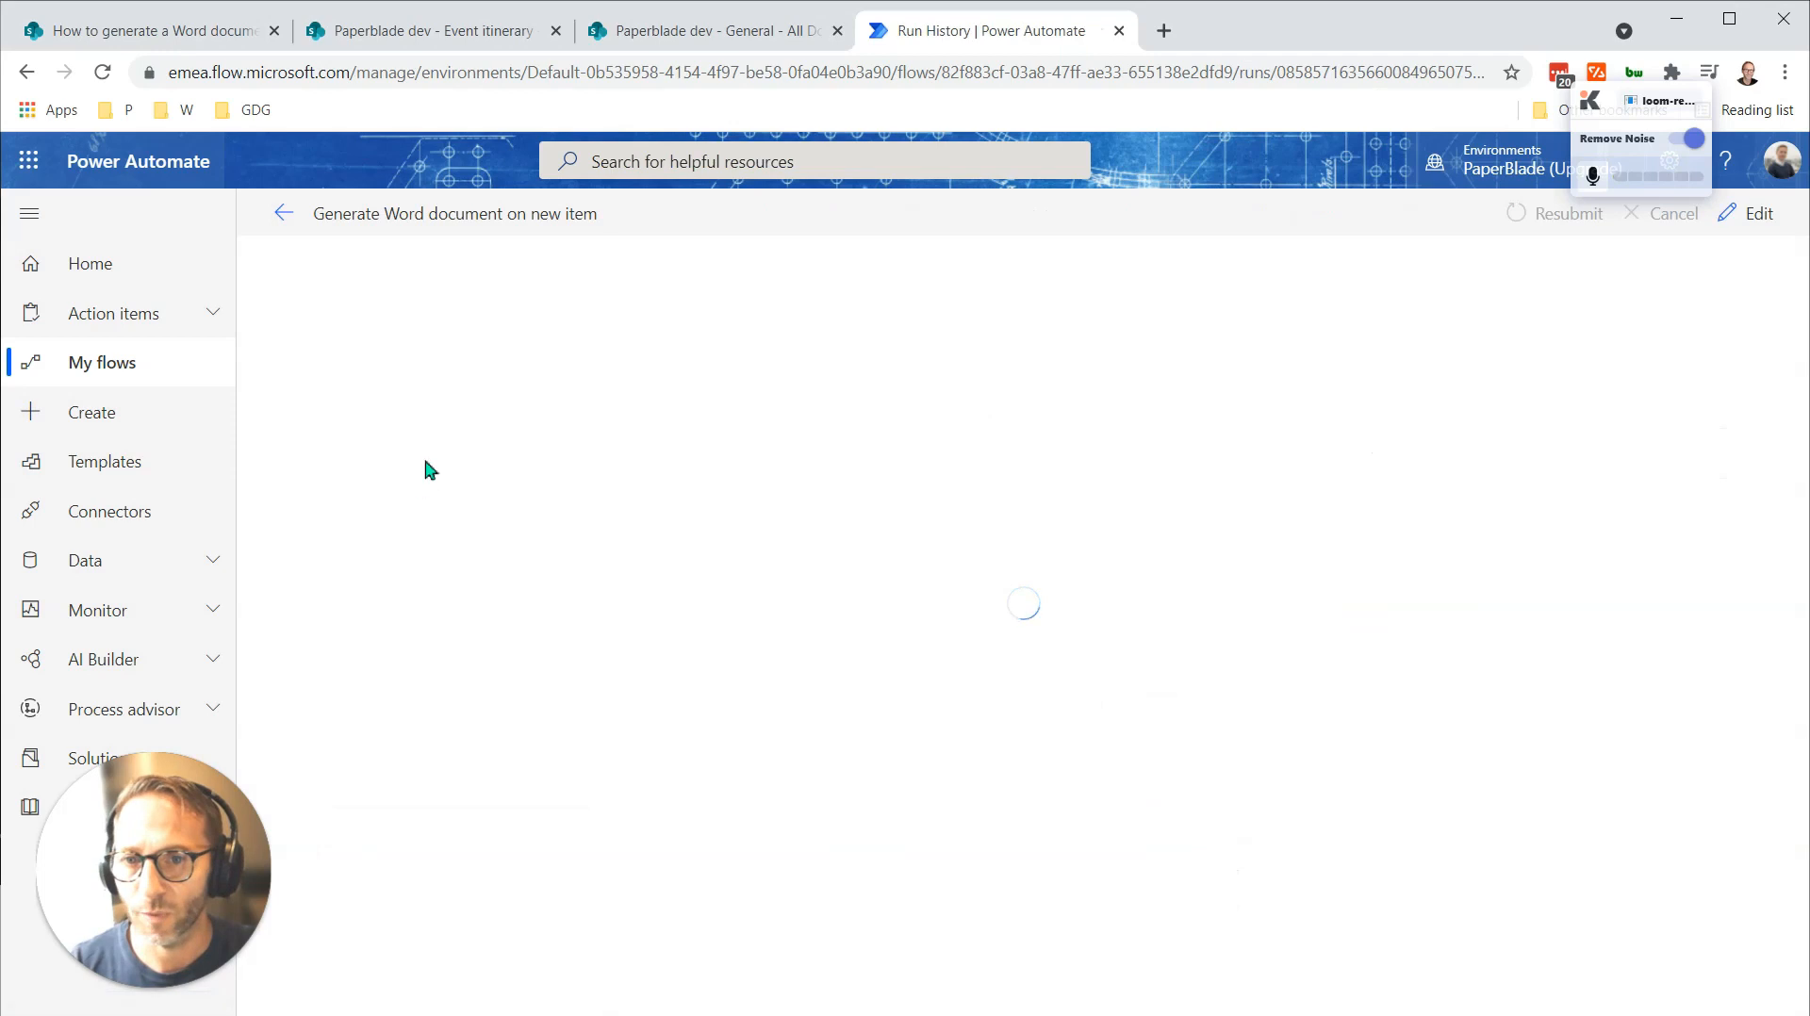
mouse_move(727, 498)
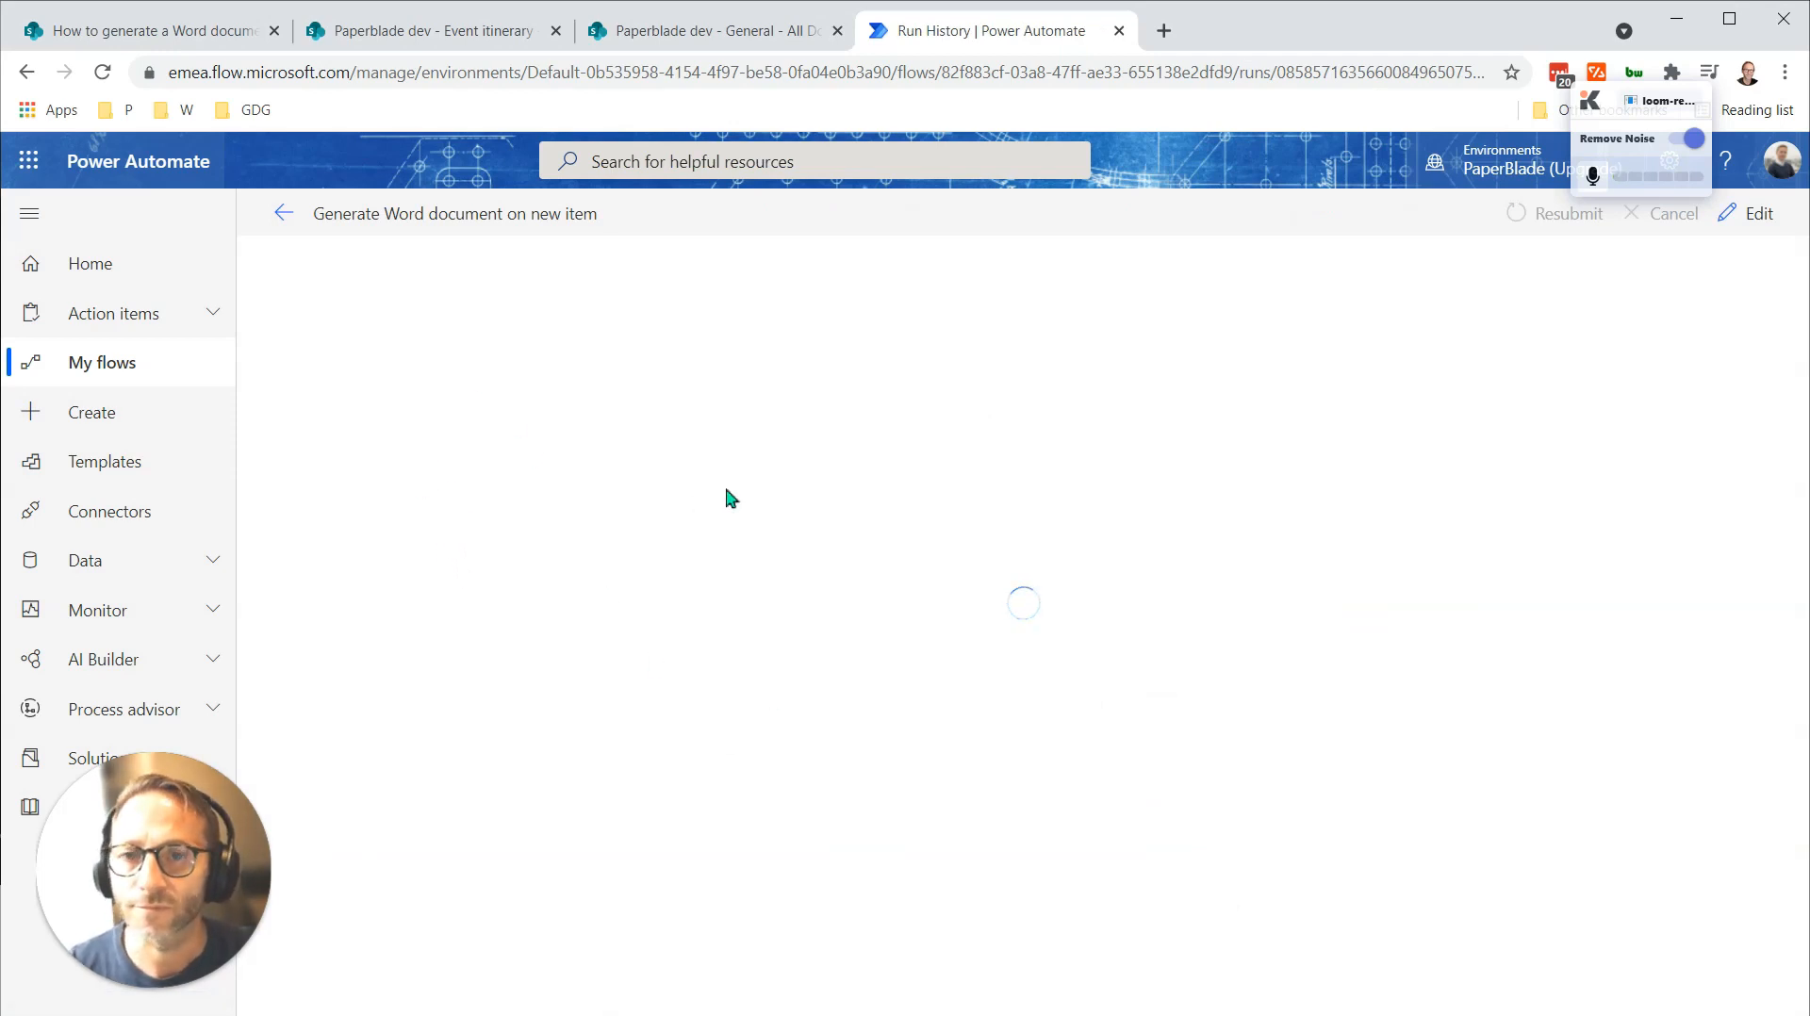
mouse_move(1040, 389)
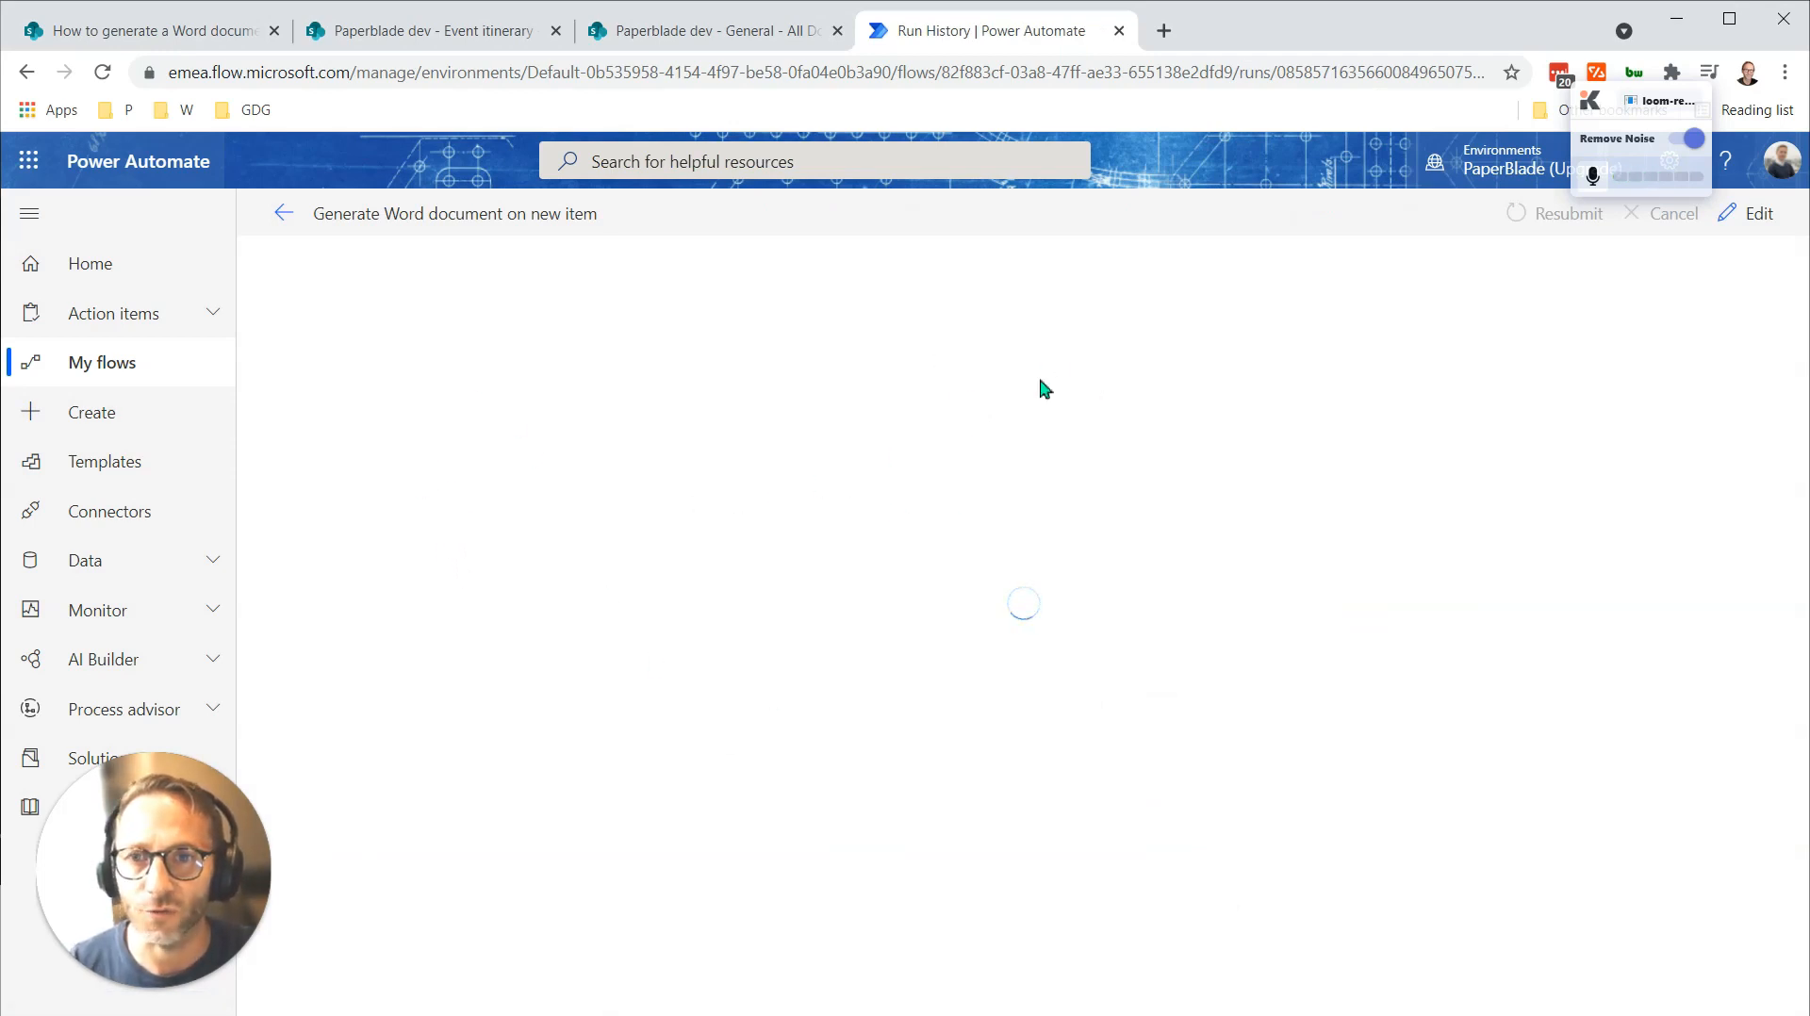
mouse_move(1025, 482)
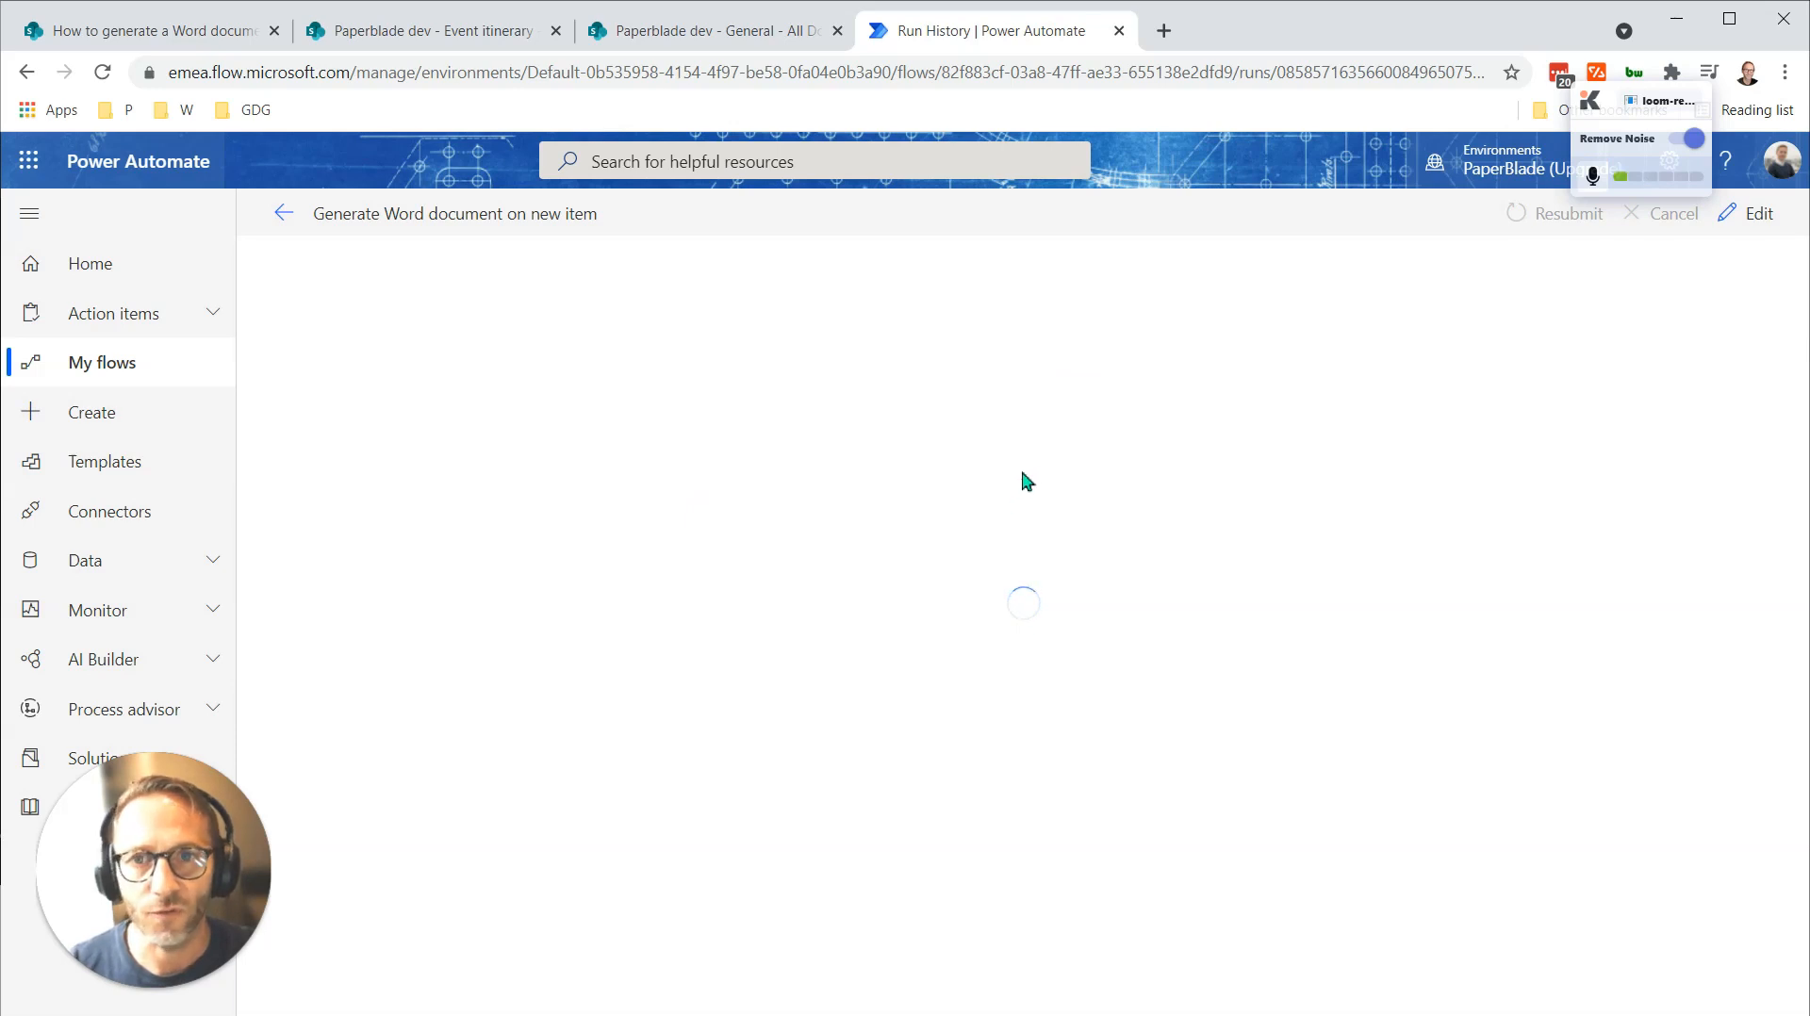
mouse_move(104, 461)
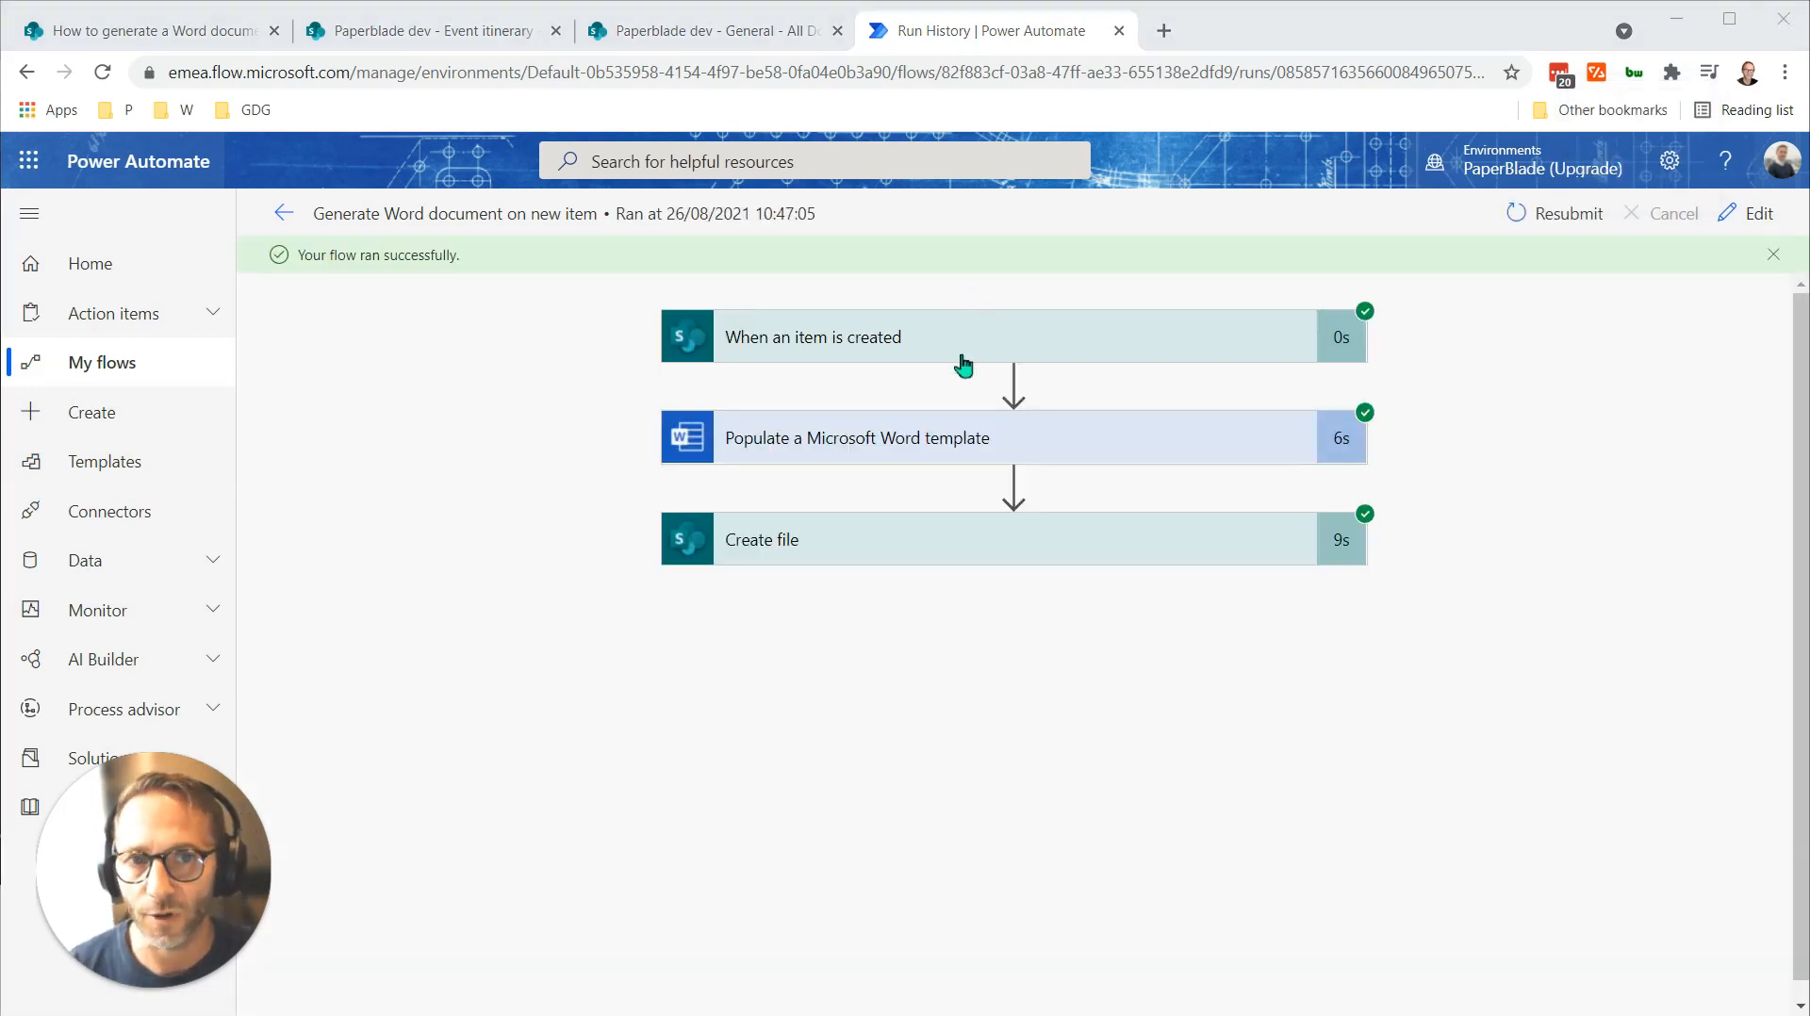
Review the trigger and Create file outputs, highlighting Joe Black in the file path.
left_click(813, 337)
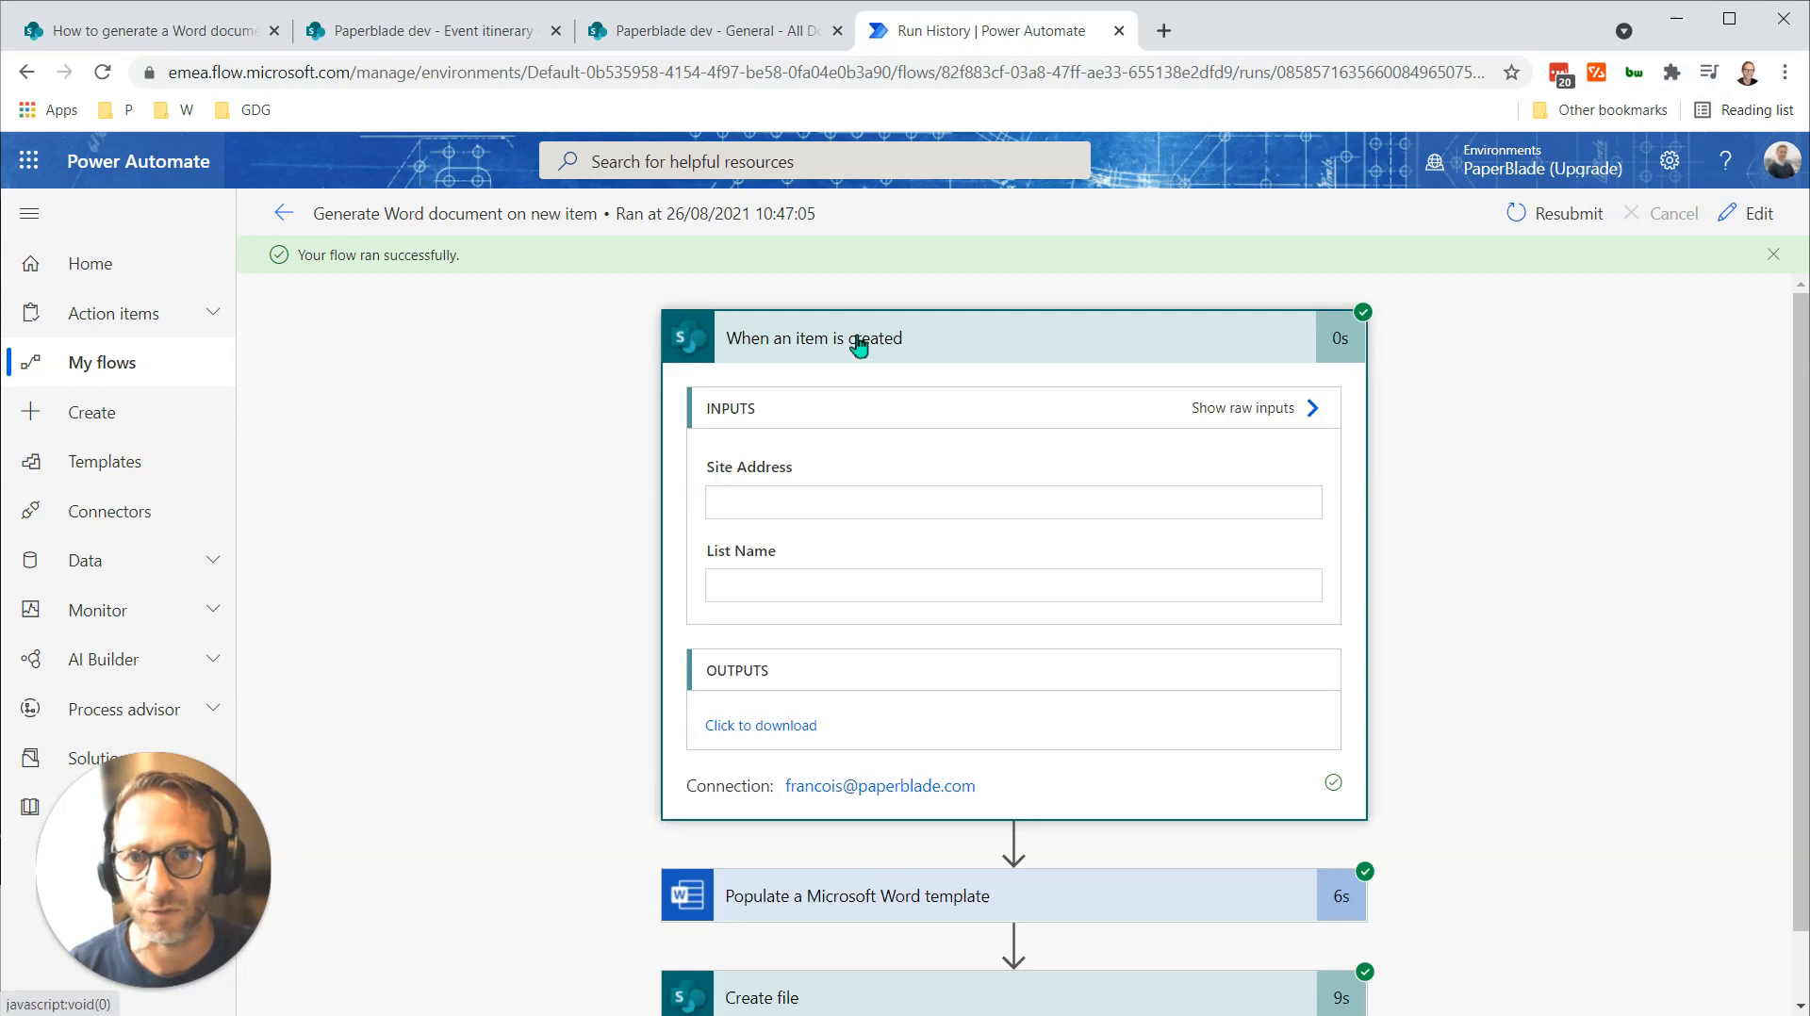
left_click(813, 337)
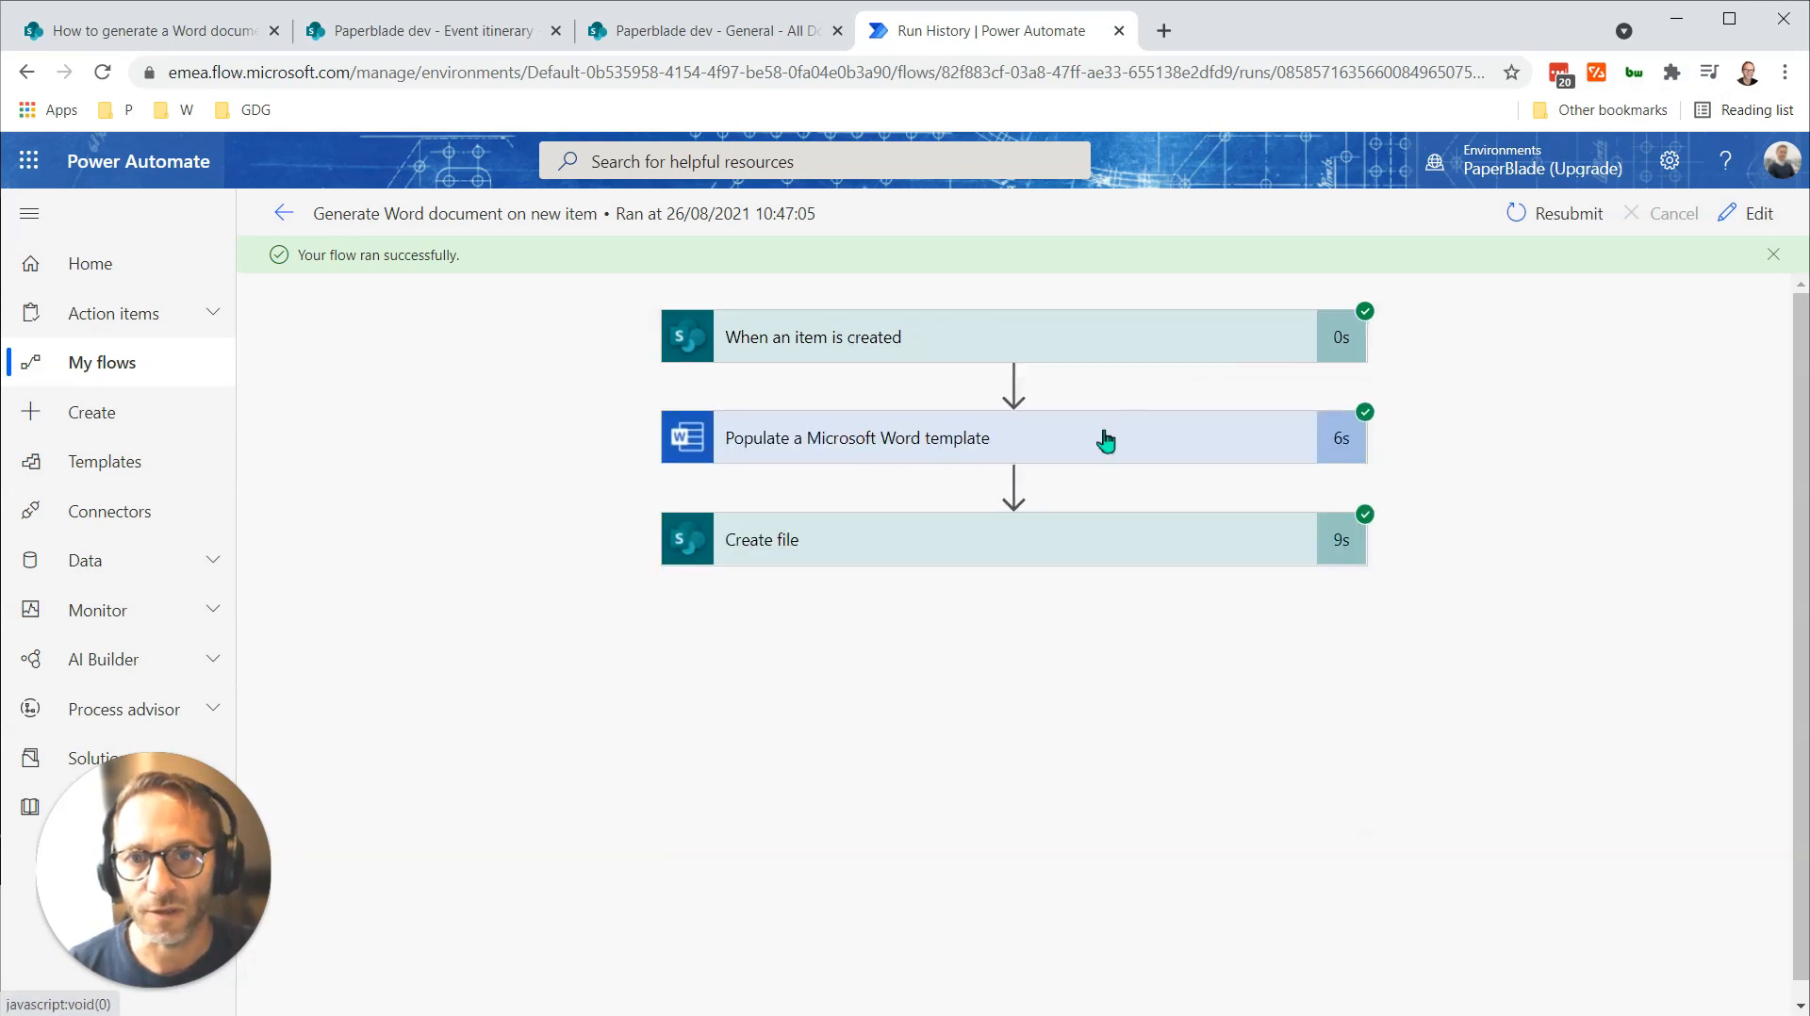
left_click(761, 540)
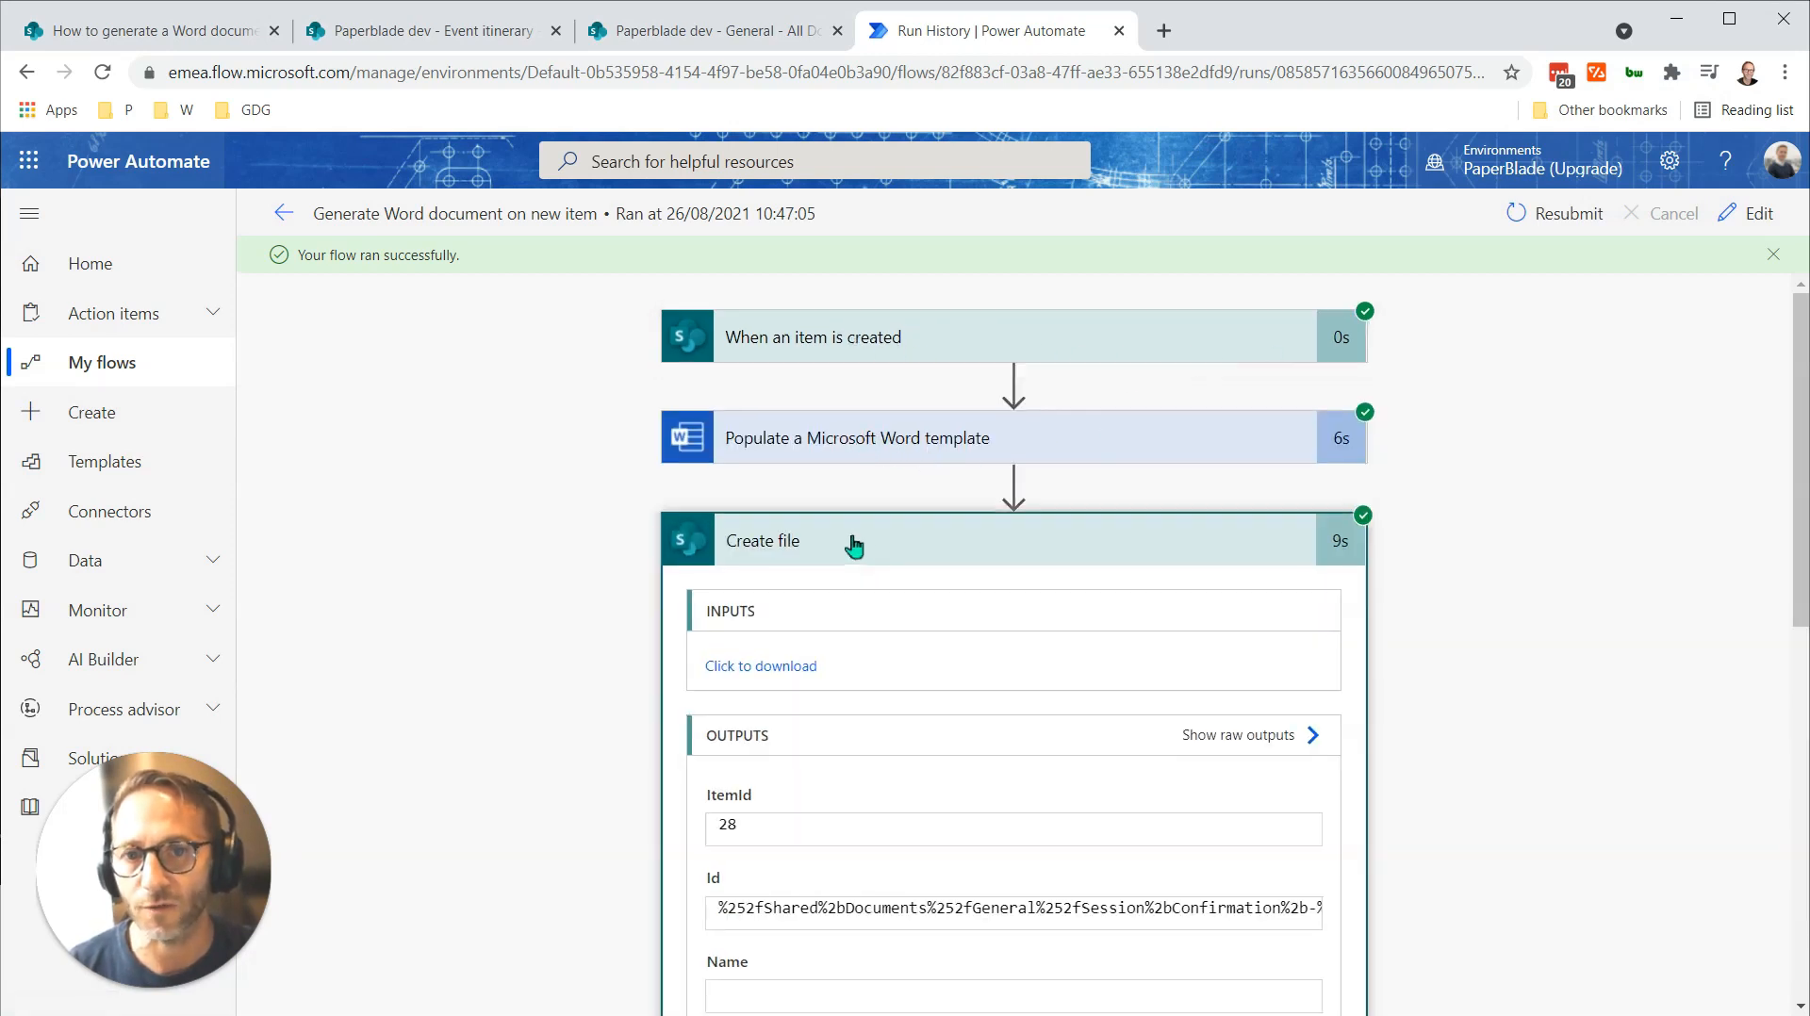
scroll("down", 3)
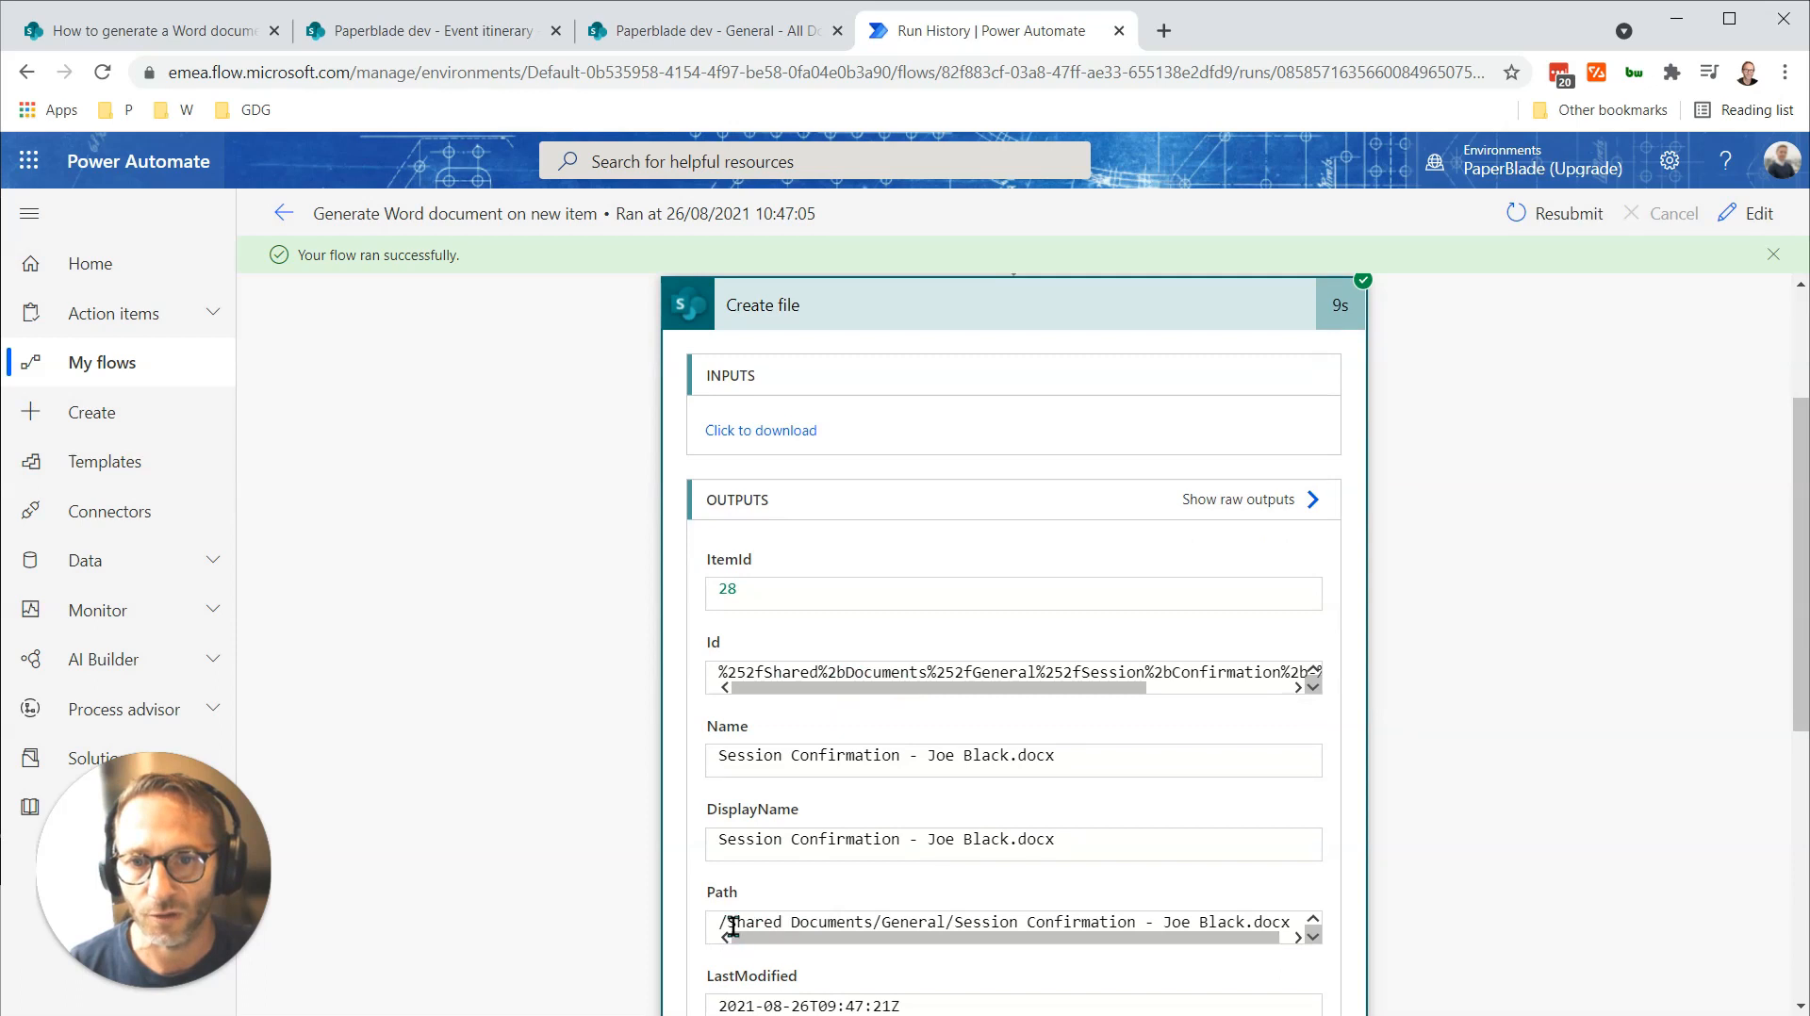
left_click_drag(729, 922, 1135, 922)
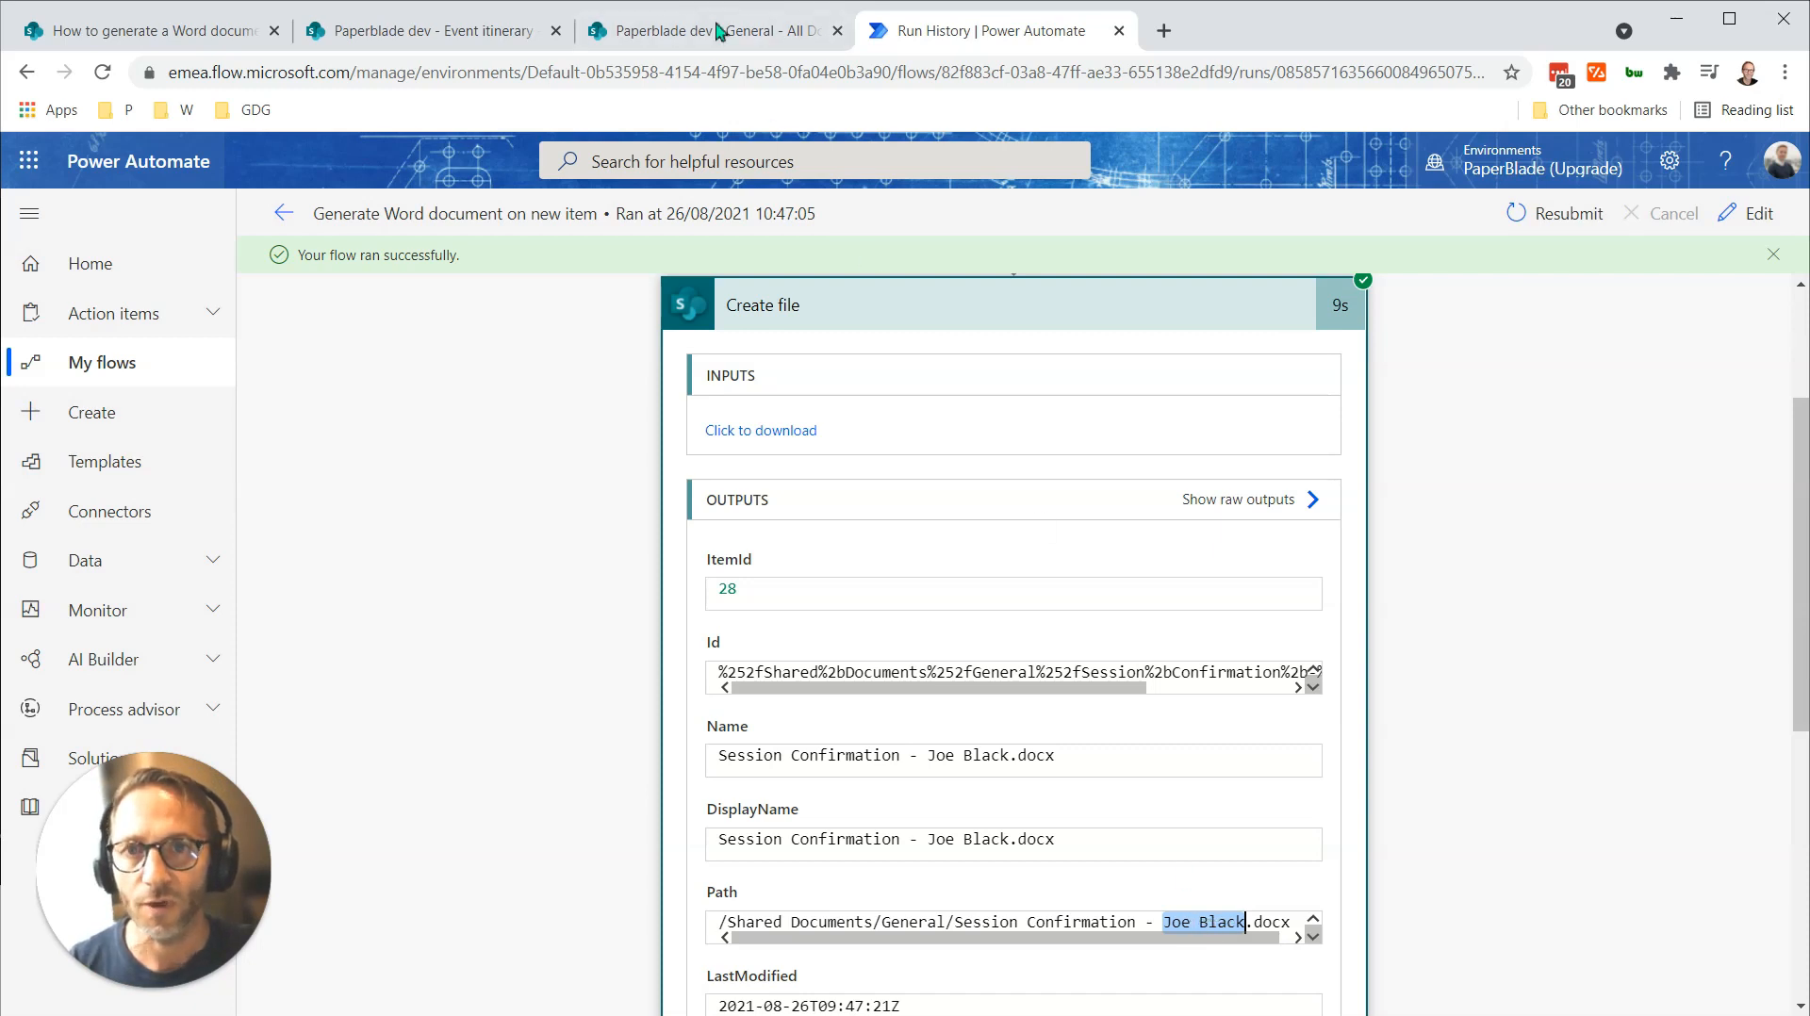
left_click(705, 30)
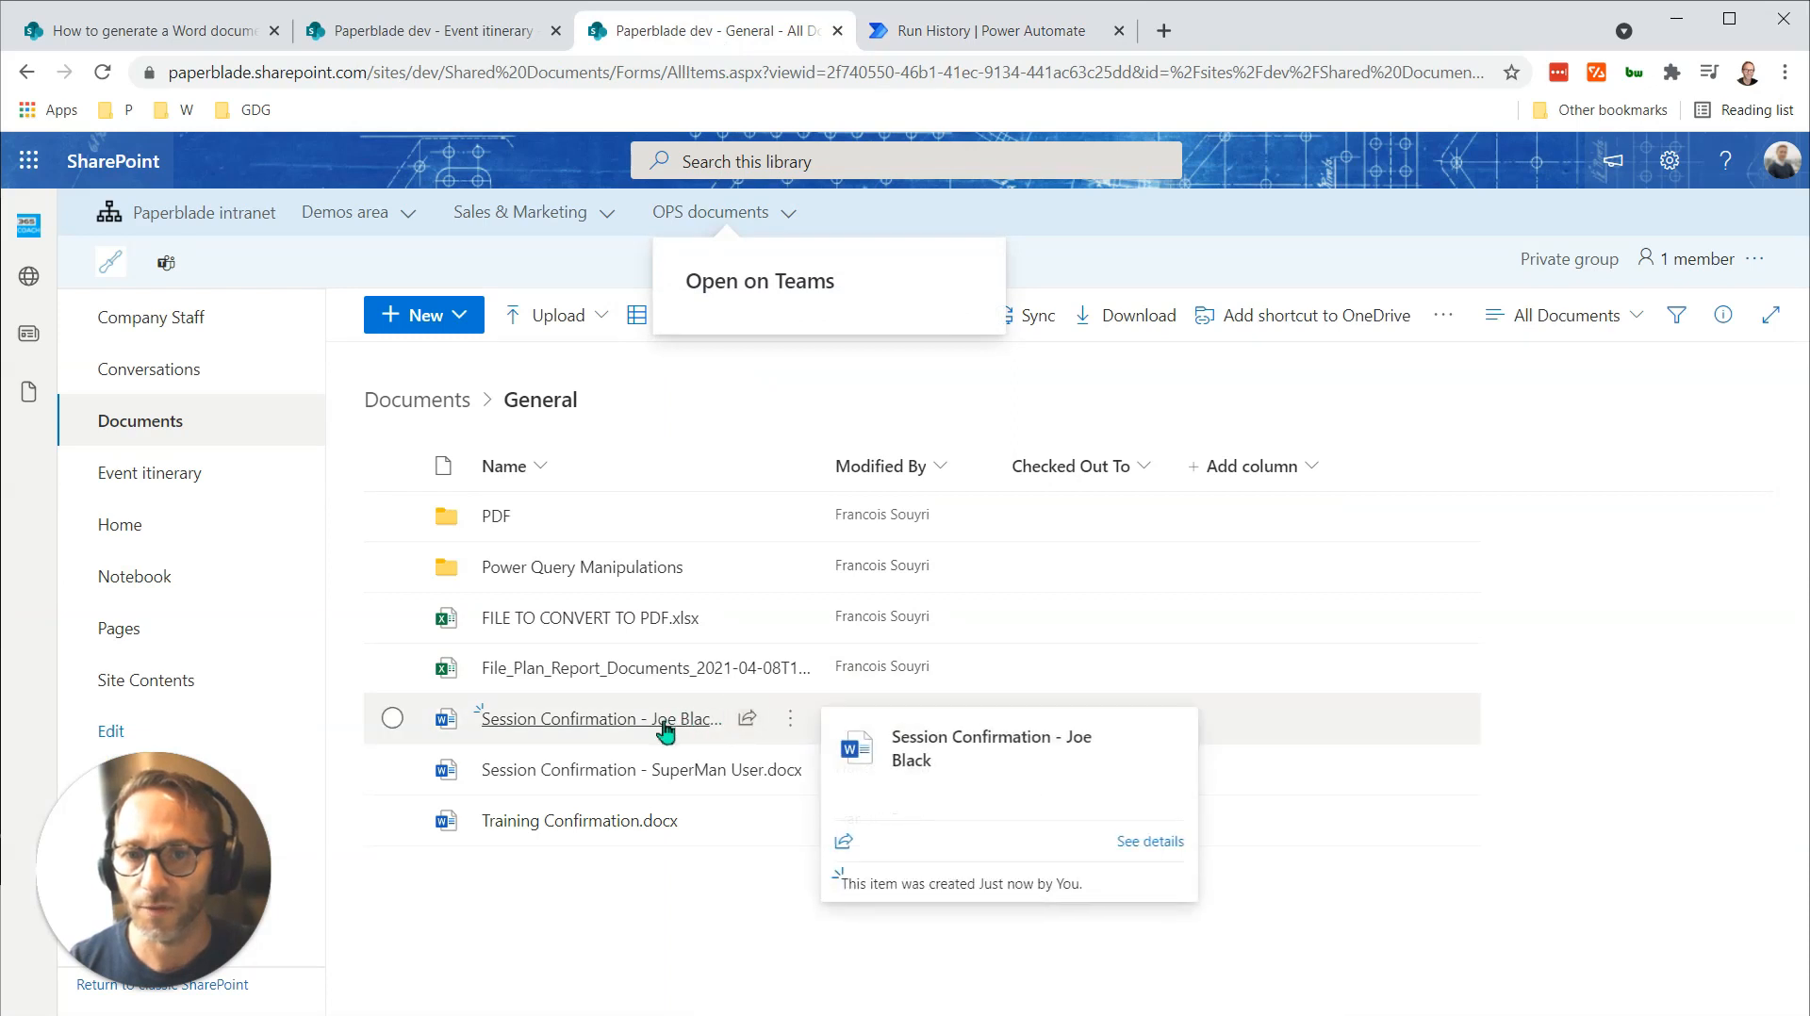
left_click(597, 718)
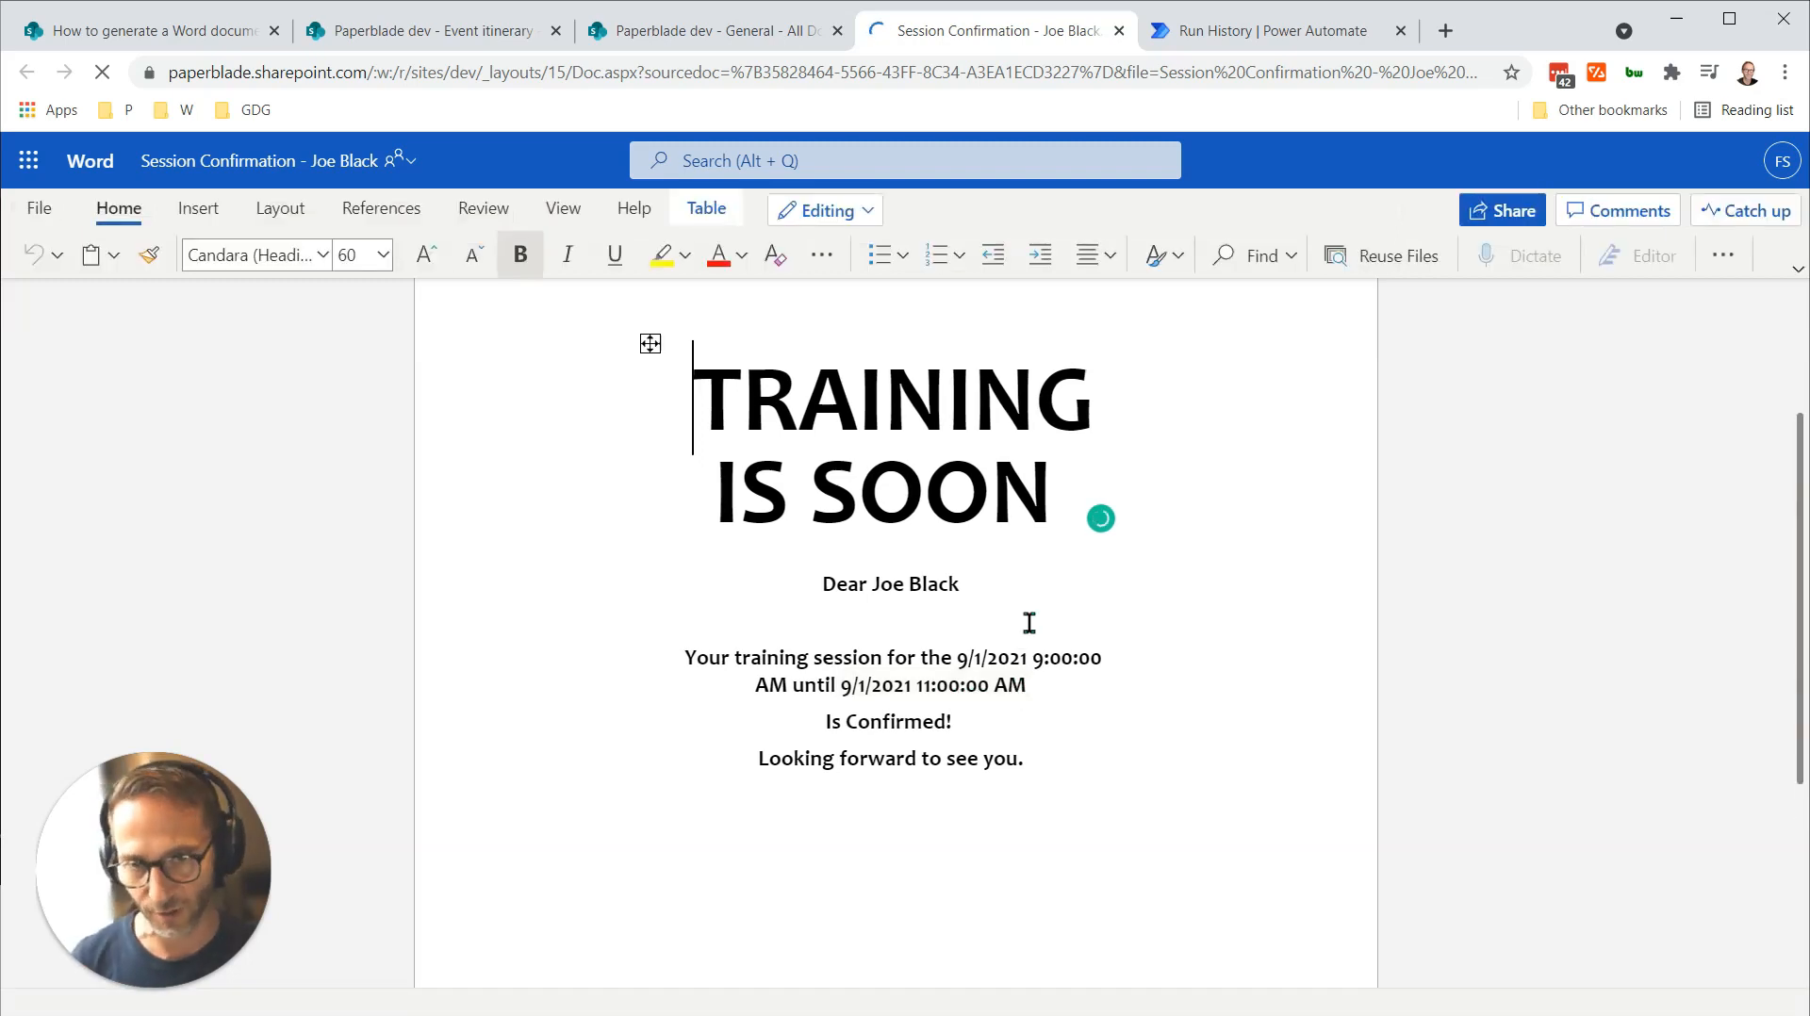
scroll("down", 3)
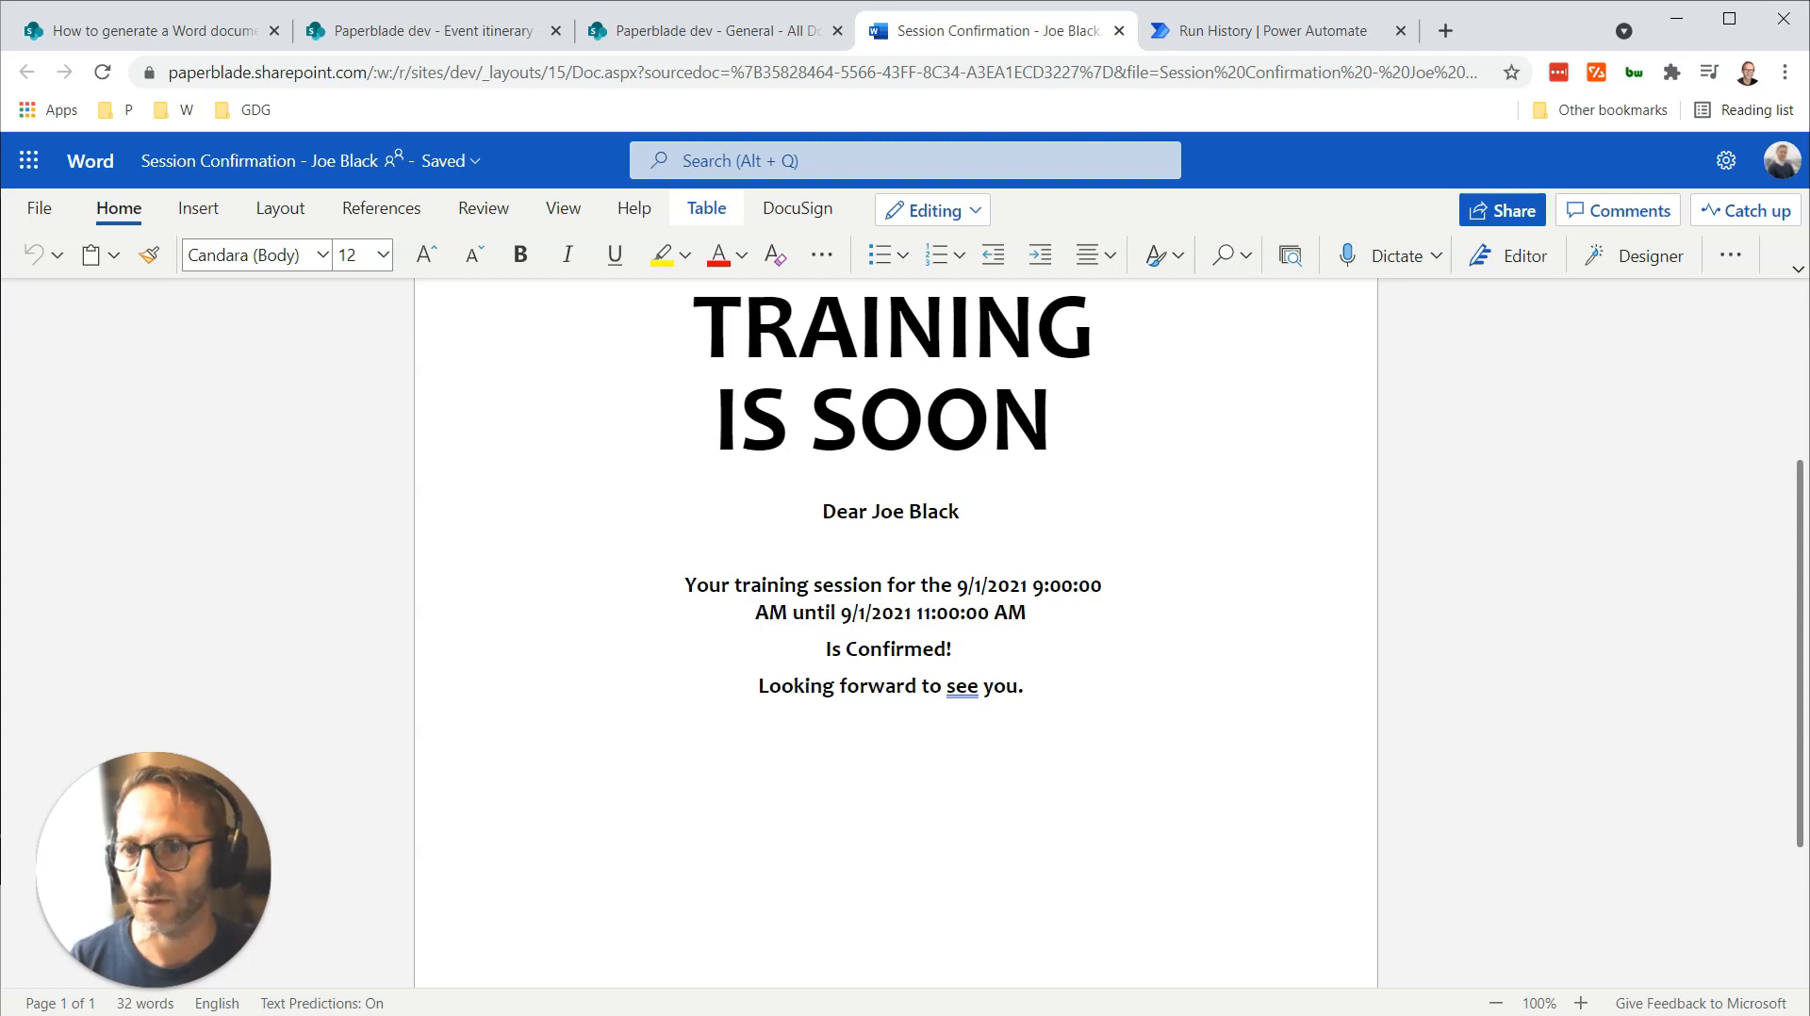
left_click(144, 30)
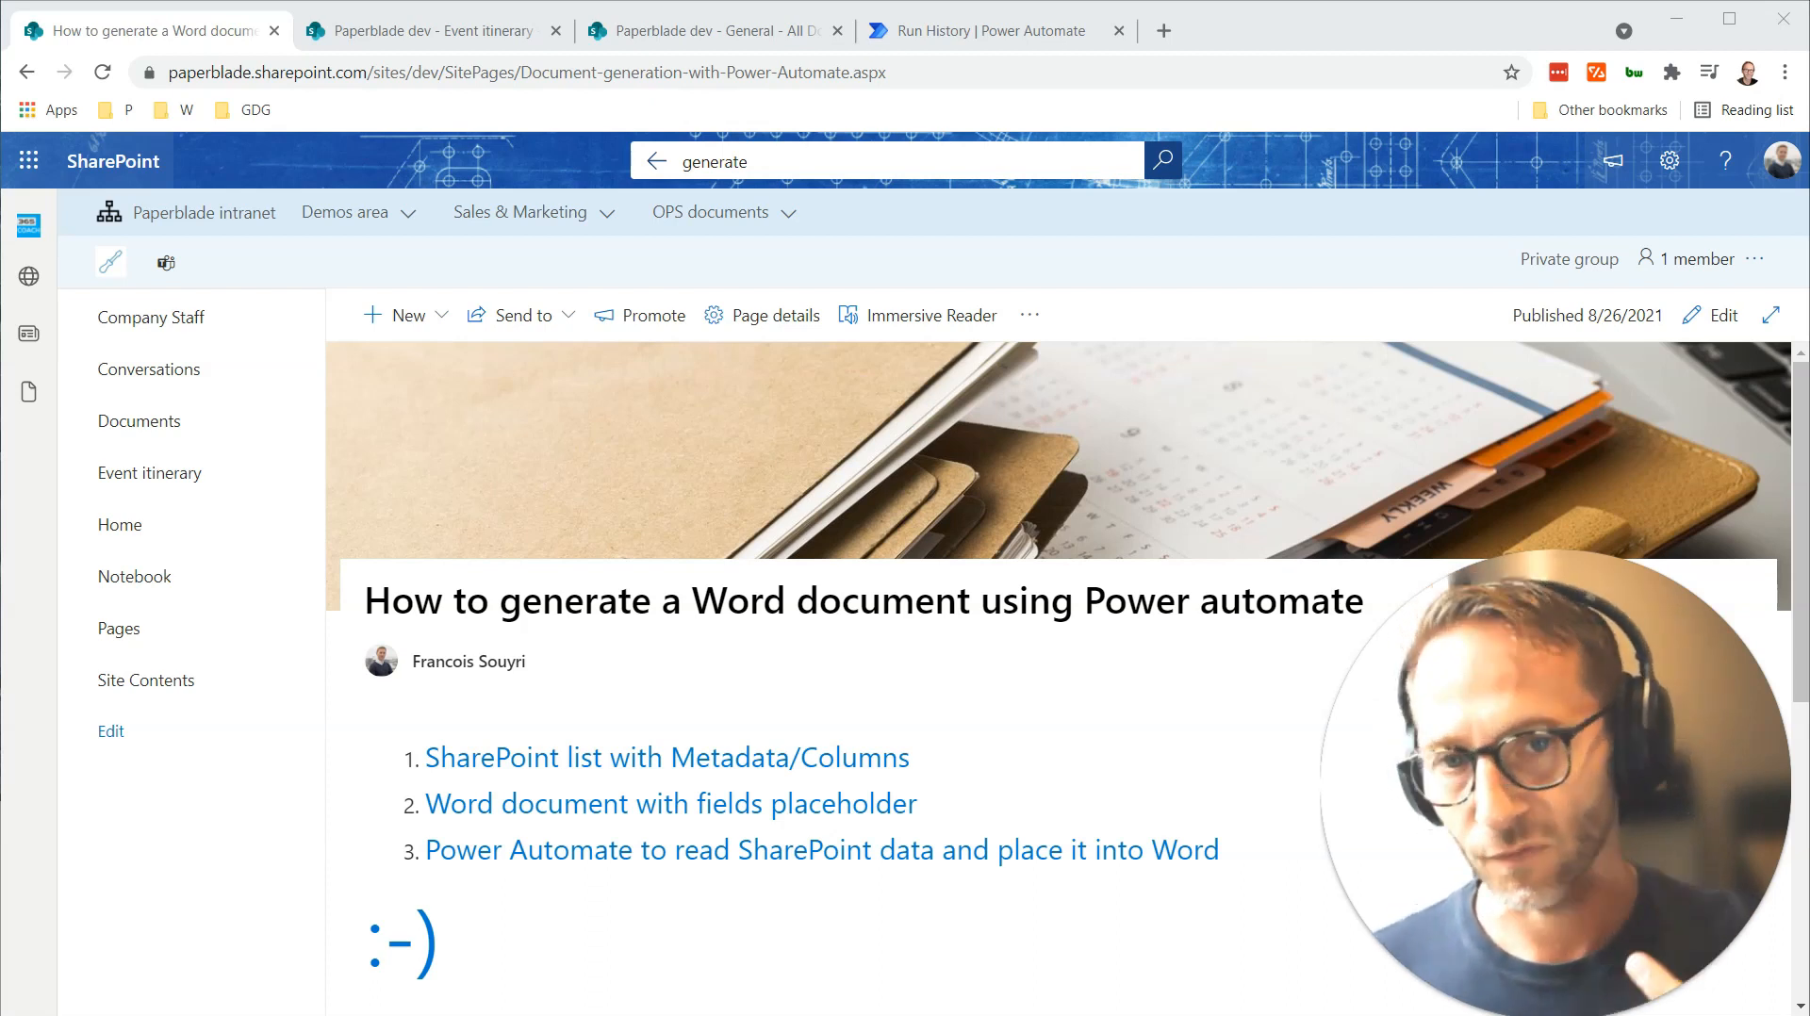
mouse_move(285, 853)
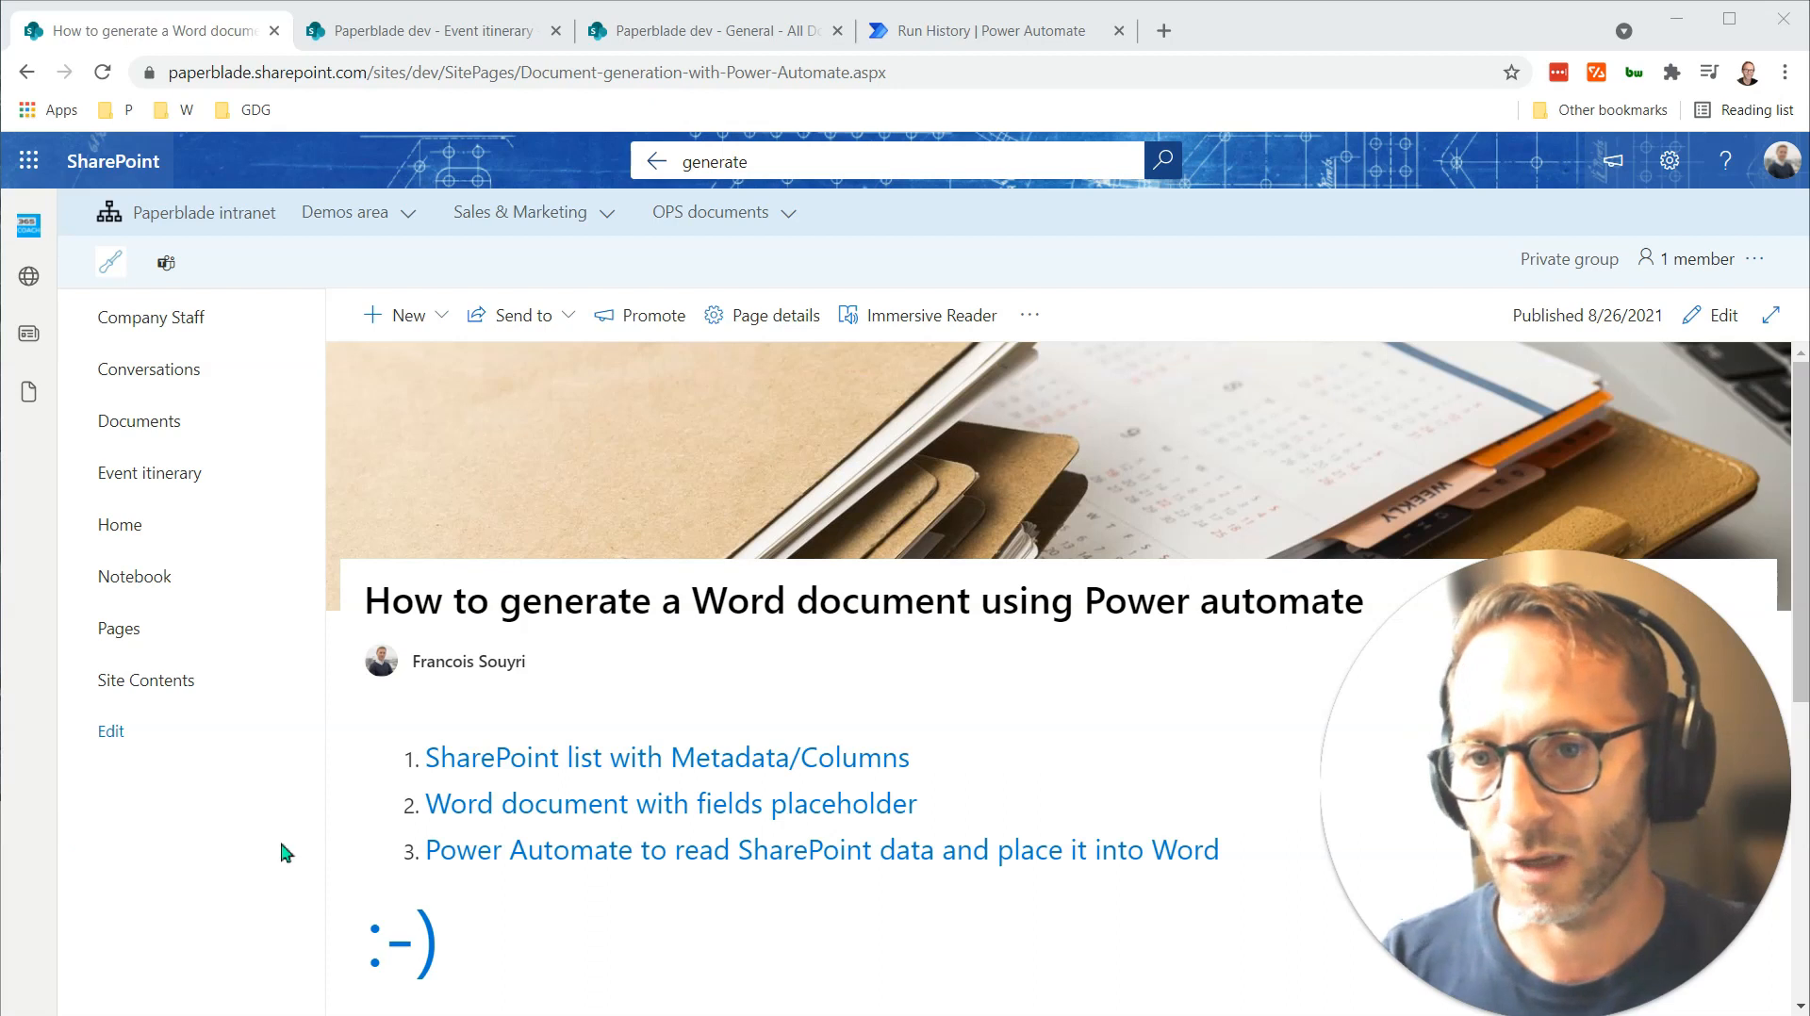
Highlight part of the tutorial page title, clear the highlight, and scroll the guide.
left_click_drag(691, 601, 880, 600)
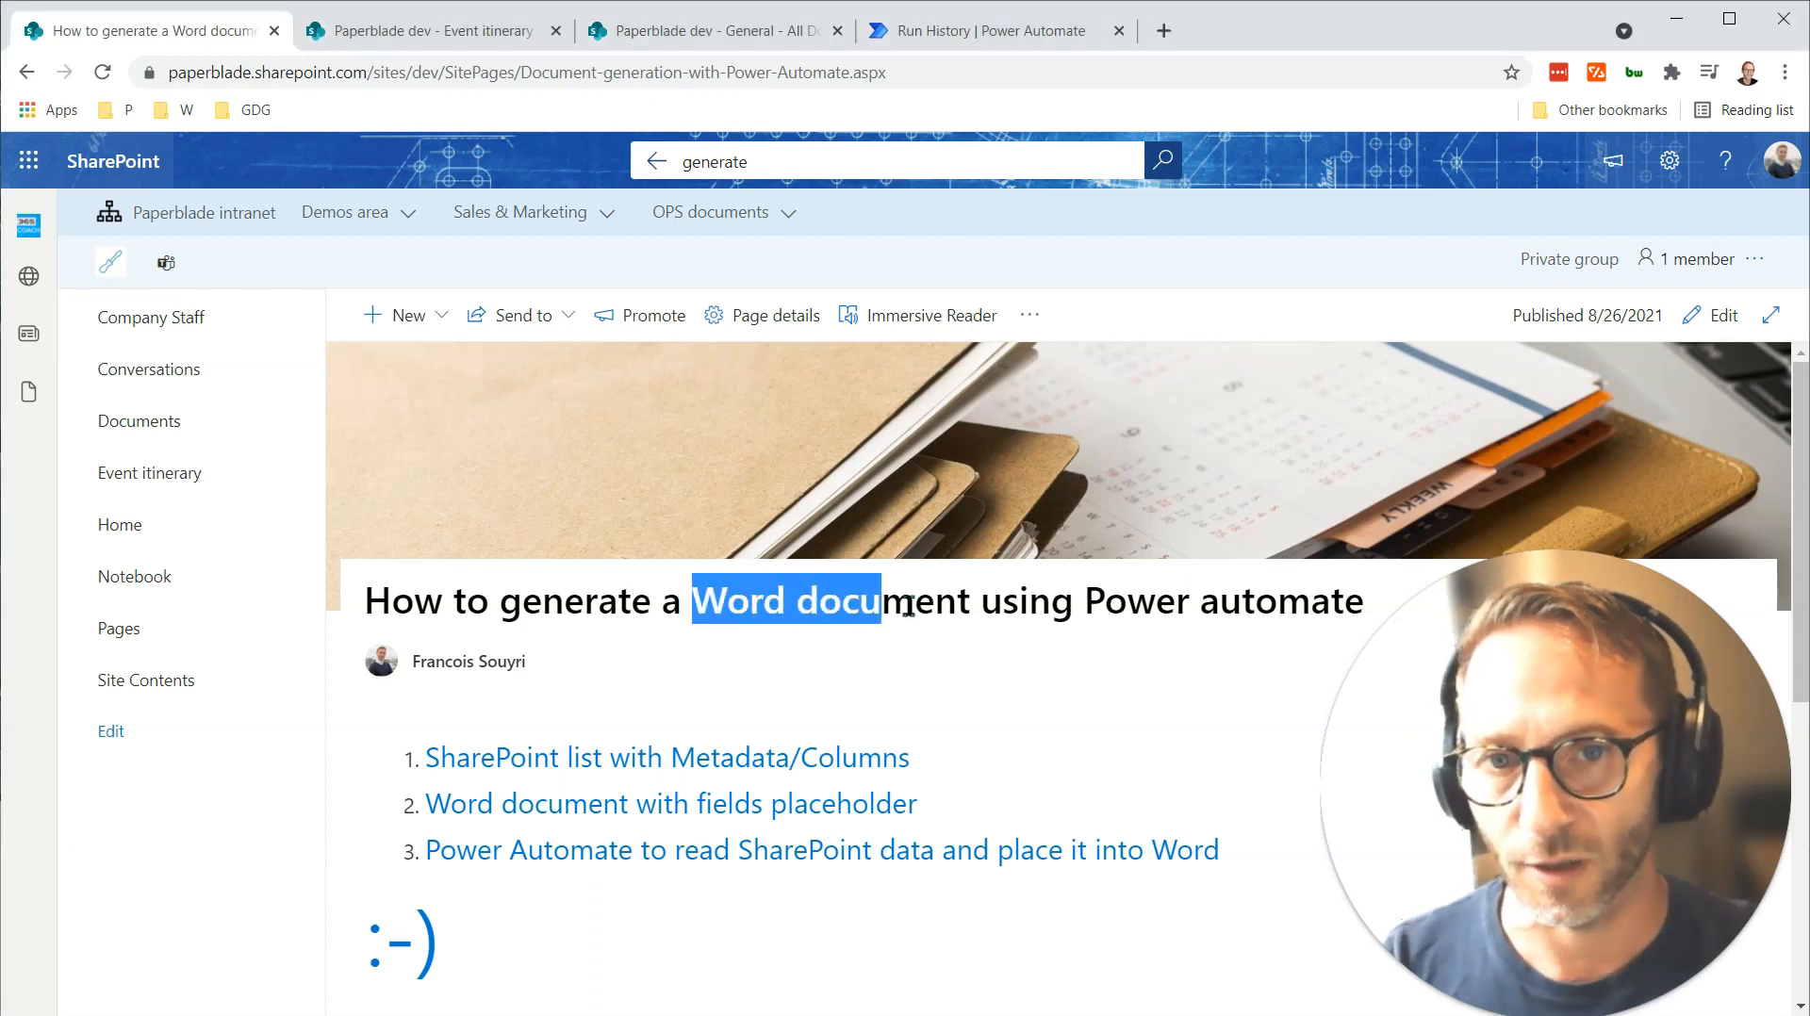
left_click(900, 638)
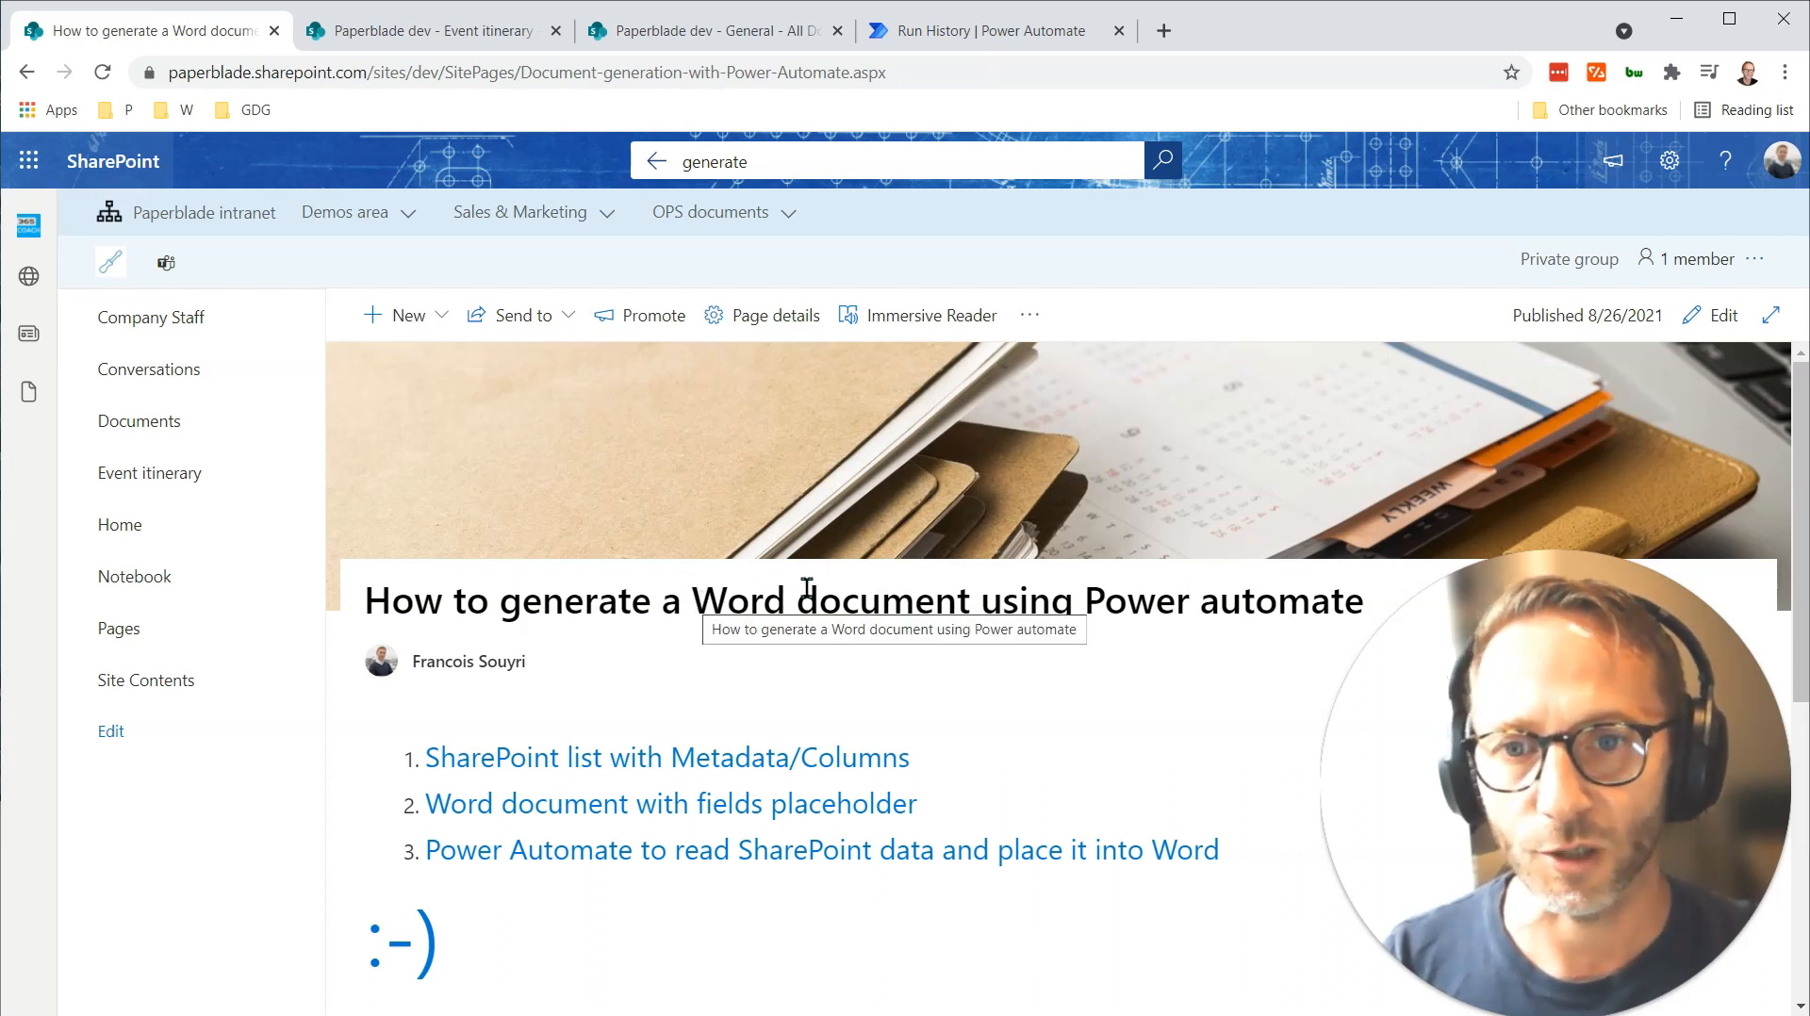
scroll("down", 3)
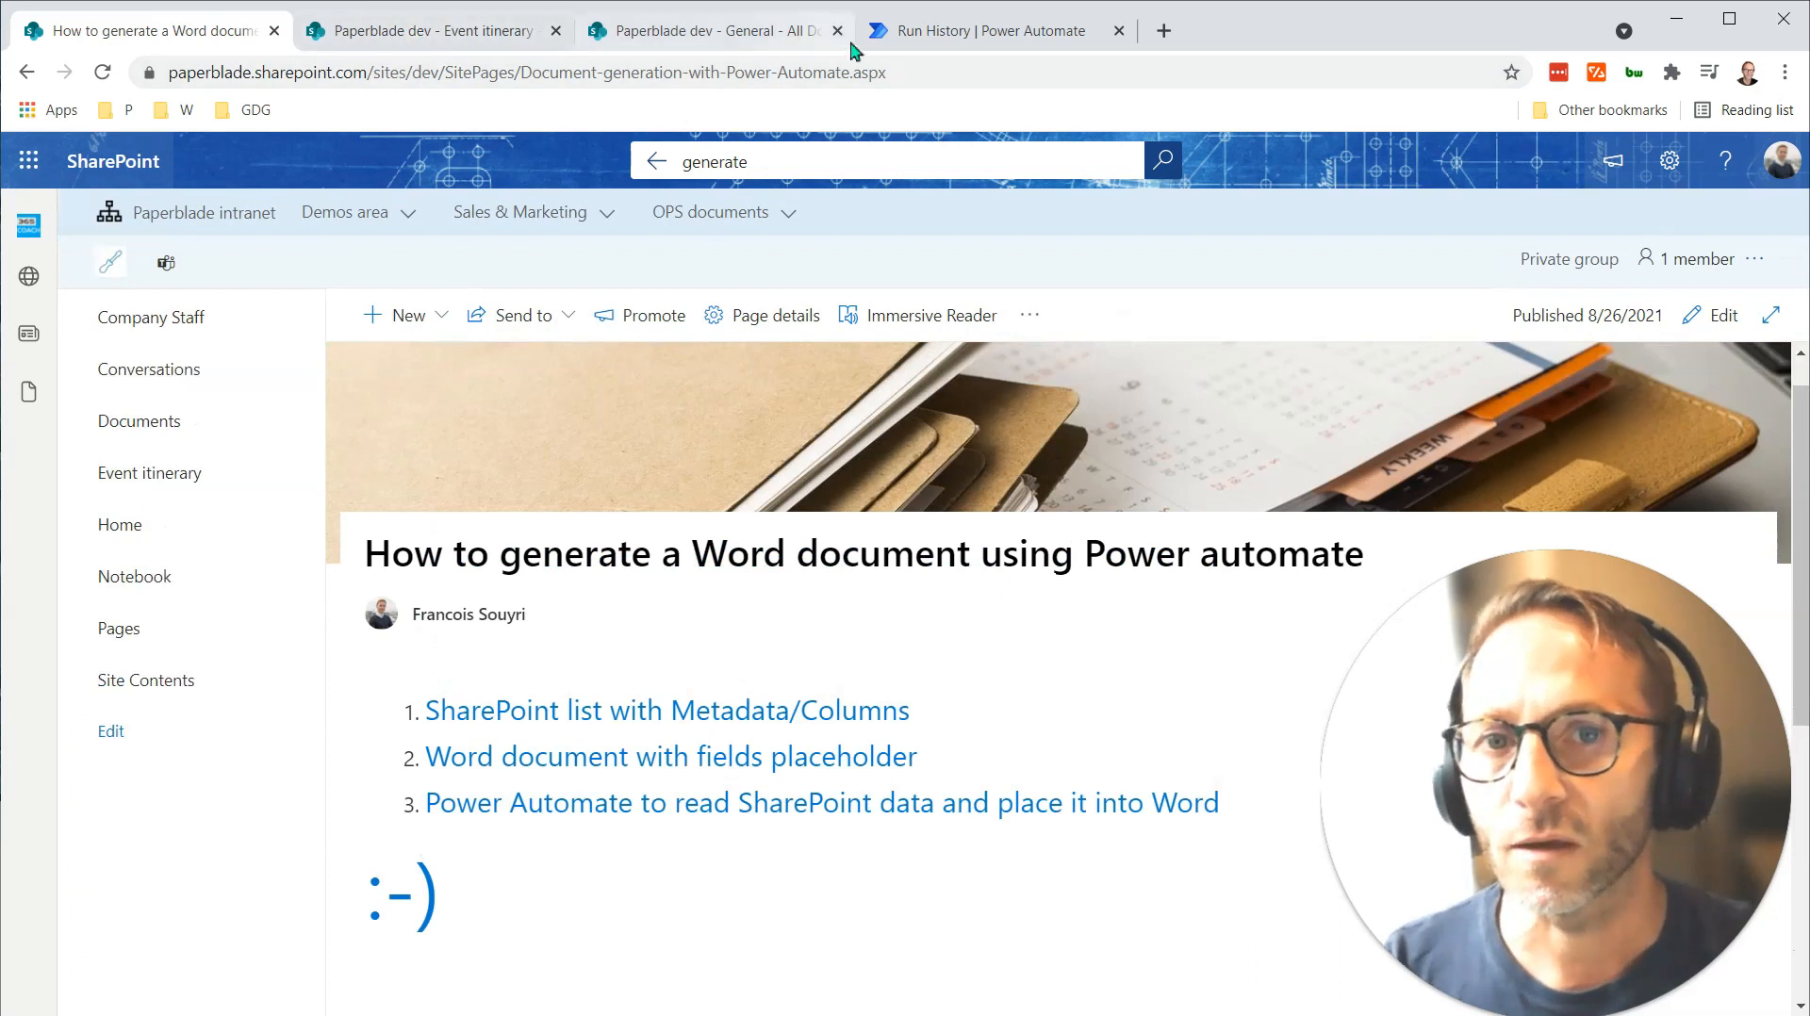
mouse_move(895, 30)
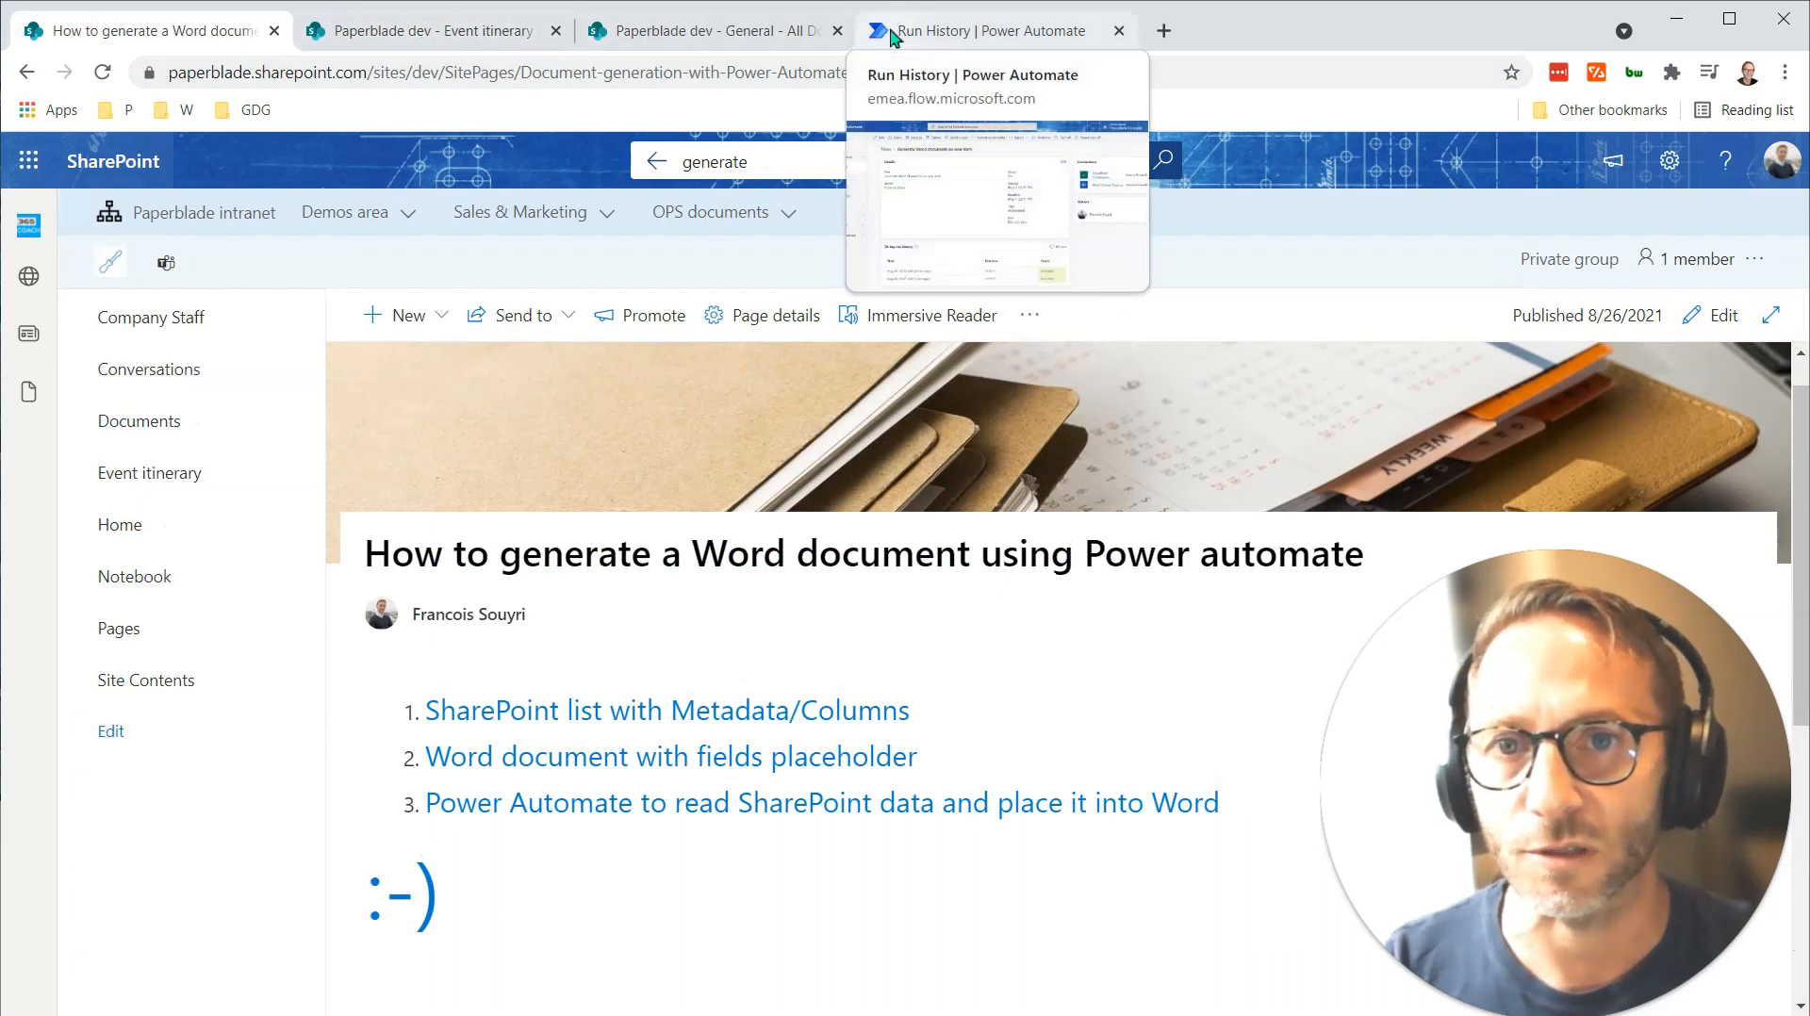
mouse_move(433, 31)
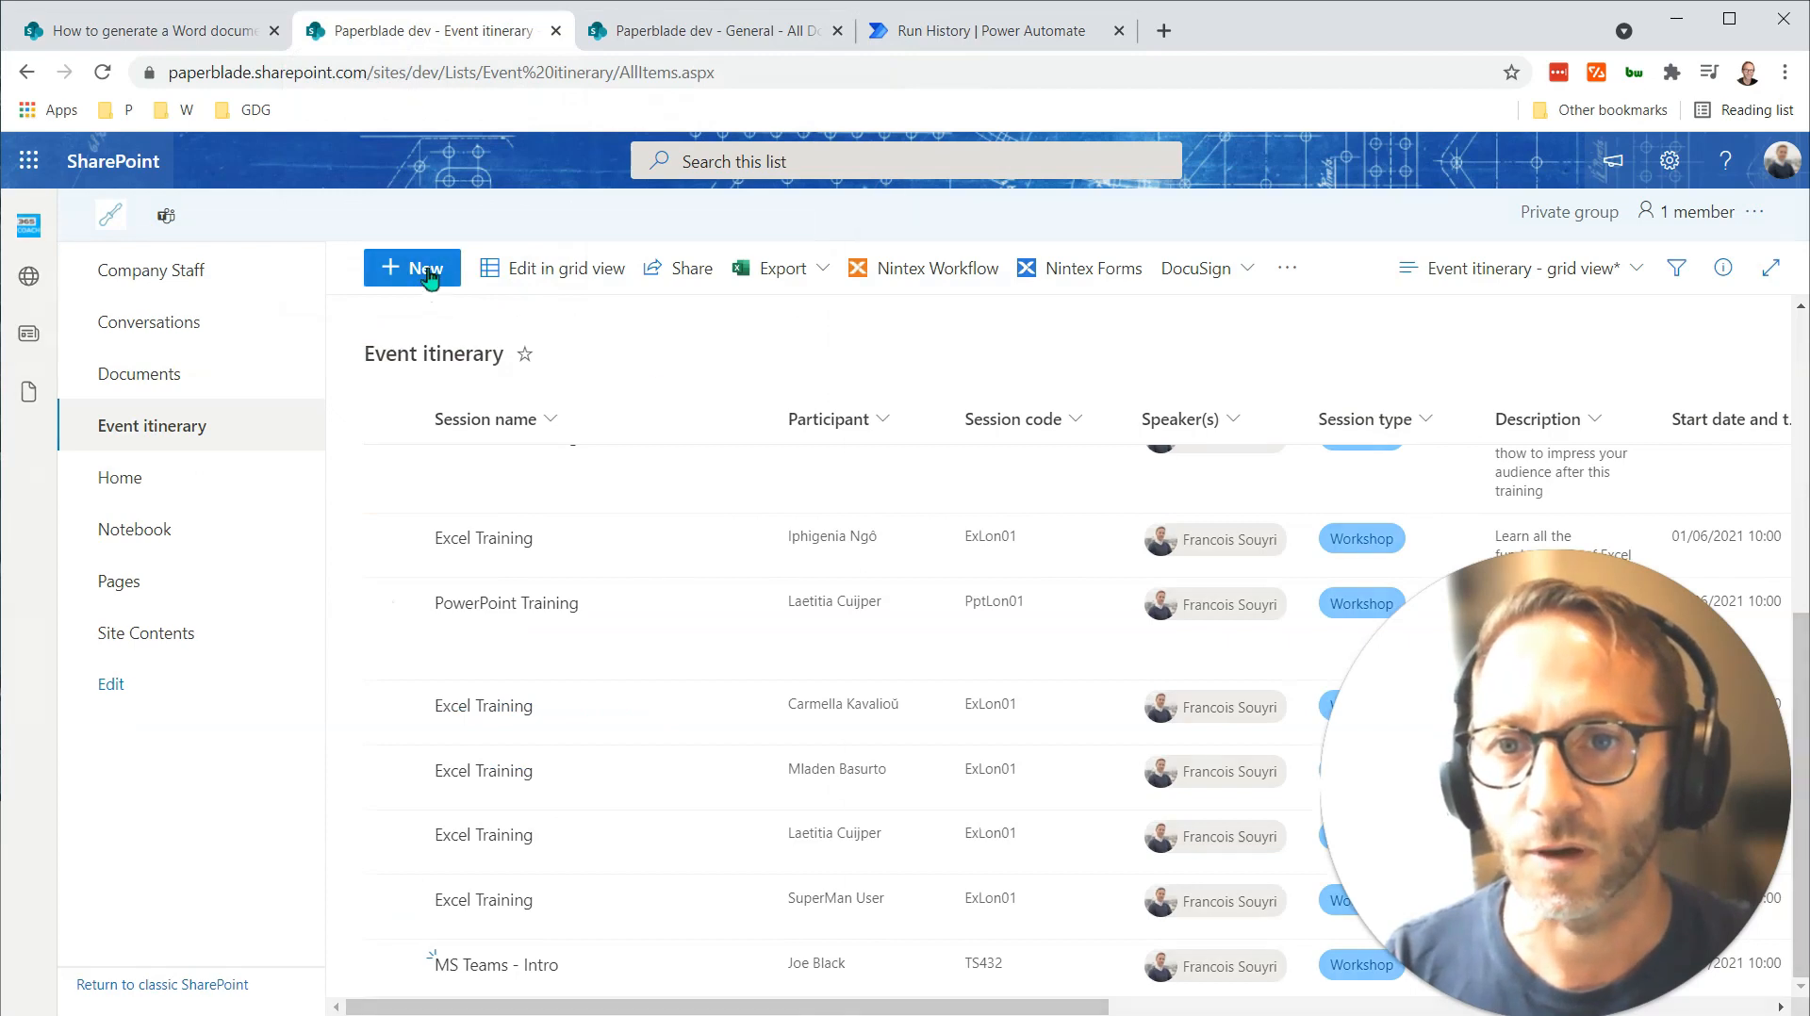
Create an item 'Test - Long character - Training1', code Test 5643, type Workshop.
left_click(412, 268)
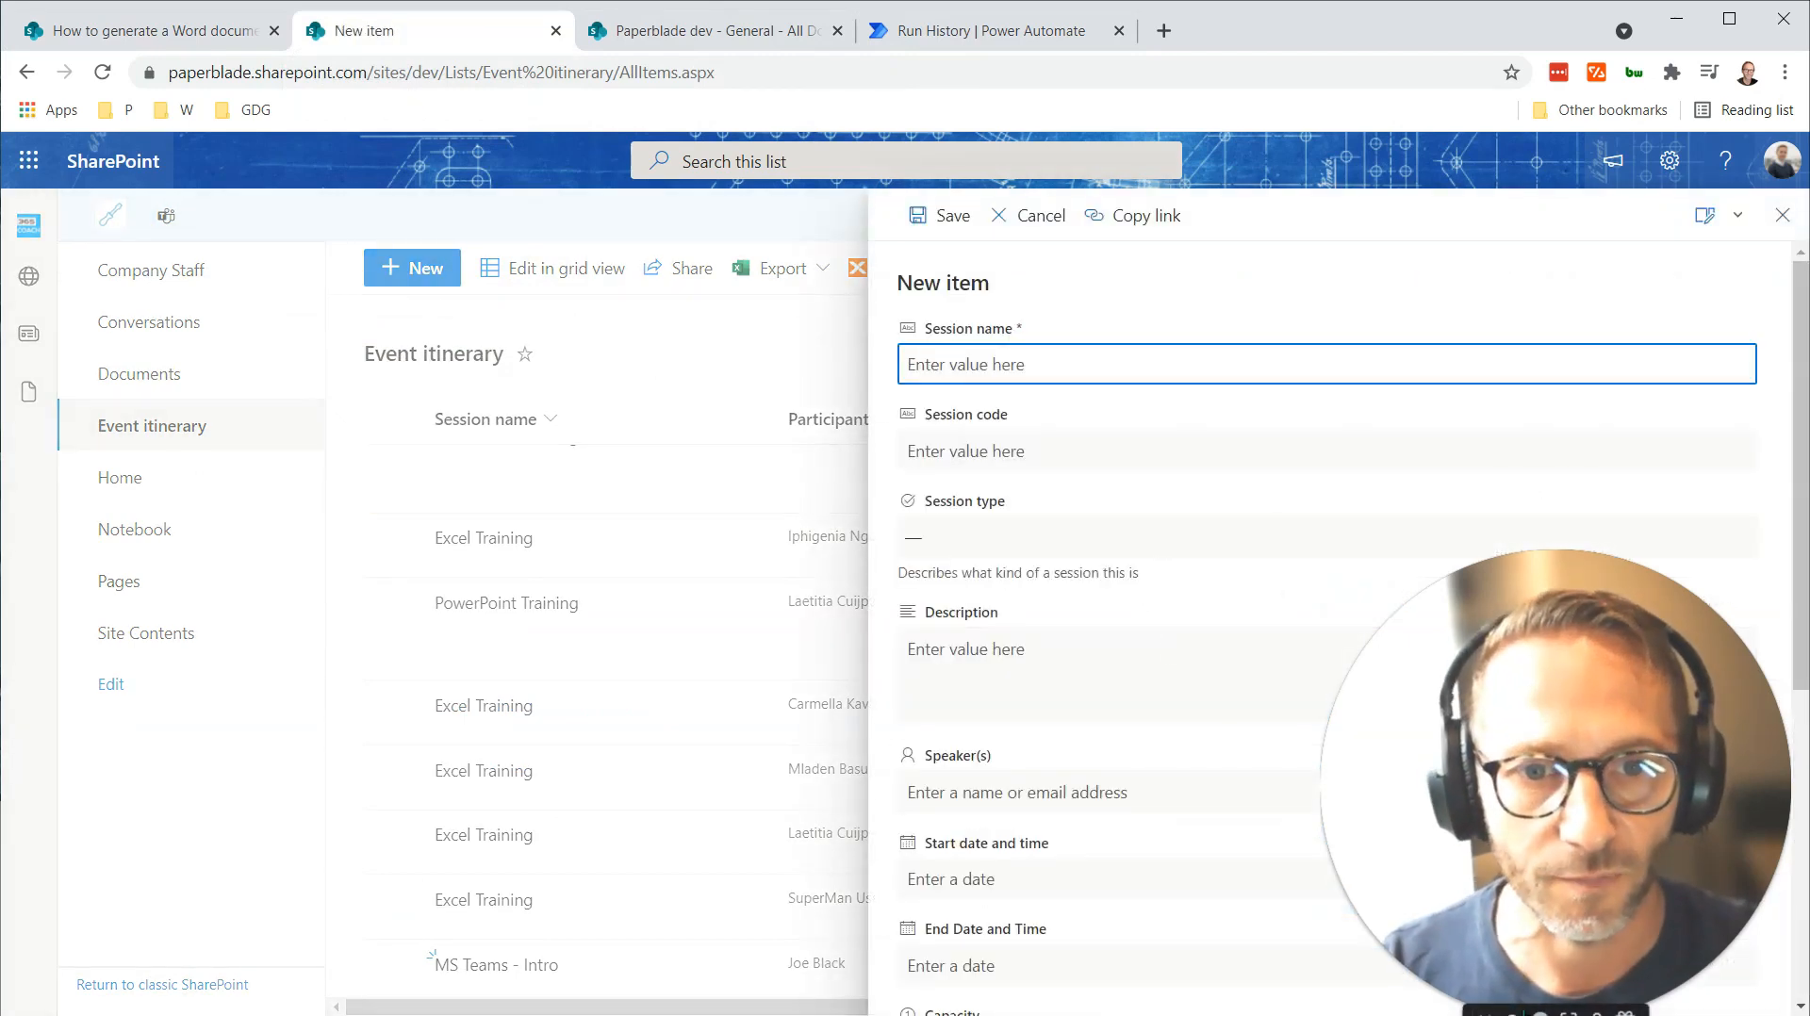
left_click(951, 215)
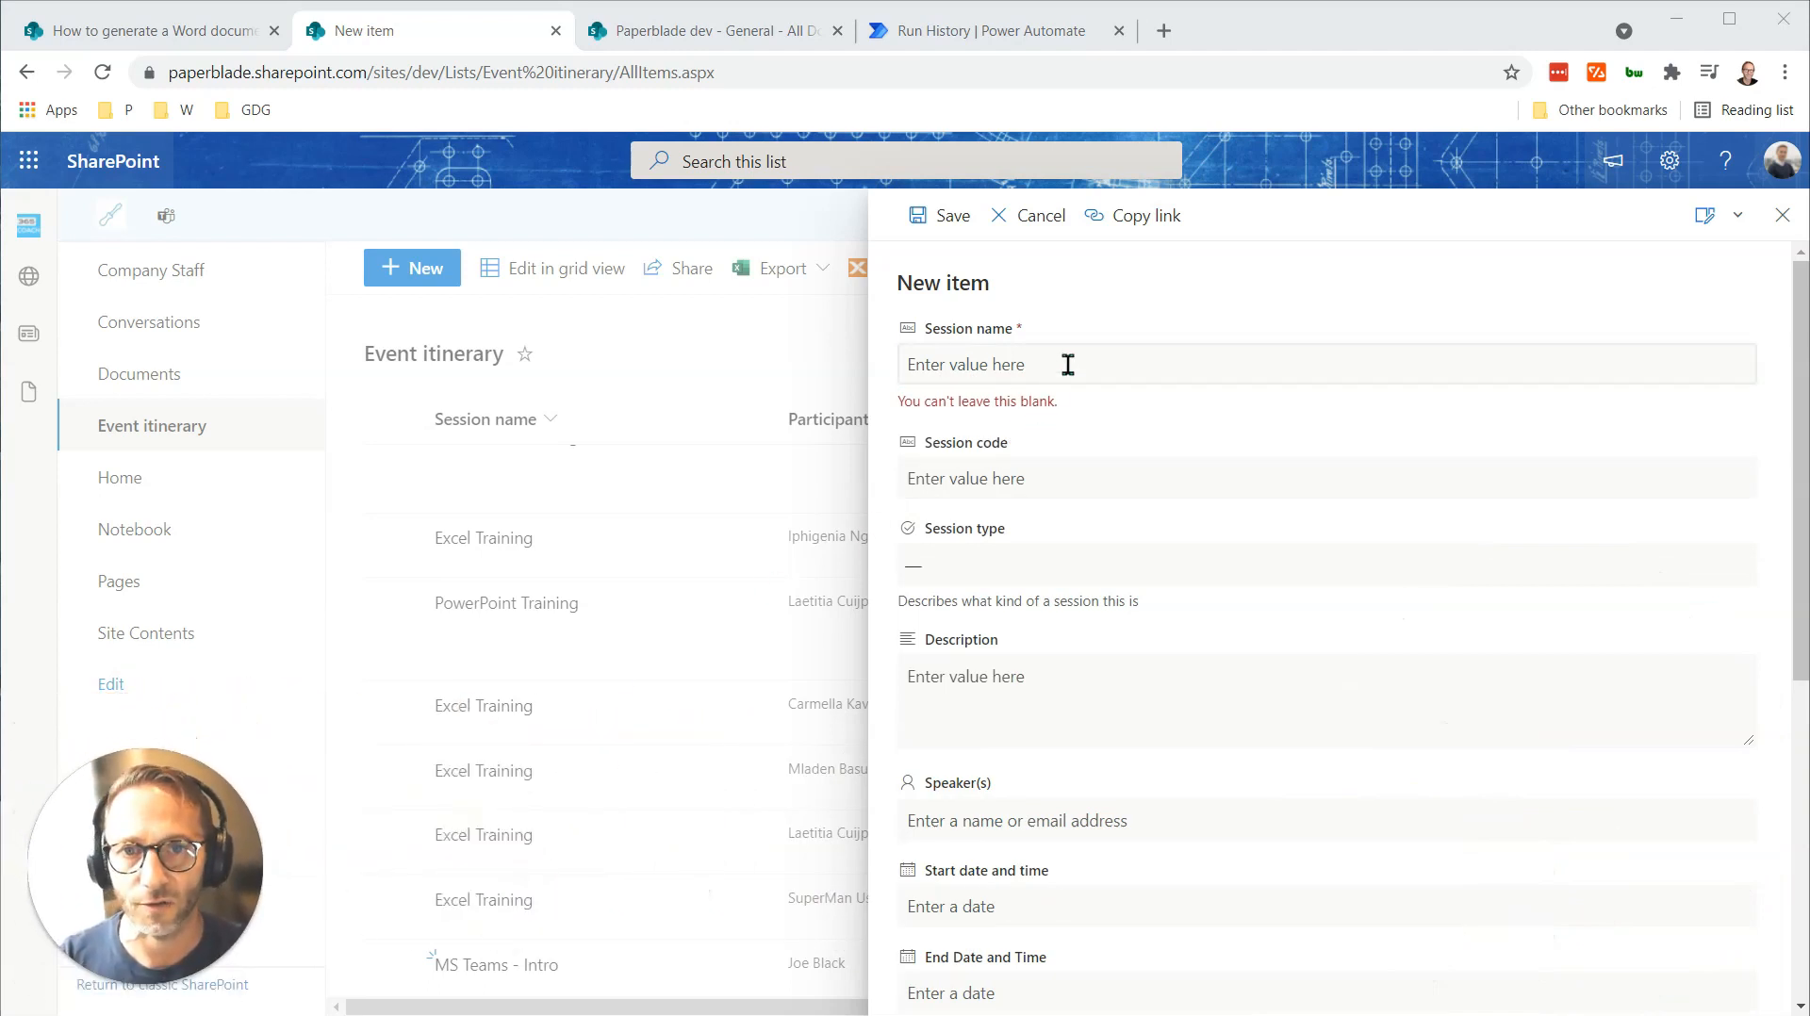
type("Test - Long character Training1")
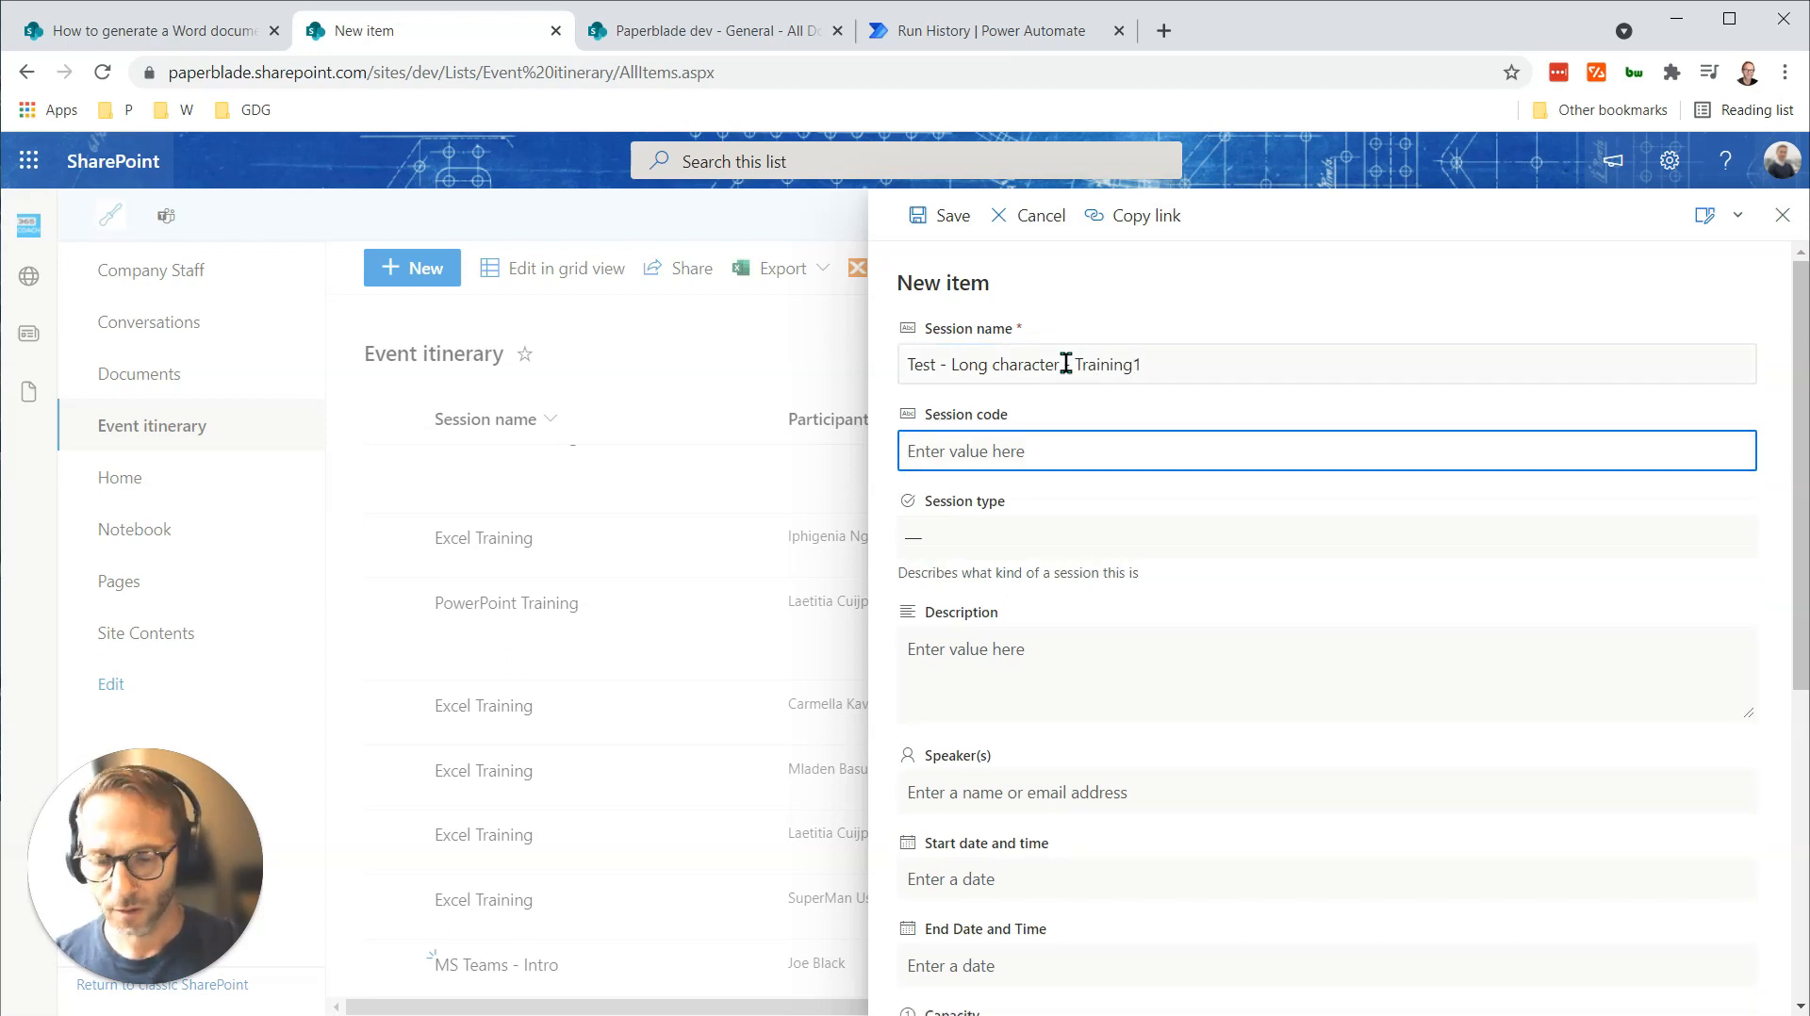
type("Test 56")
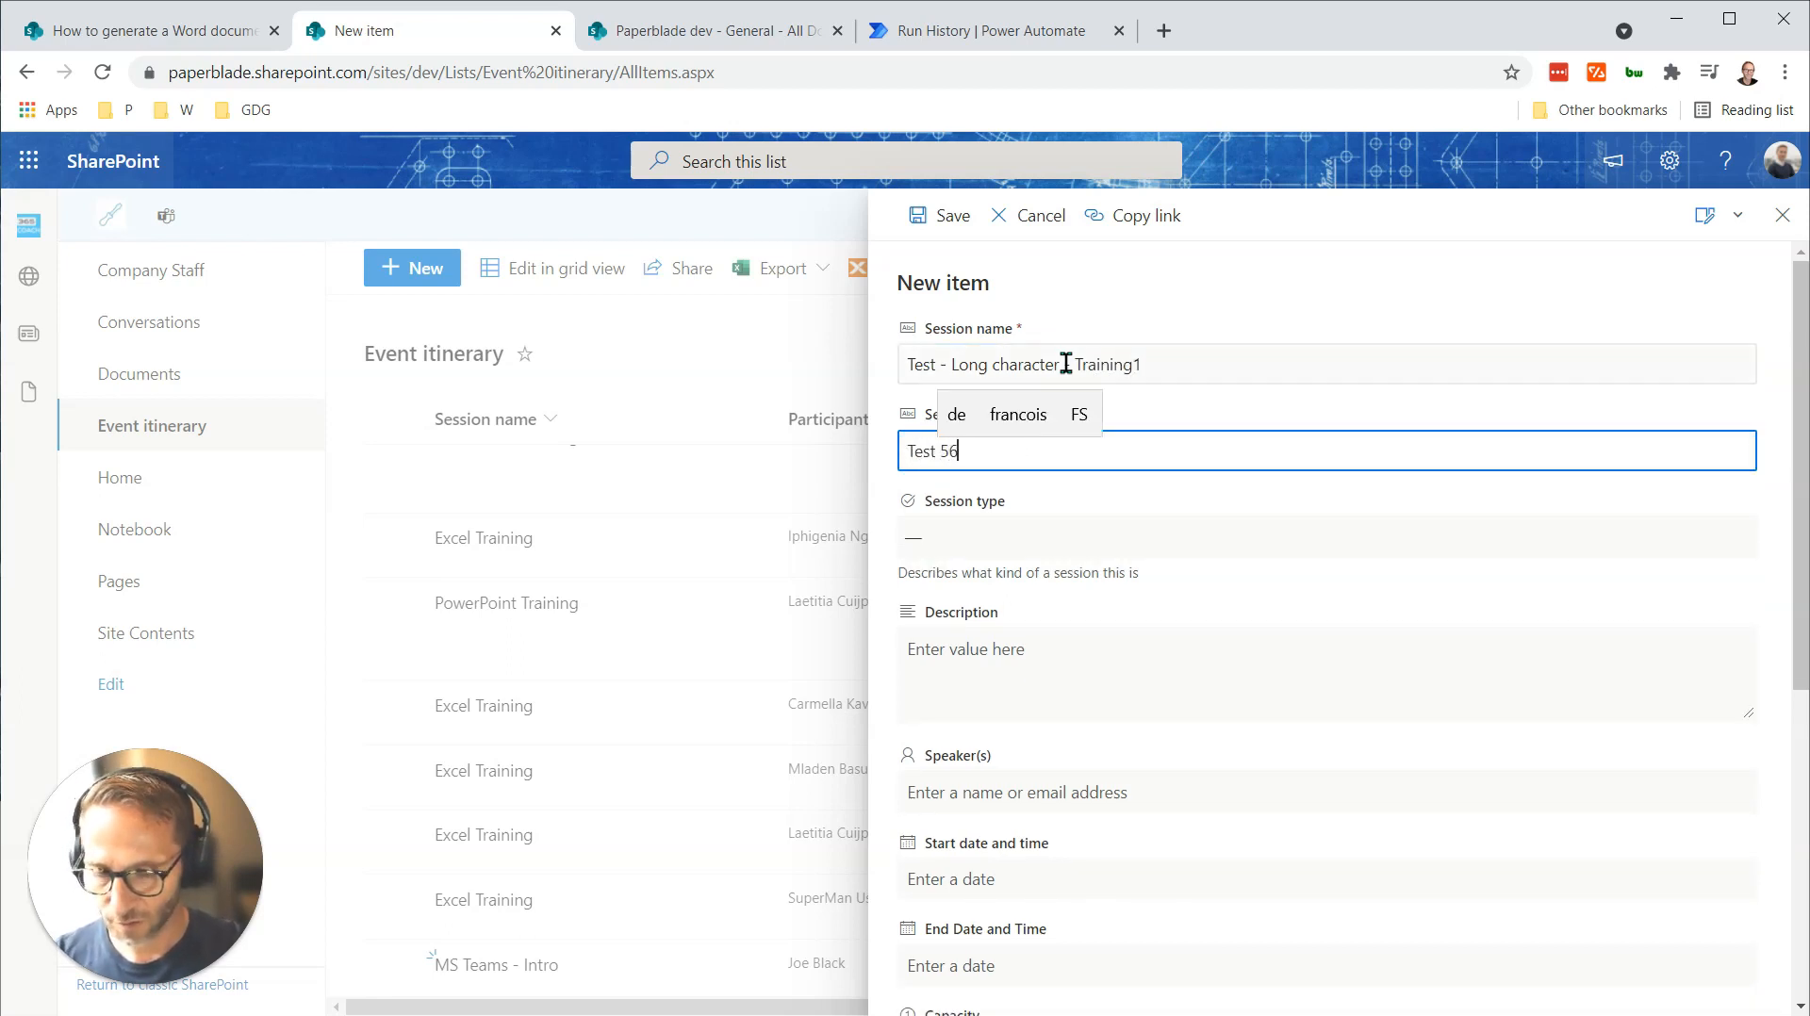
left_click(1324, 535)
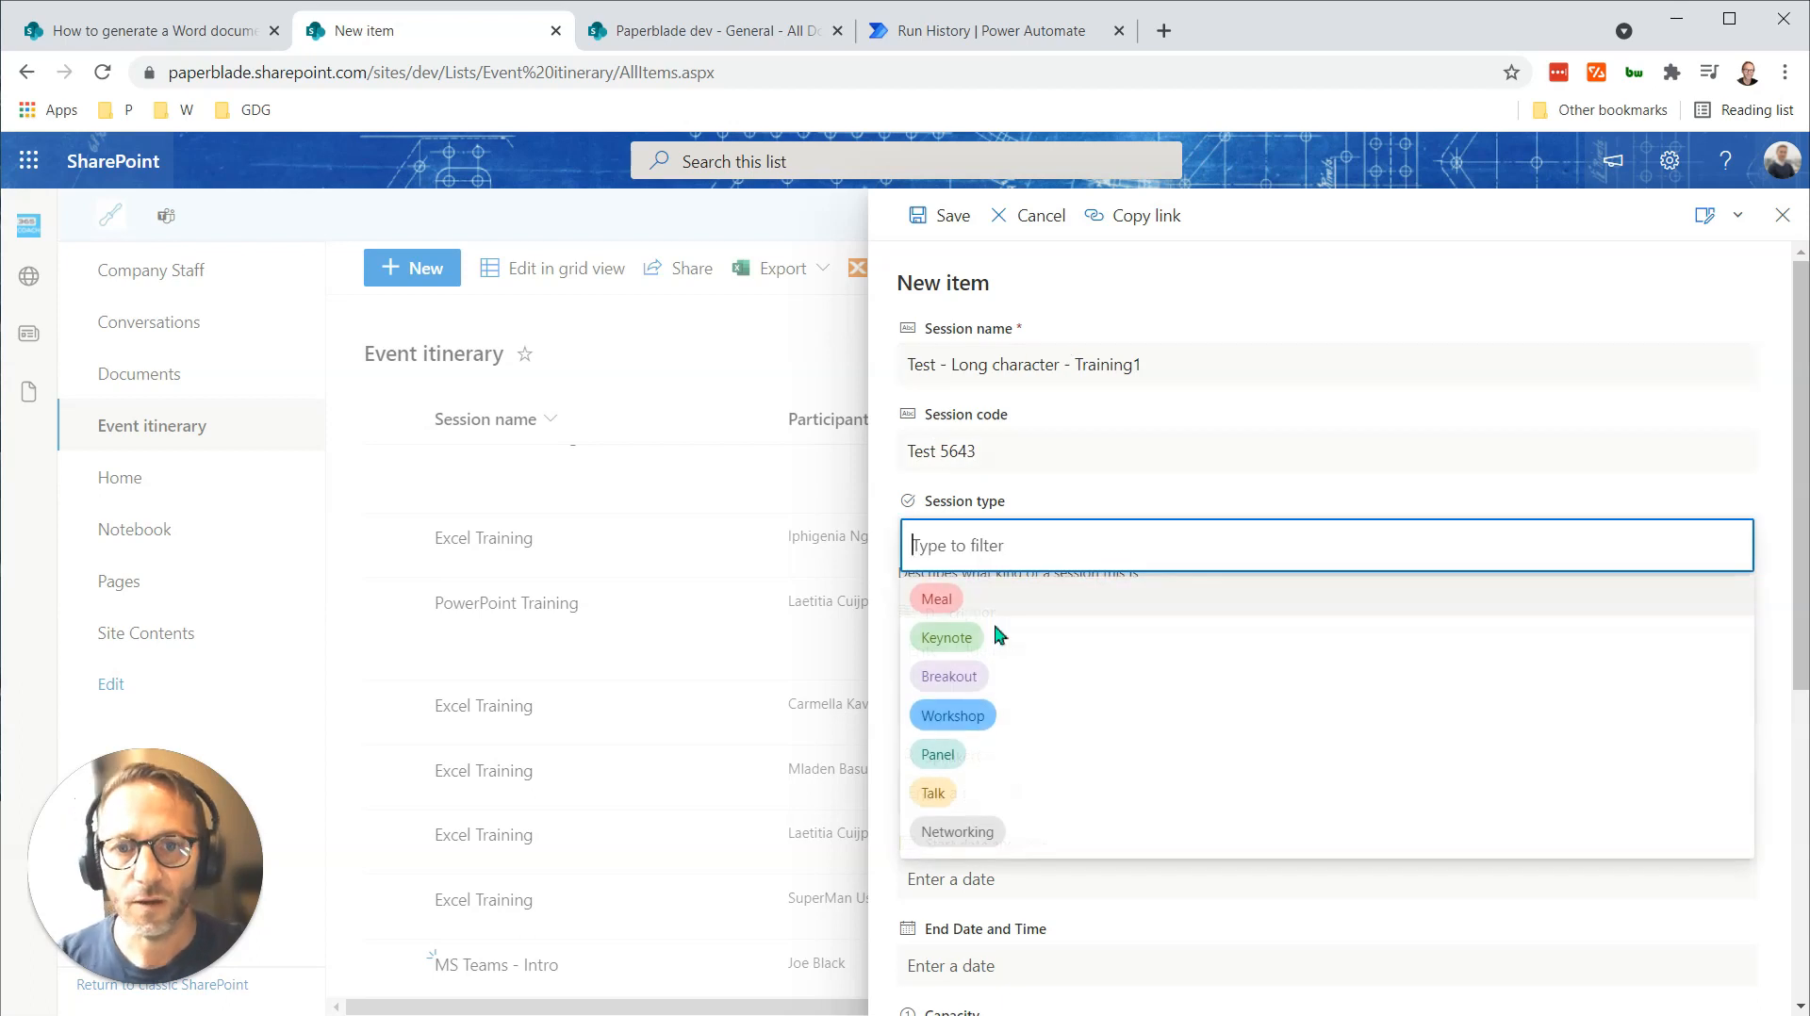
left_click(952, 715)
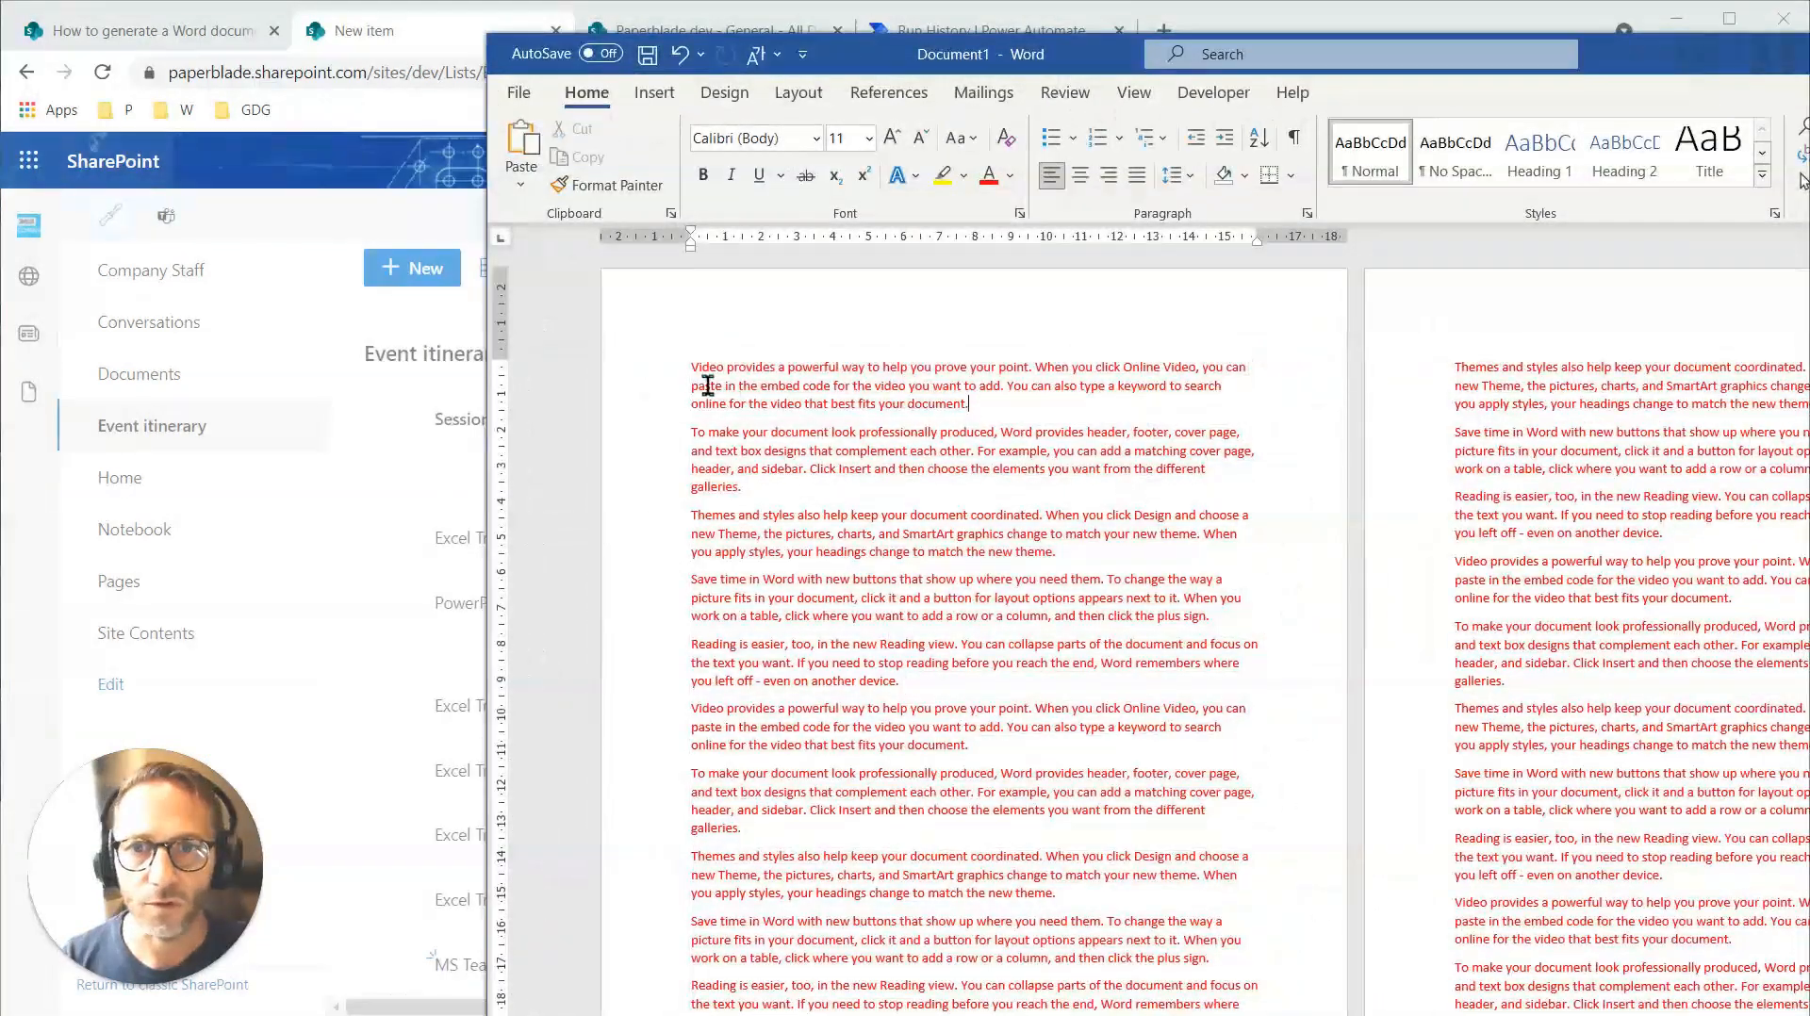
Replace the Word document's text with filler paragraphs generated by =rand().
key("ctrl+a")
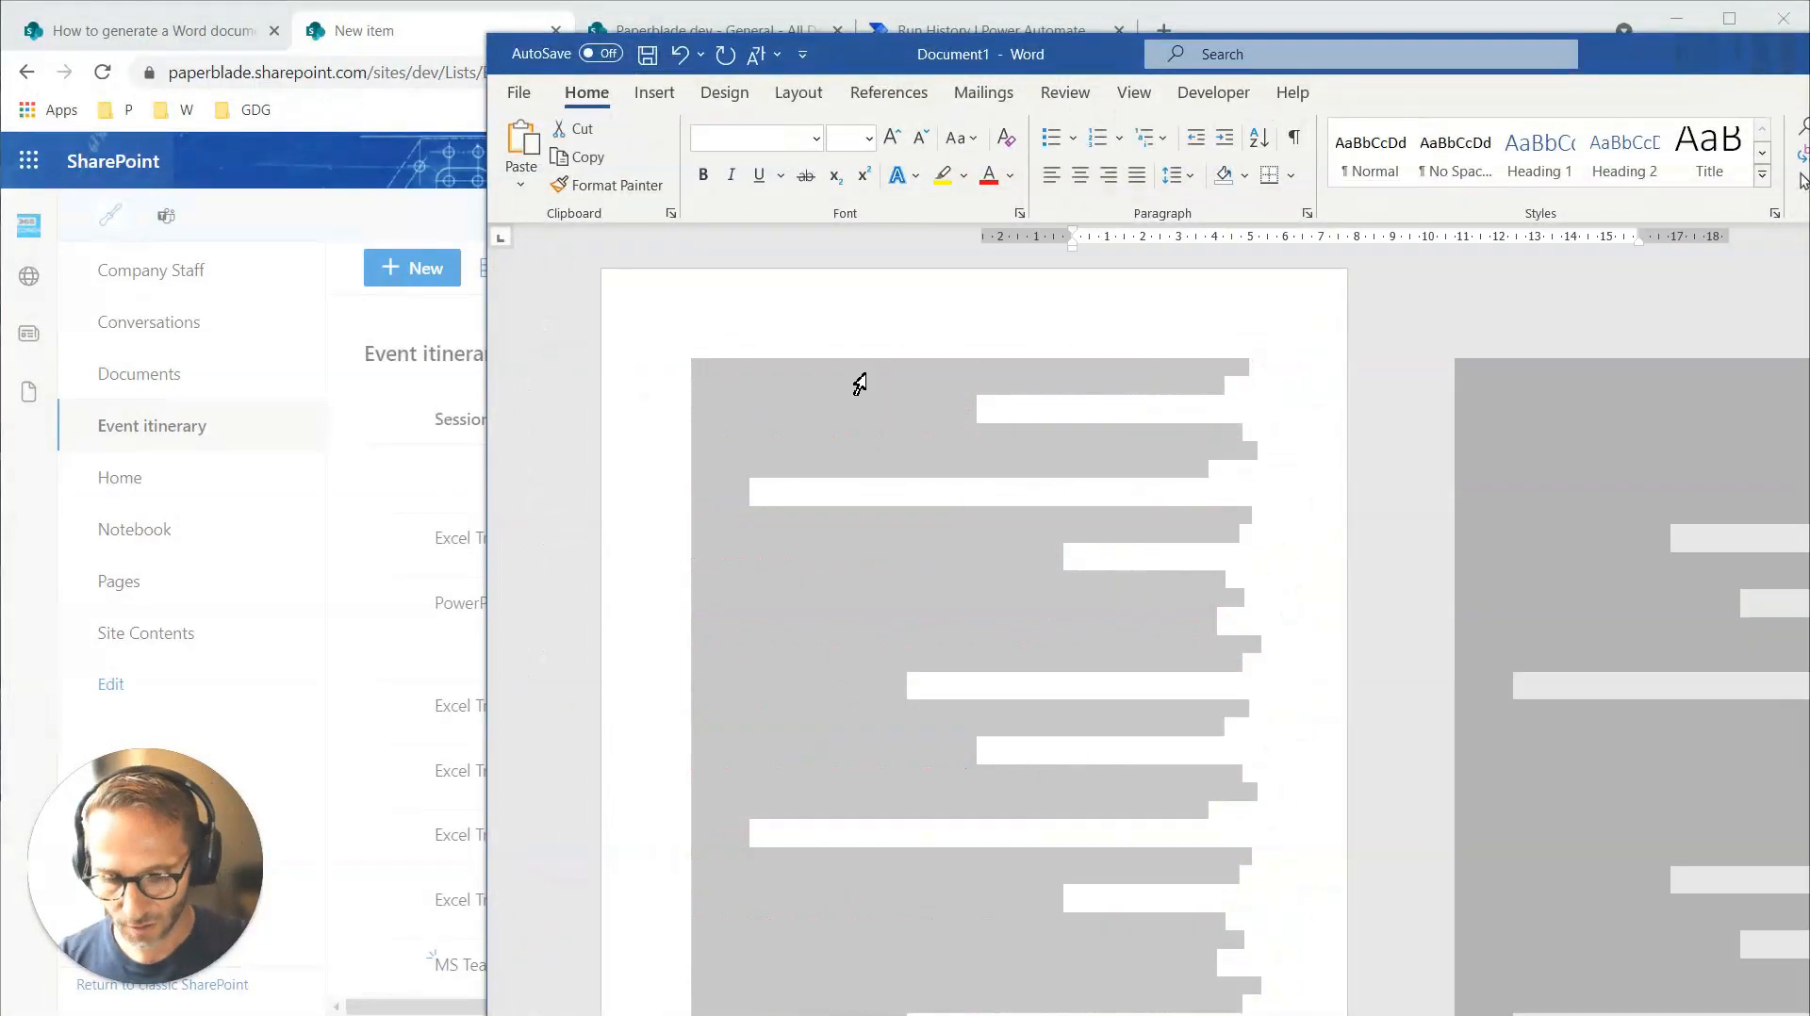
type("=rand(")
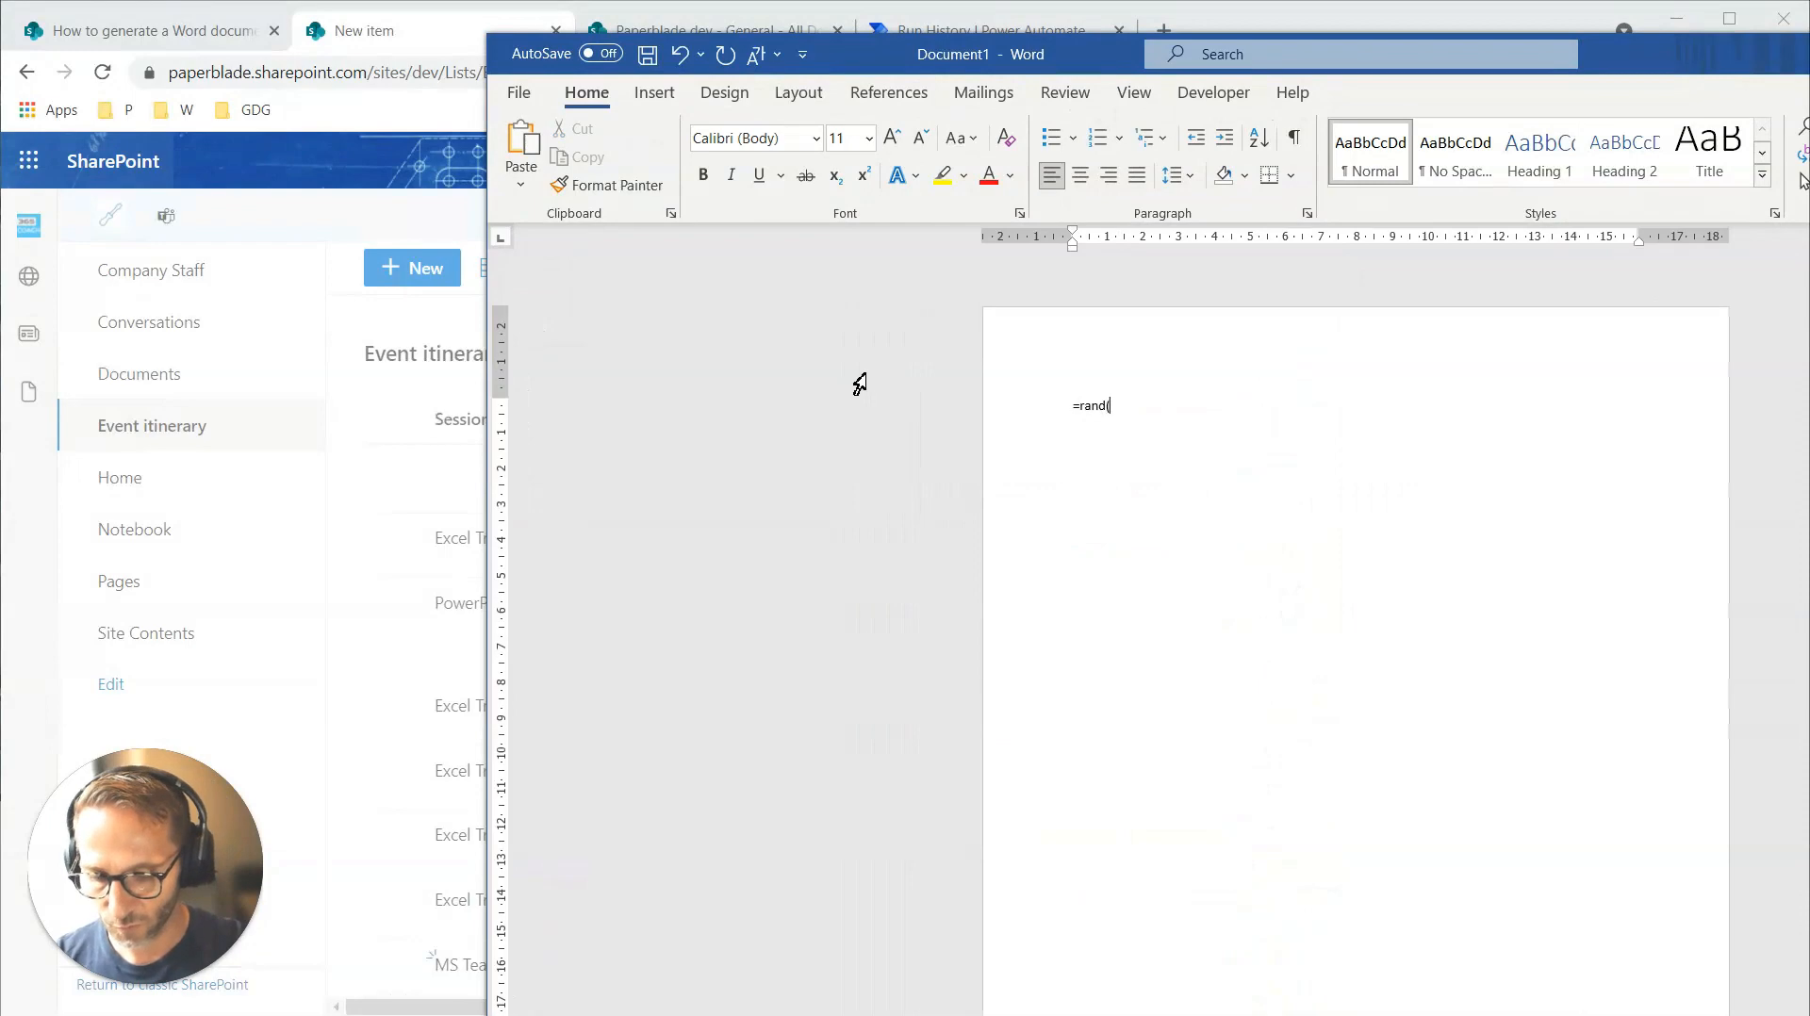
key("enter")
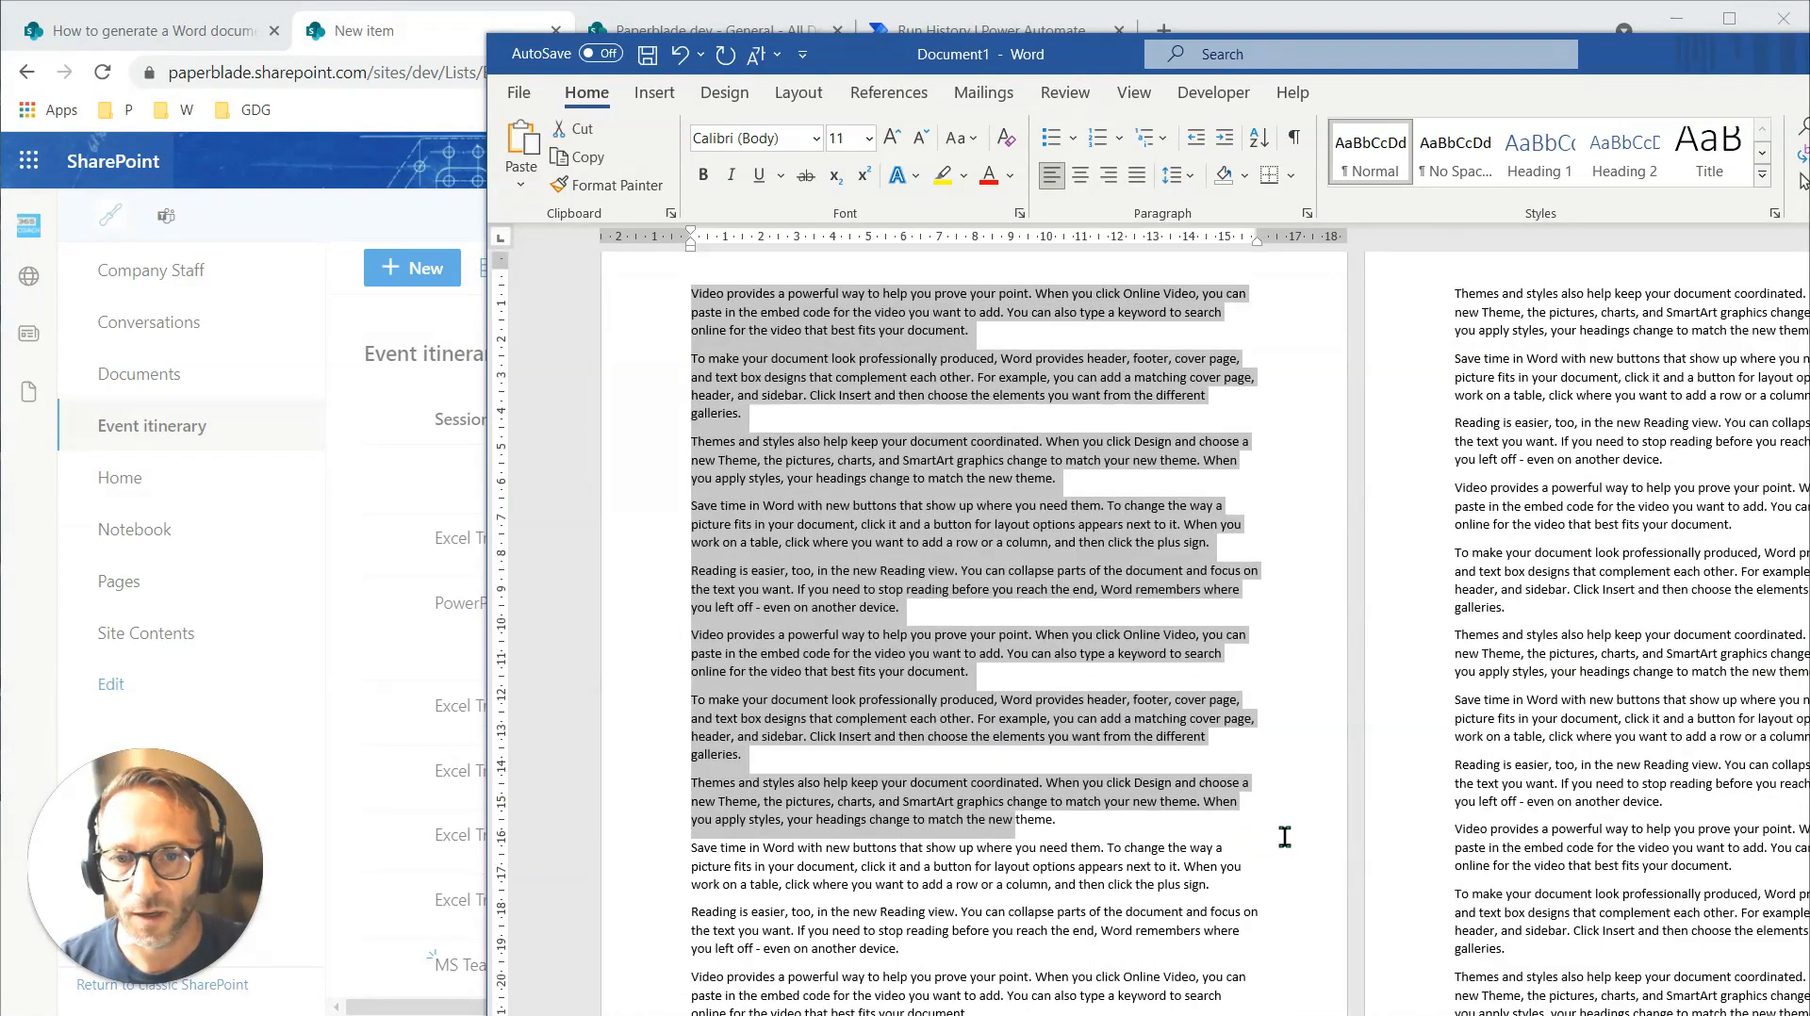
scroll("down", 3)
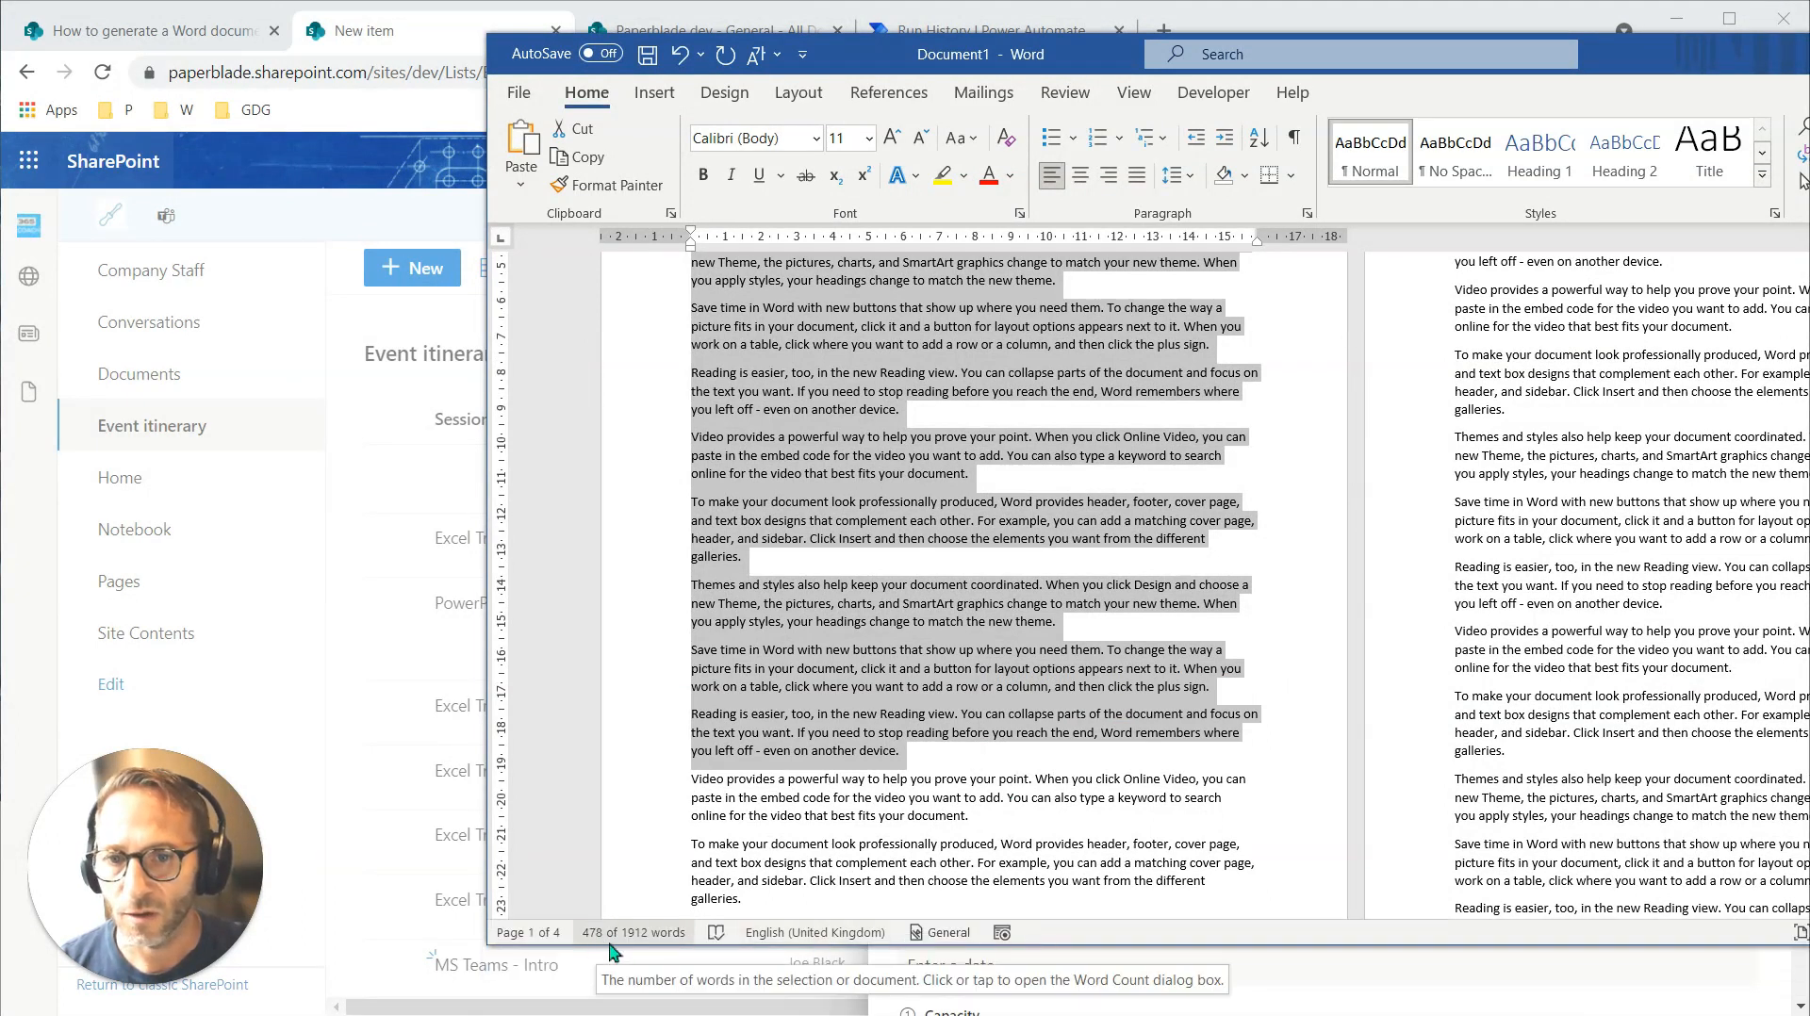
Check the word count (571 words), then copy all the filler text.
right_click(791, 756)
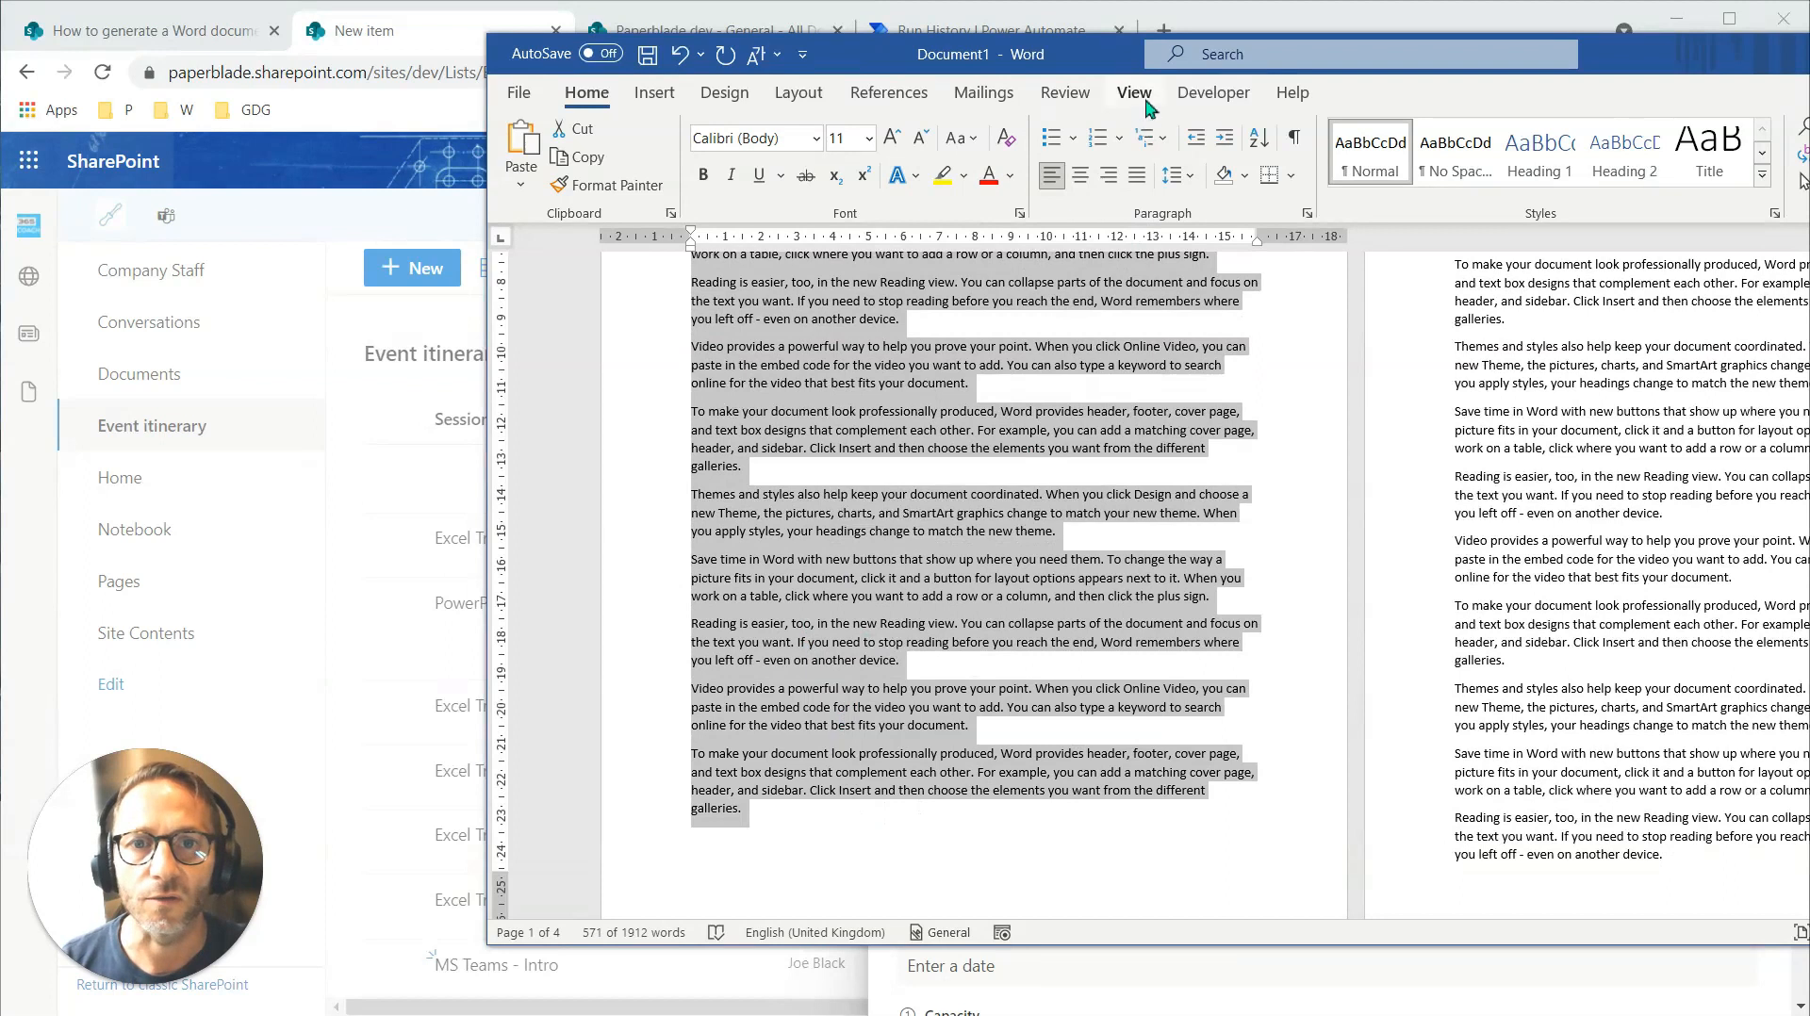
type("w")
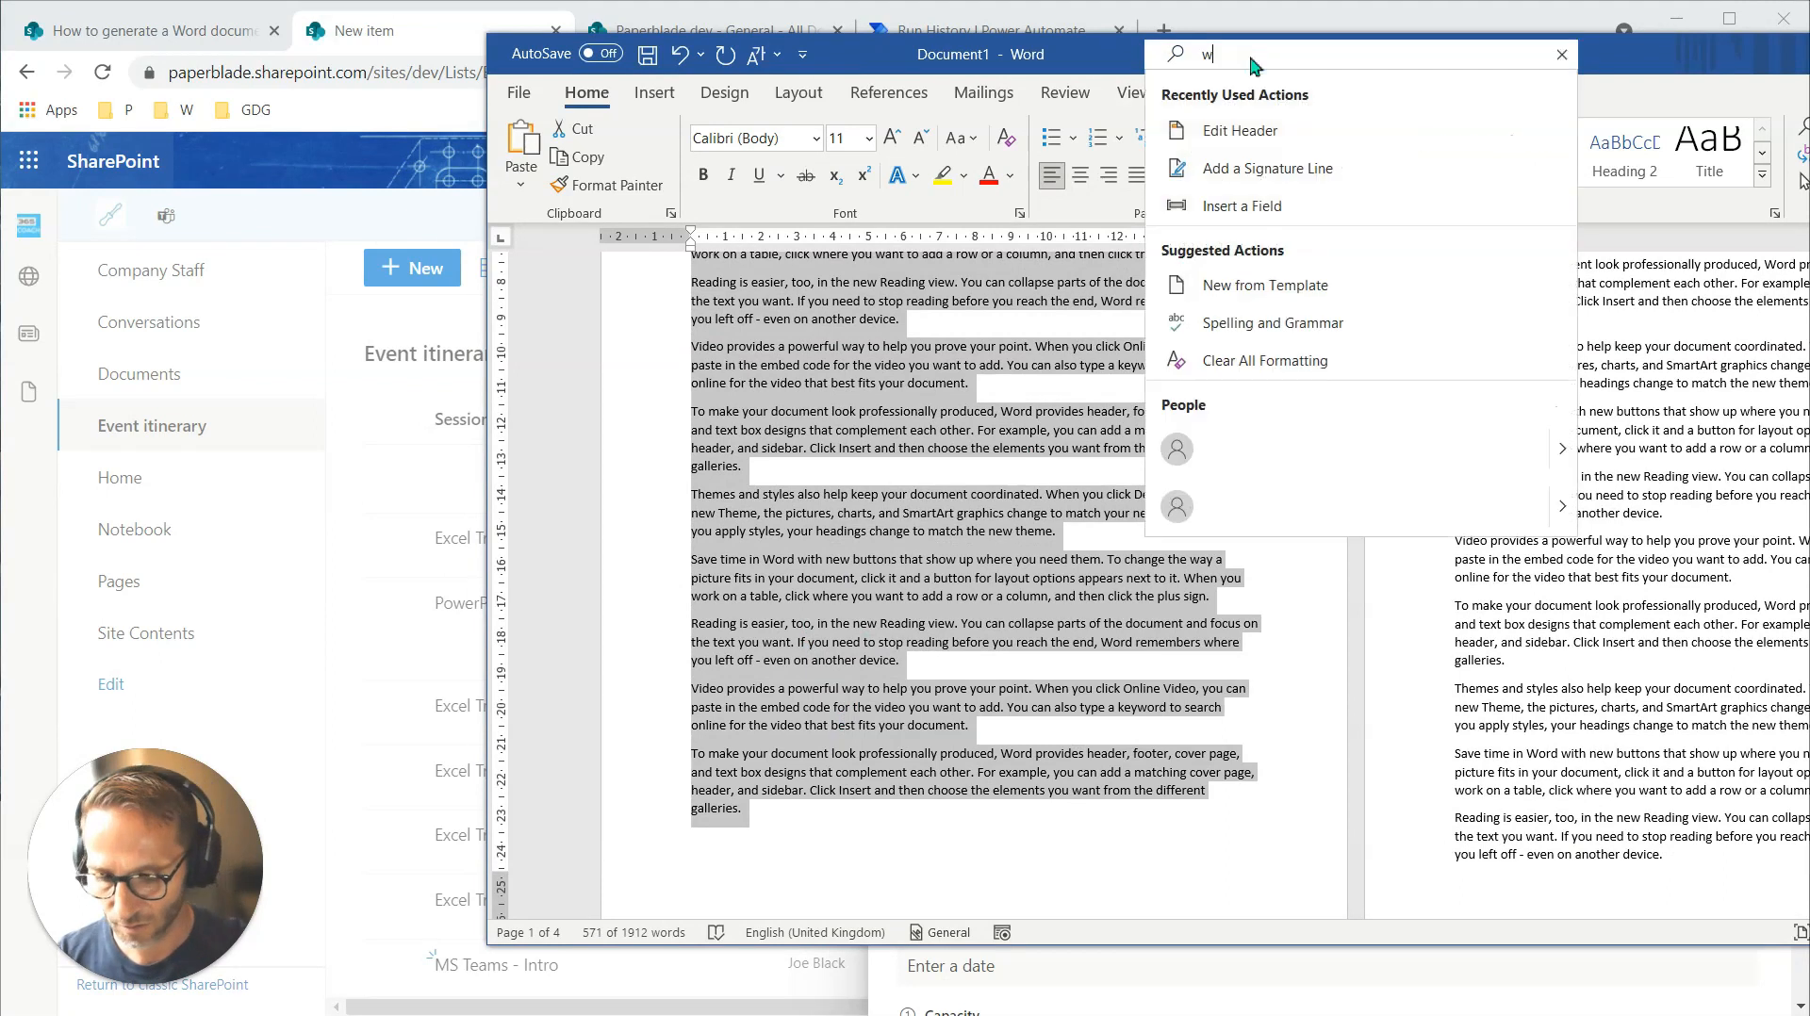
type("char")
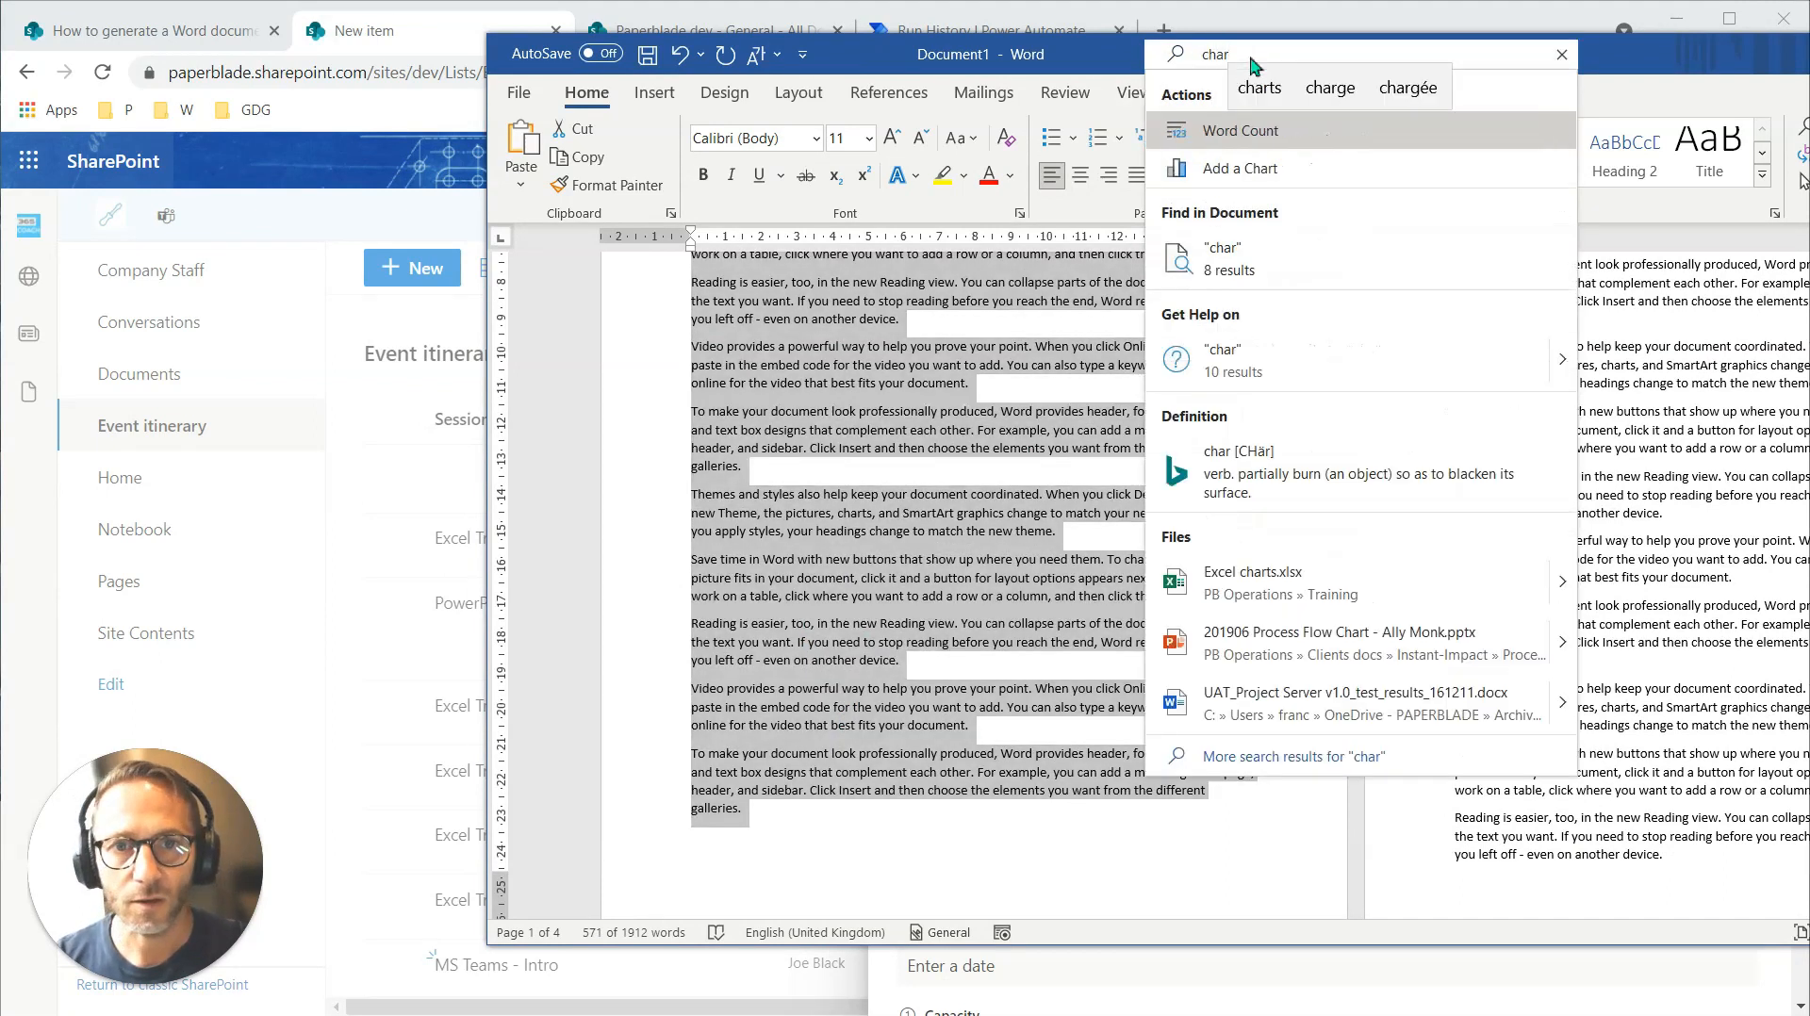
type("count")
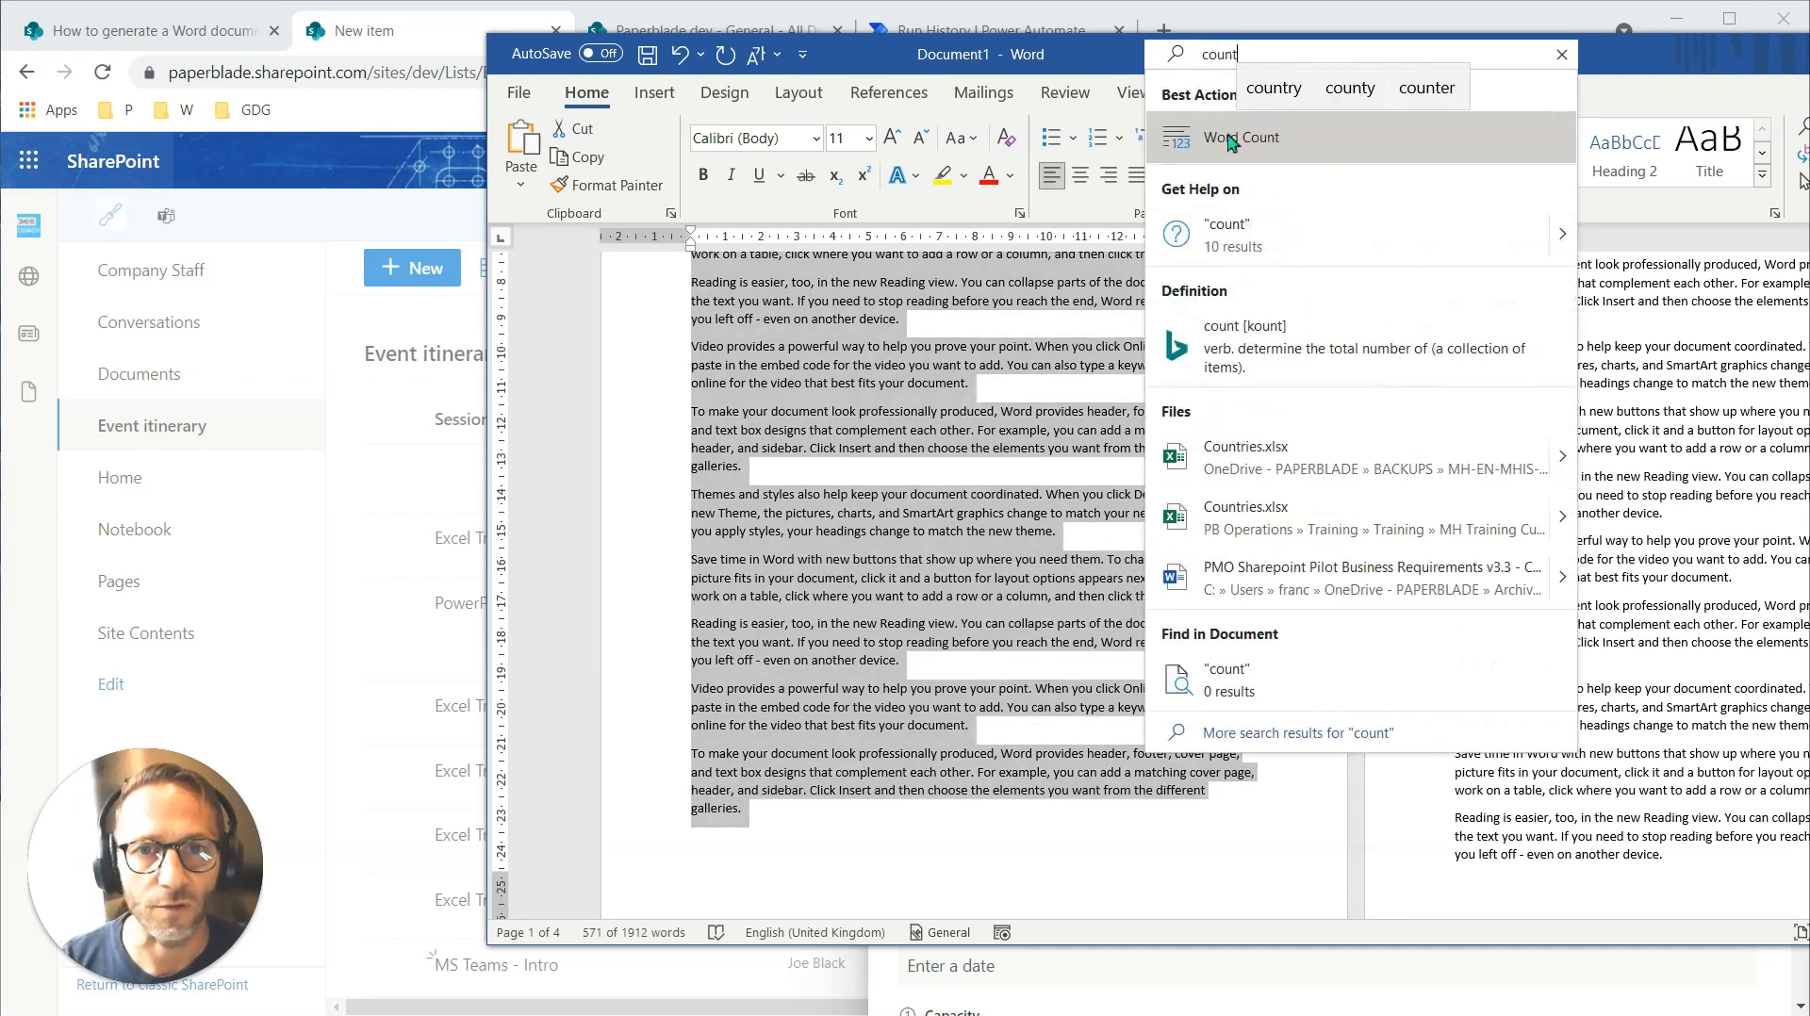
left_click(1240, 137)
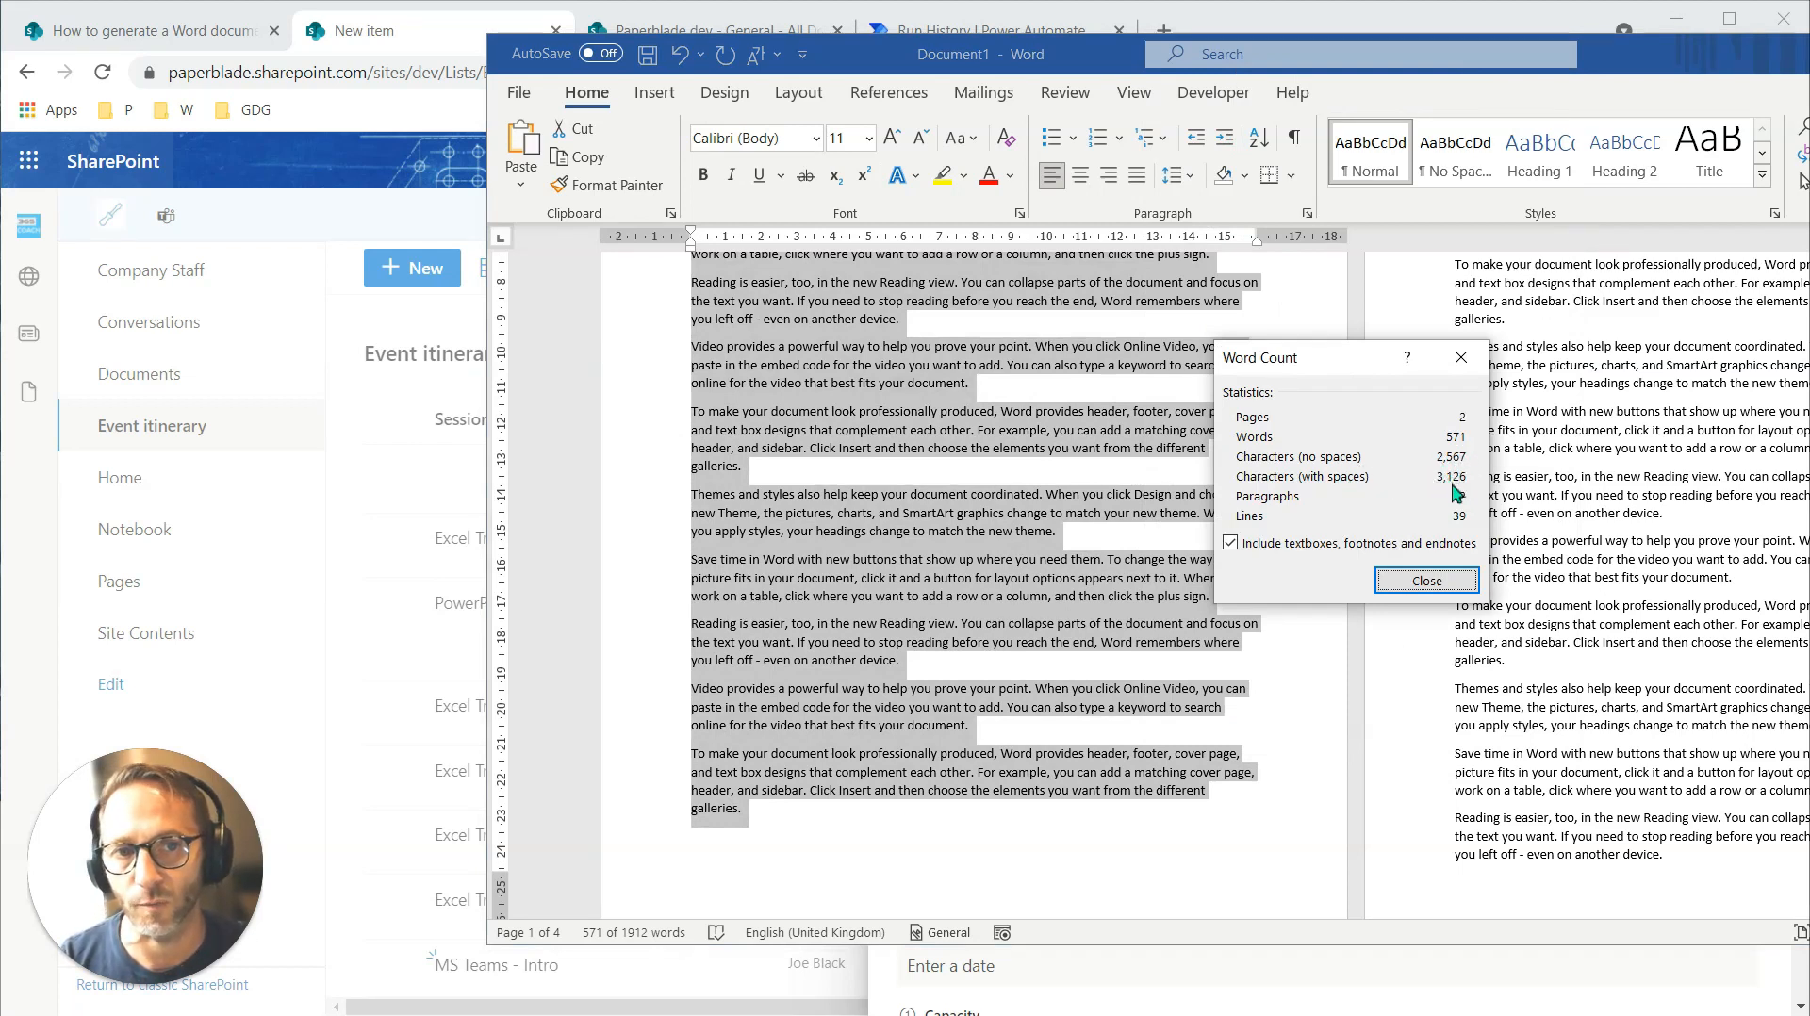
left_click(1425, 581)
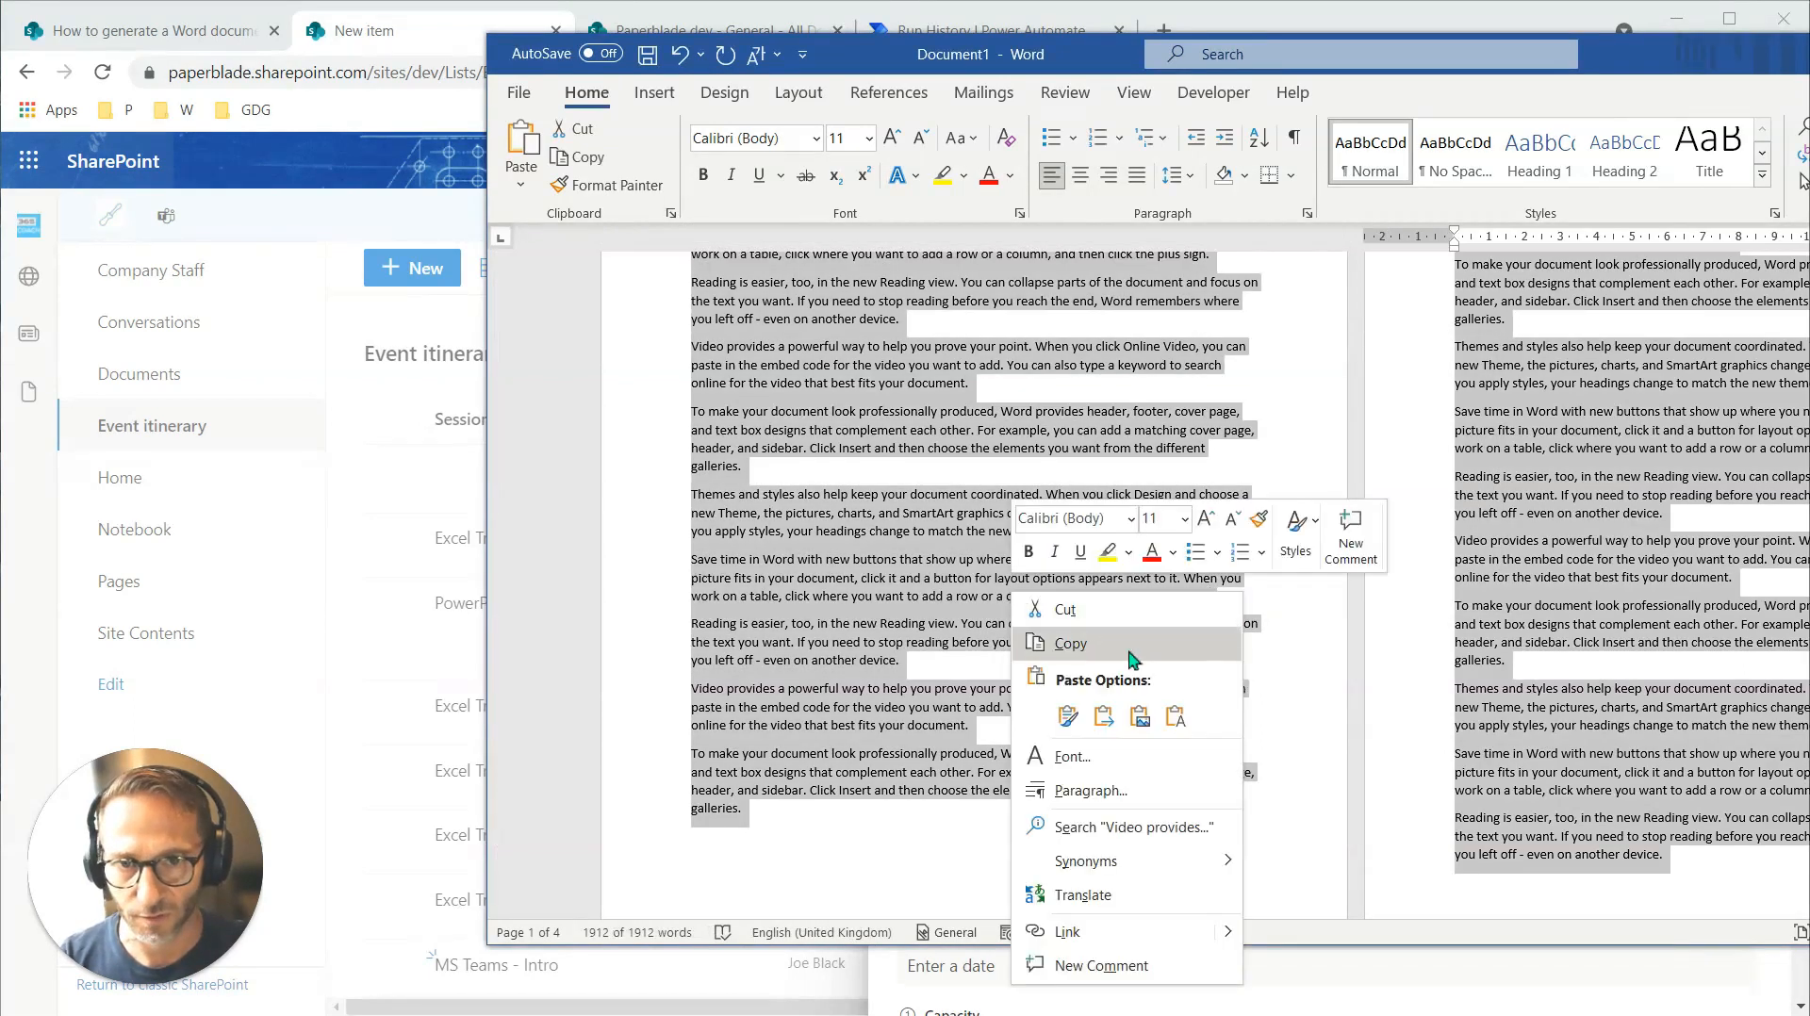
left_click(1137, 651)
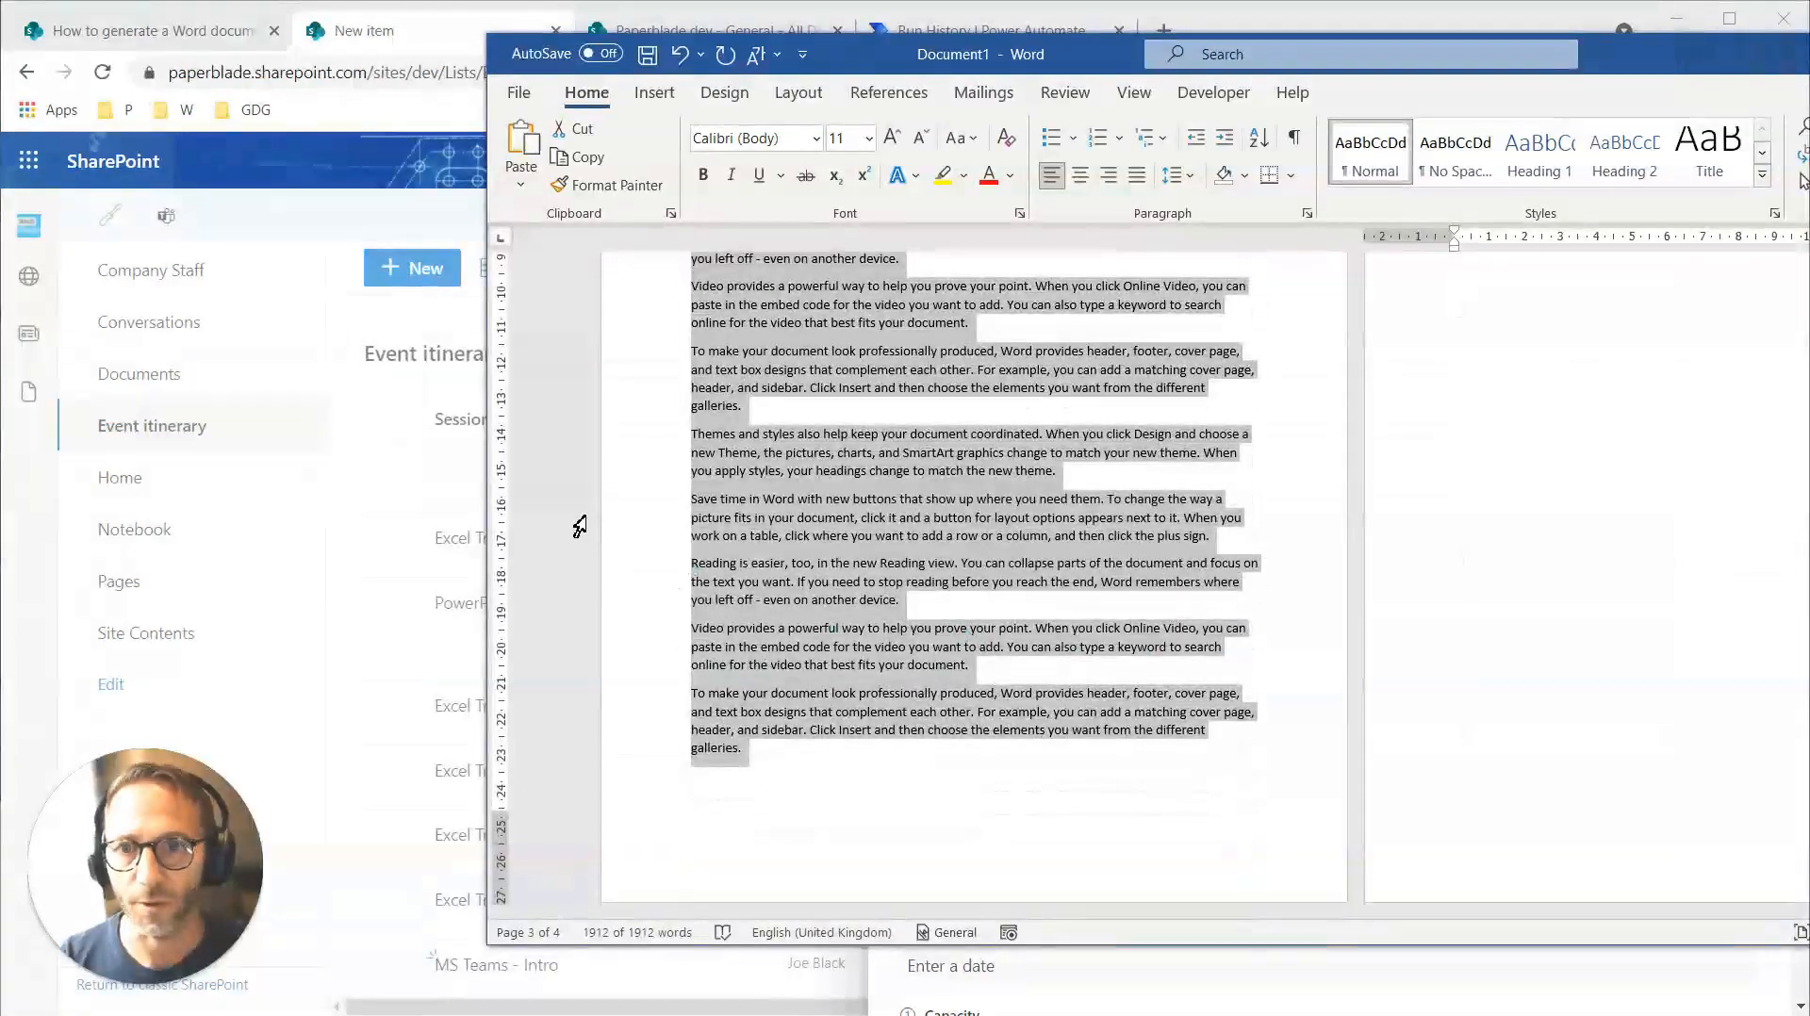
left_click(381, 30)
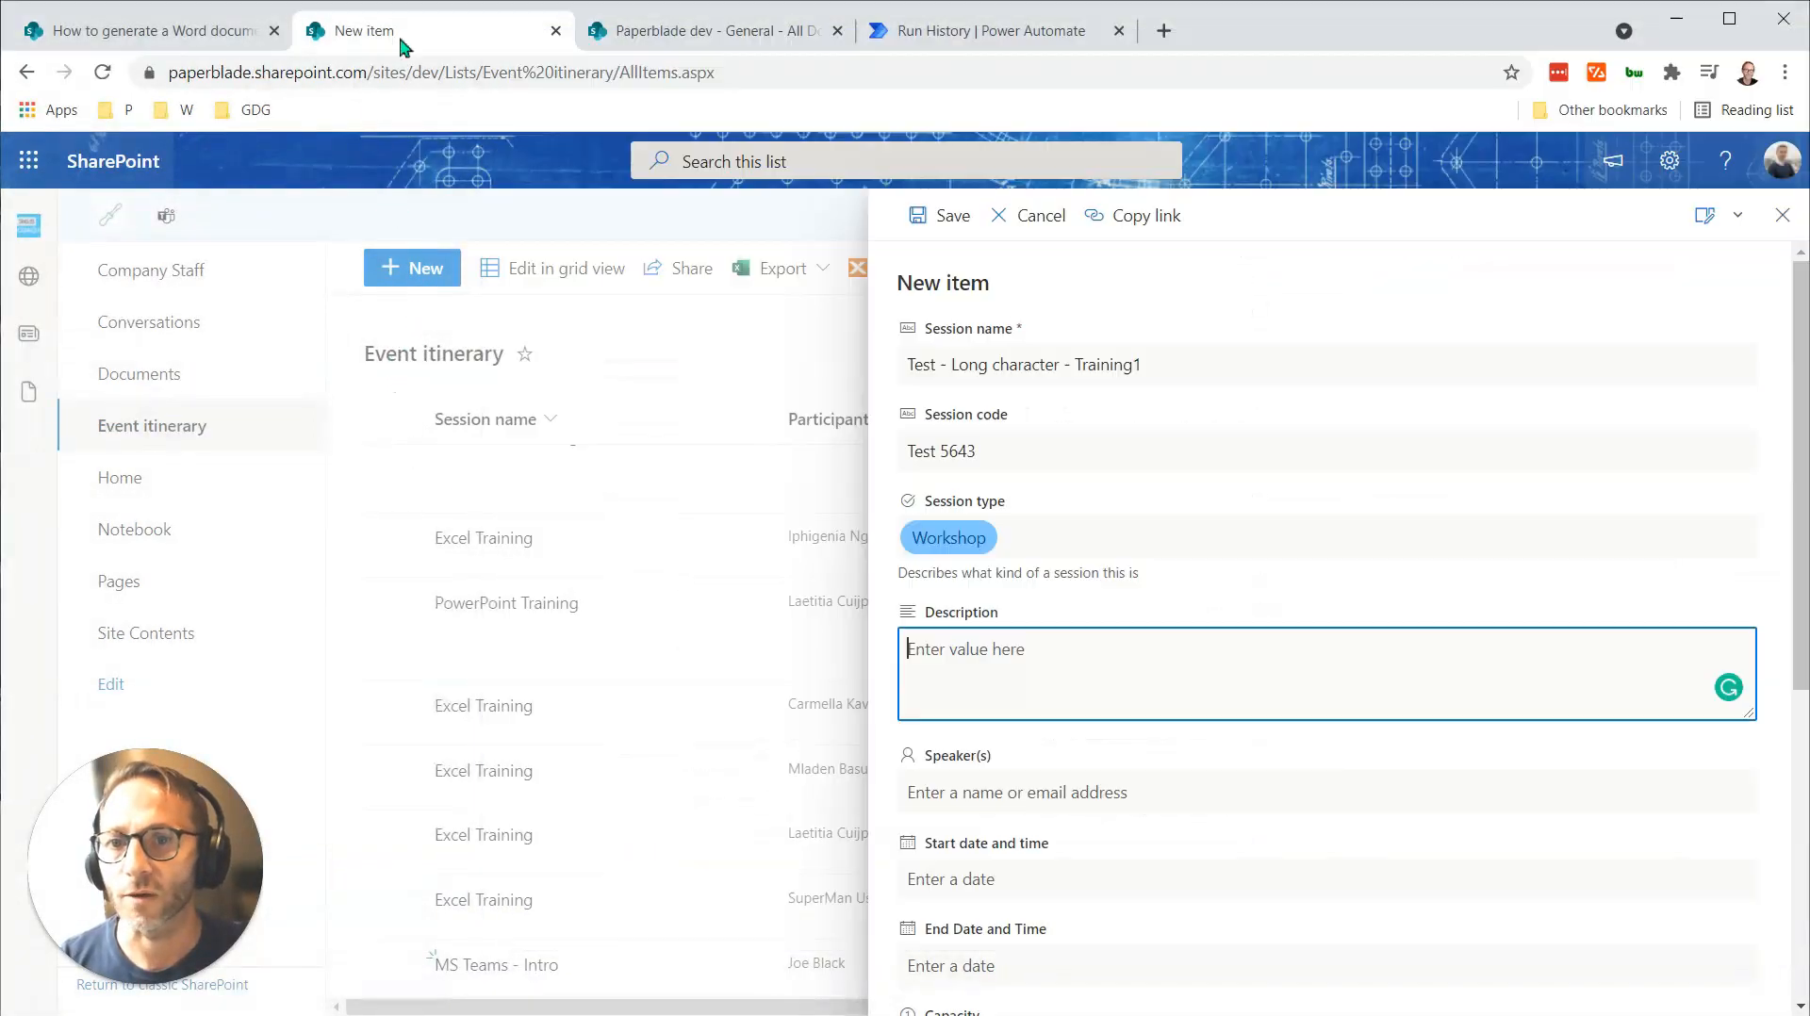
Paste the long filler text into Description and add Francois as the speaker.
type("want. If you need to stop reading before you reach the end, Word remembers where you left off - even on another device.")
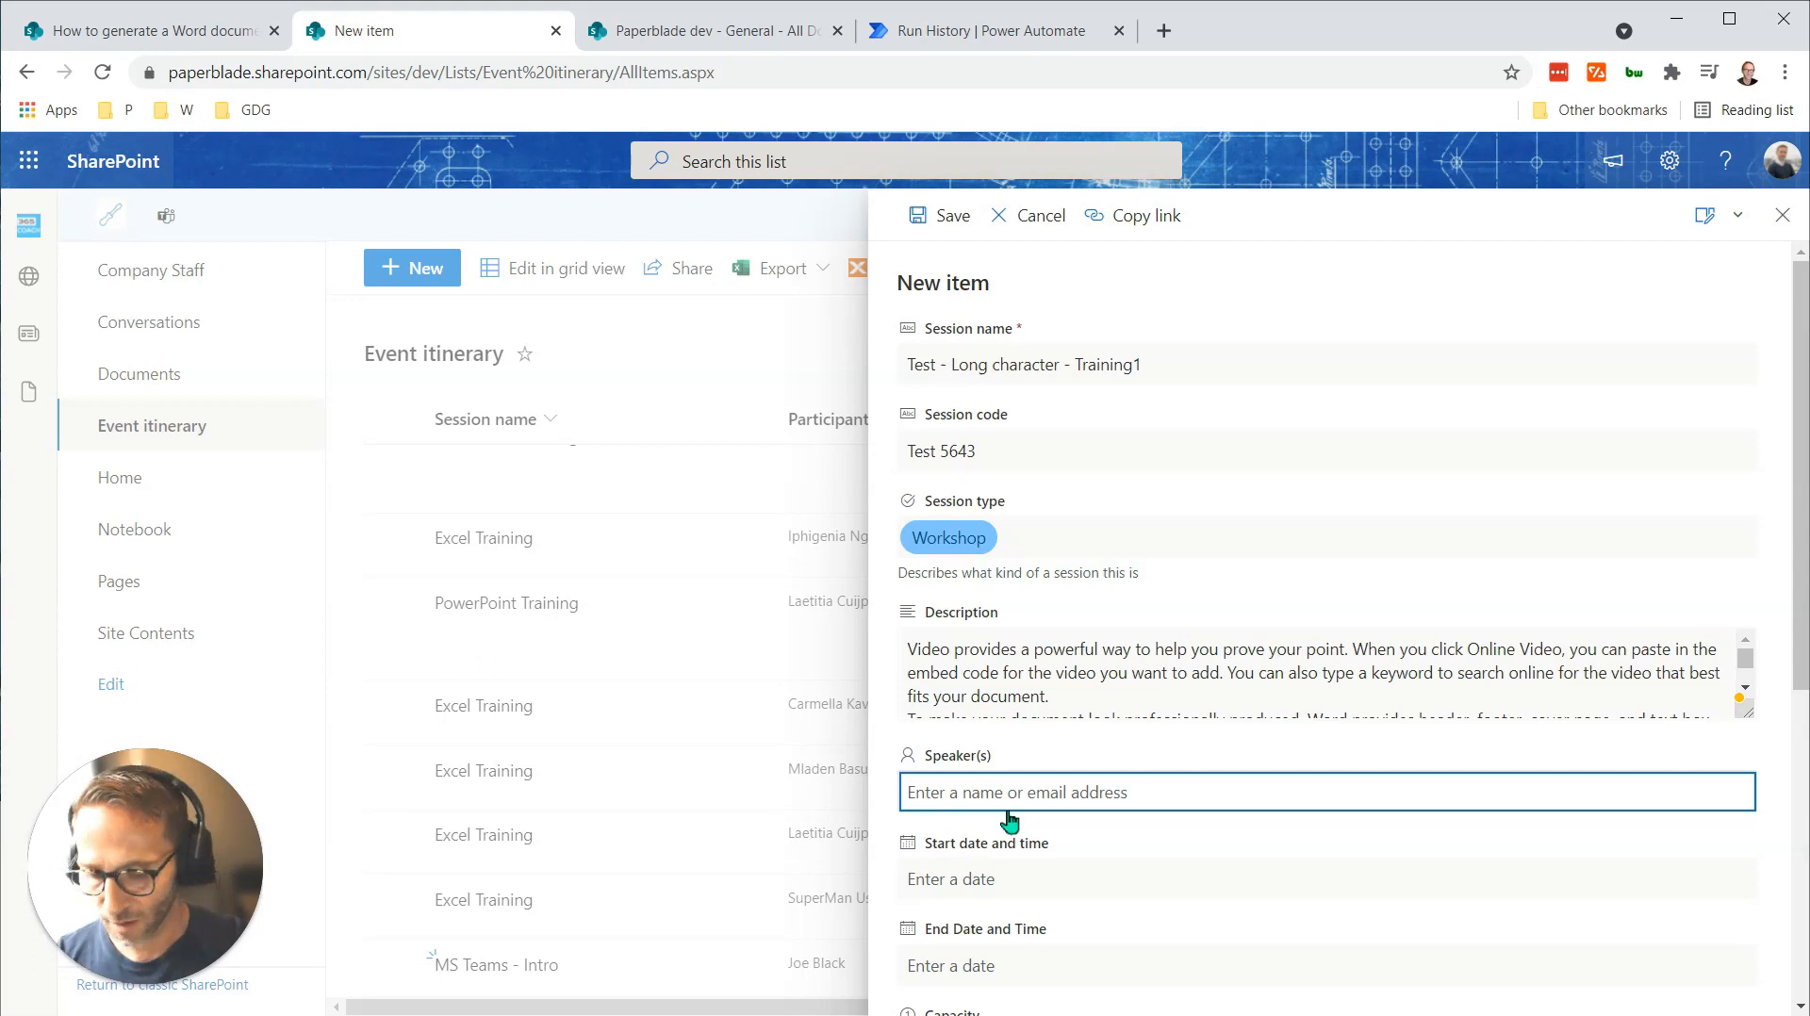
type("Frnacois souy")
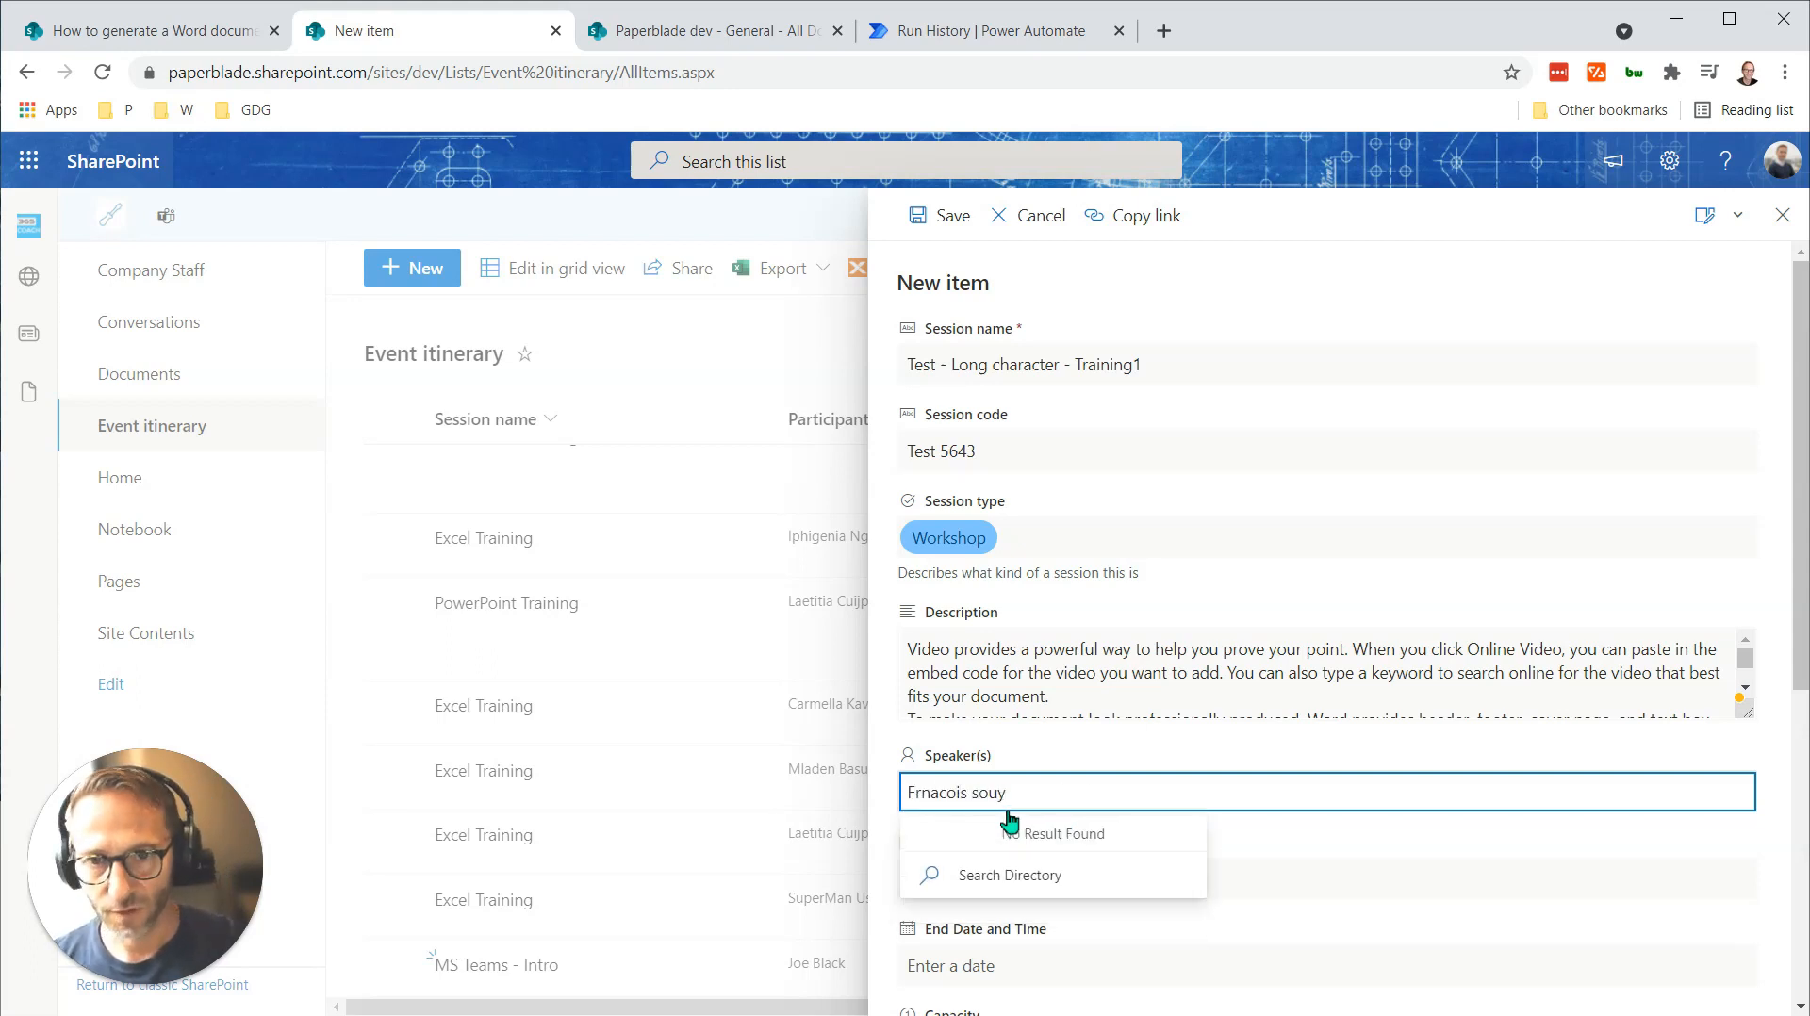
type("francoi")
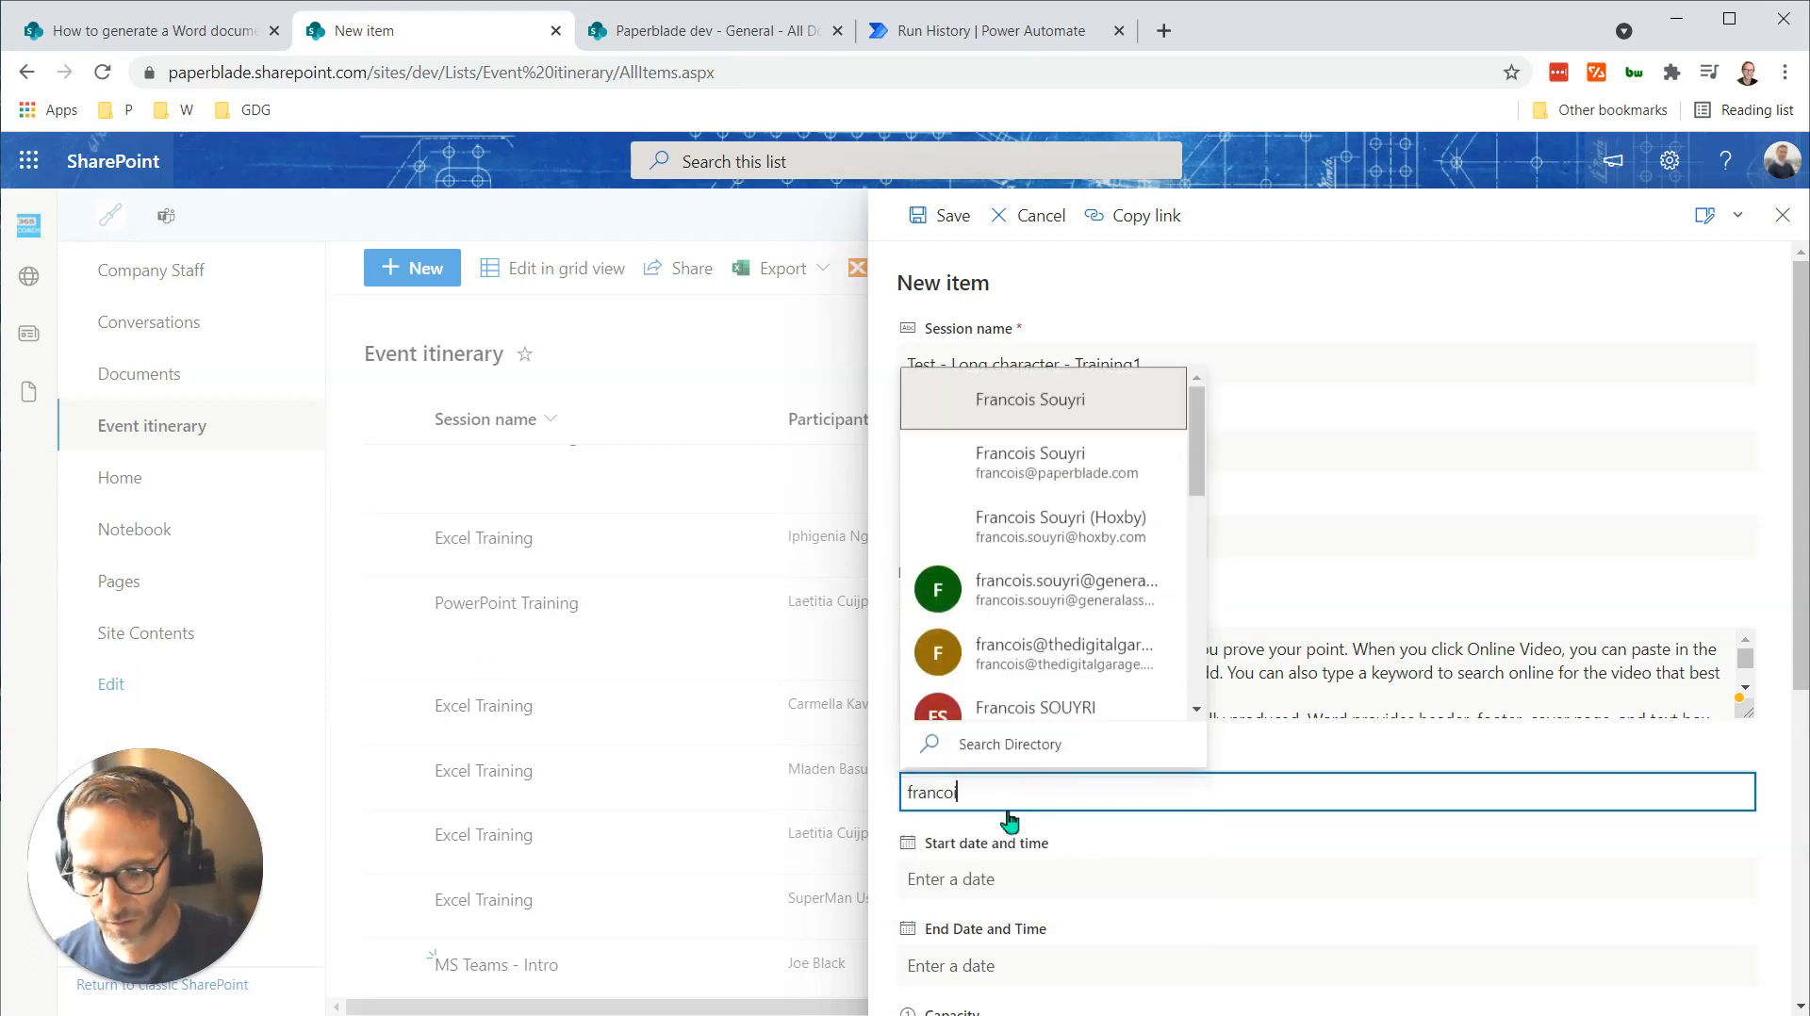
left_click(1029, 399)
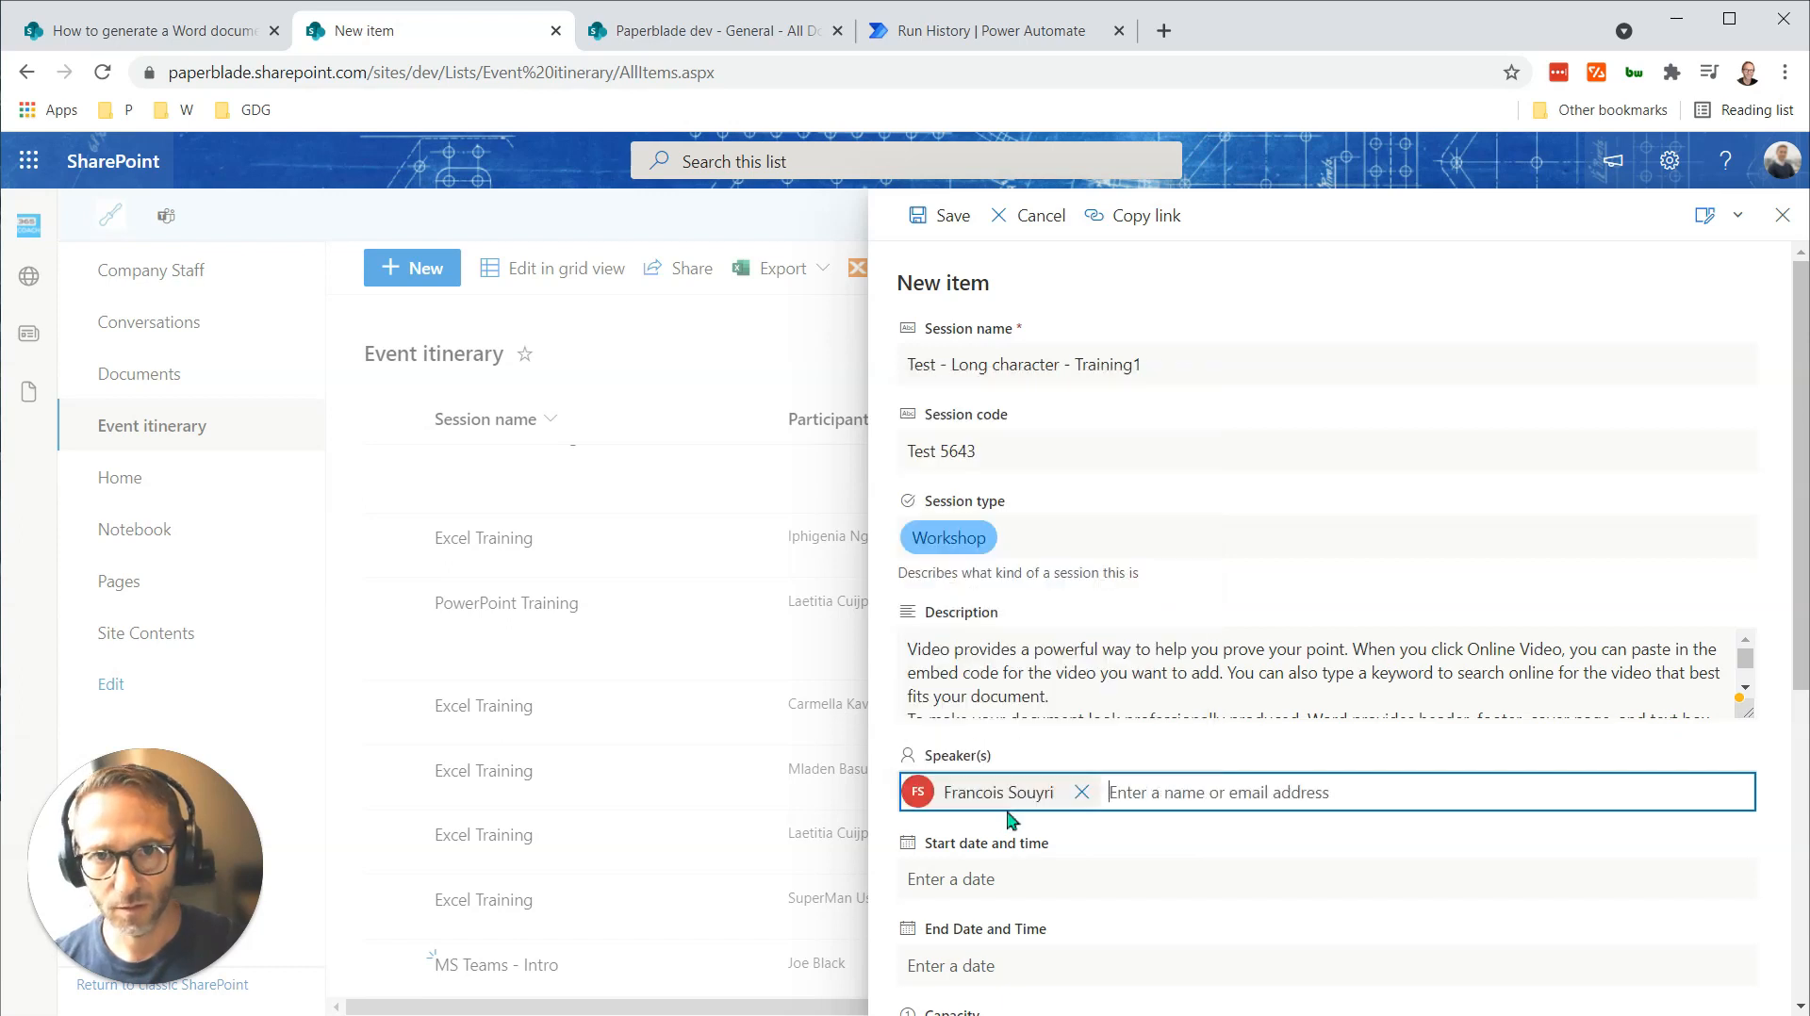
Set 1 September 08:00–10:00, capacity 5 and Las Vegas location, re-pasting the long text.
left_click(1324, 878)
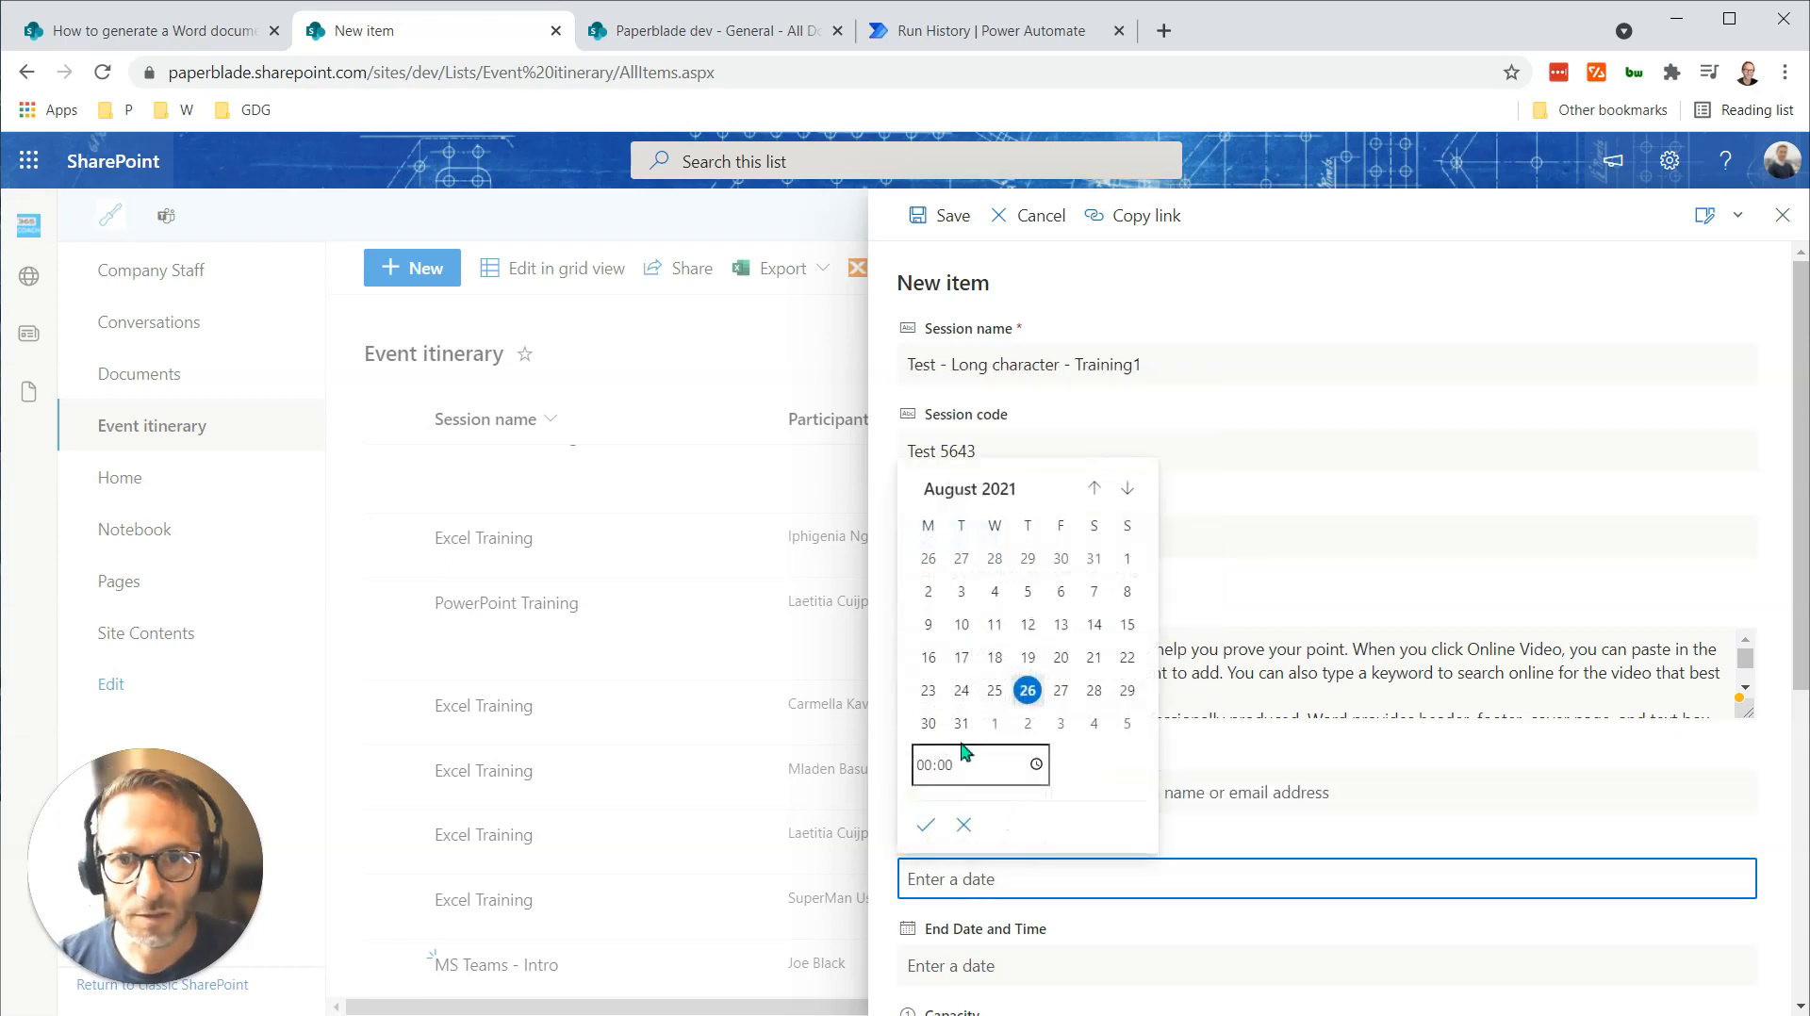
left_click(994, 723)
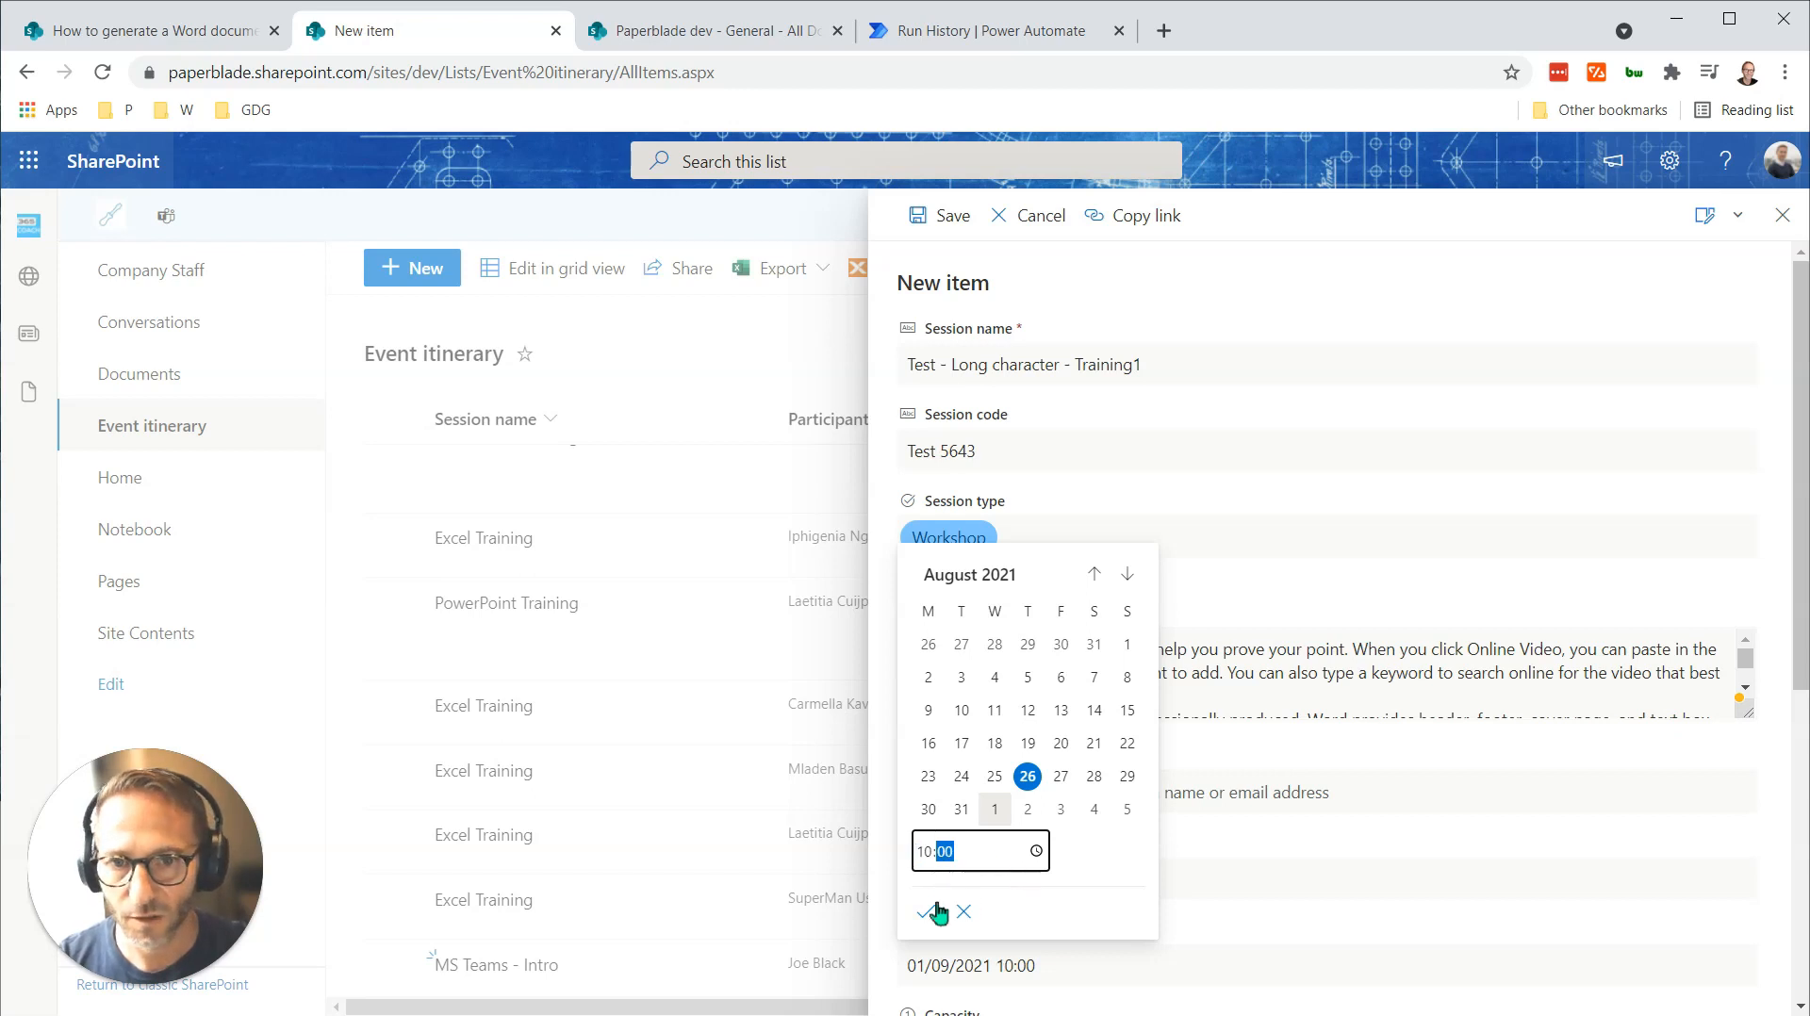
left_click(932, 913)
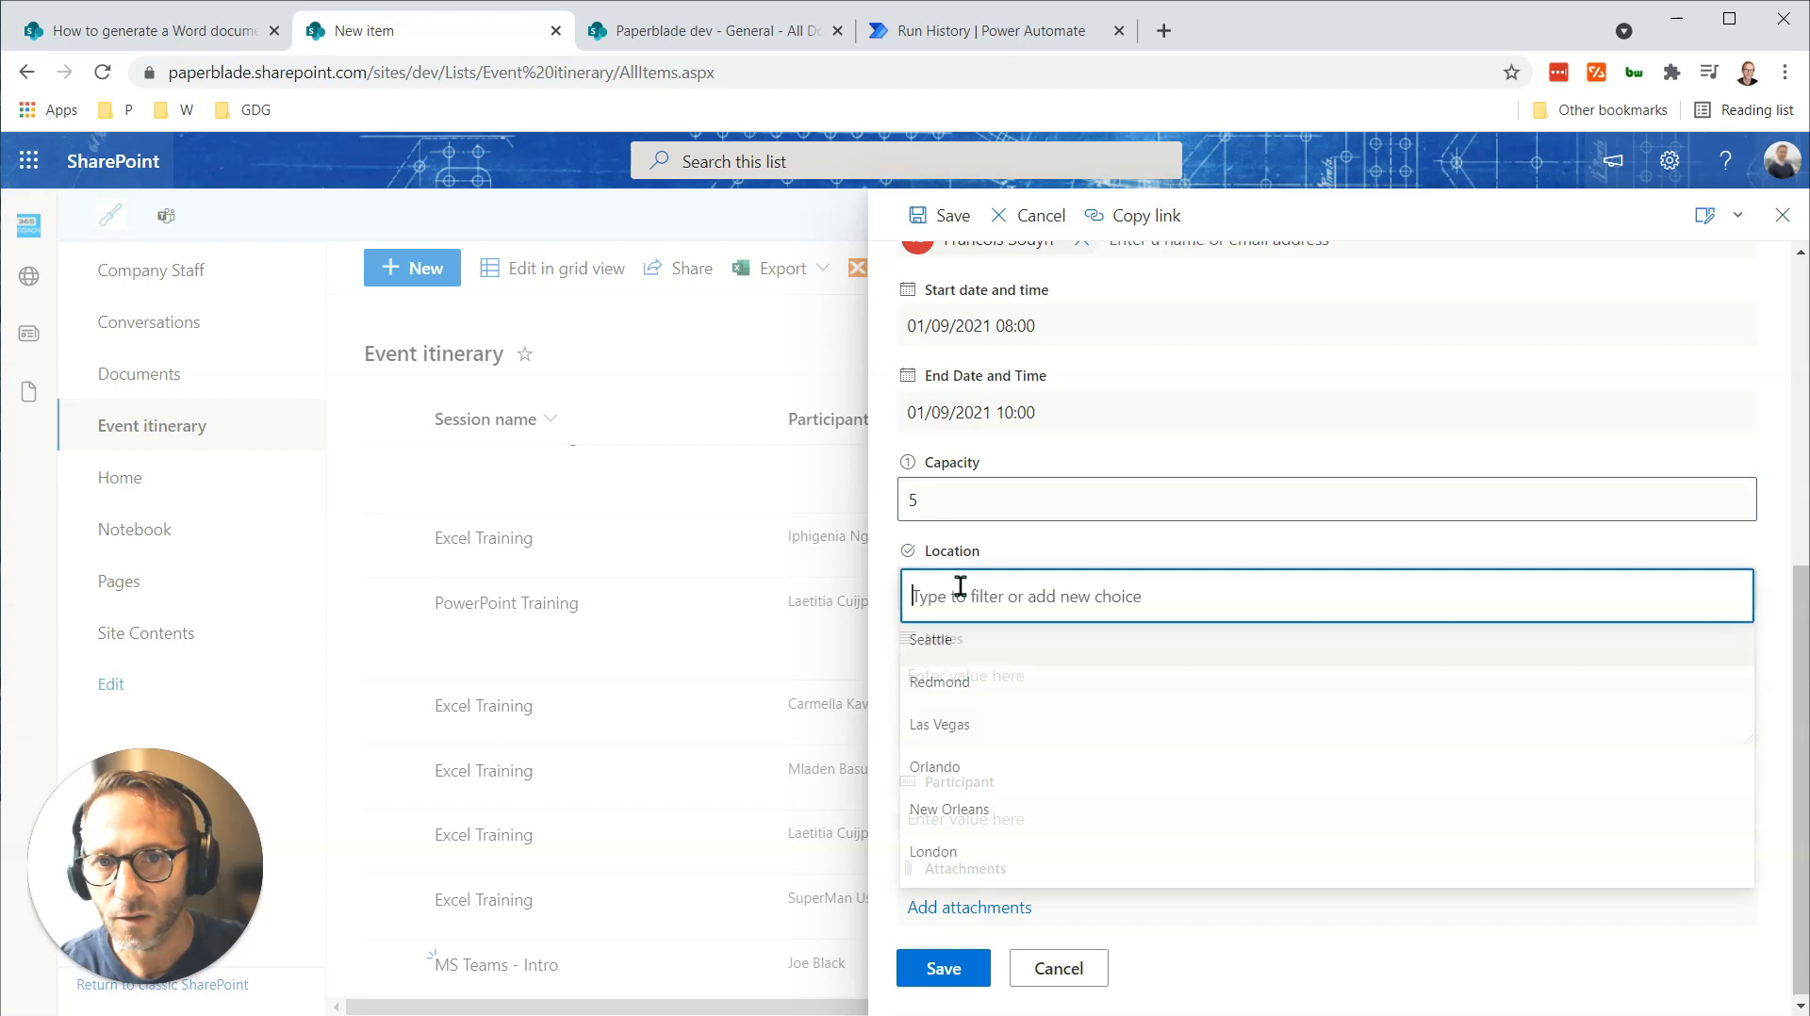
left_click(939, 724)
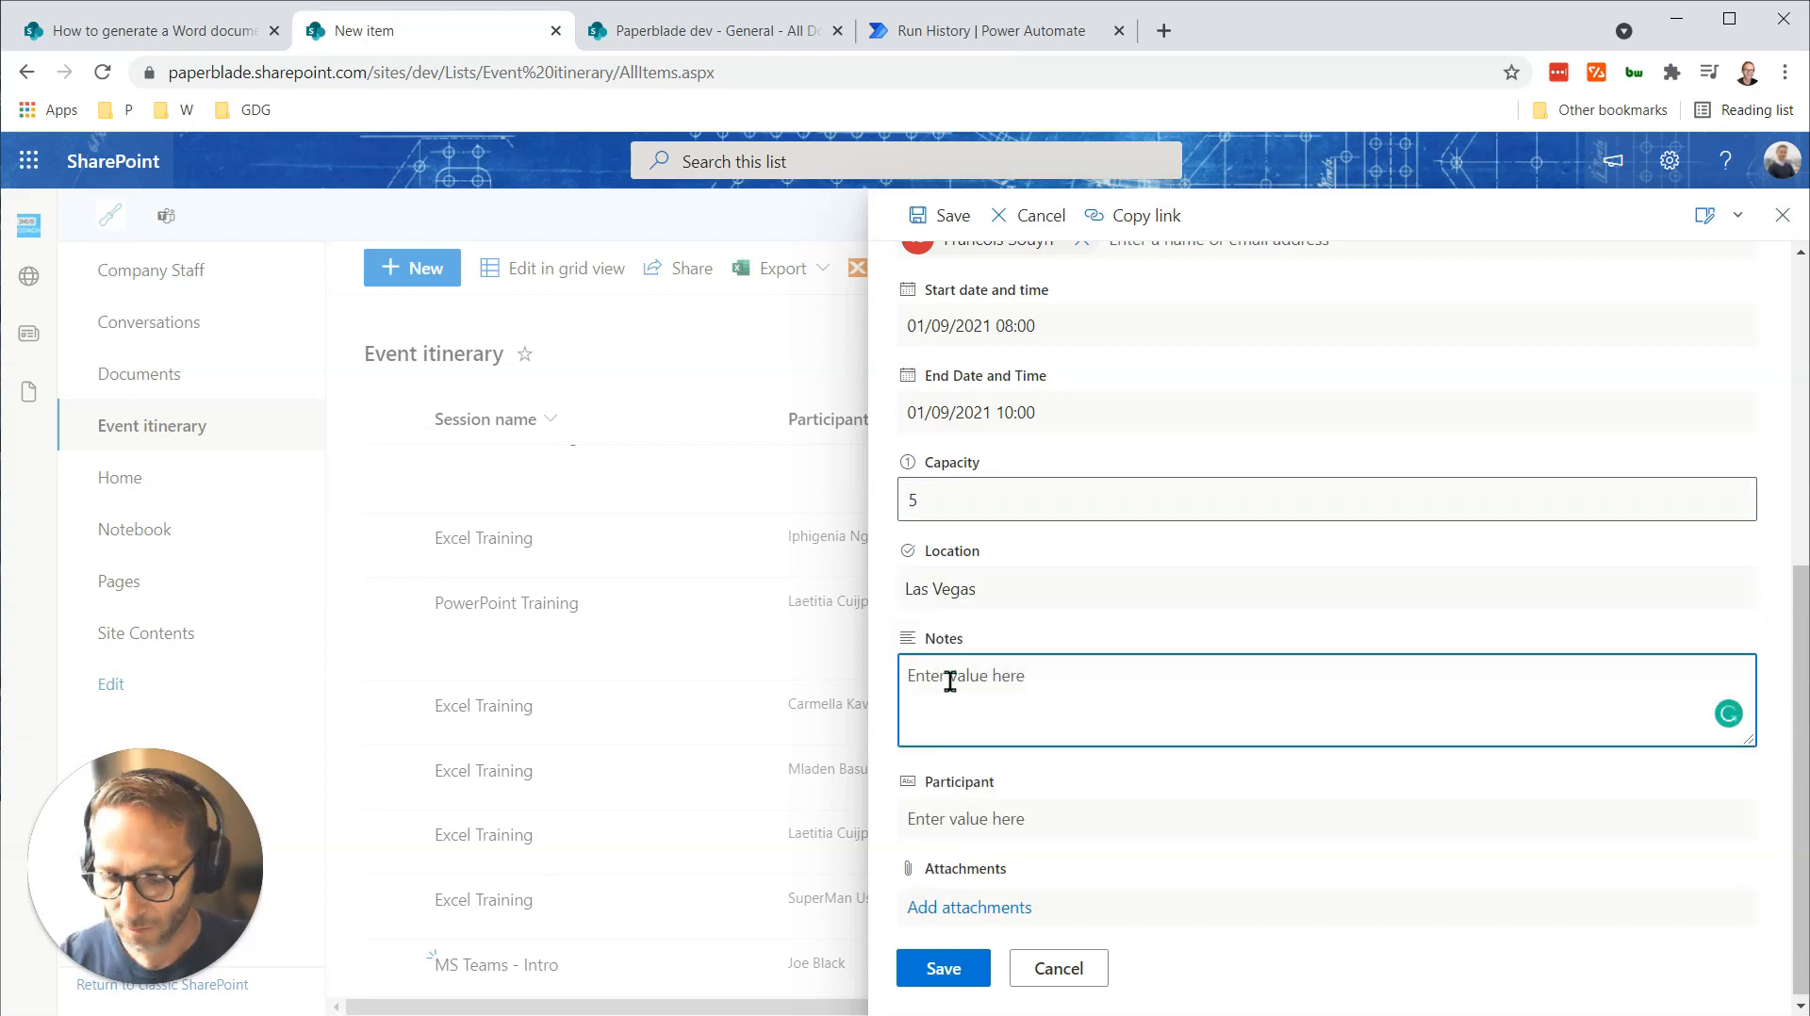
type("want. If you need to stop reading before you reach the end, Word remembers where you left off - even on another device.")
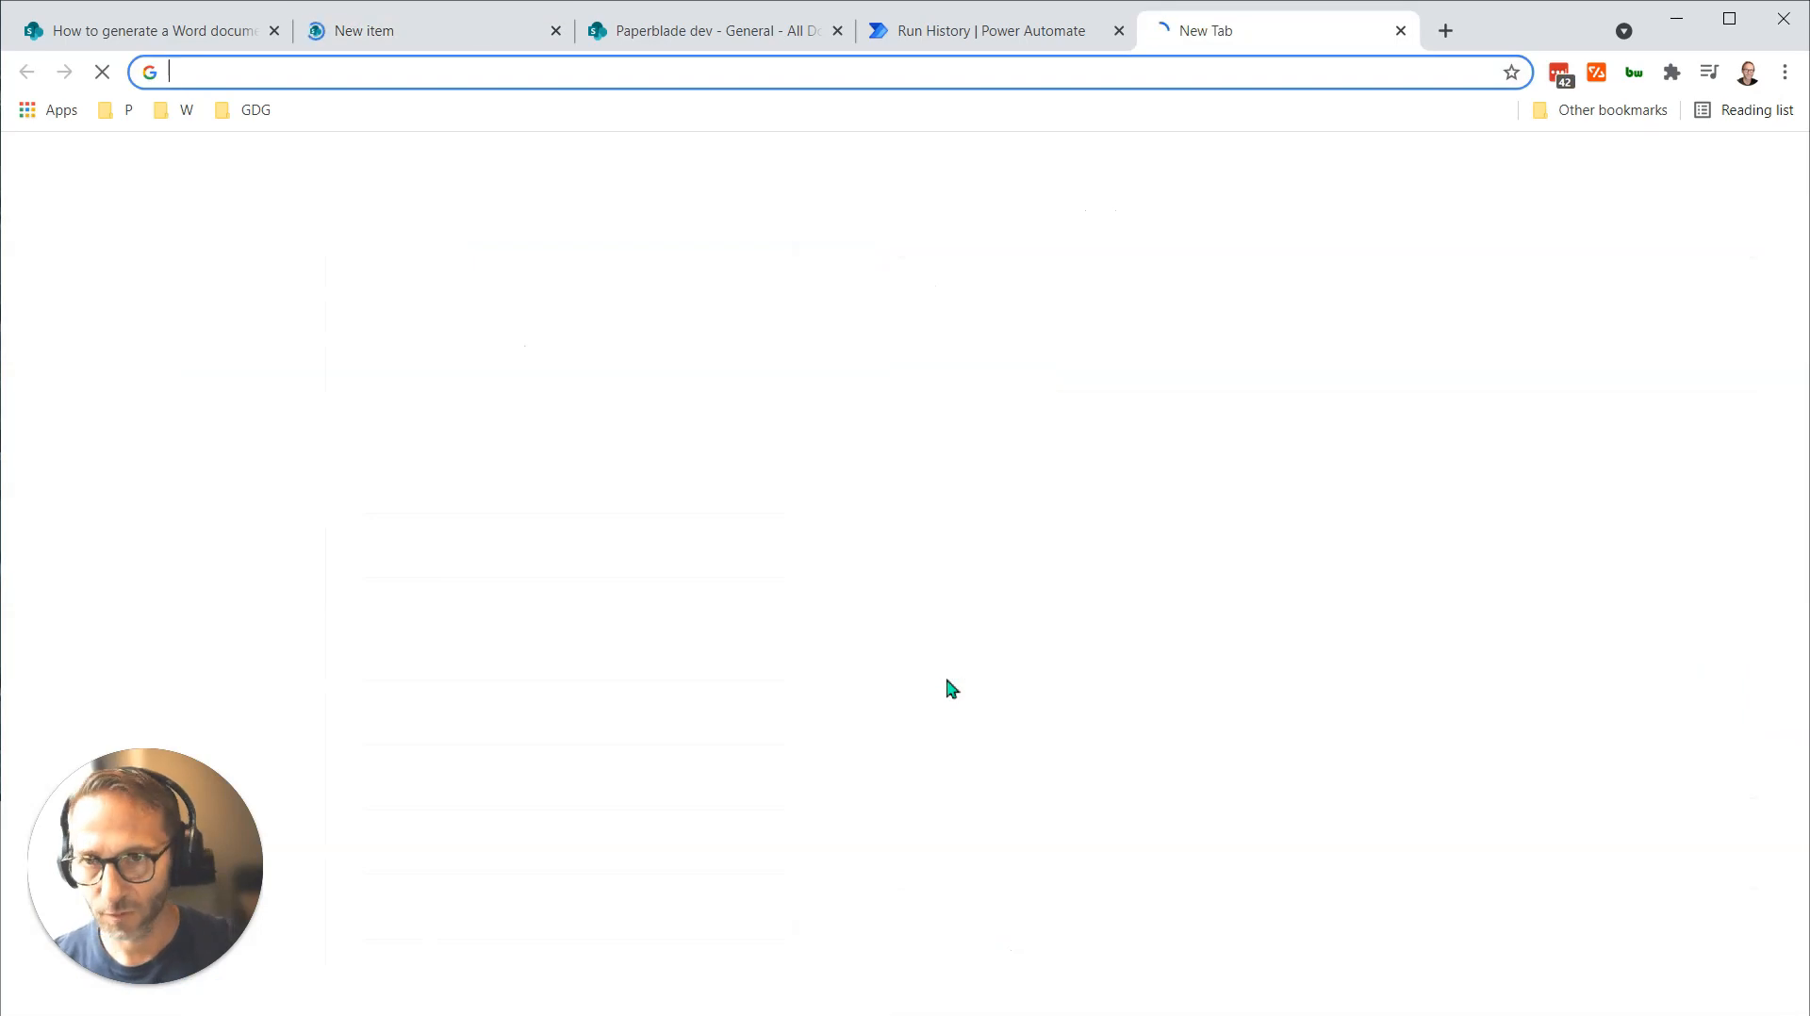
Search 'lorem ipsum', accept lipsum.com's privacy consent, and select the generated paragraphs.
type("lorem ipsum")
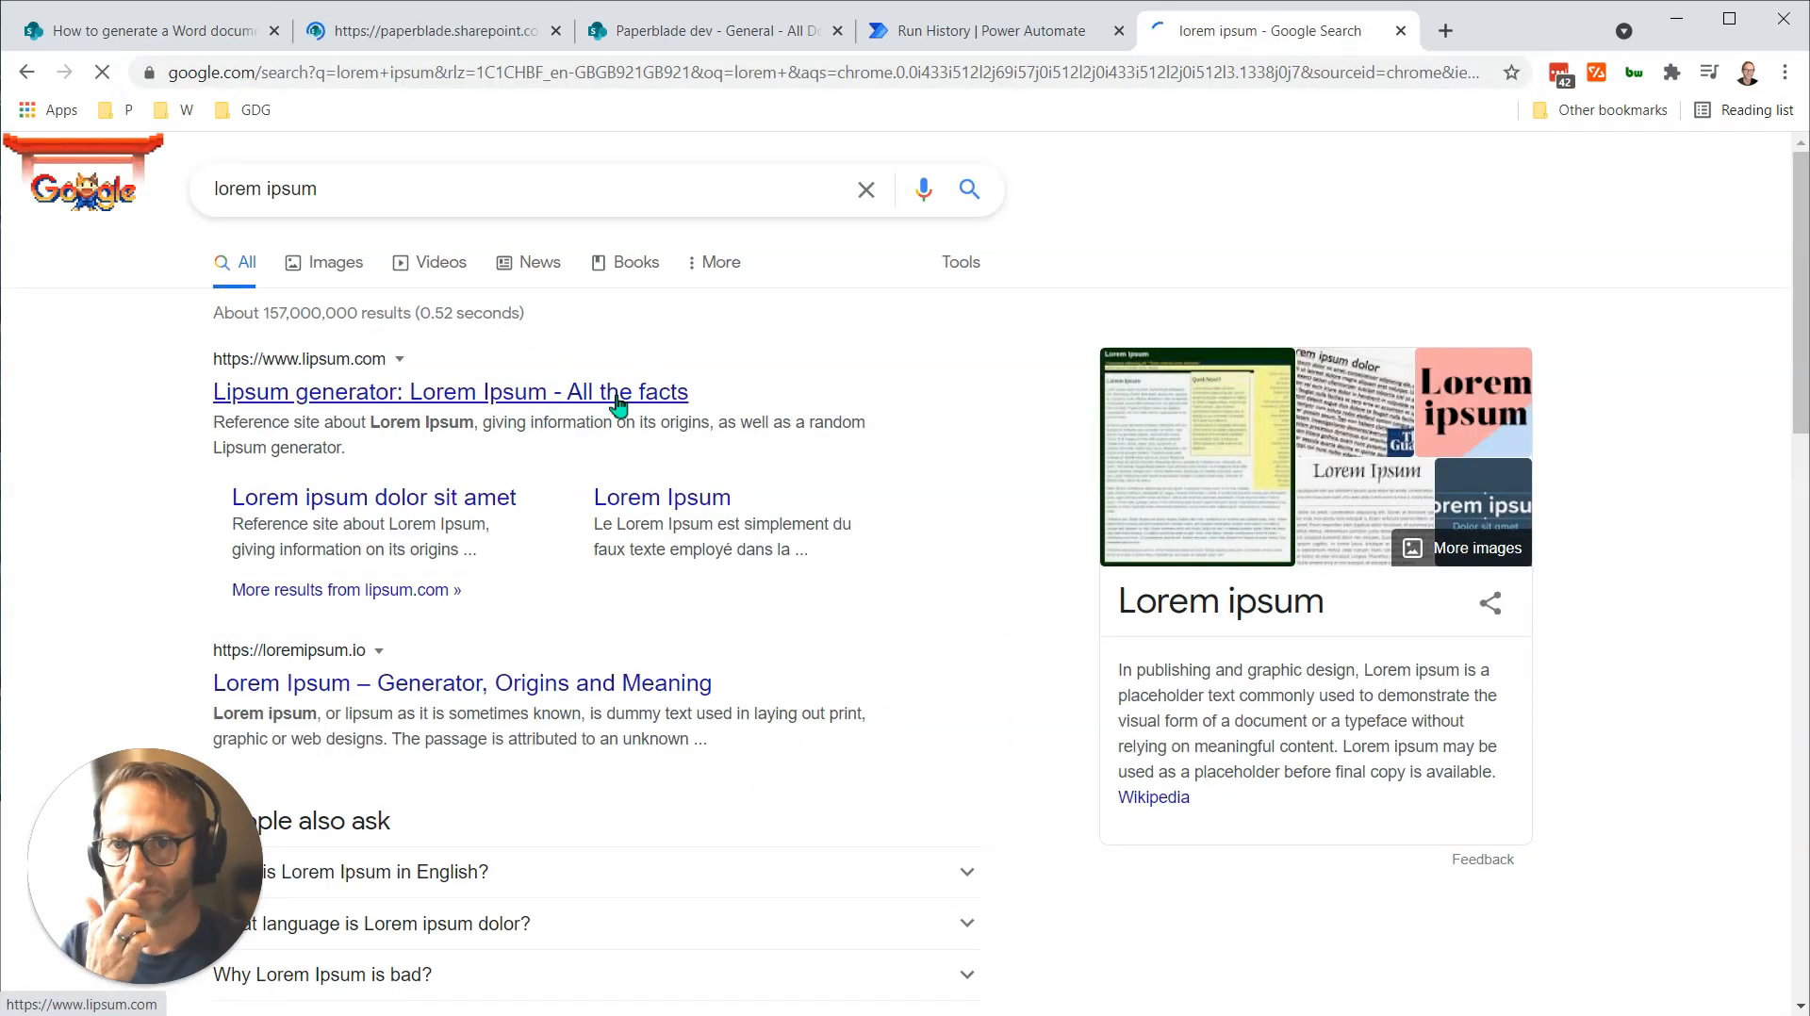
left_click(451, 391)
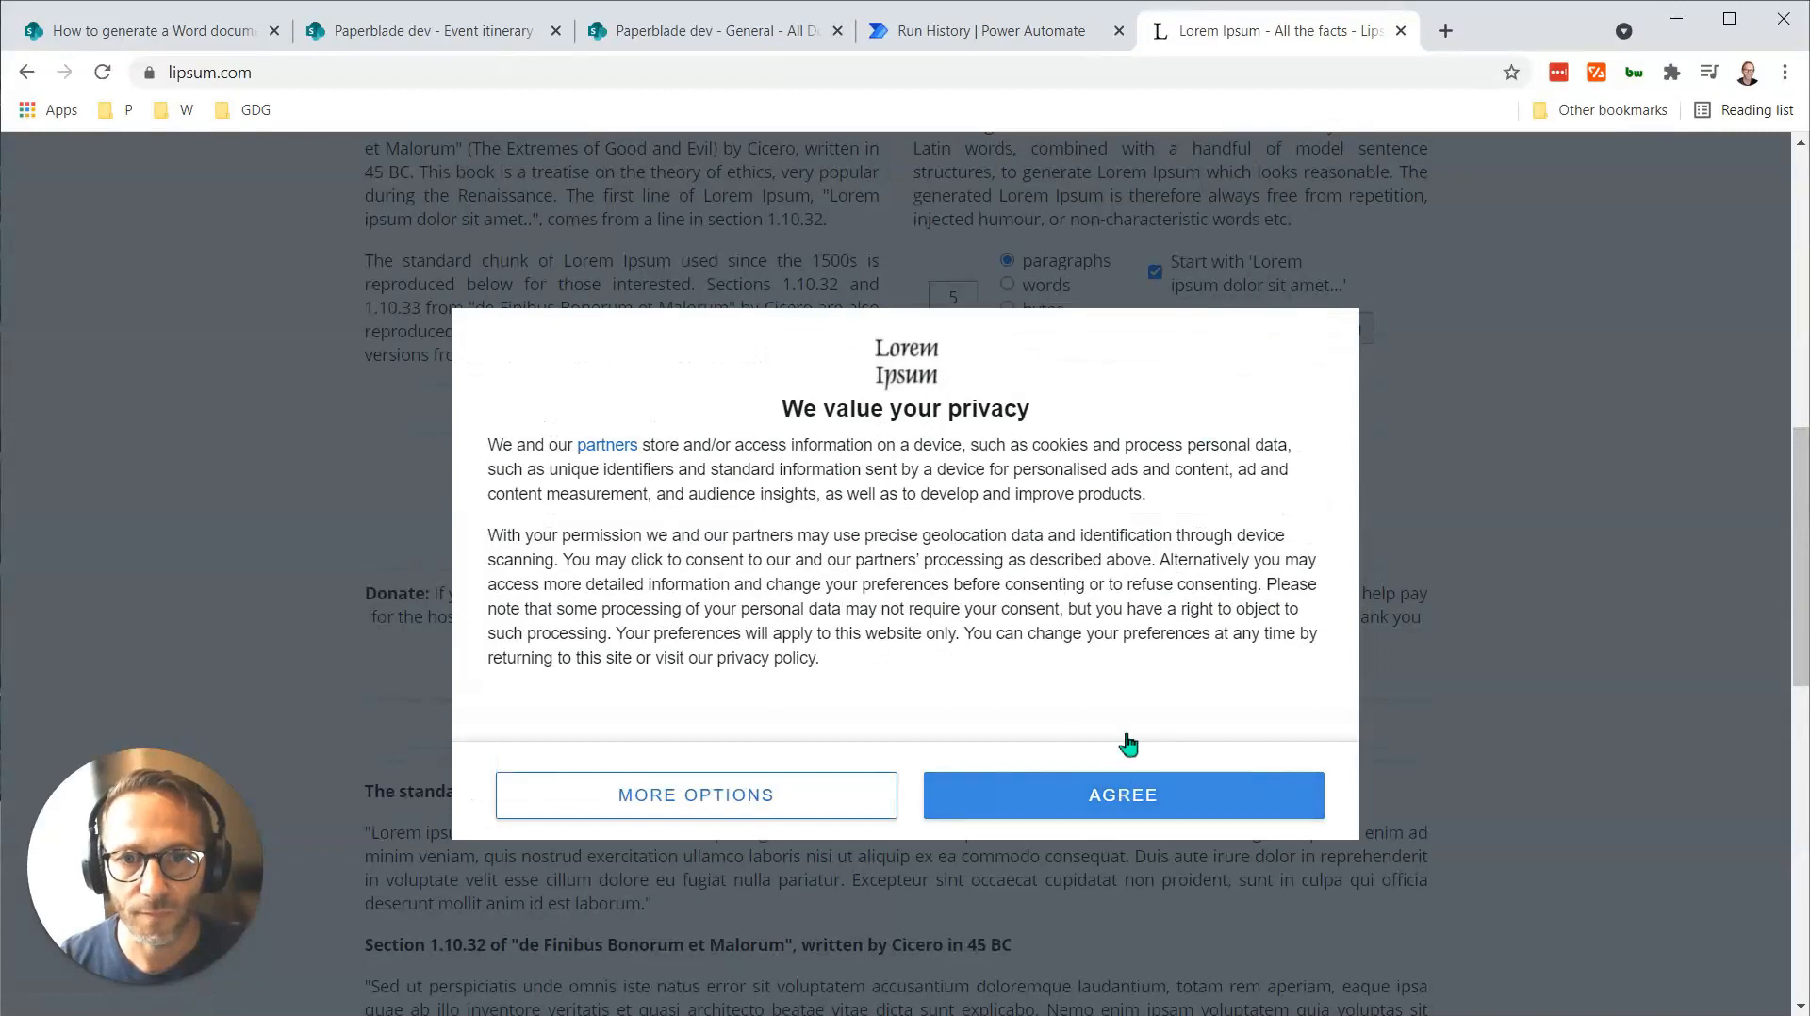
left_click(1121, 795)
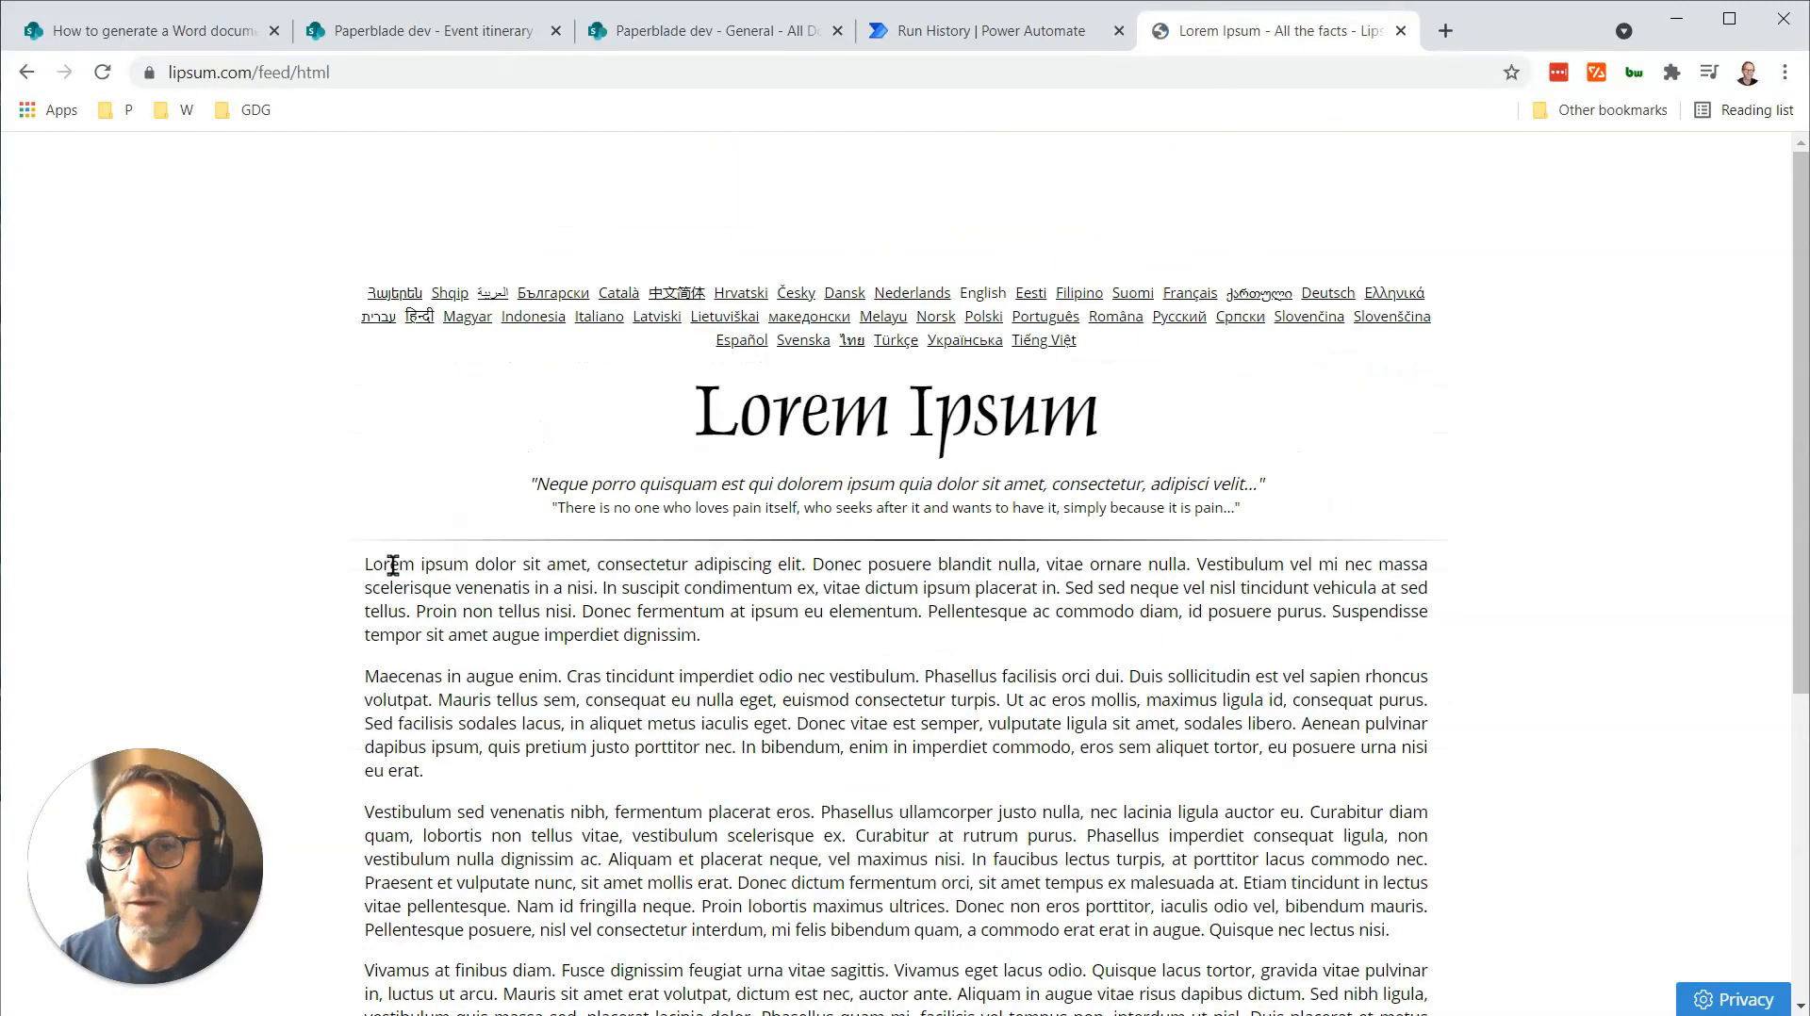
scroll("down", 3)
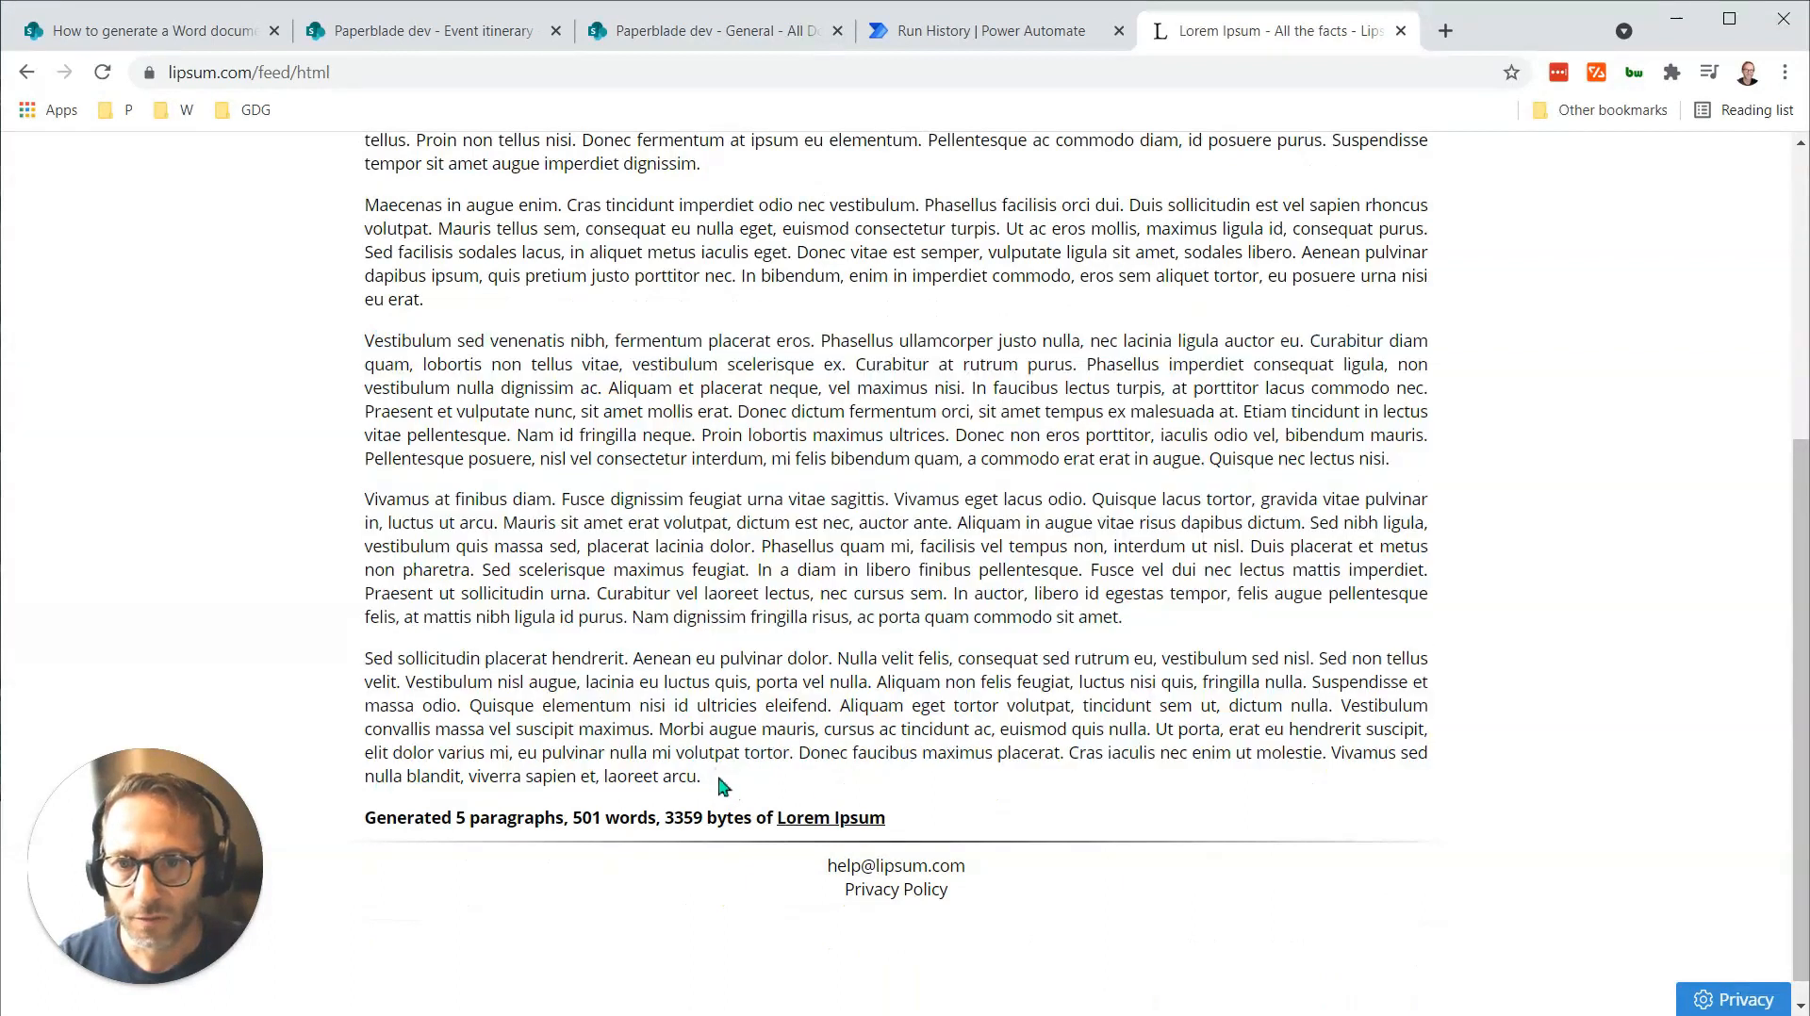
left_click_drag(365, 339, 699, 776)
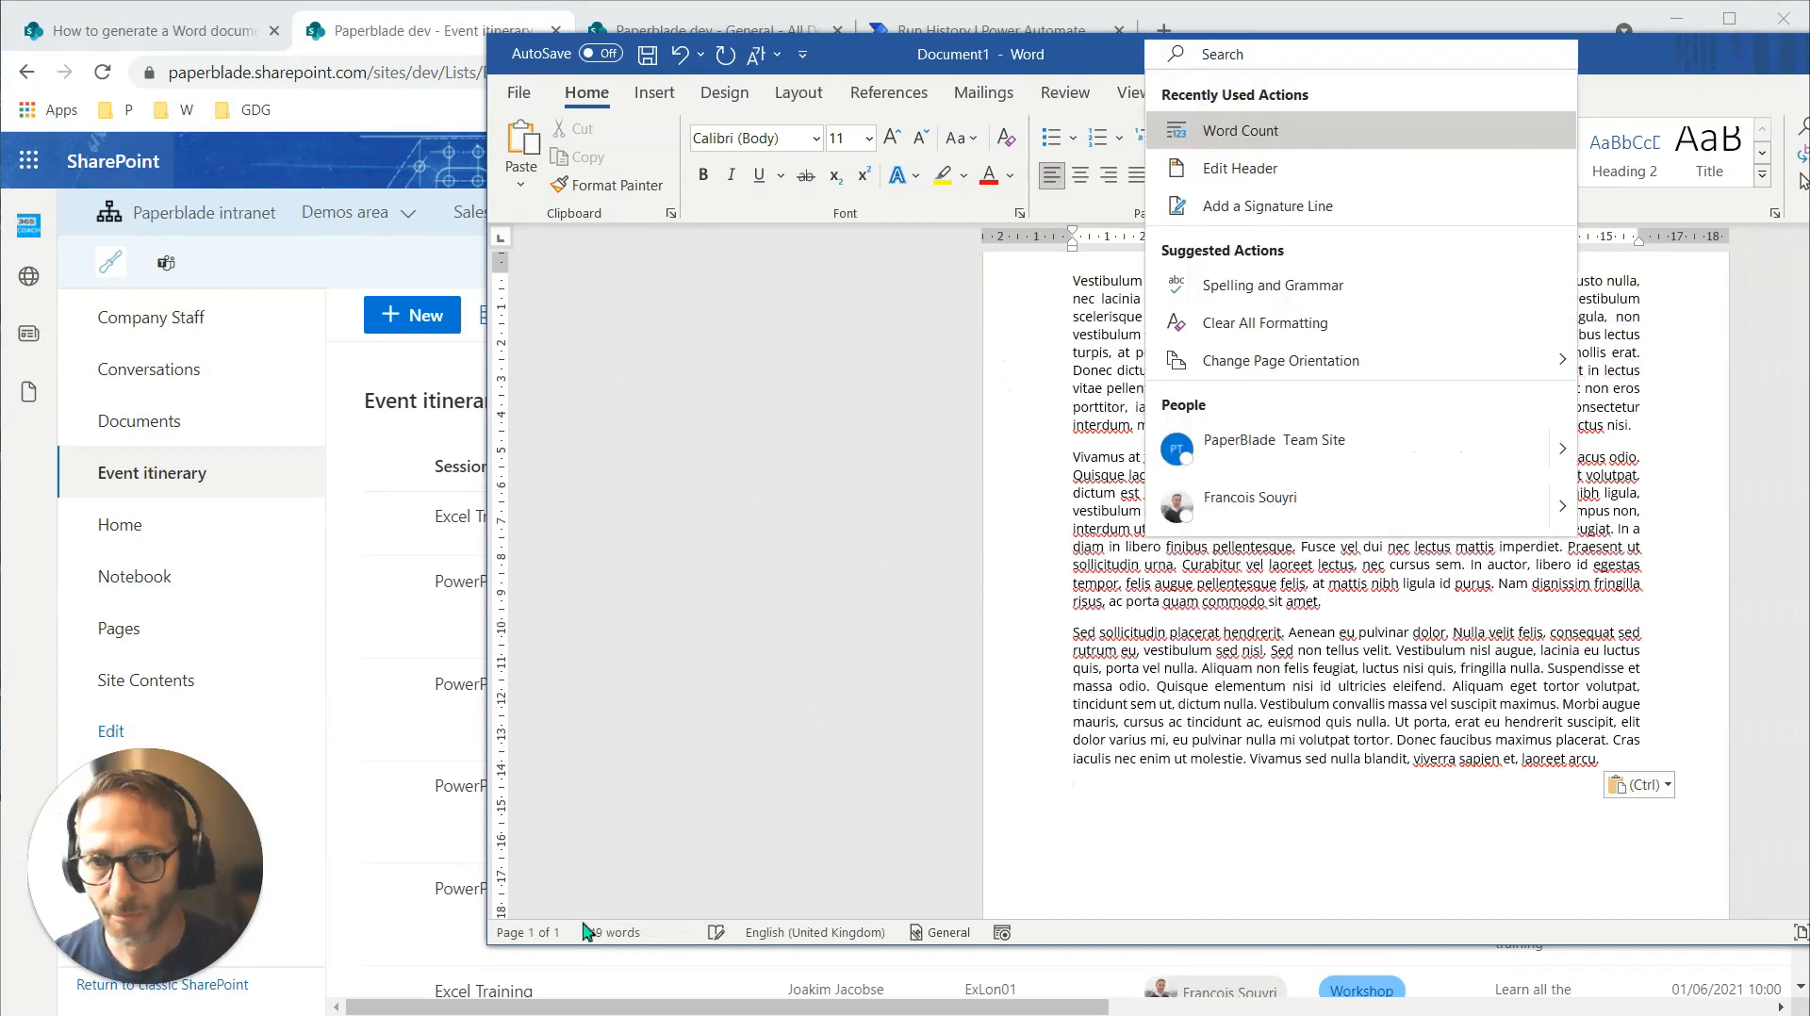
View the pasted Lorem Ipsum document's statistics showing 349 words, then close them.
left_click(1240, 129)
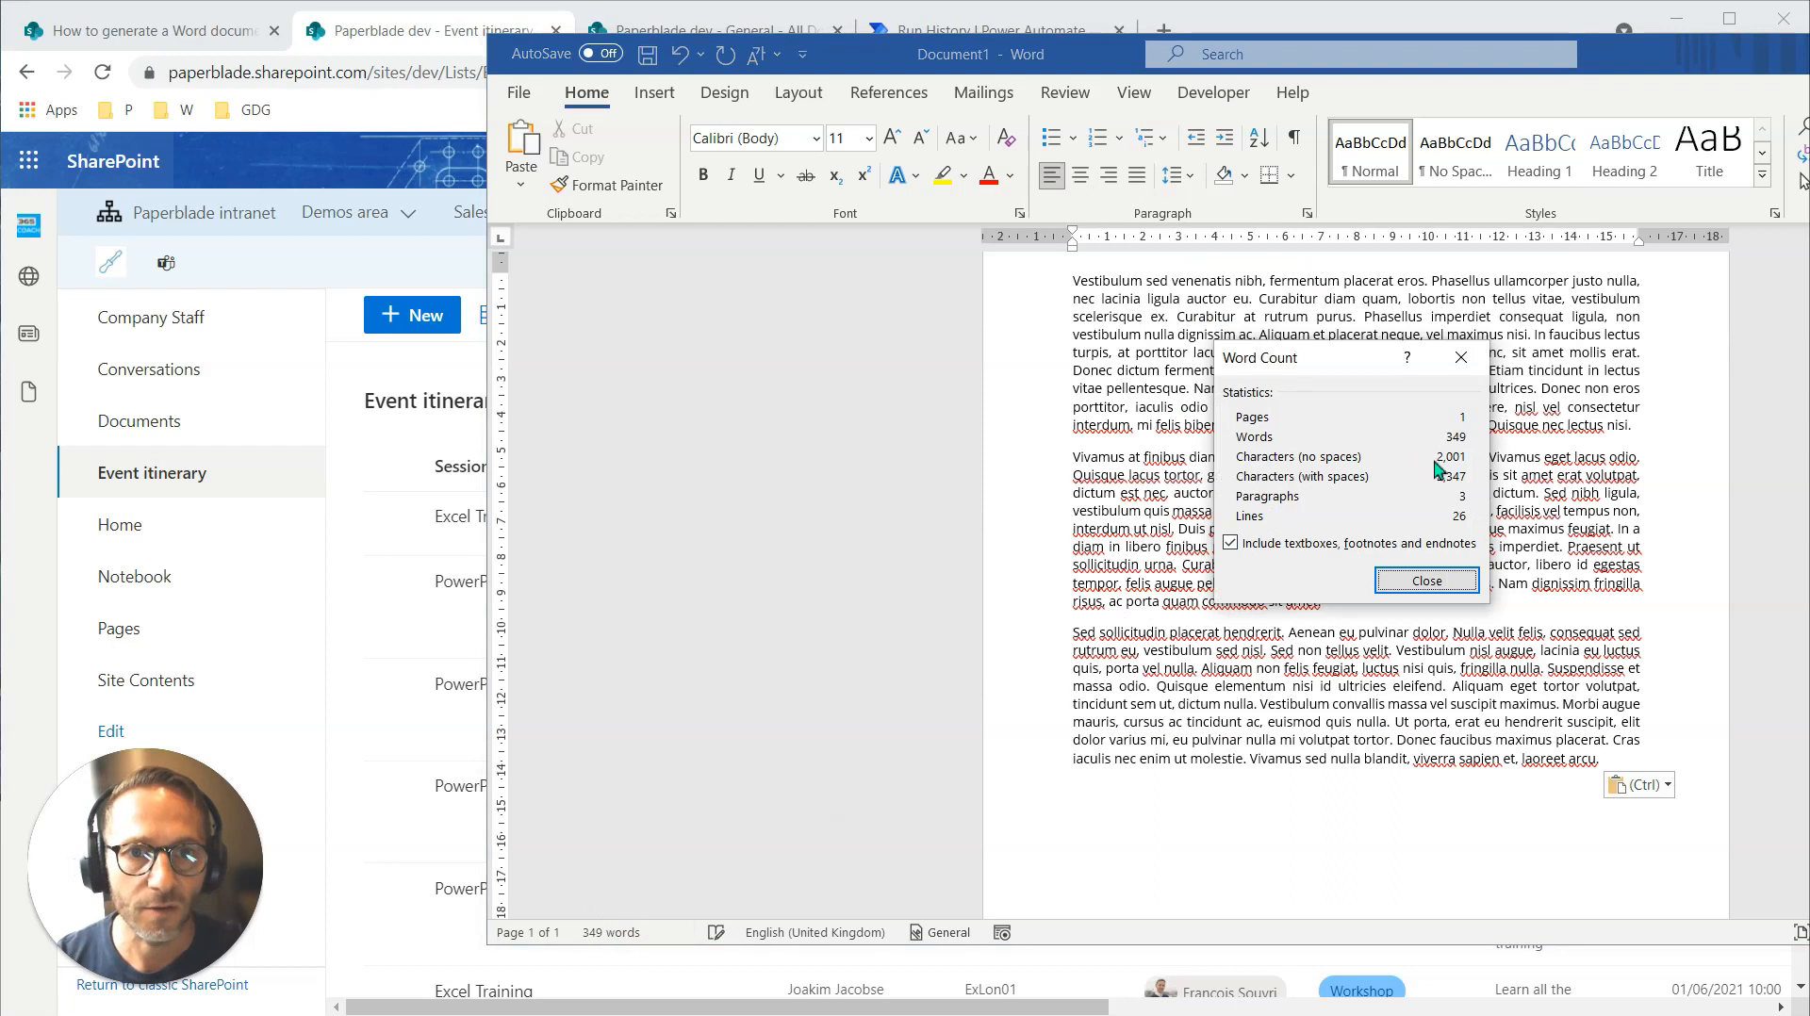
left_click(432, 30)
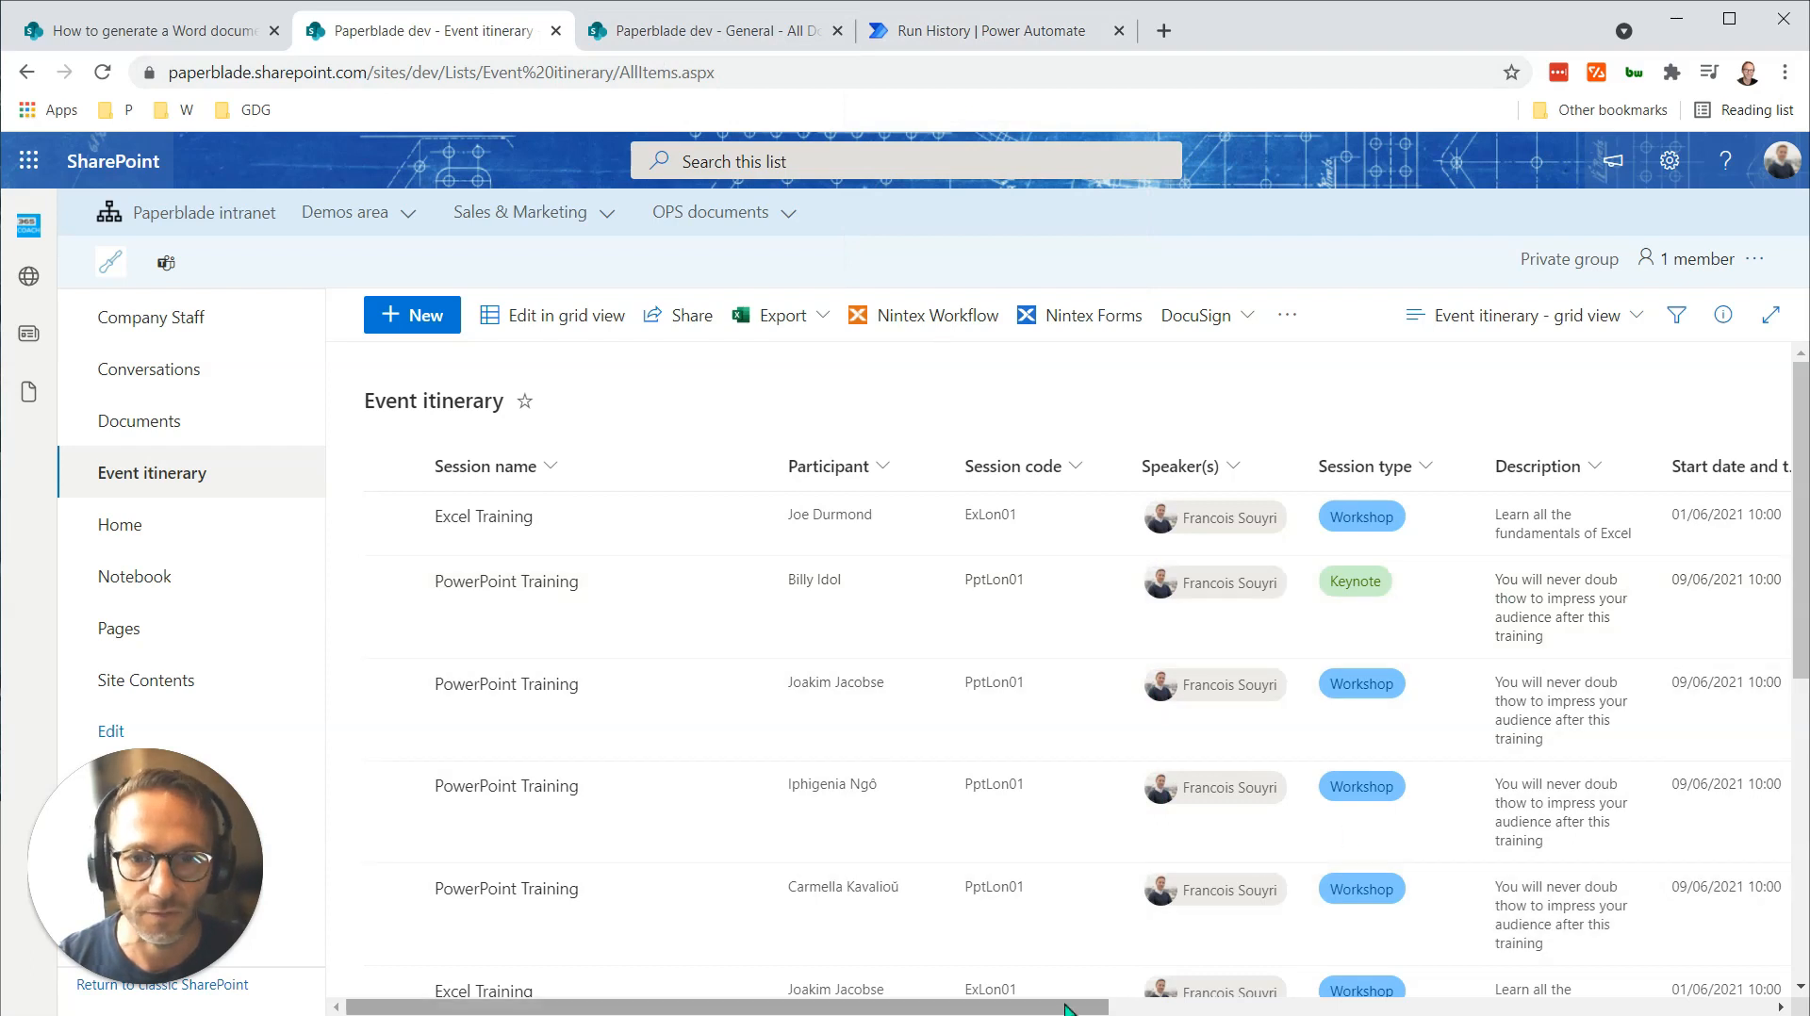
scroll("down", 3)
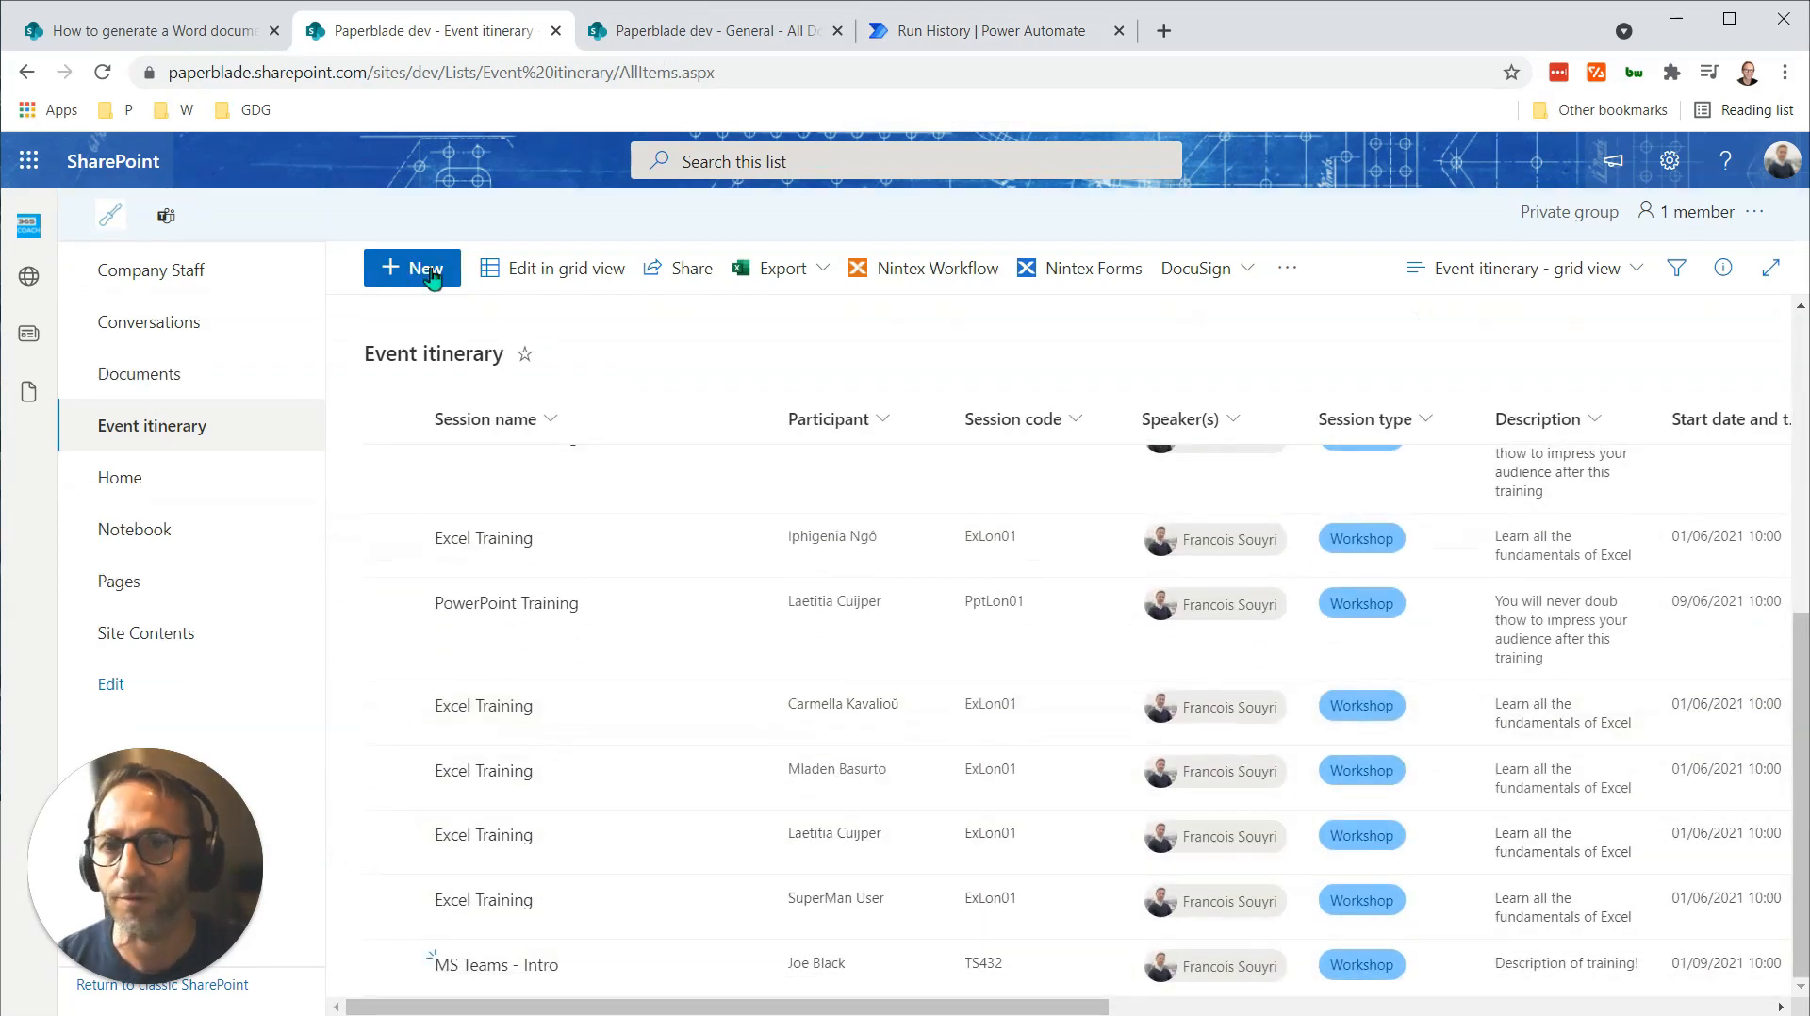
Start item 'test long char' as a Workshop with the long description and Souyri as speaker.
left_click(411, 267)
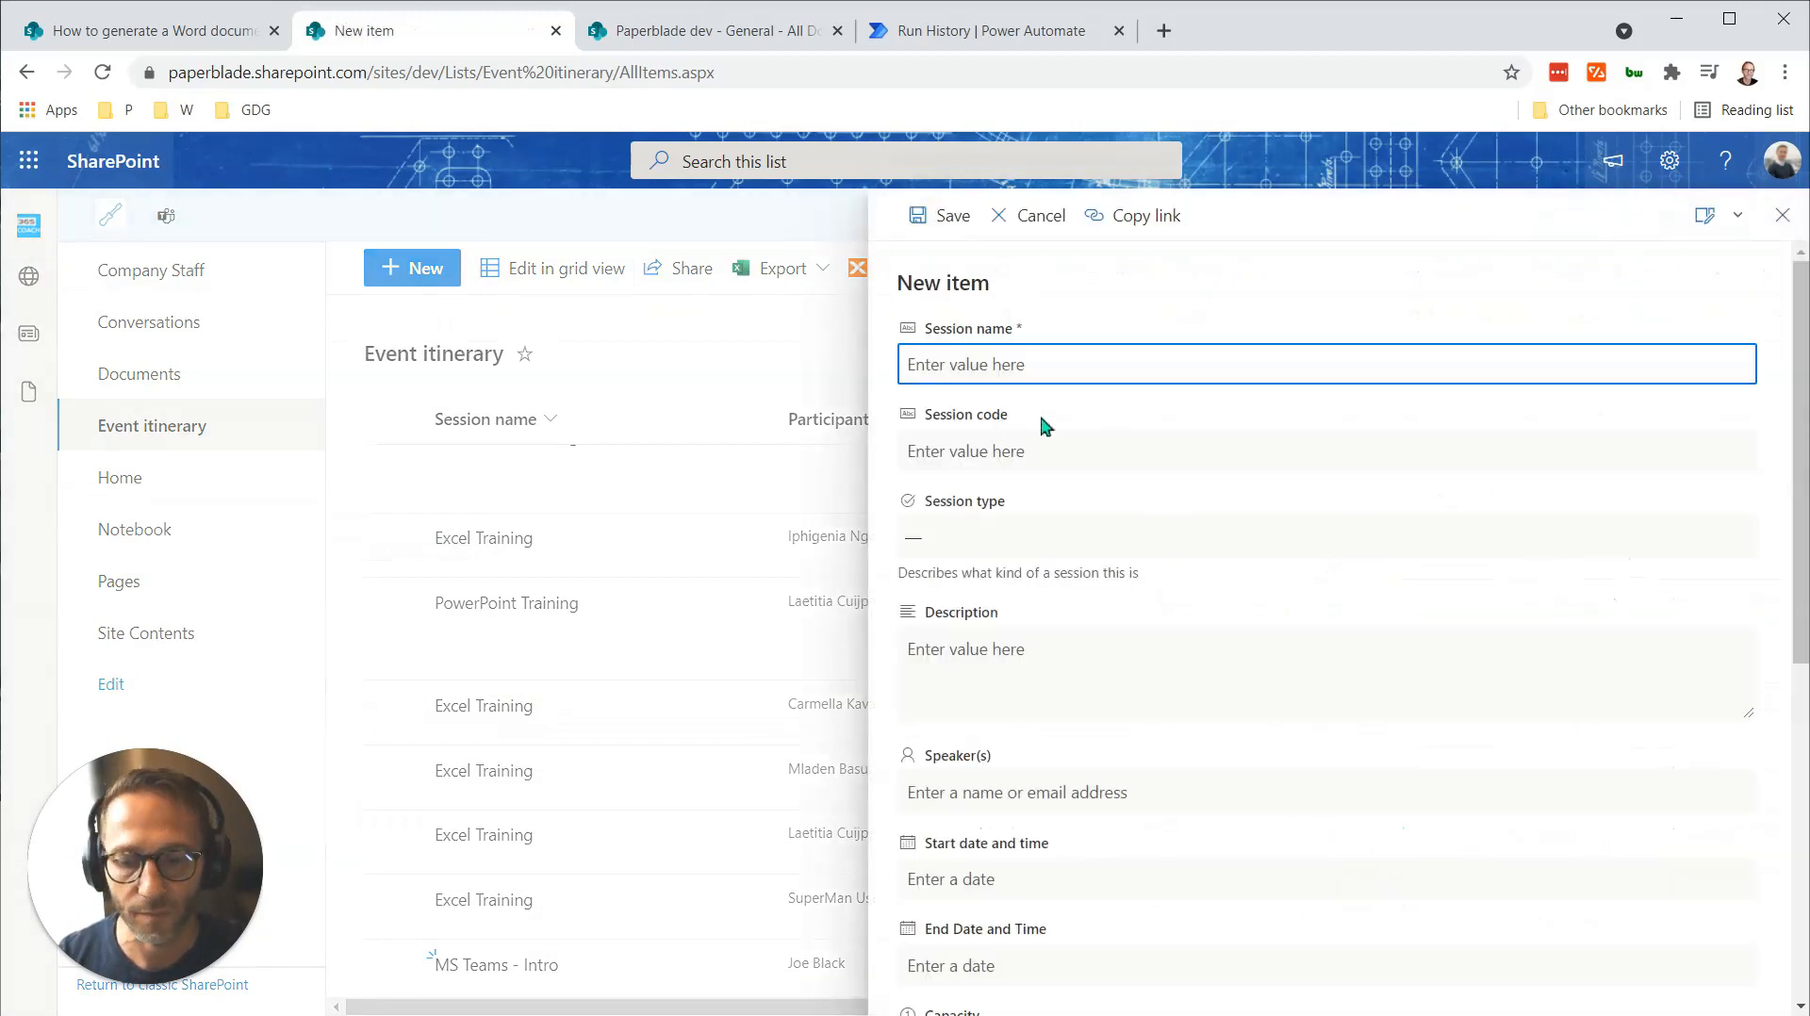
type("test long char")
left_click(1326, 450)
type("ret543")
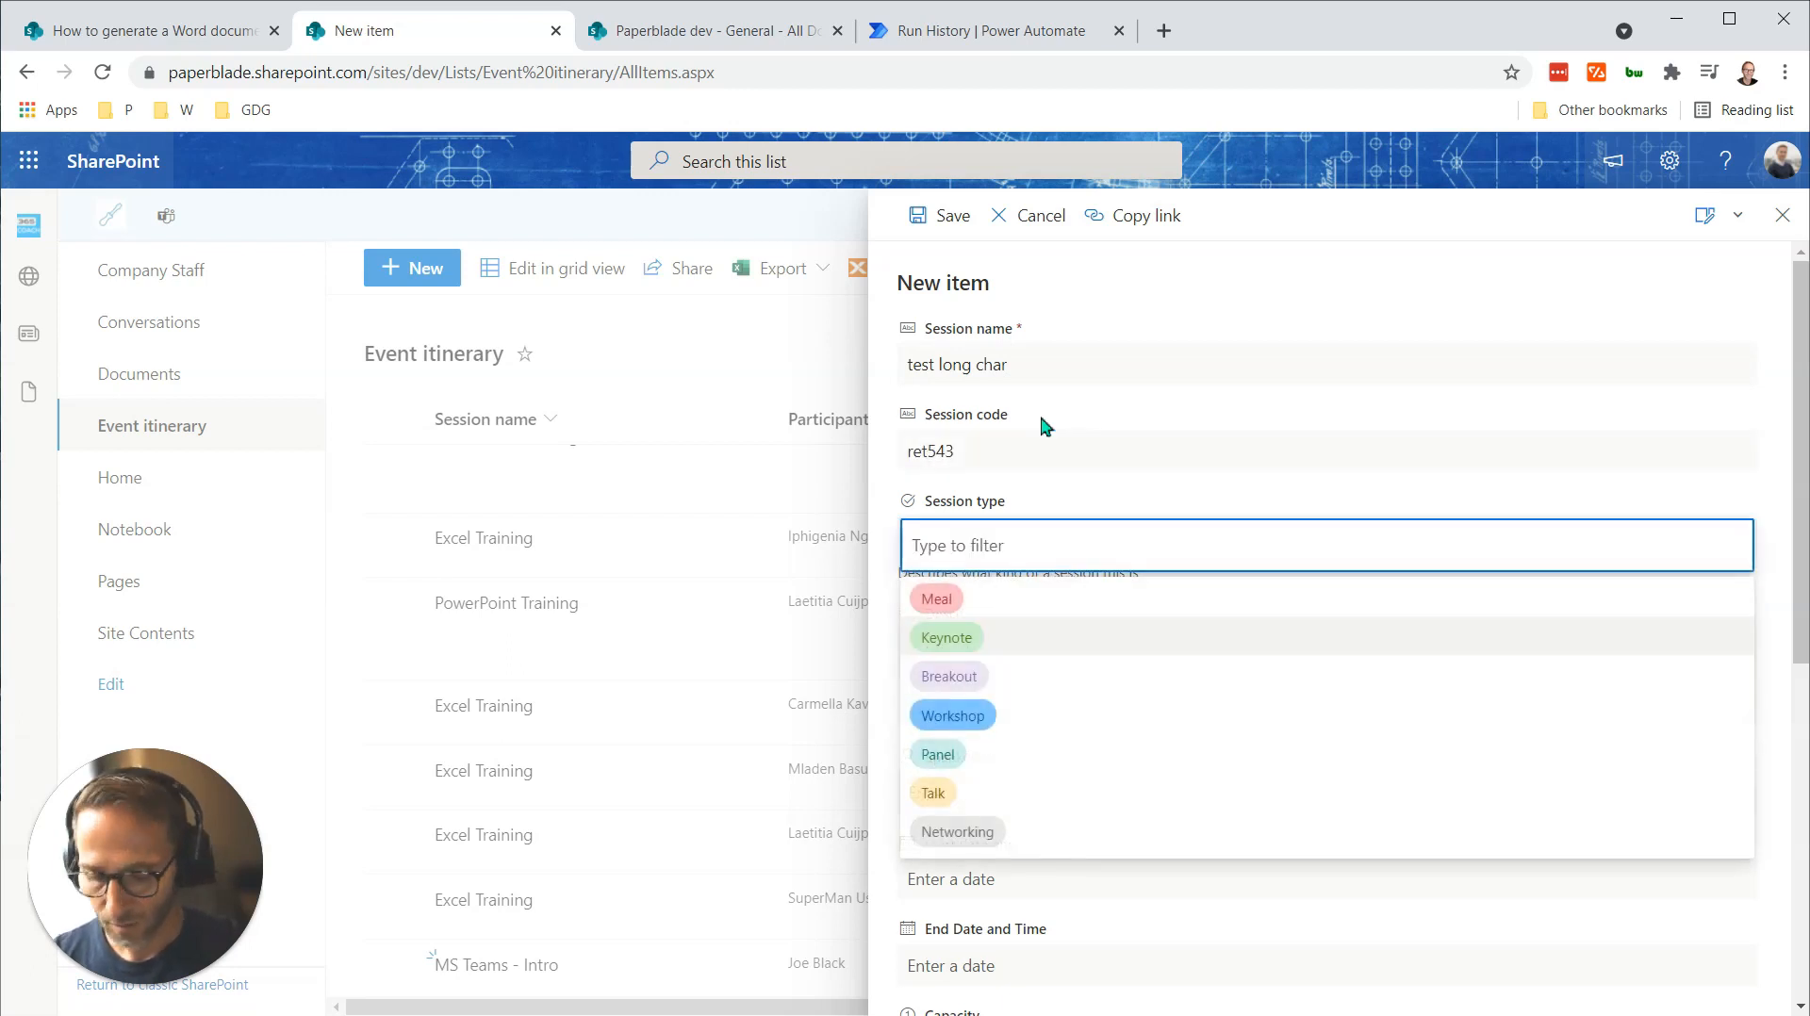
left_click(952, 714)
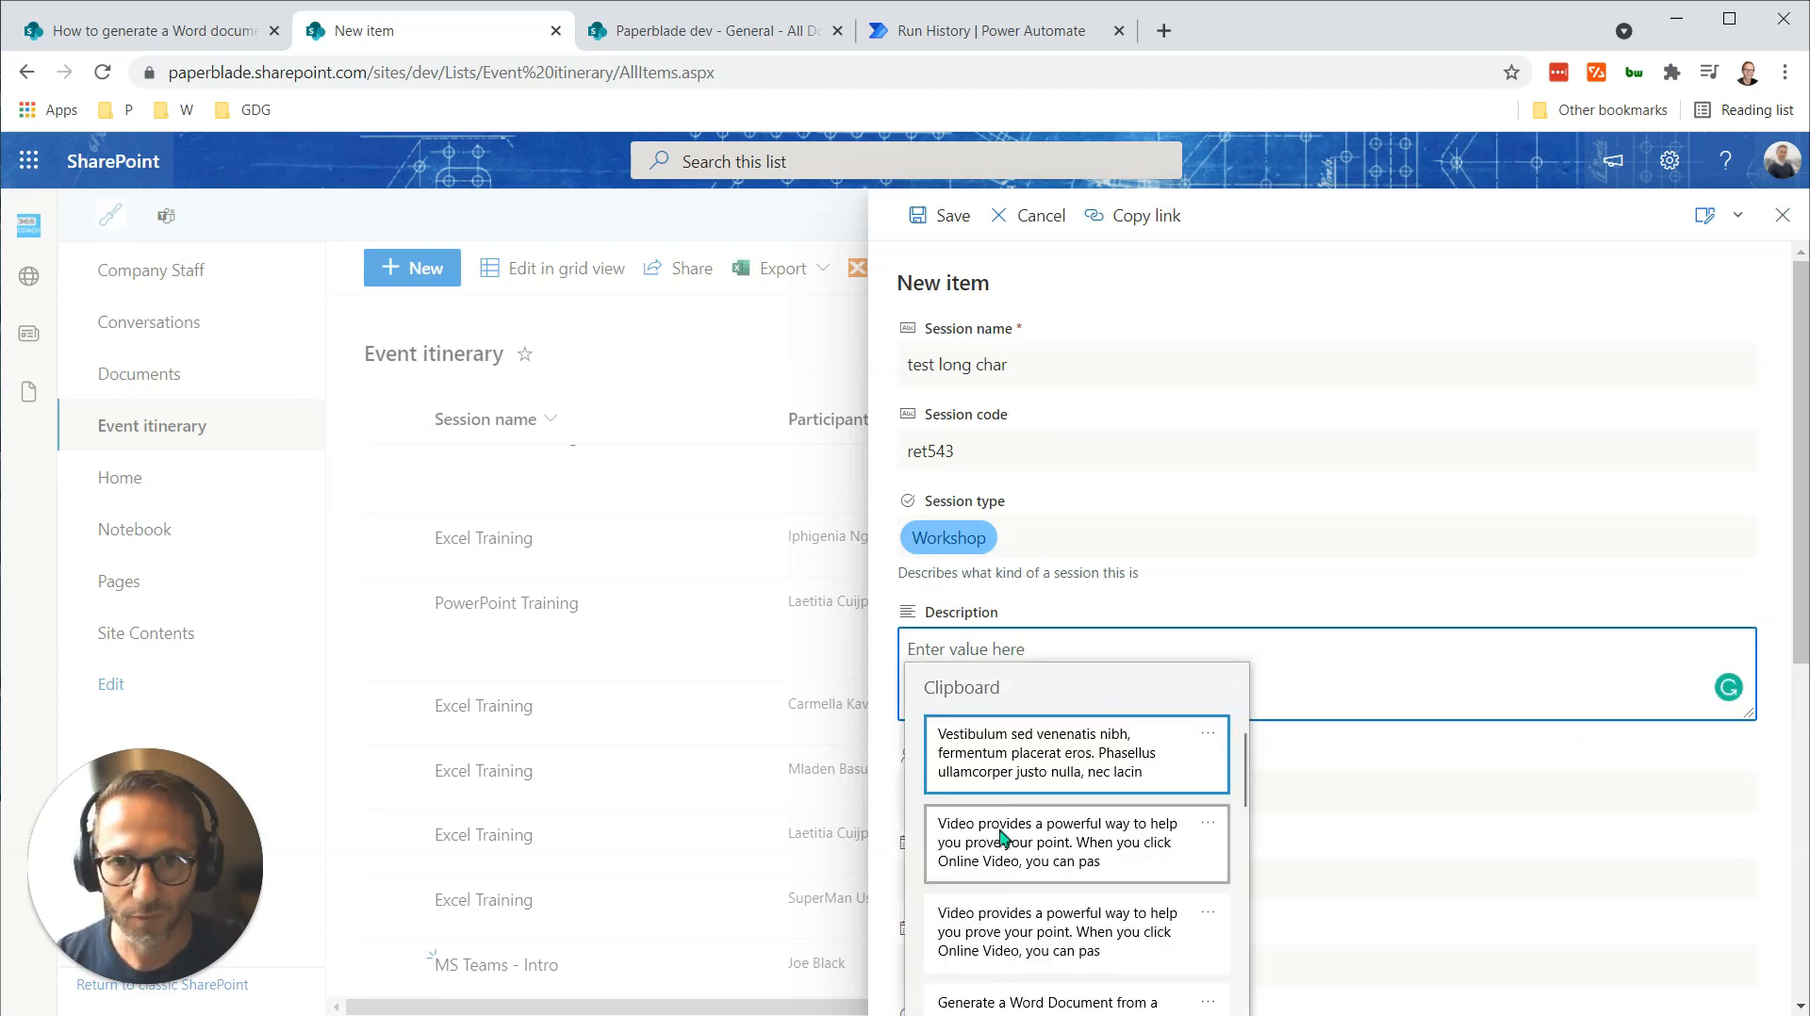
left_click(1056, 842)
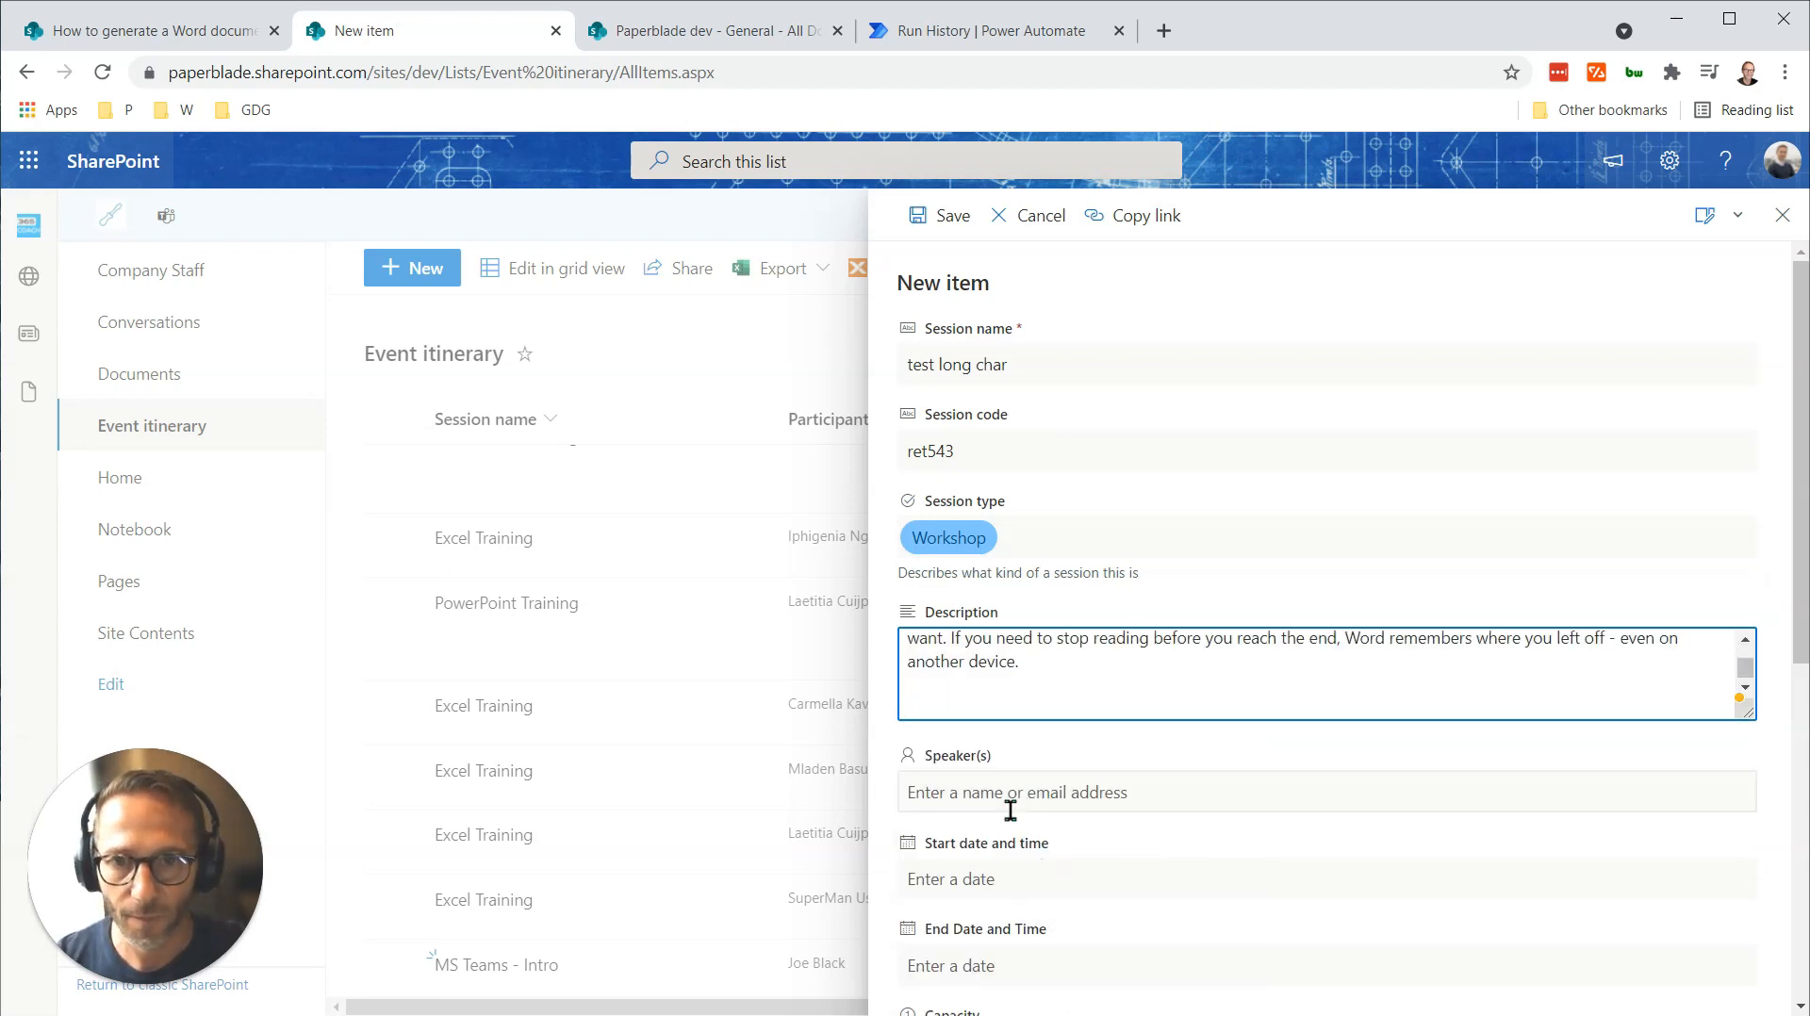
type("souyri")
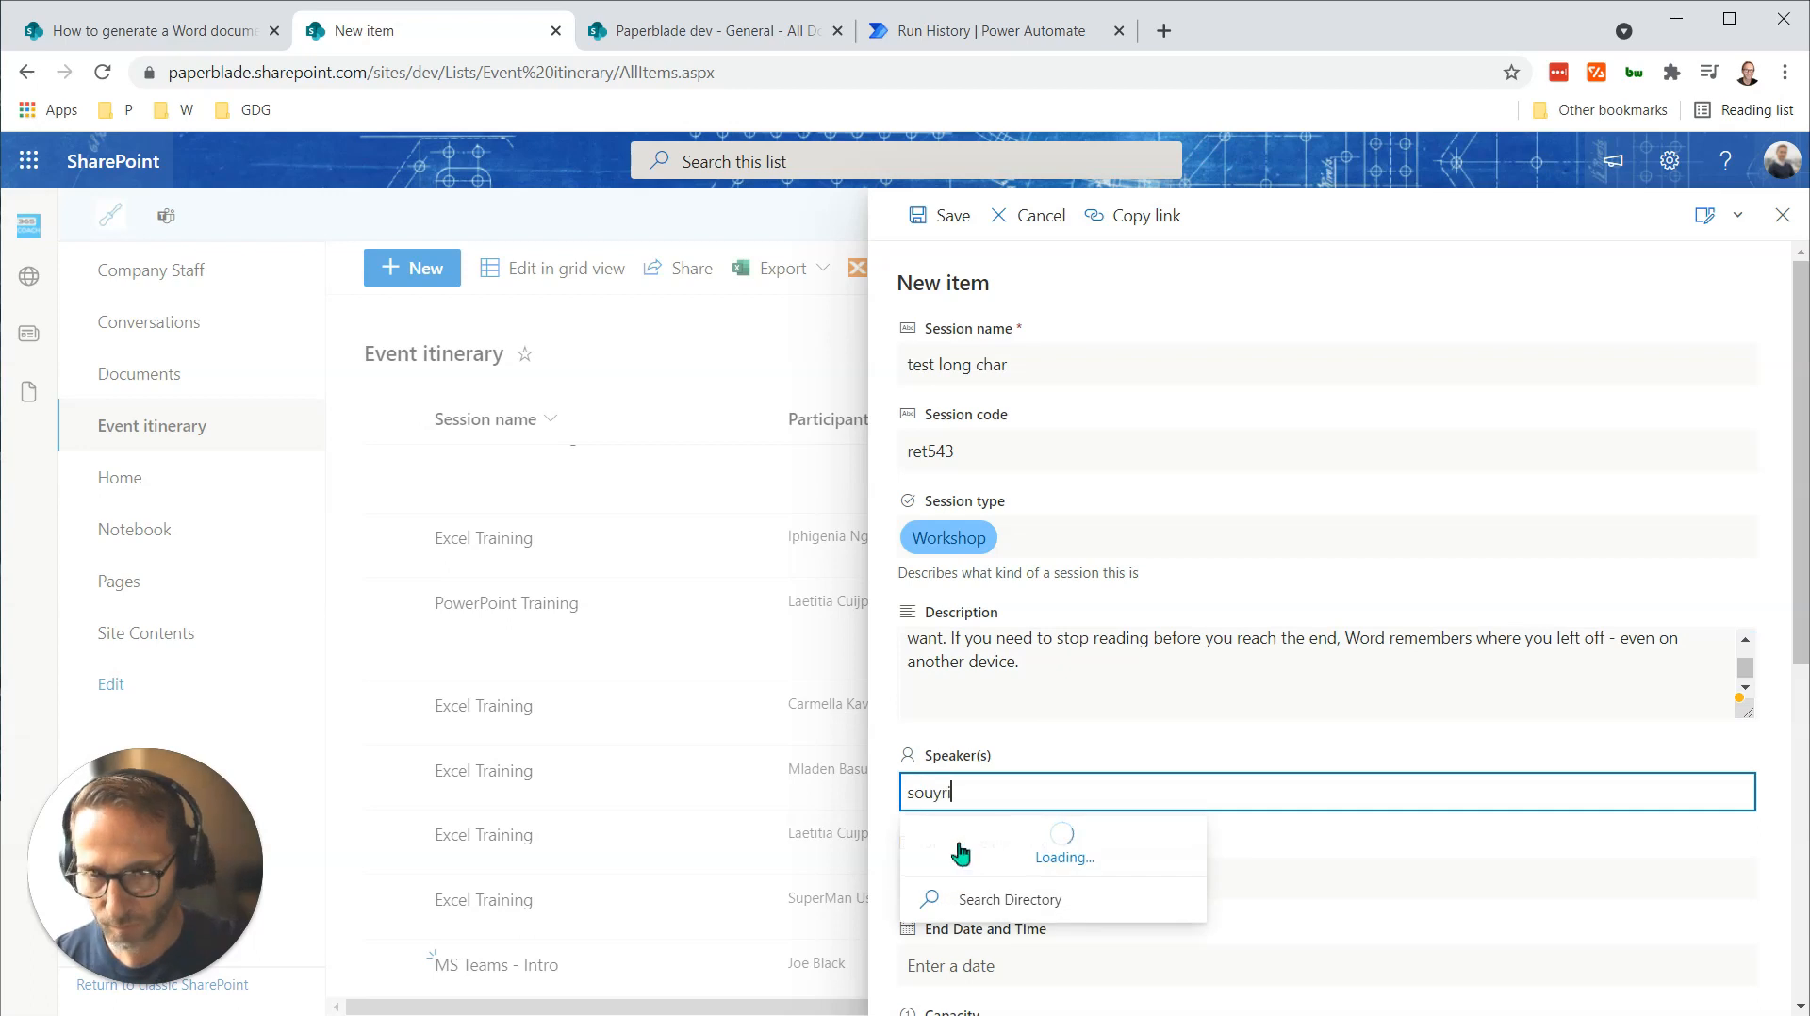
left_click(996, 841)
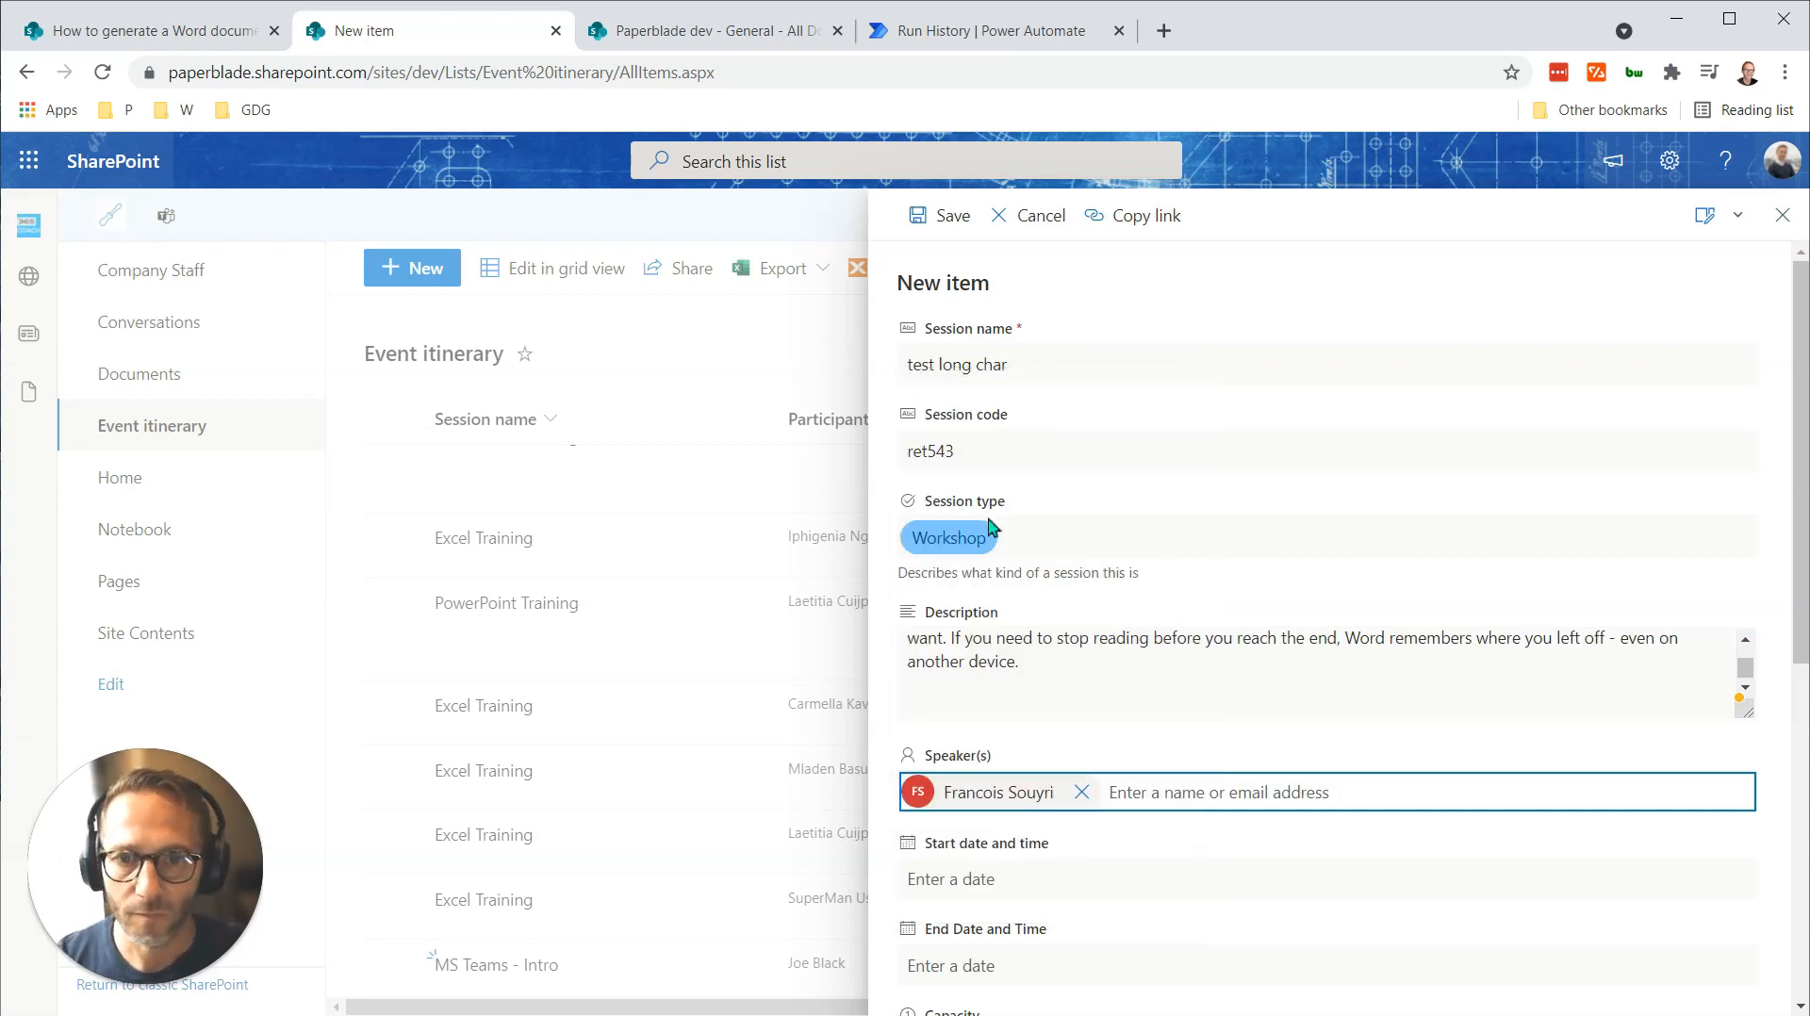
Set dates, capacity 5, Lorem Ipsum notes and participant Test User Long Char, then save.
left_click(1325, 878)
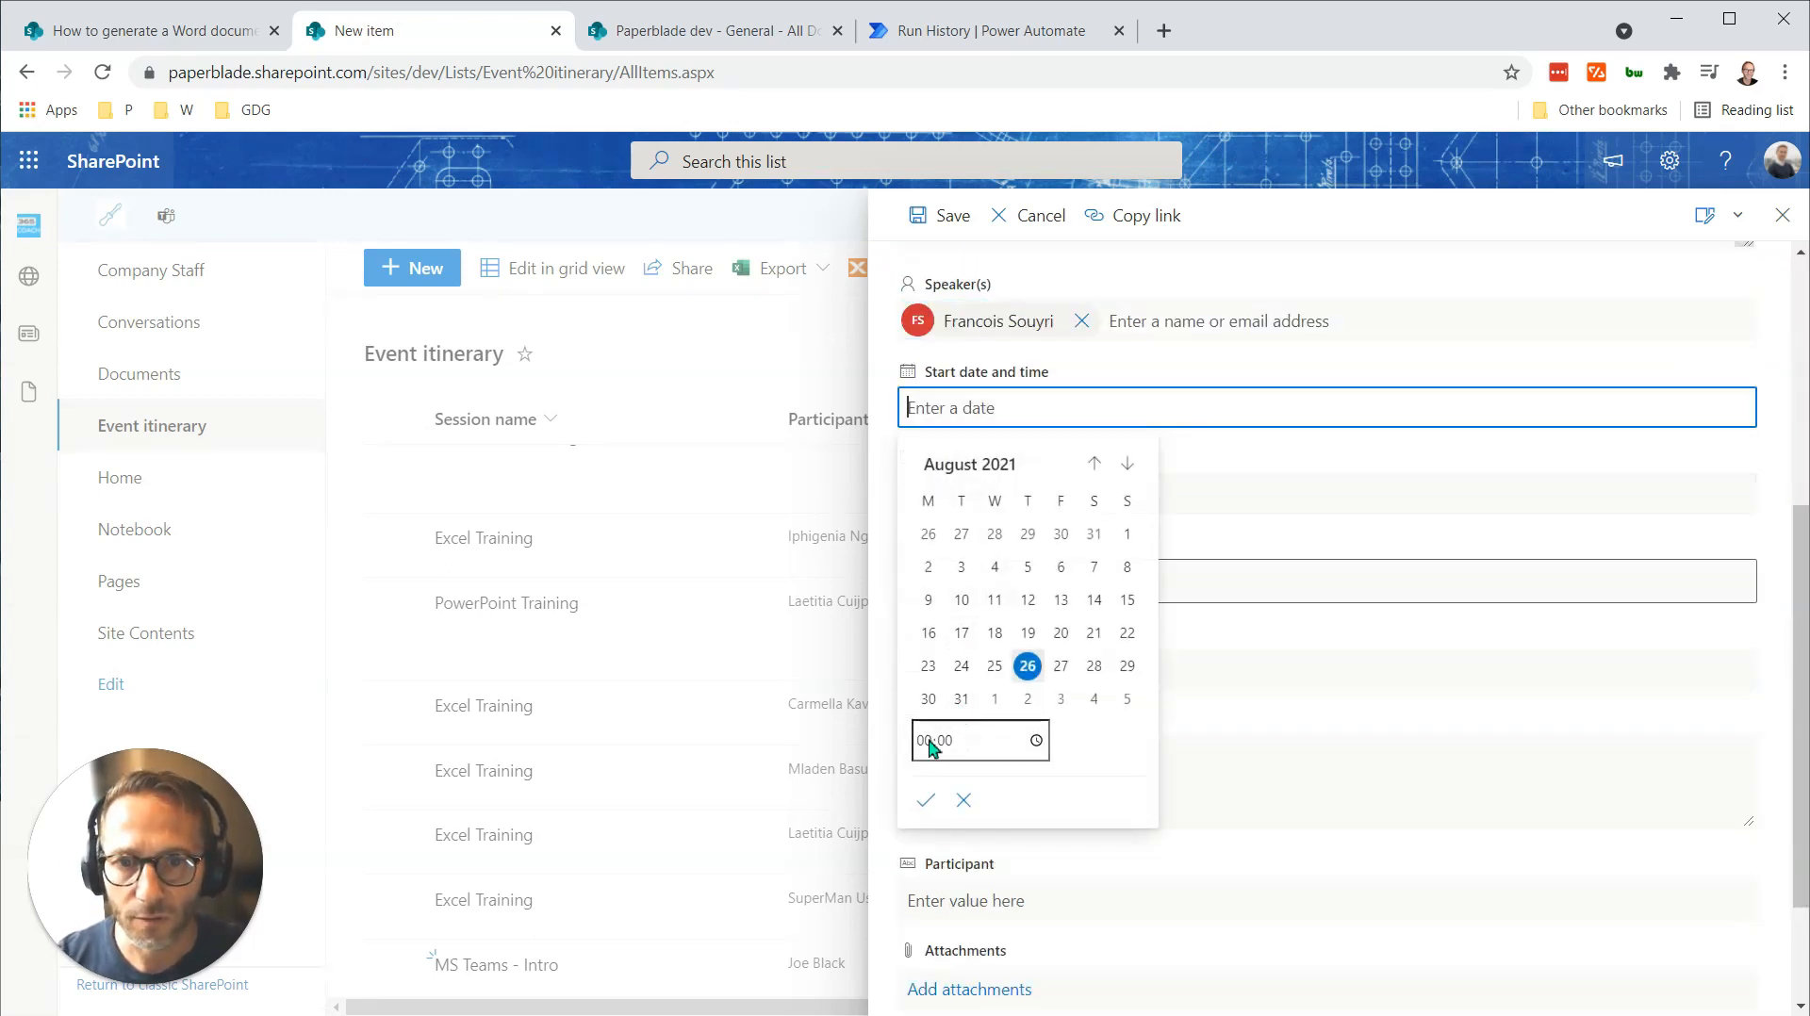
left_click(924, 800)
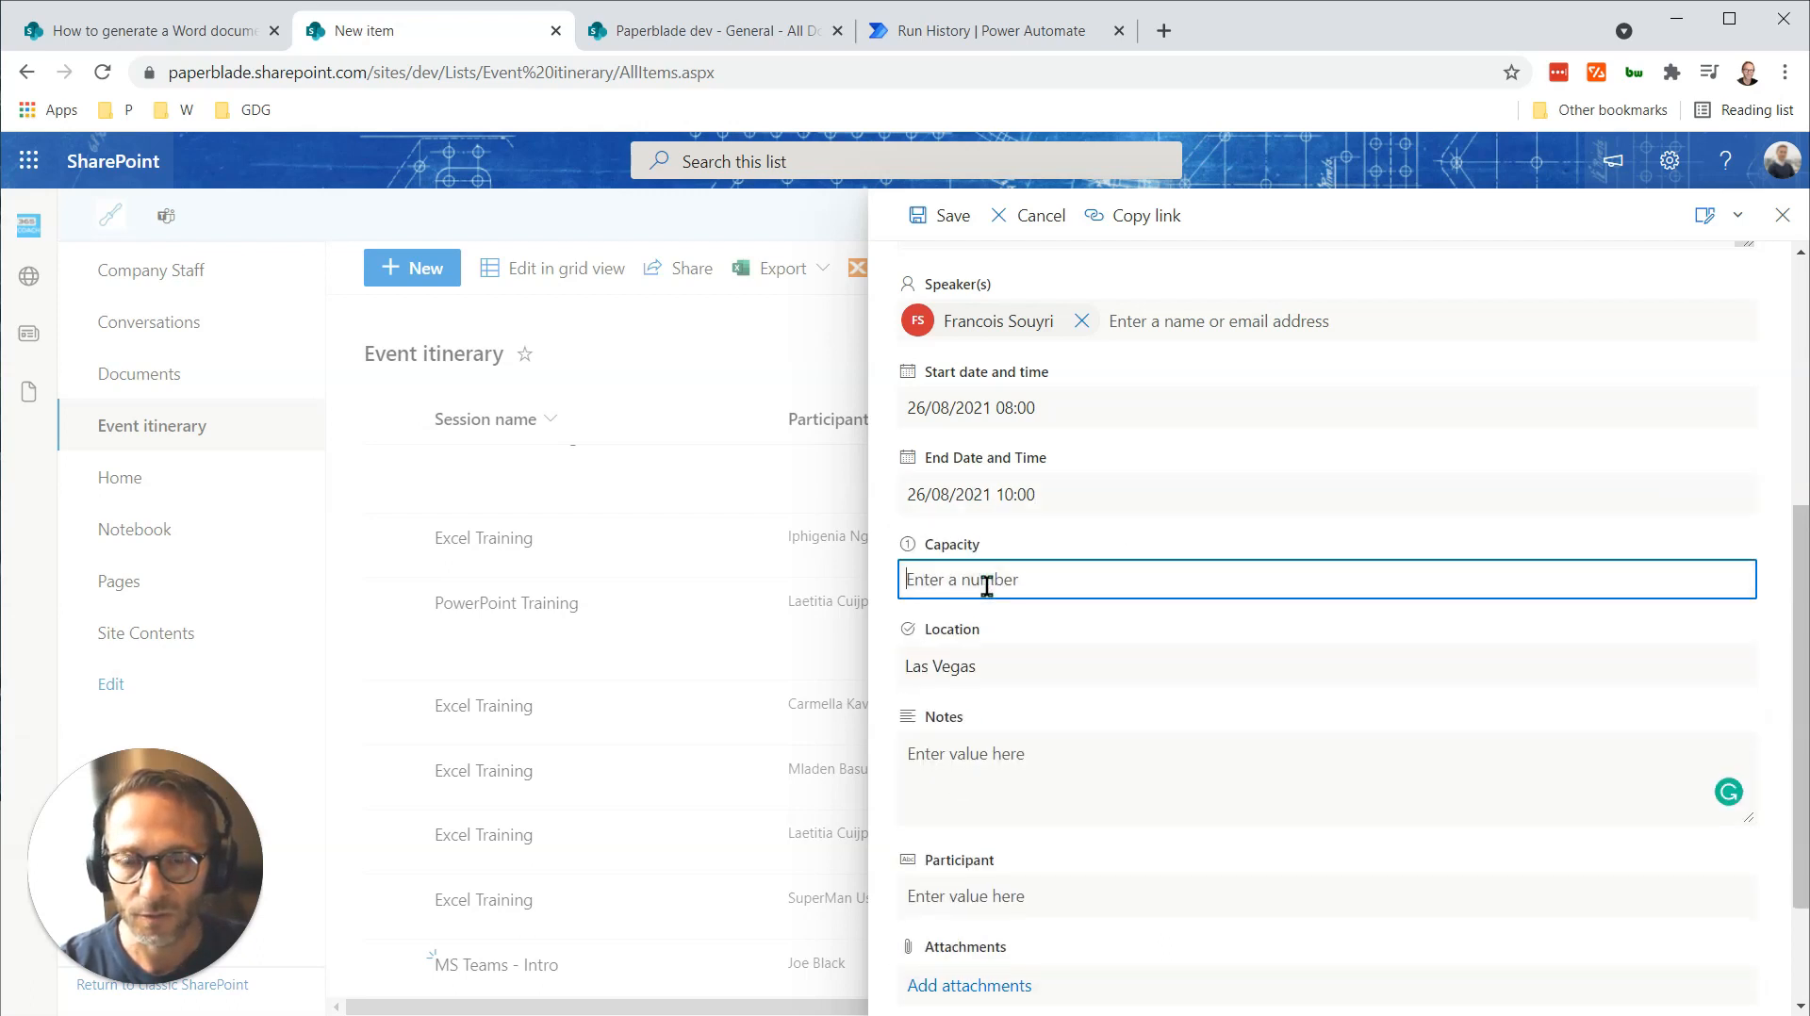
type("5")
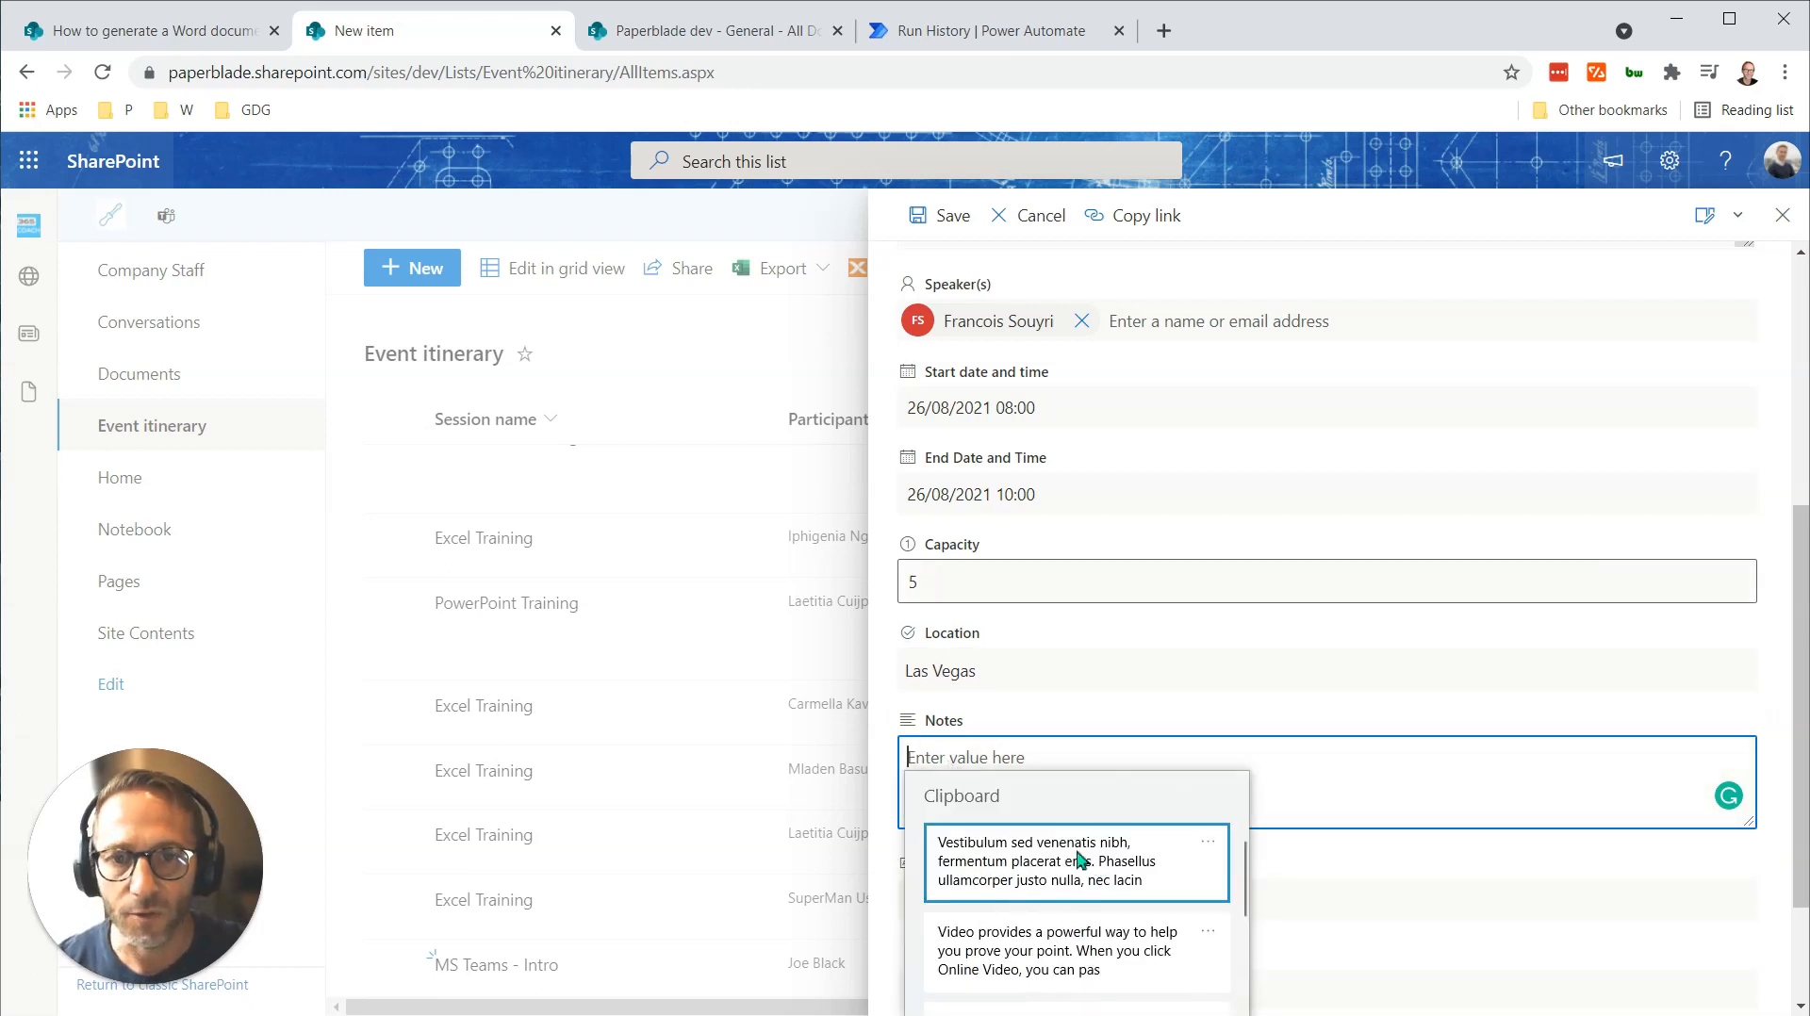
left_click(1075, 861)
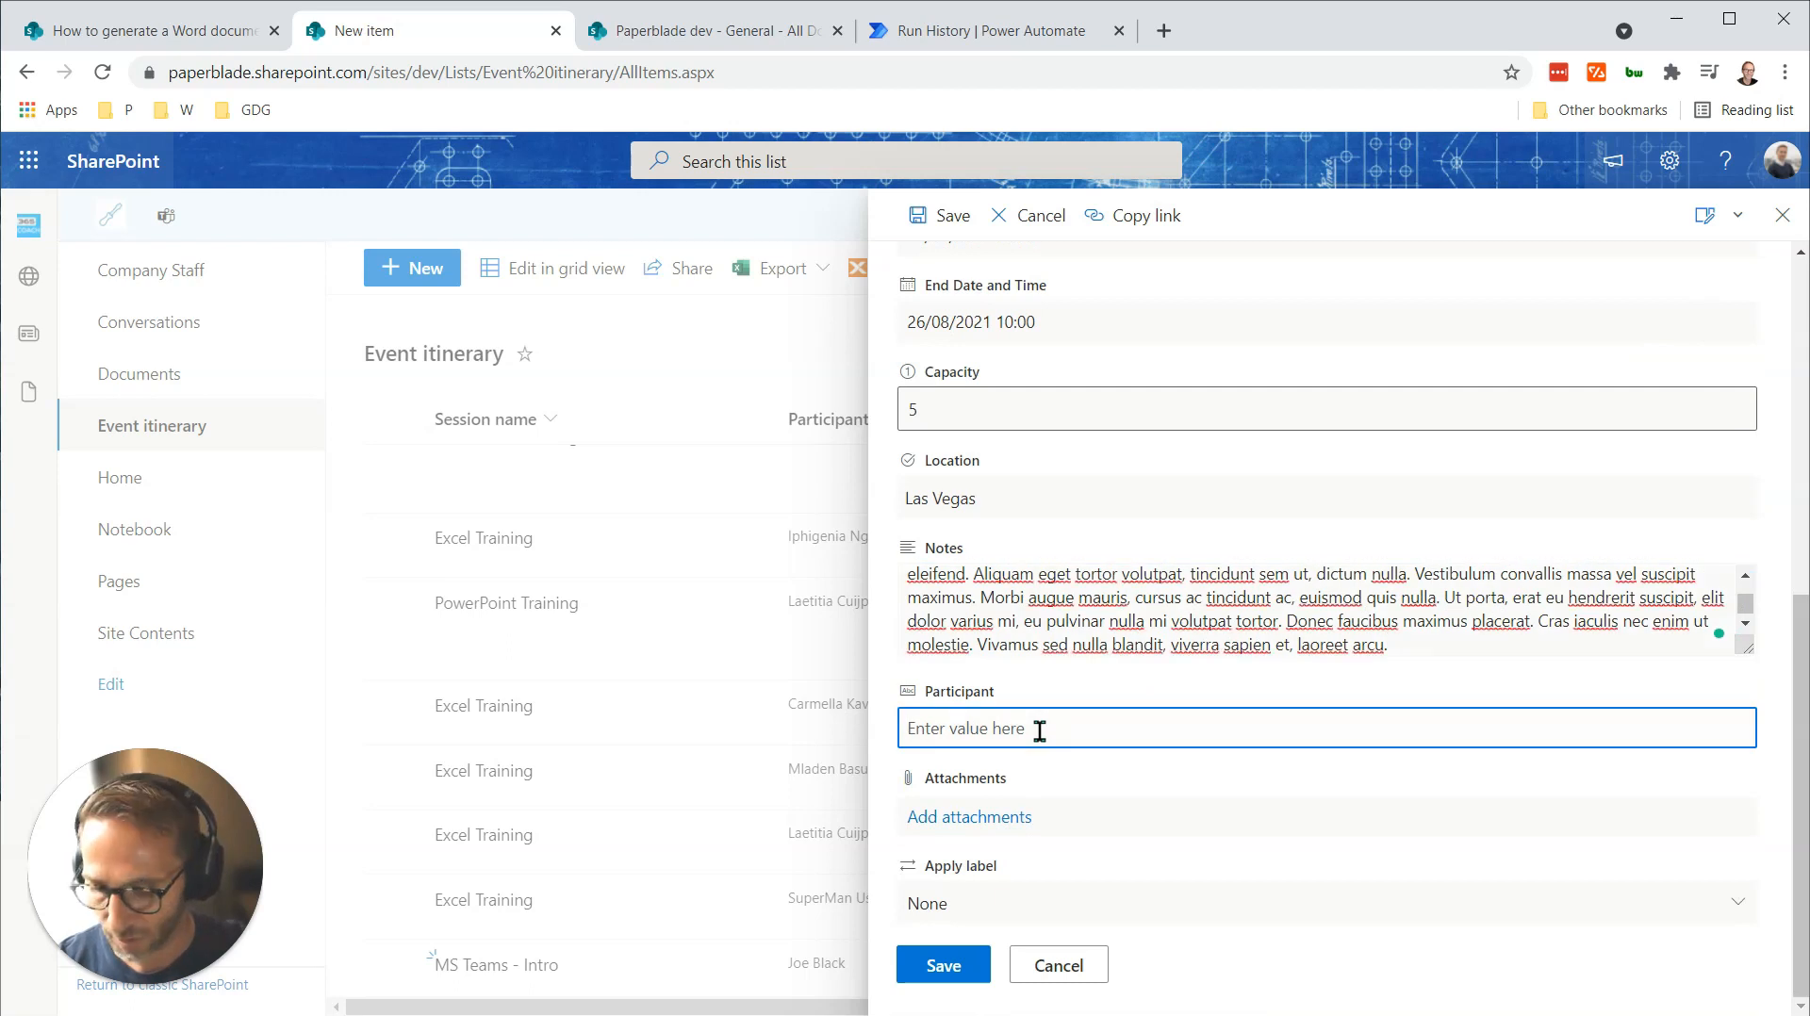
type("Test")
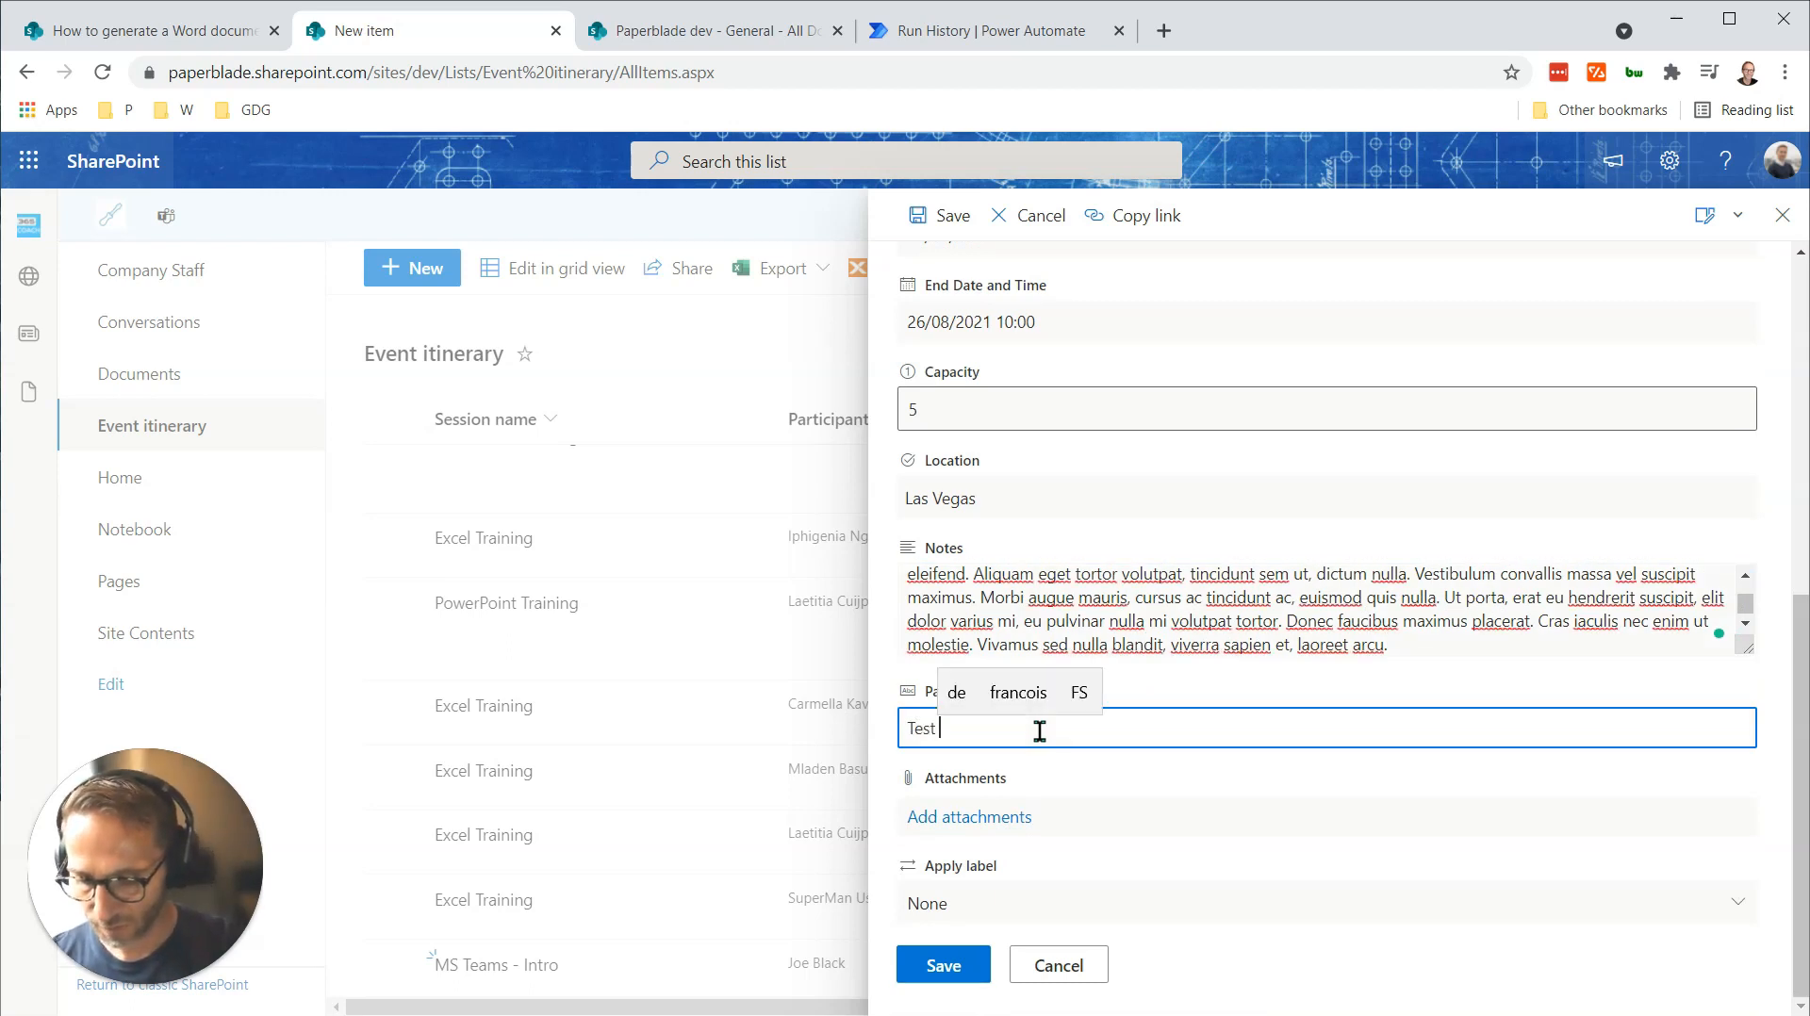
type("User Long Char")
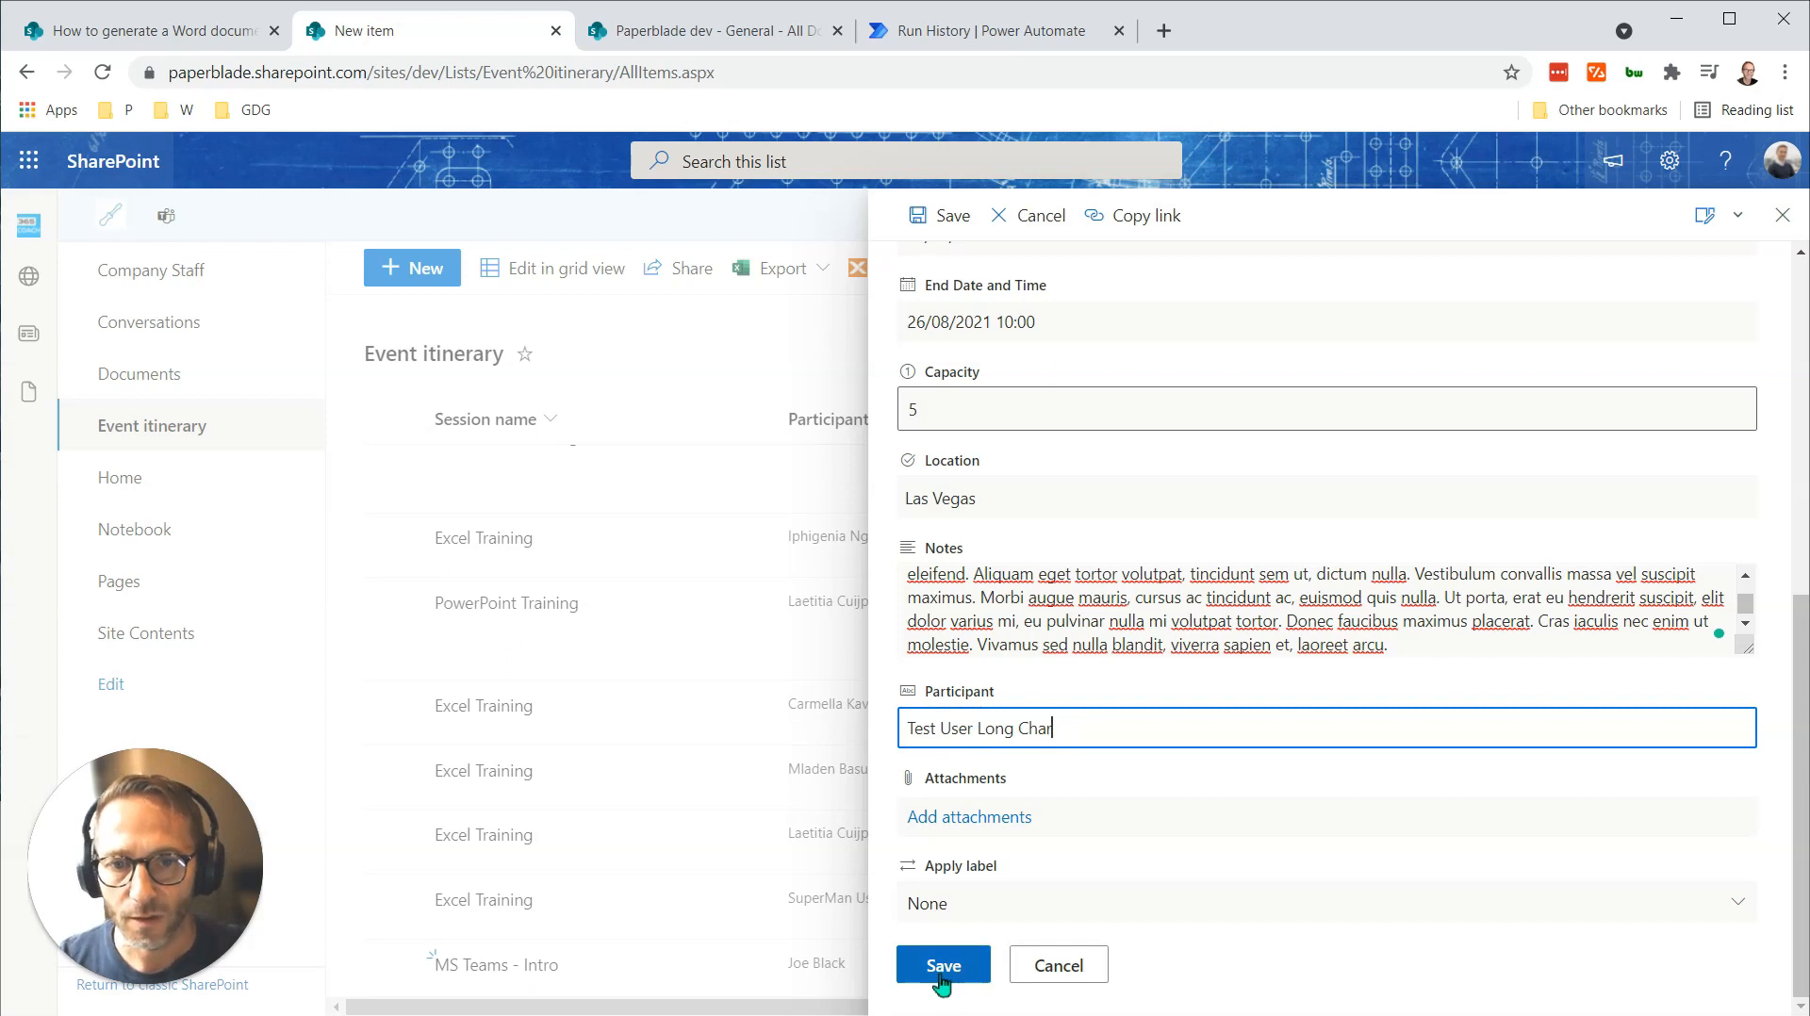
left_click(942, 964)
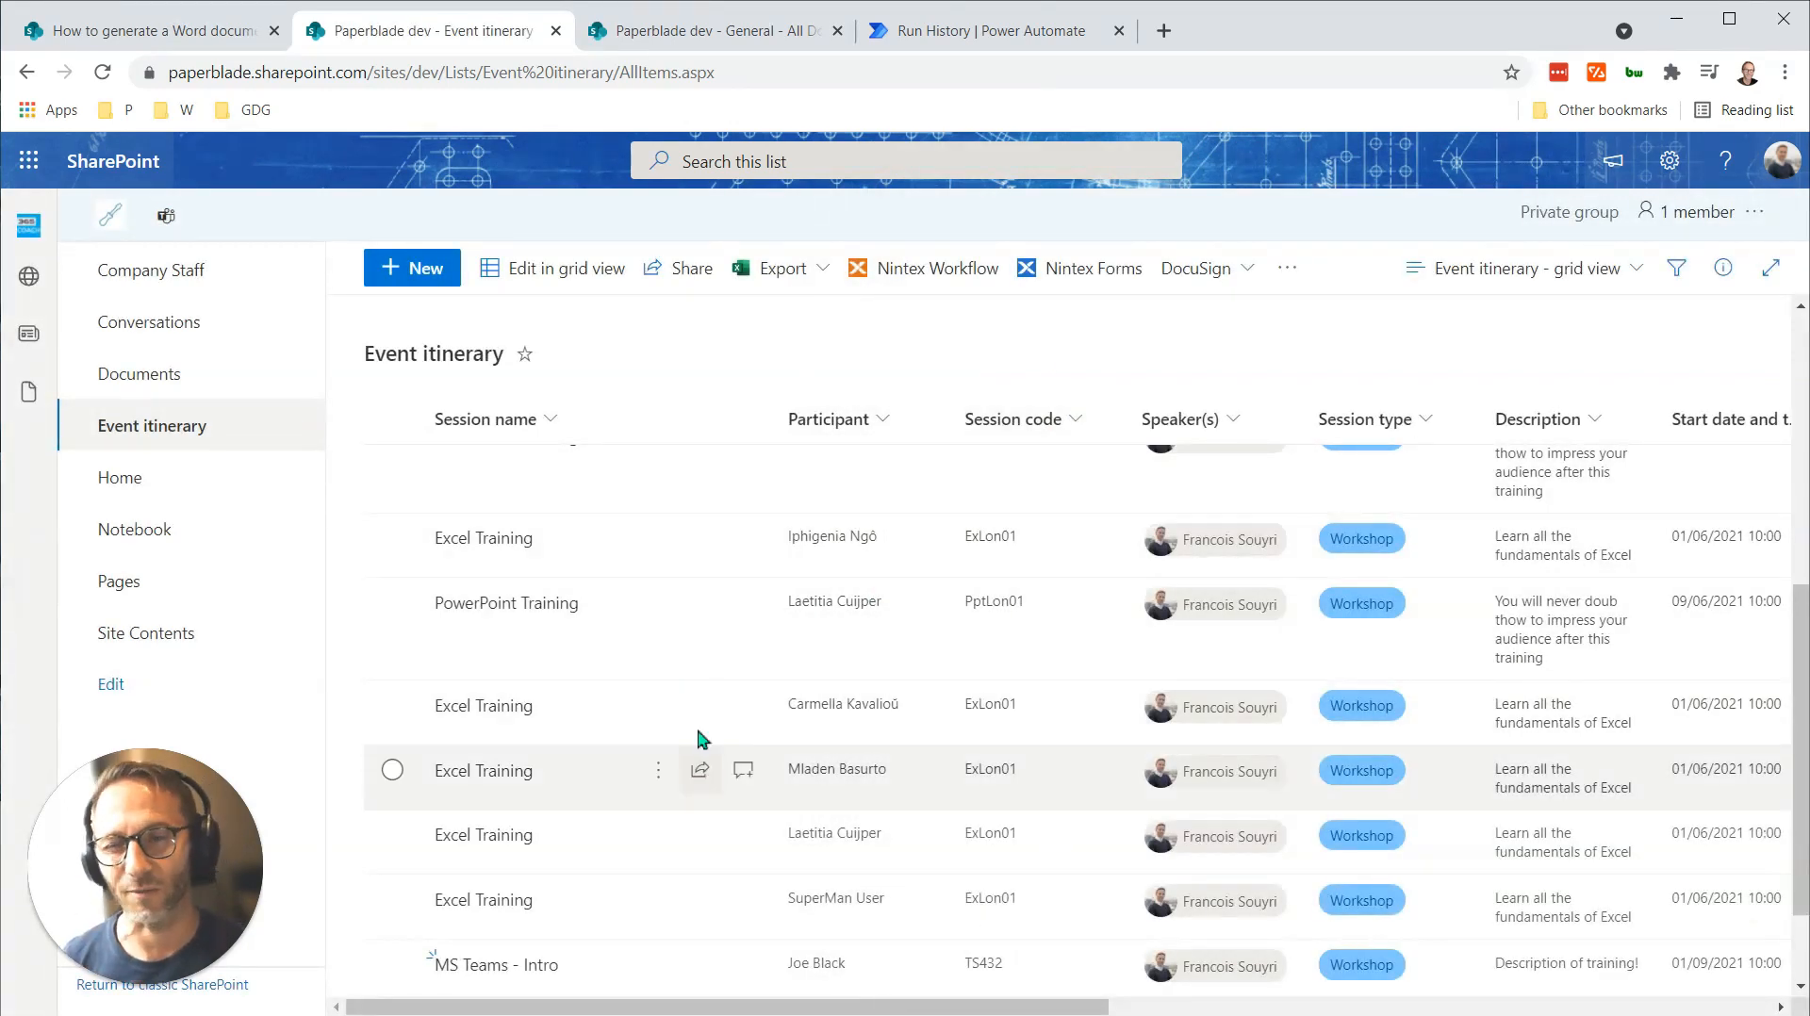
Open the test long char item and scroll through its full long description.
scroll("down", 3)
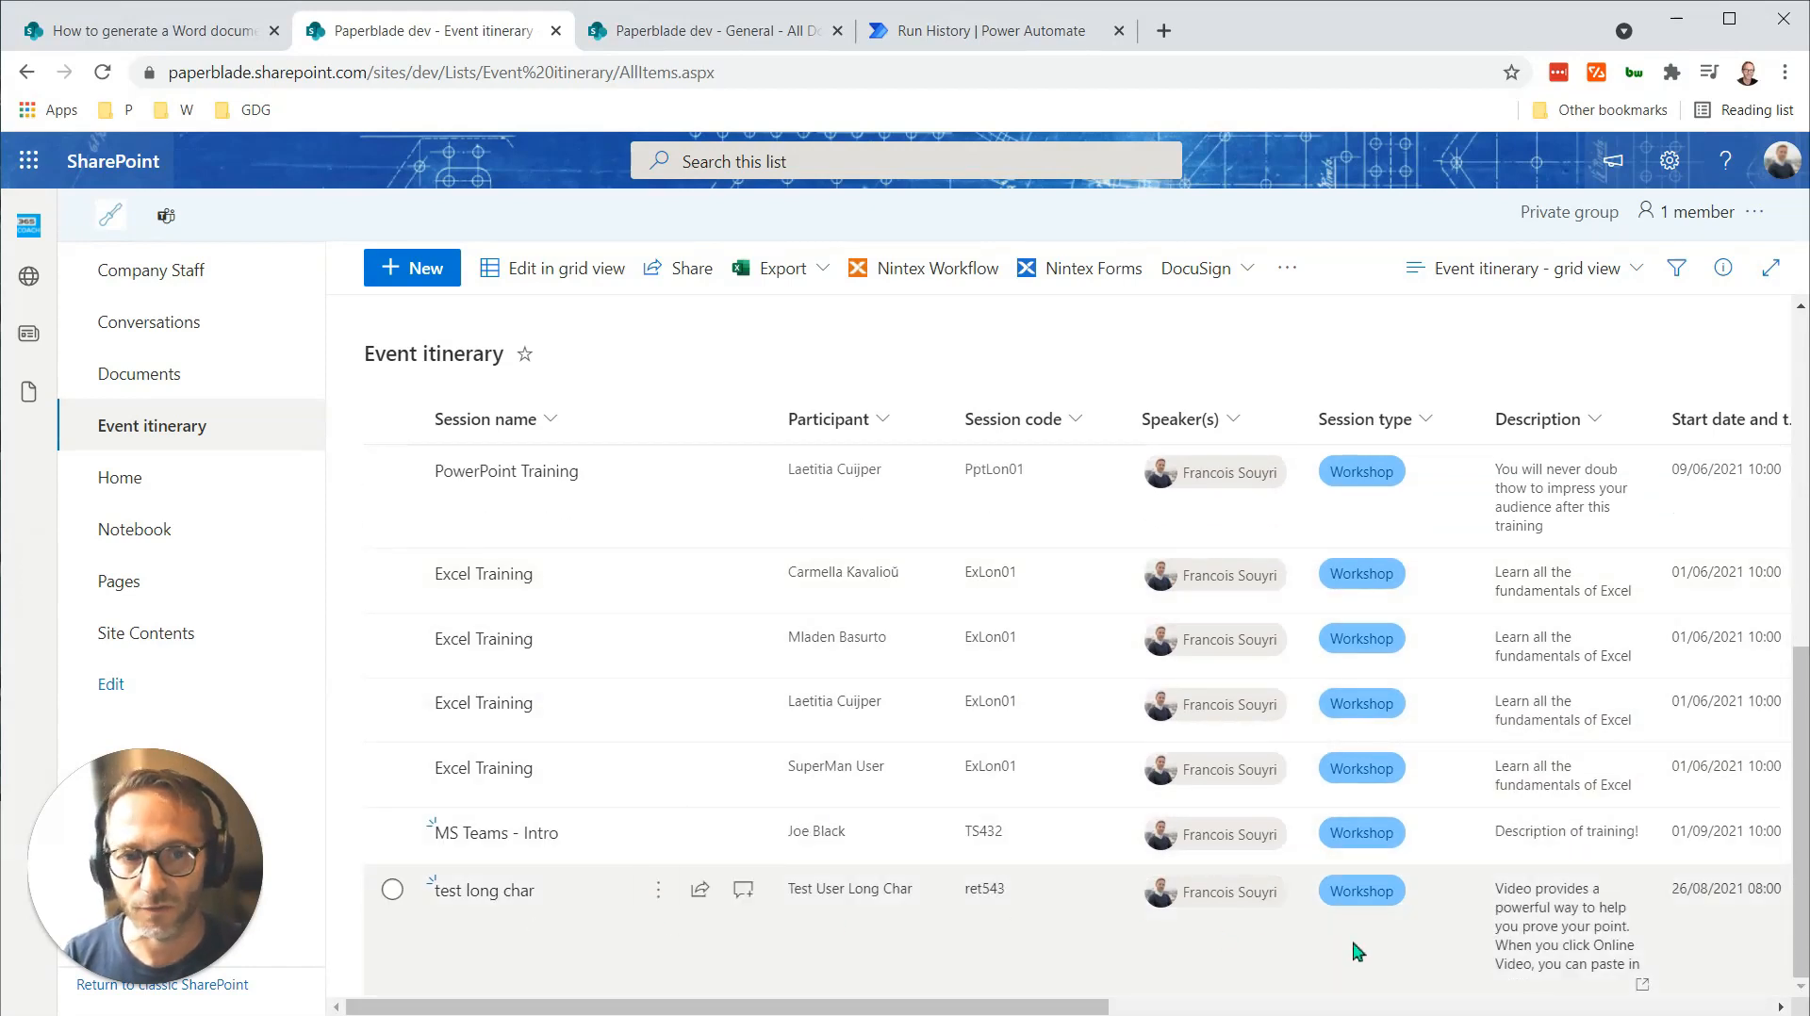
mouse_move(1642, 990)
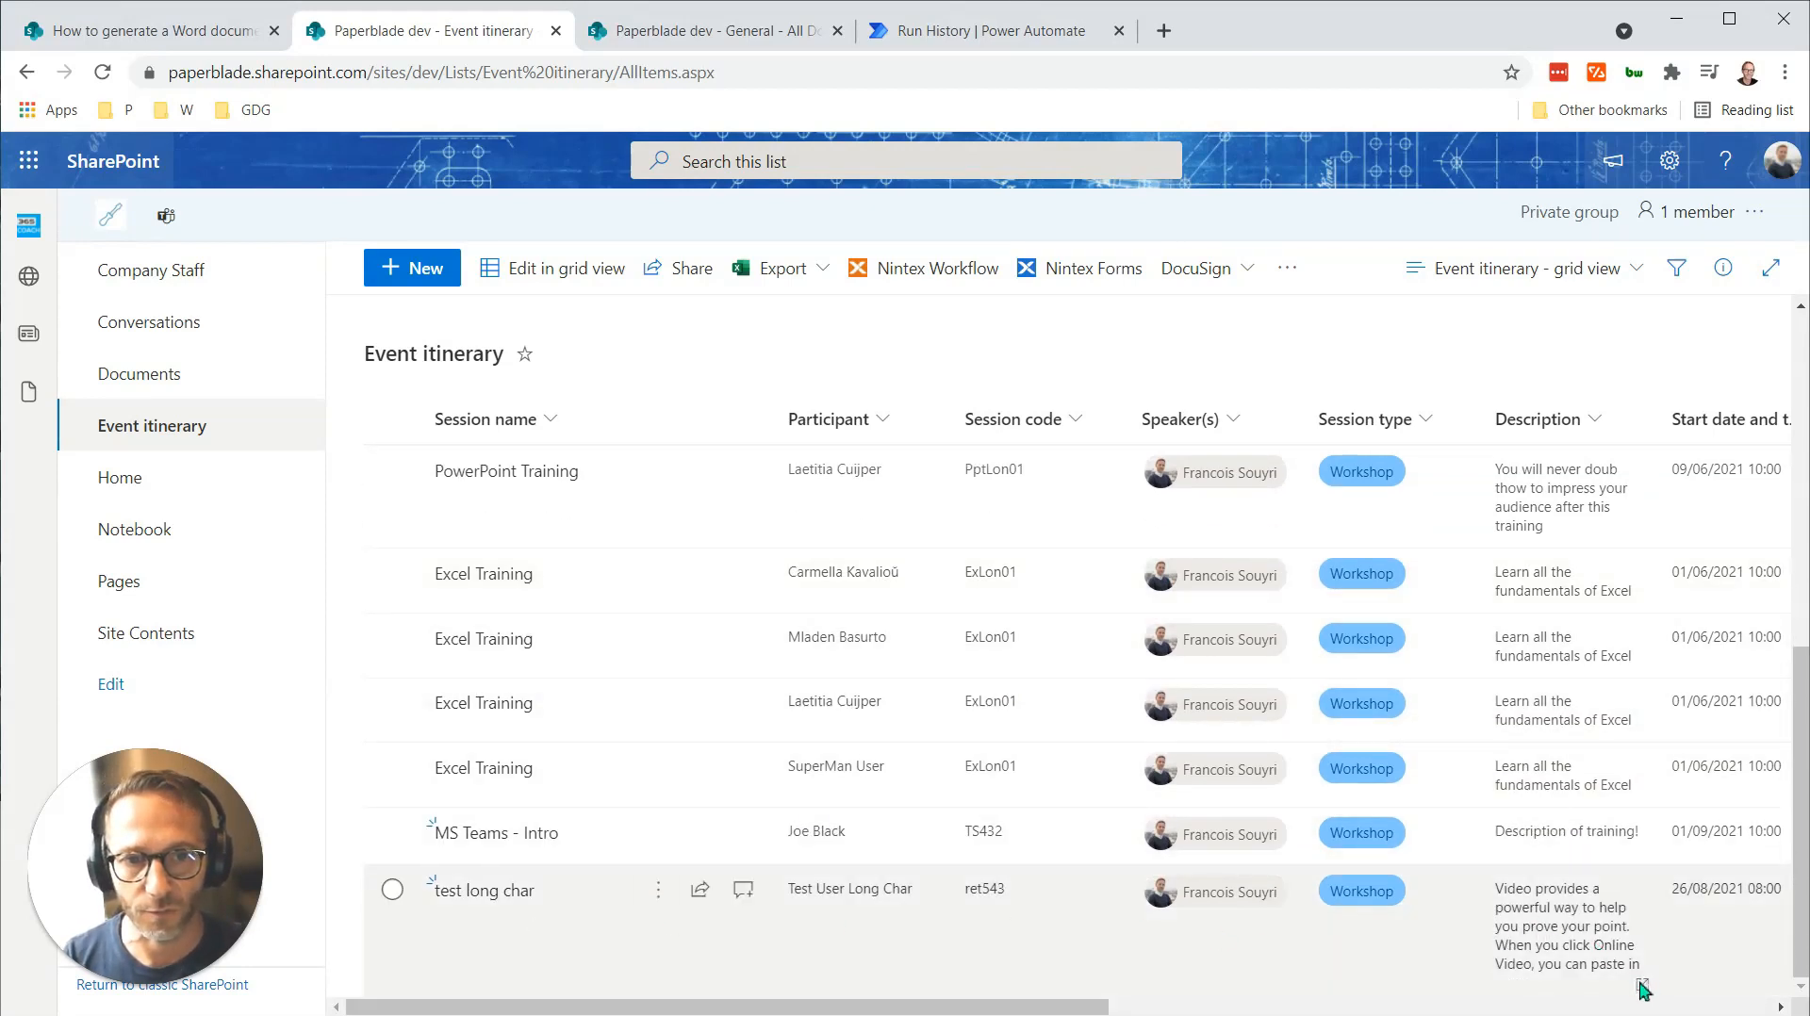
left_click(391, 889)
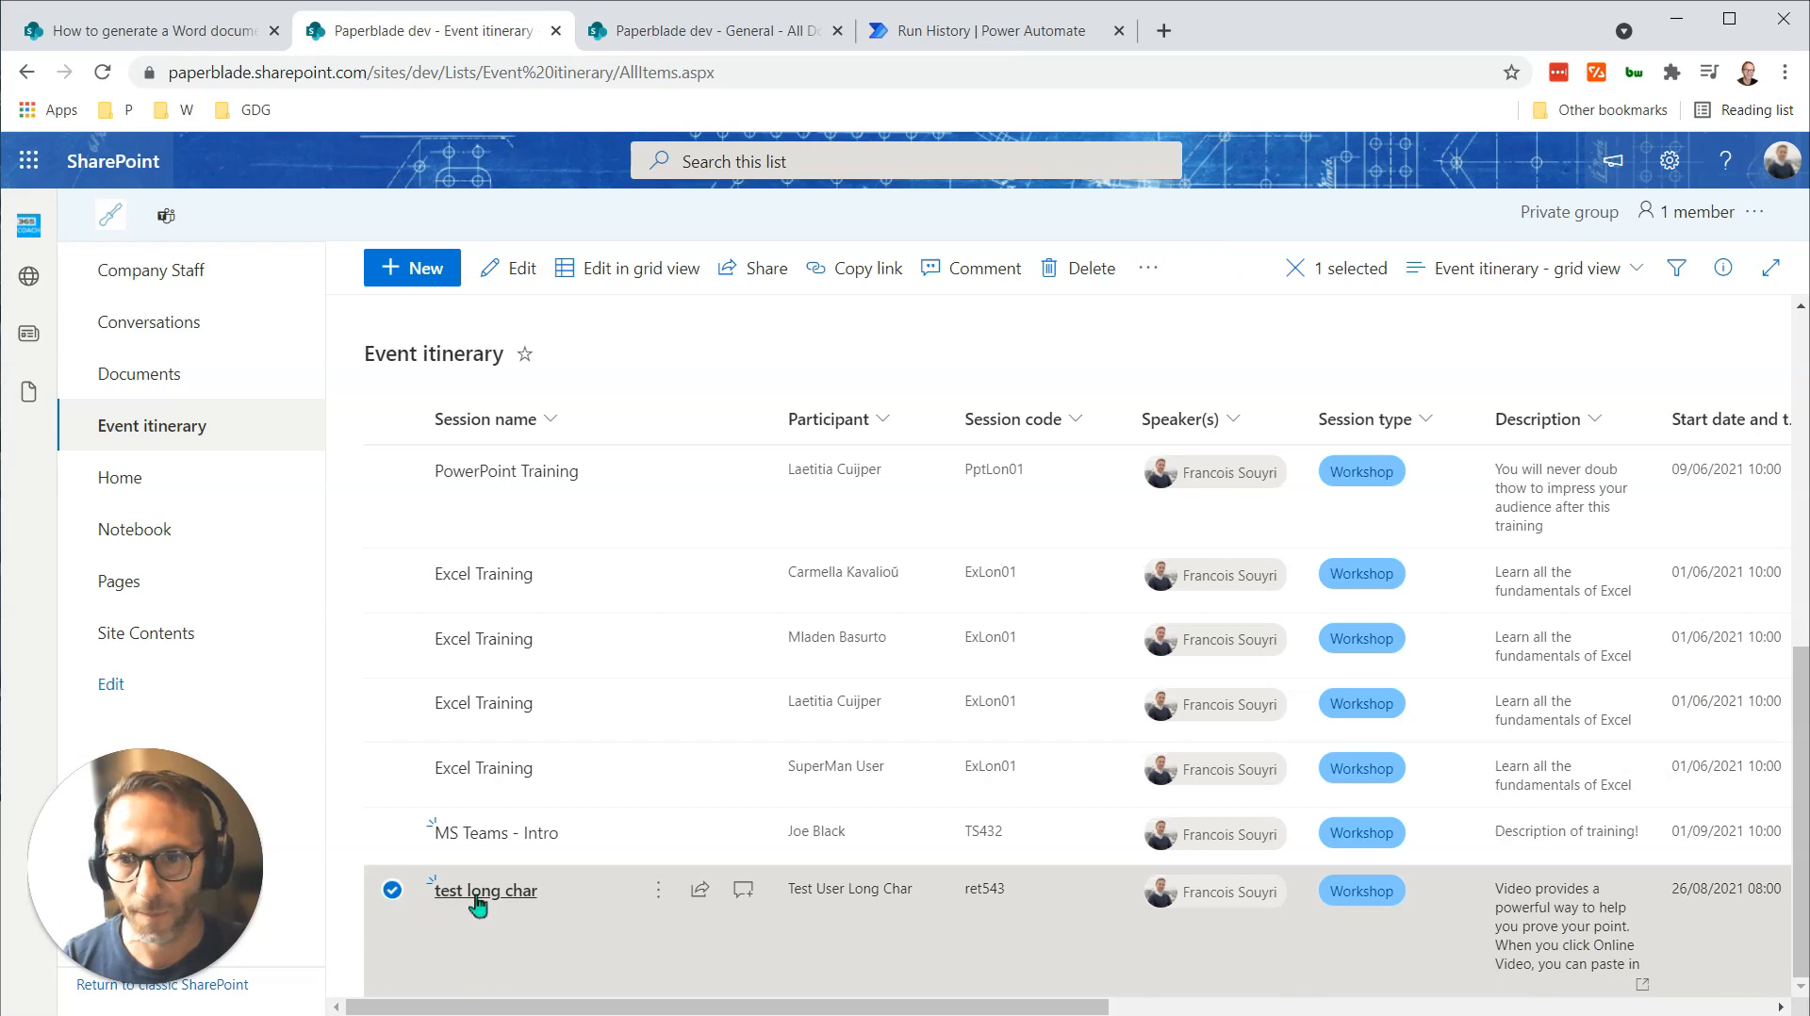
left_click(493, 889)
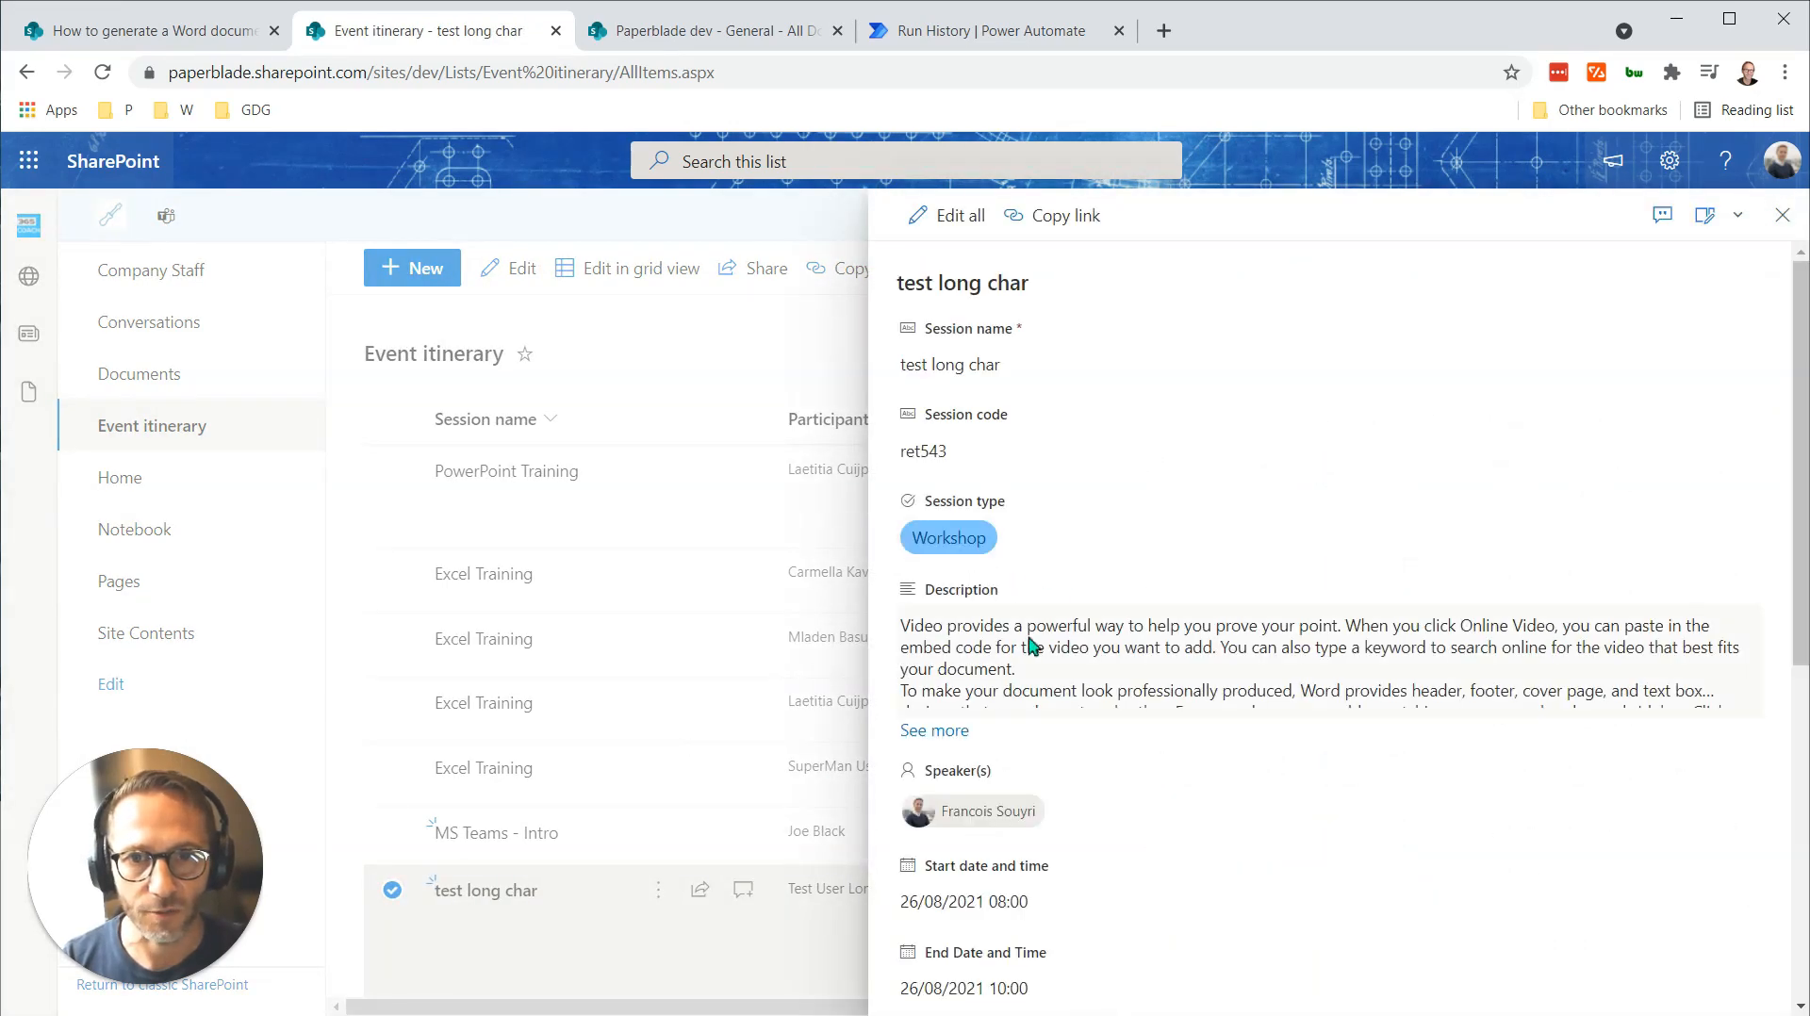
scroll("down", 3)
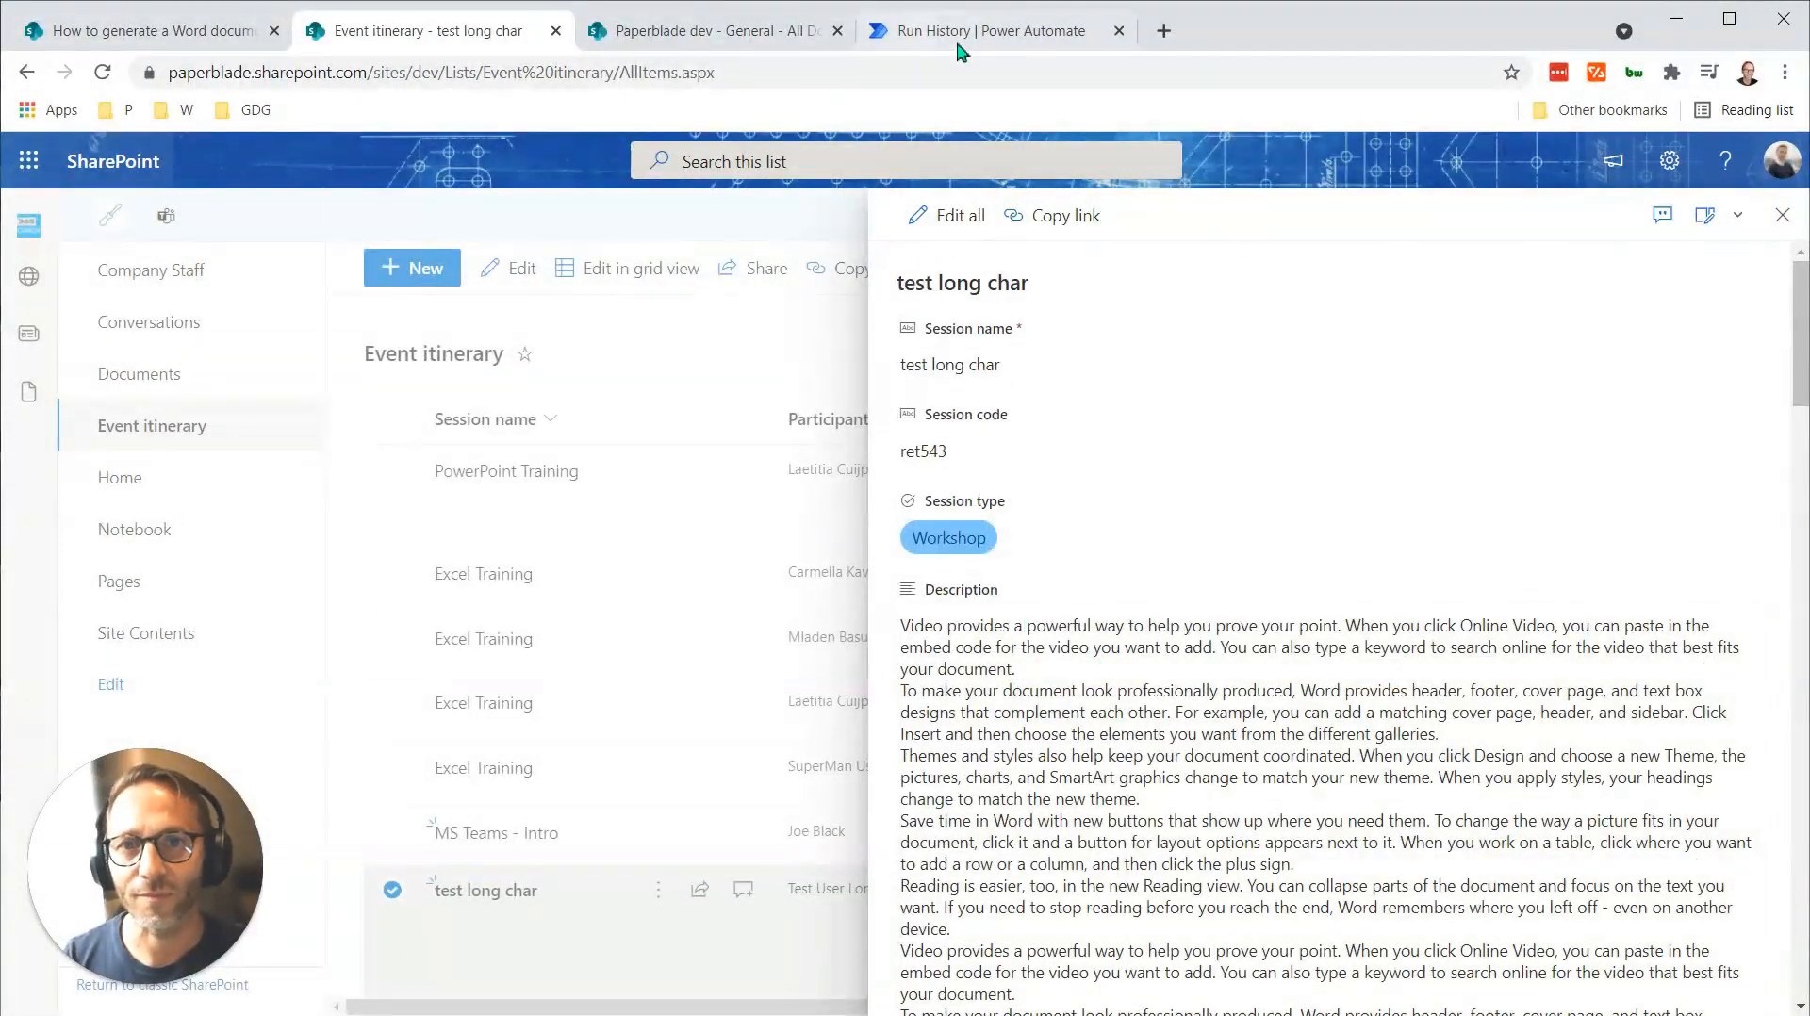
left_click(993, 30)
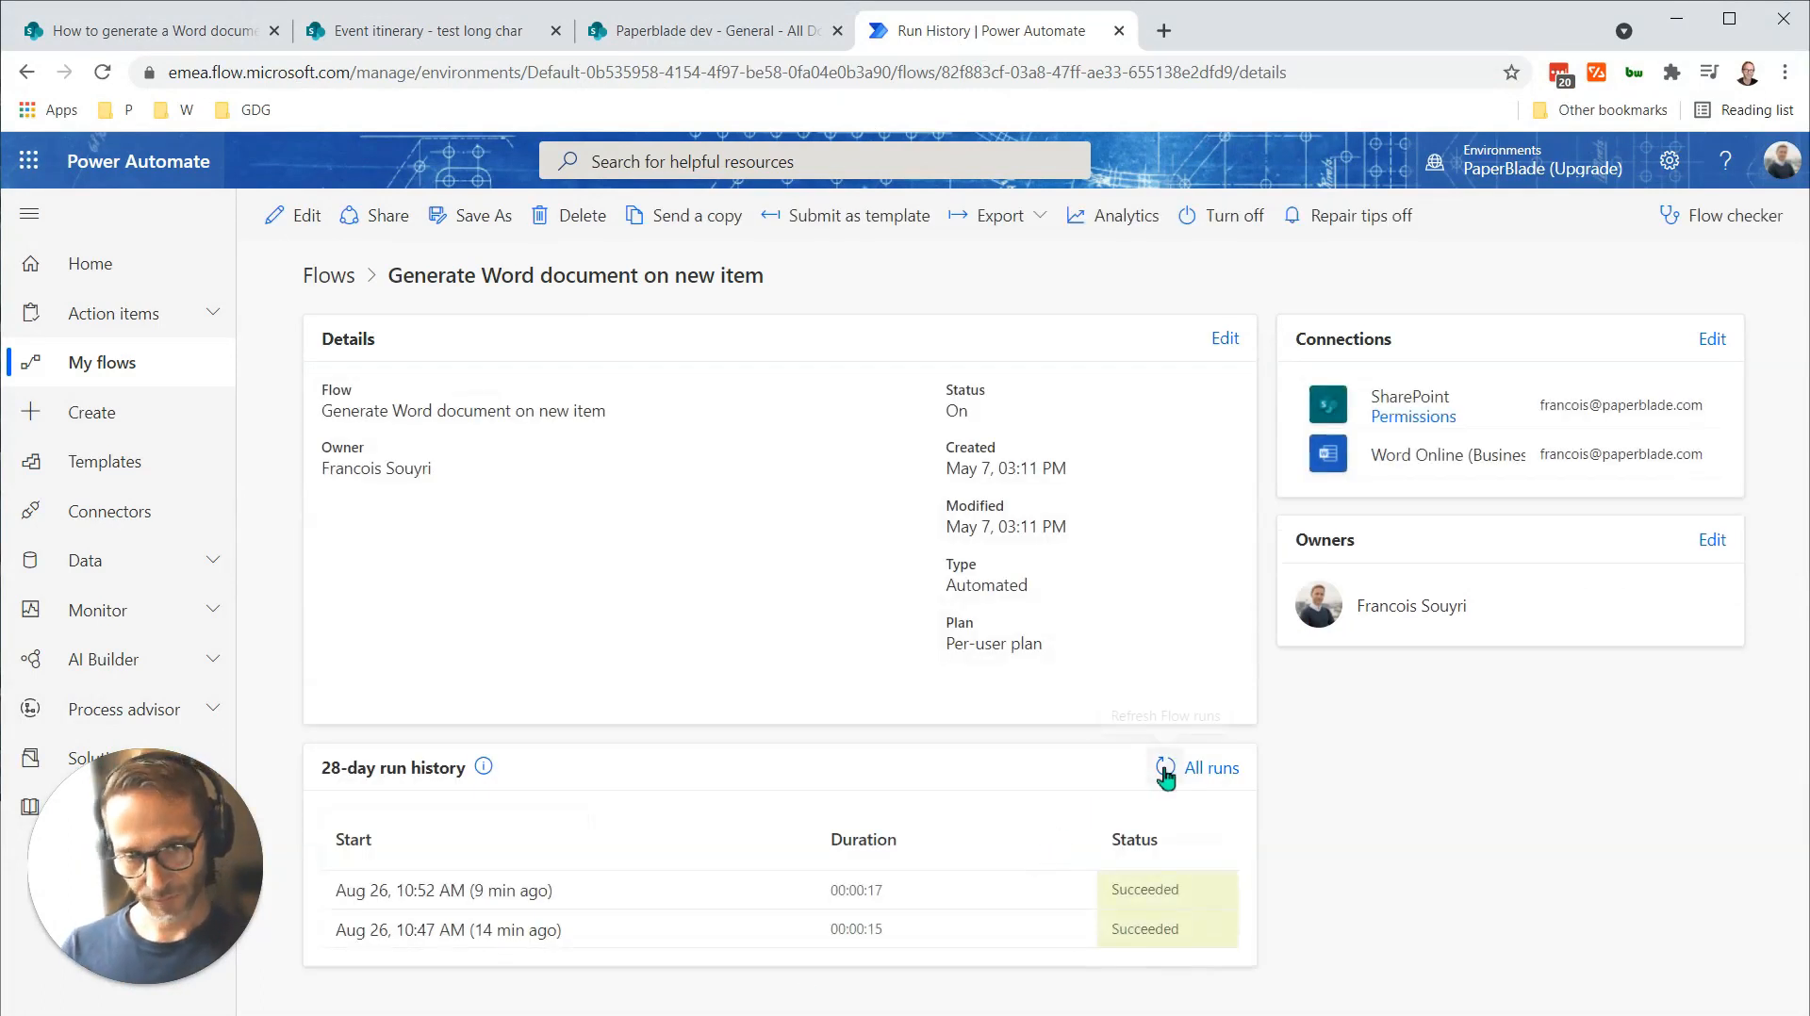
mouse_move(1163, 768)
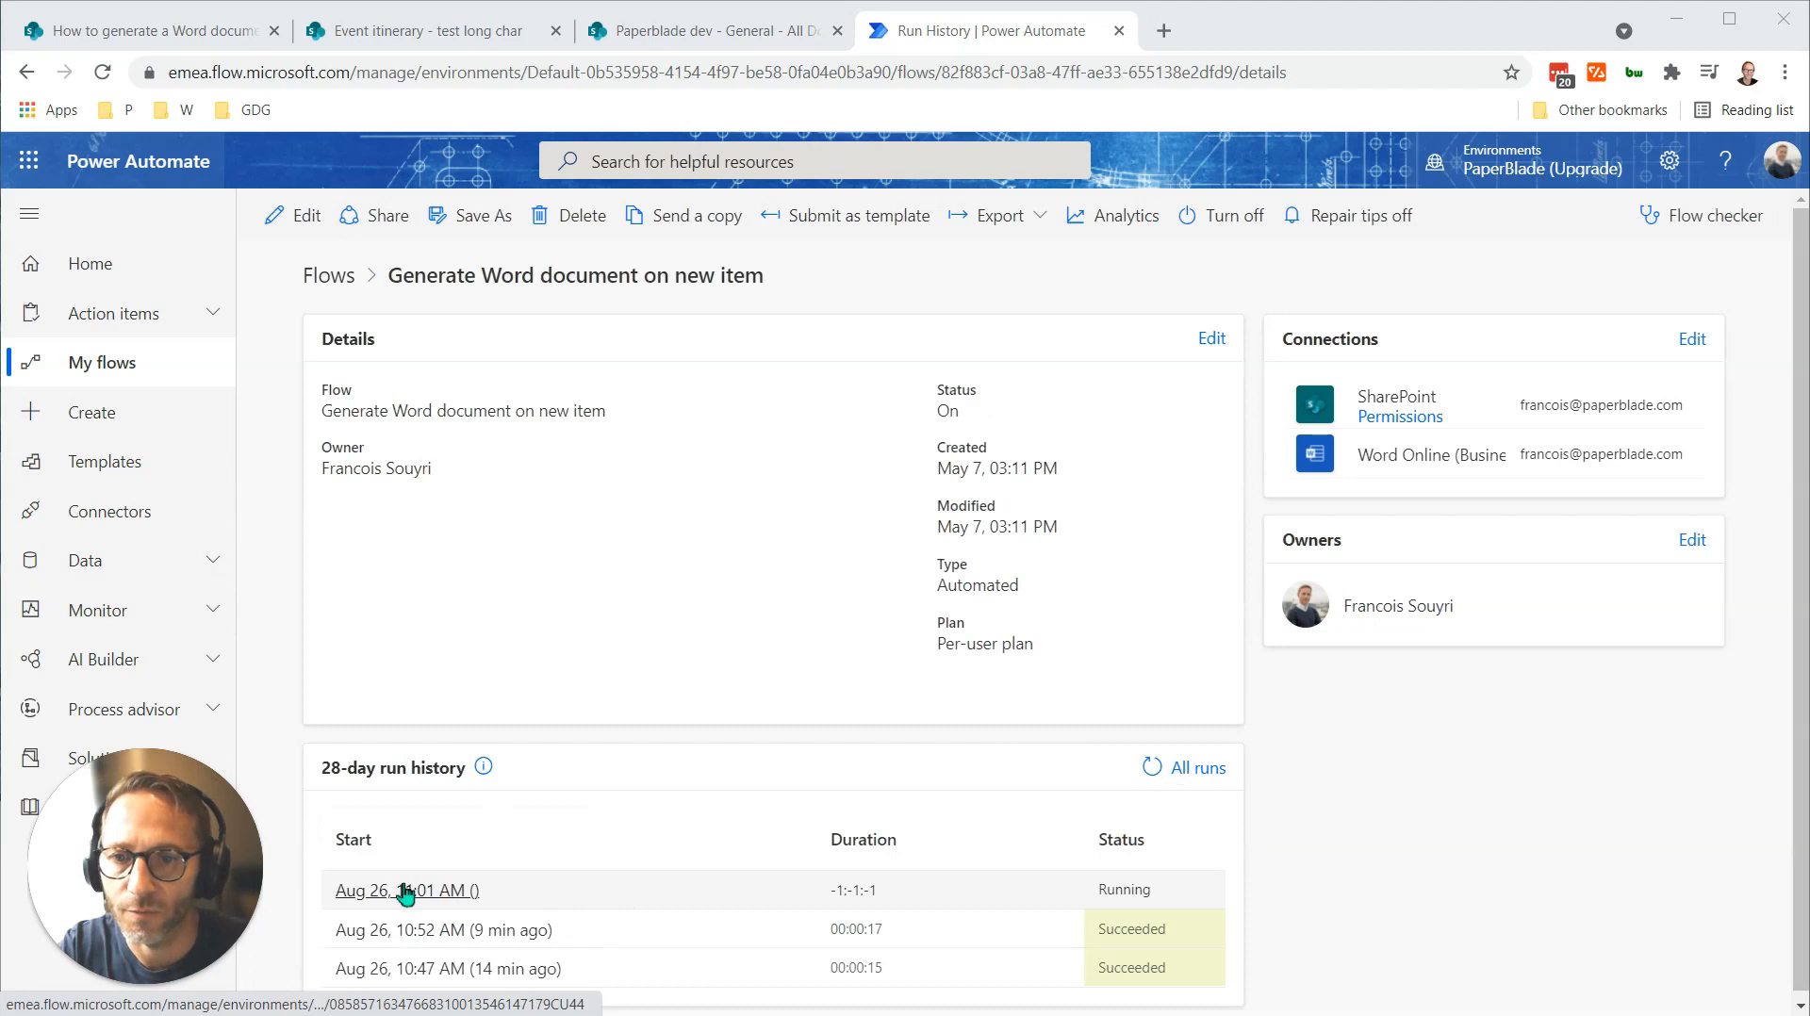
Open the latest run and view the Create file output, Session Confirmation - Test User Long Char.docx.
left_click(405, 890)
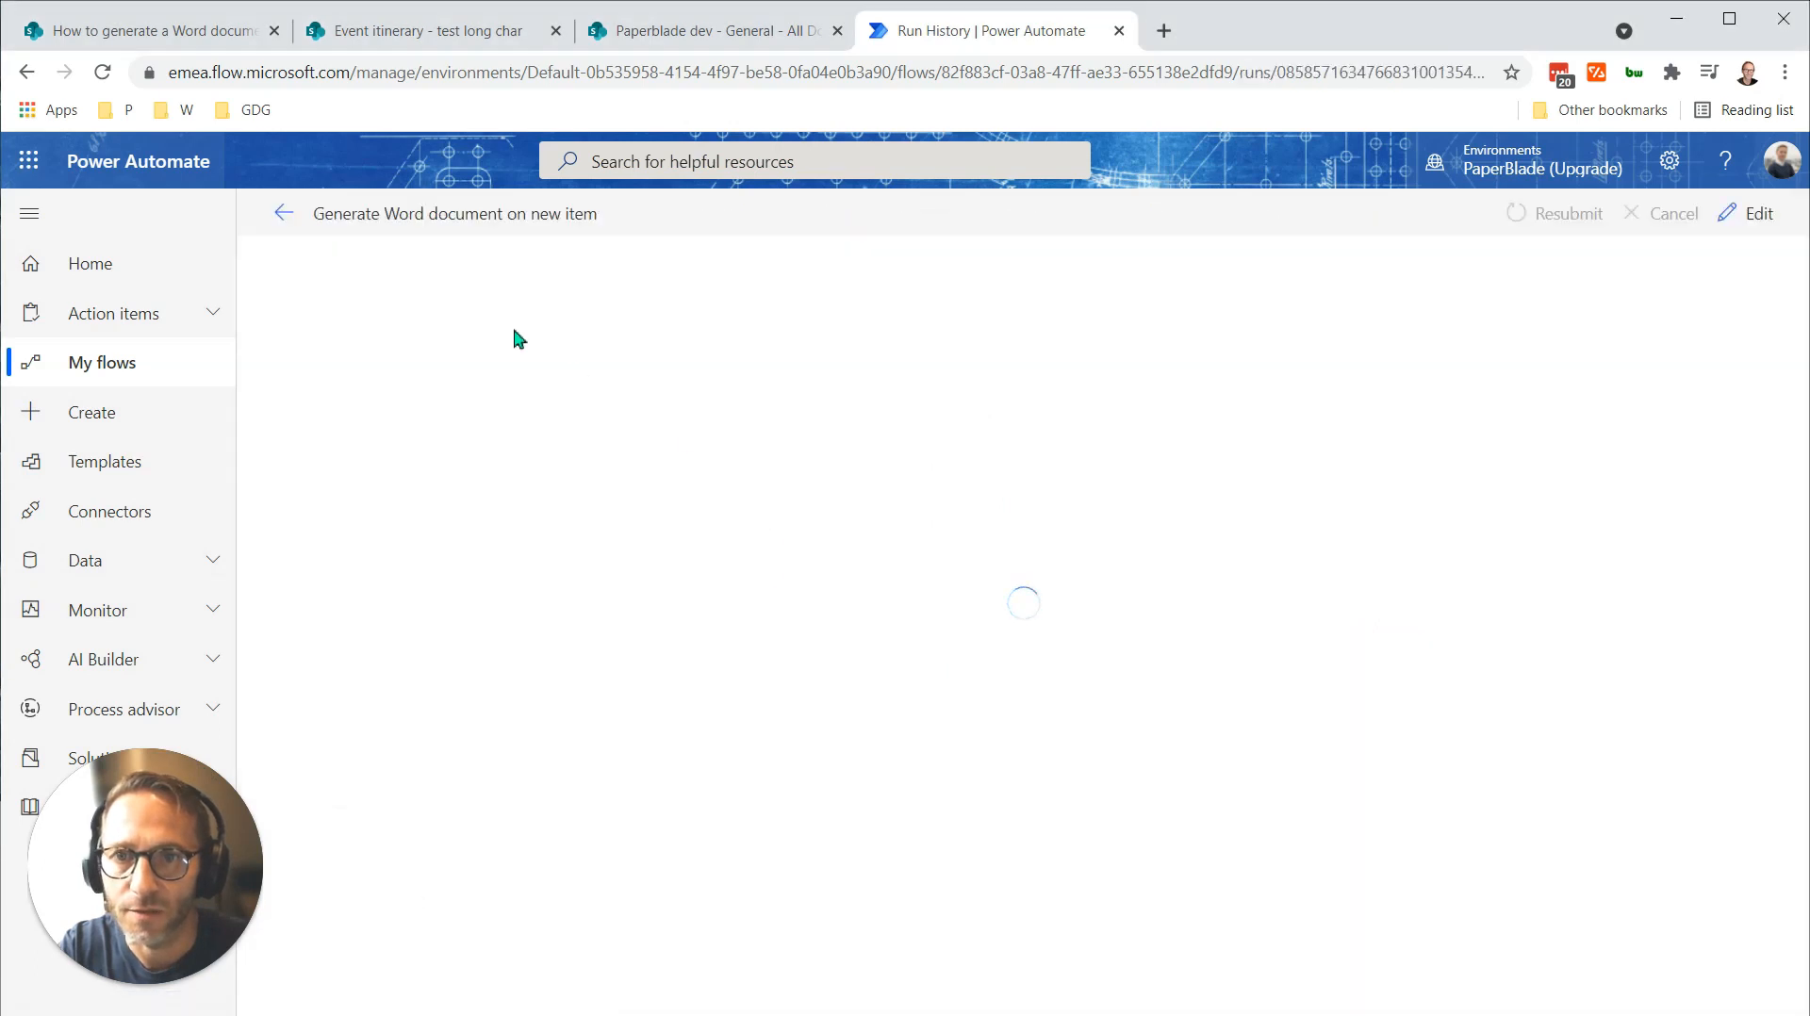
mouse_move(953, 755)
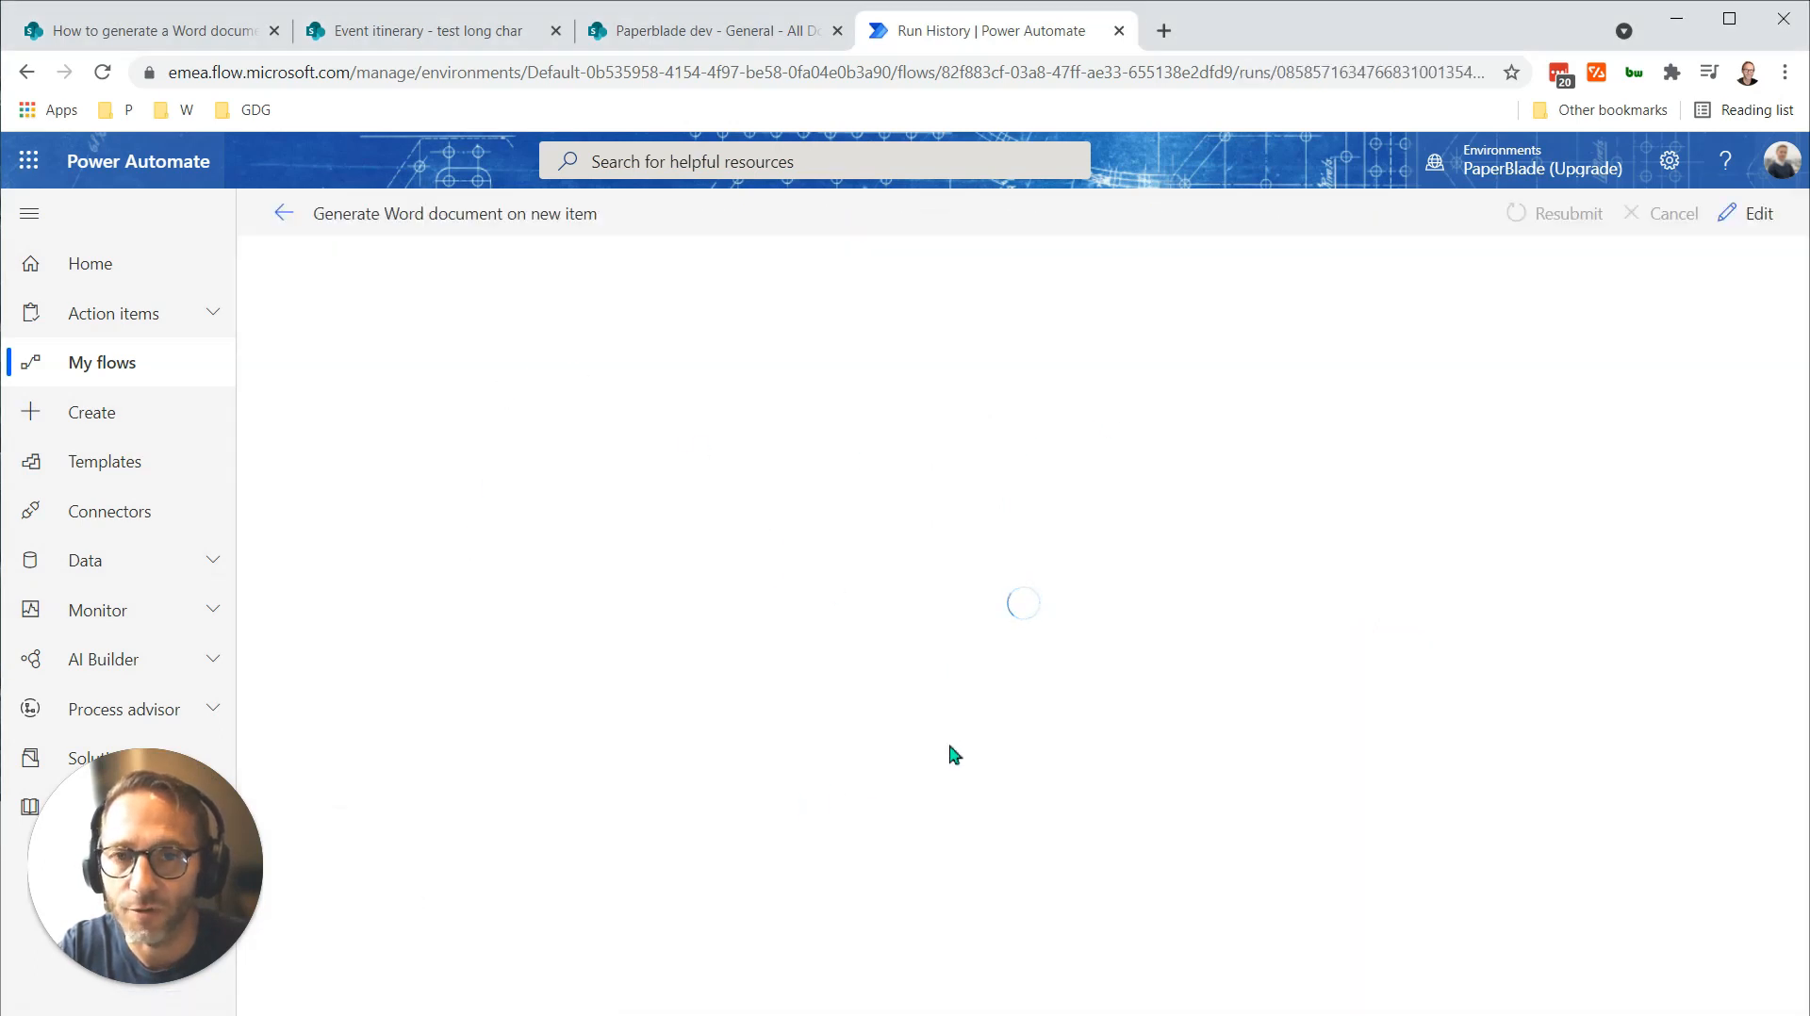
mouse_move(1328, 802)
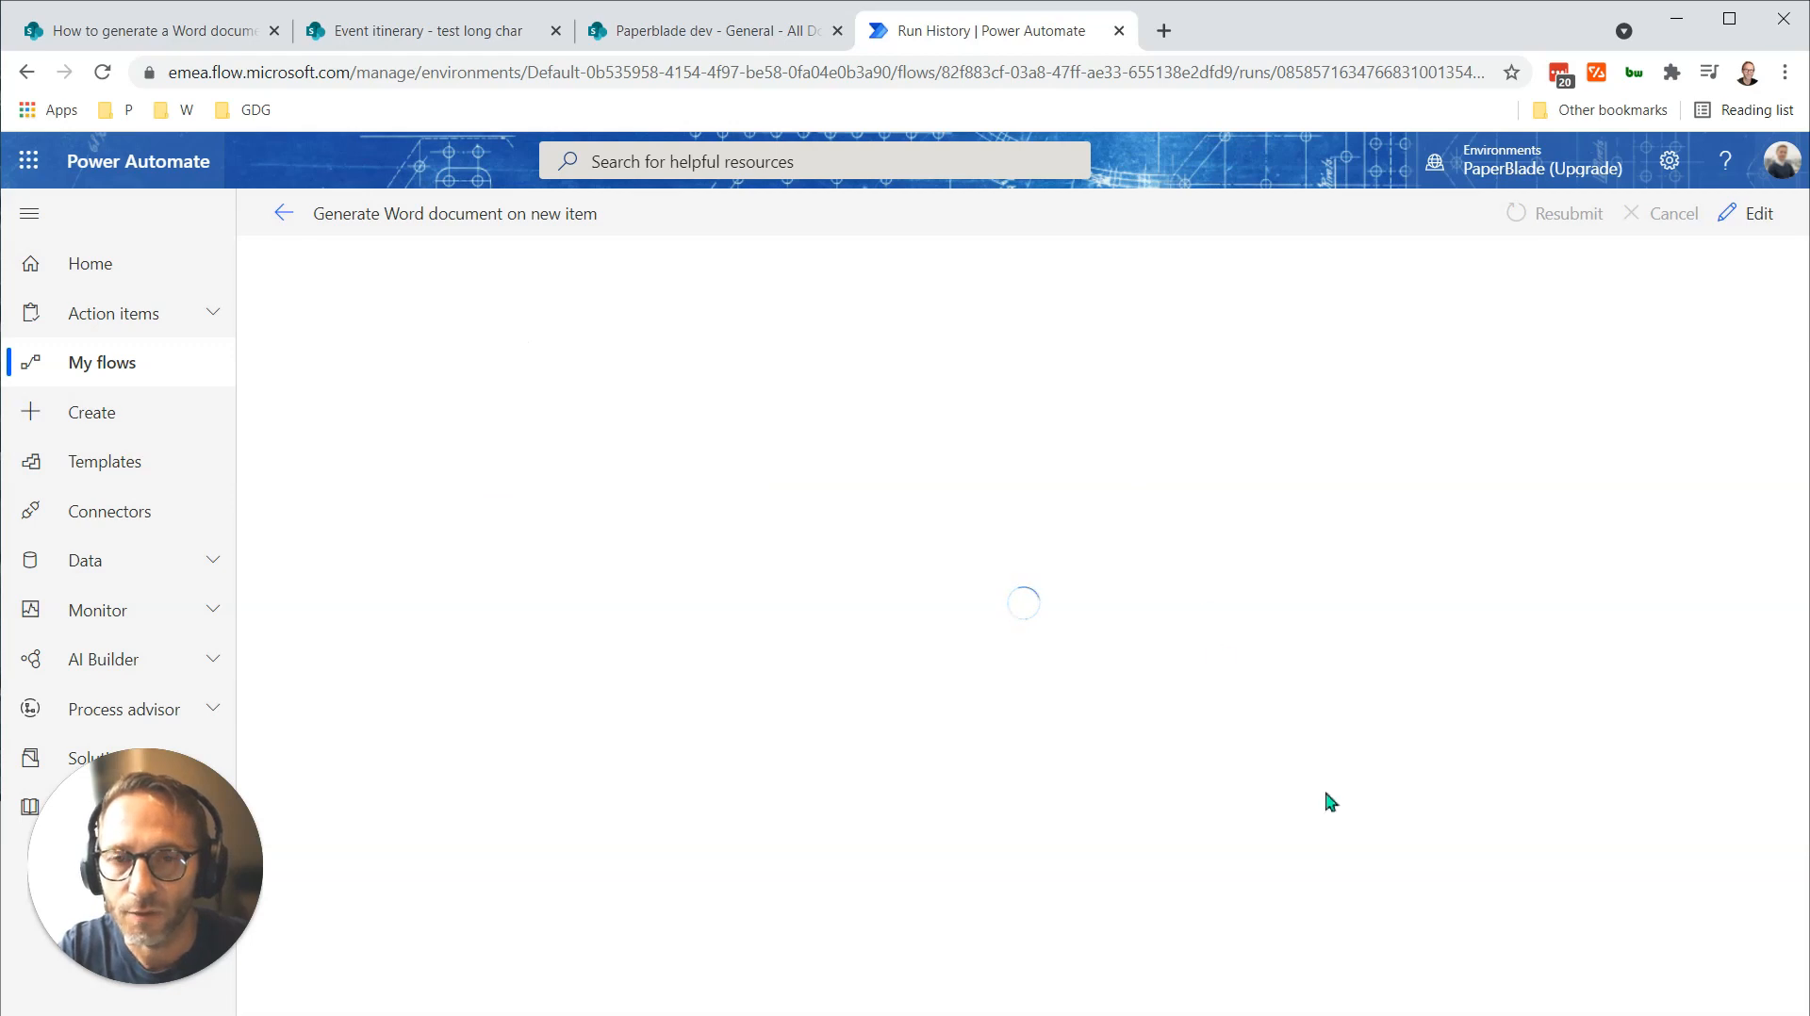
mouse_move(1484, 425)
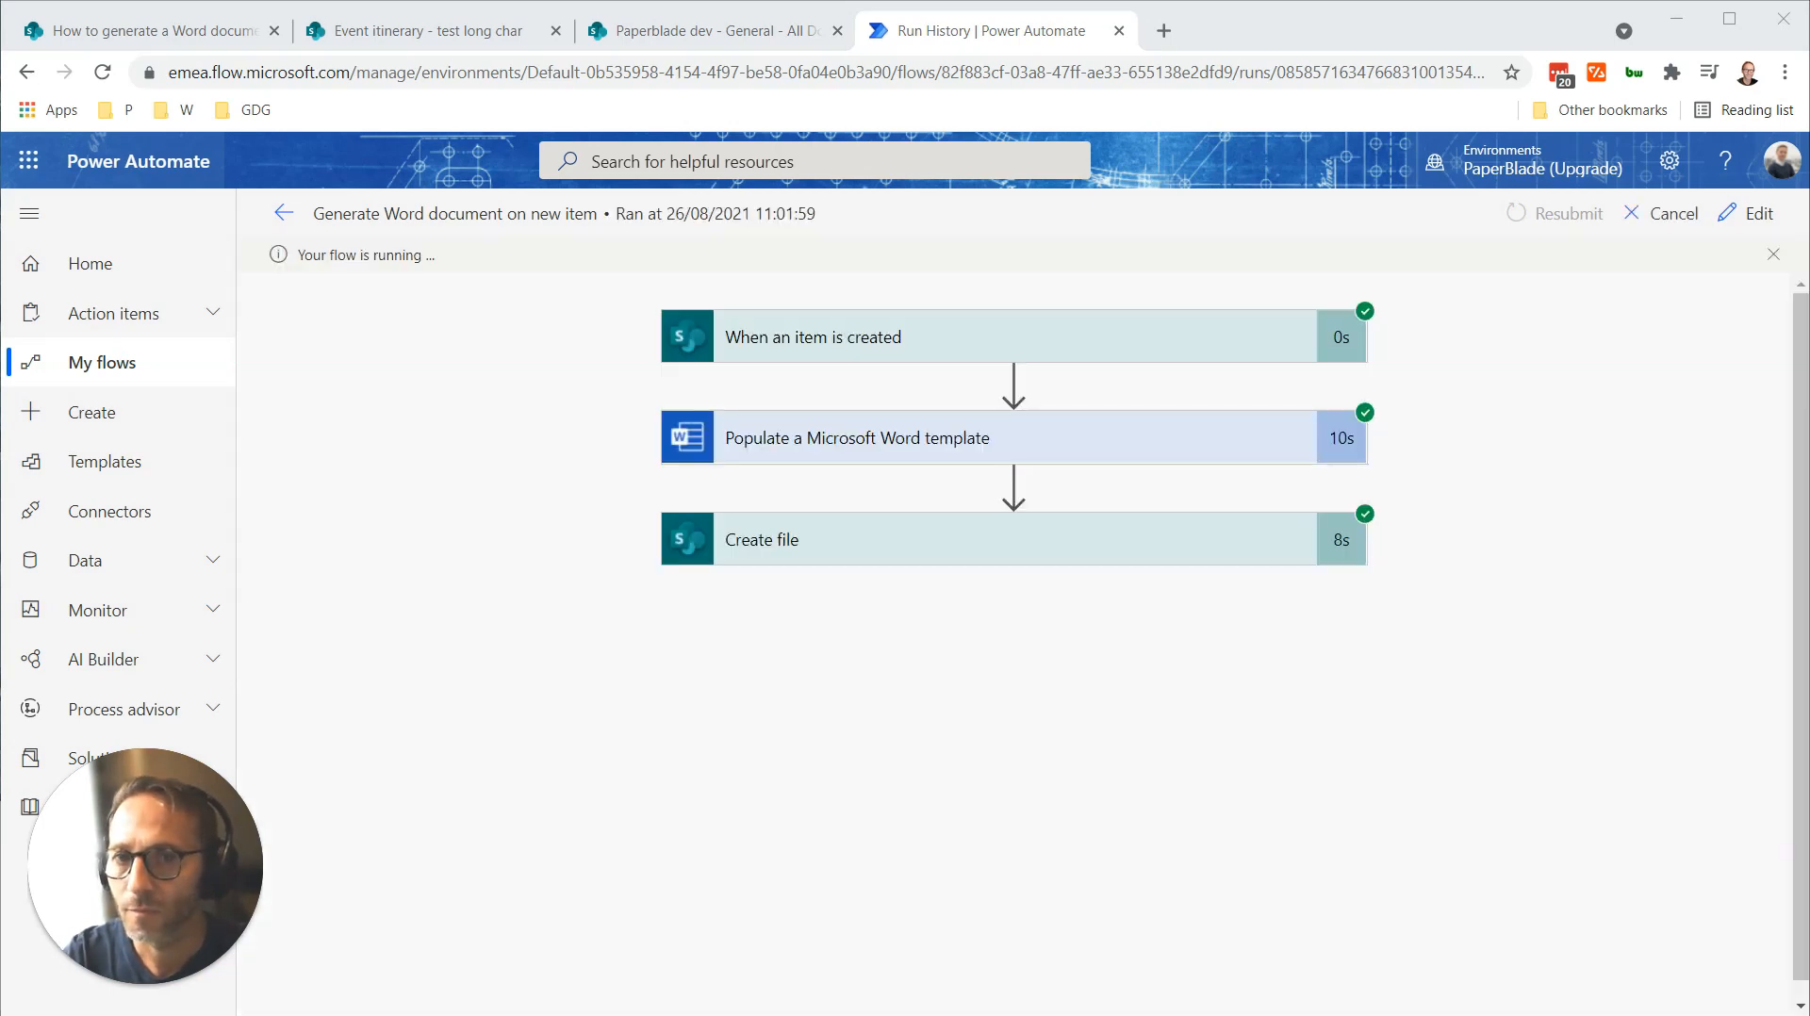
mouse_move(1261, 580)
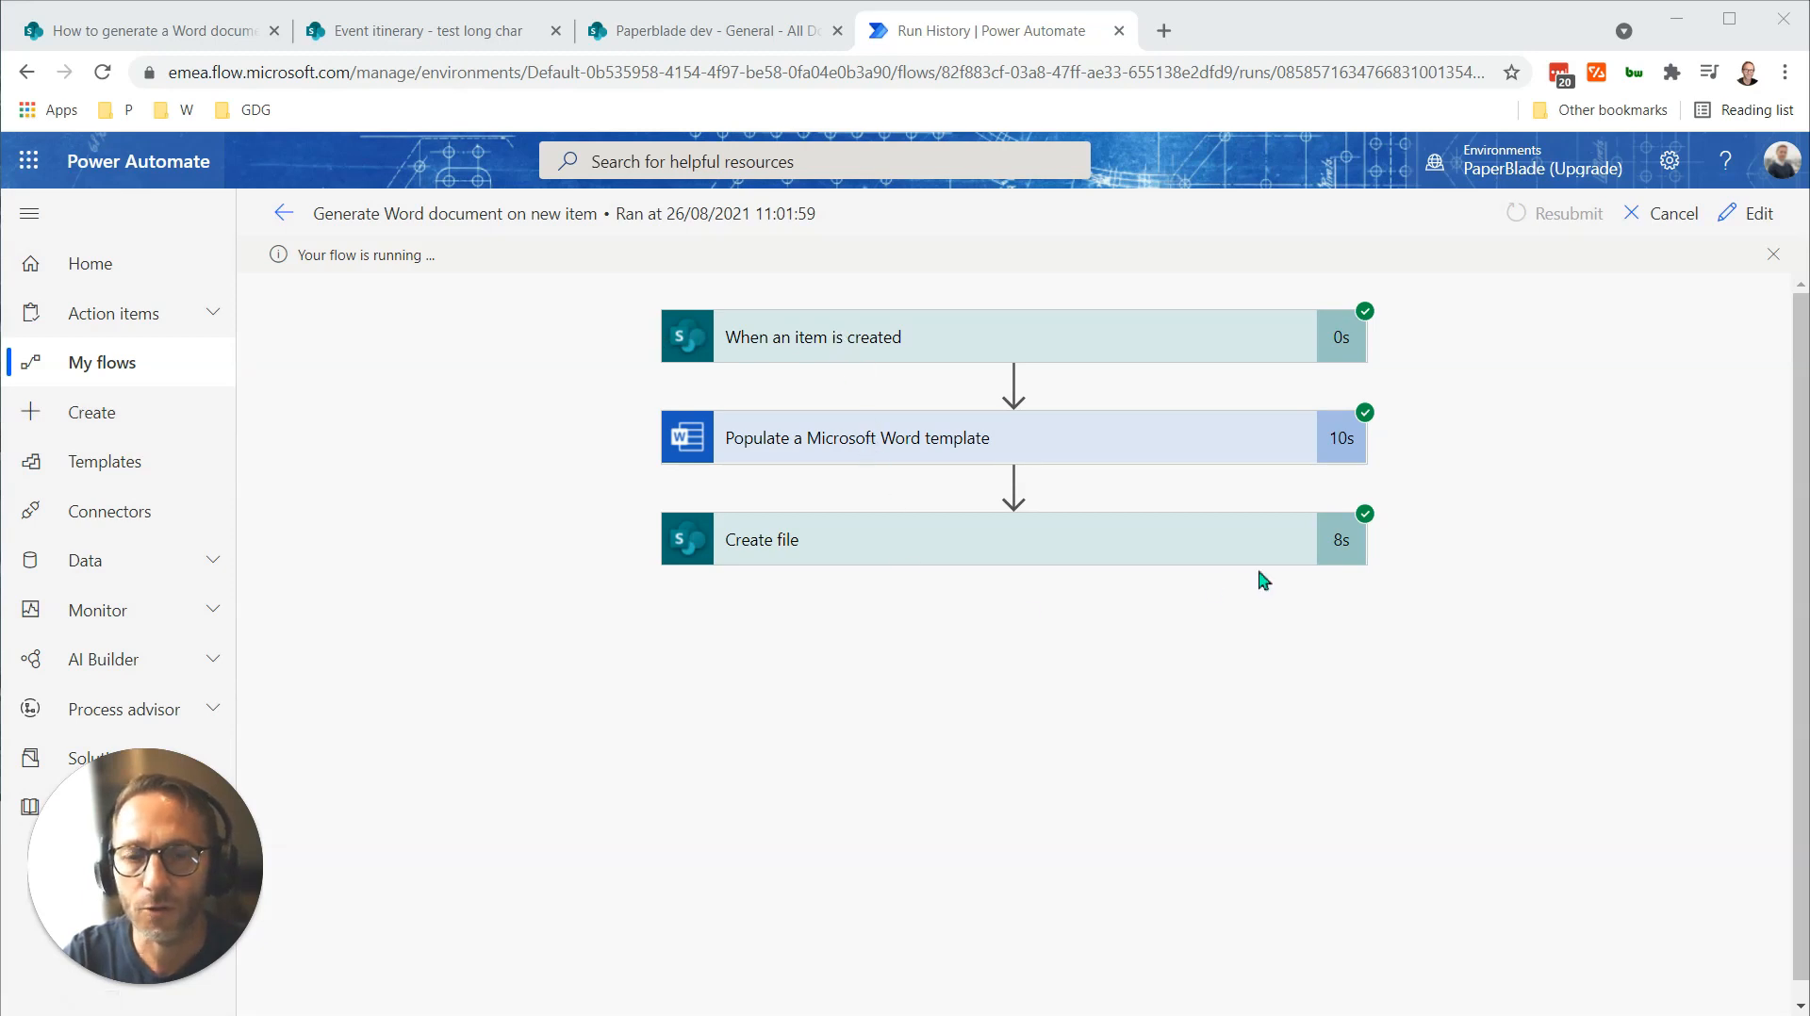
left_click(760, 539)
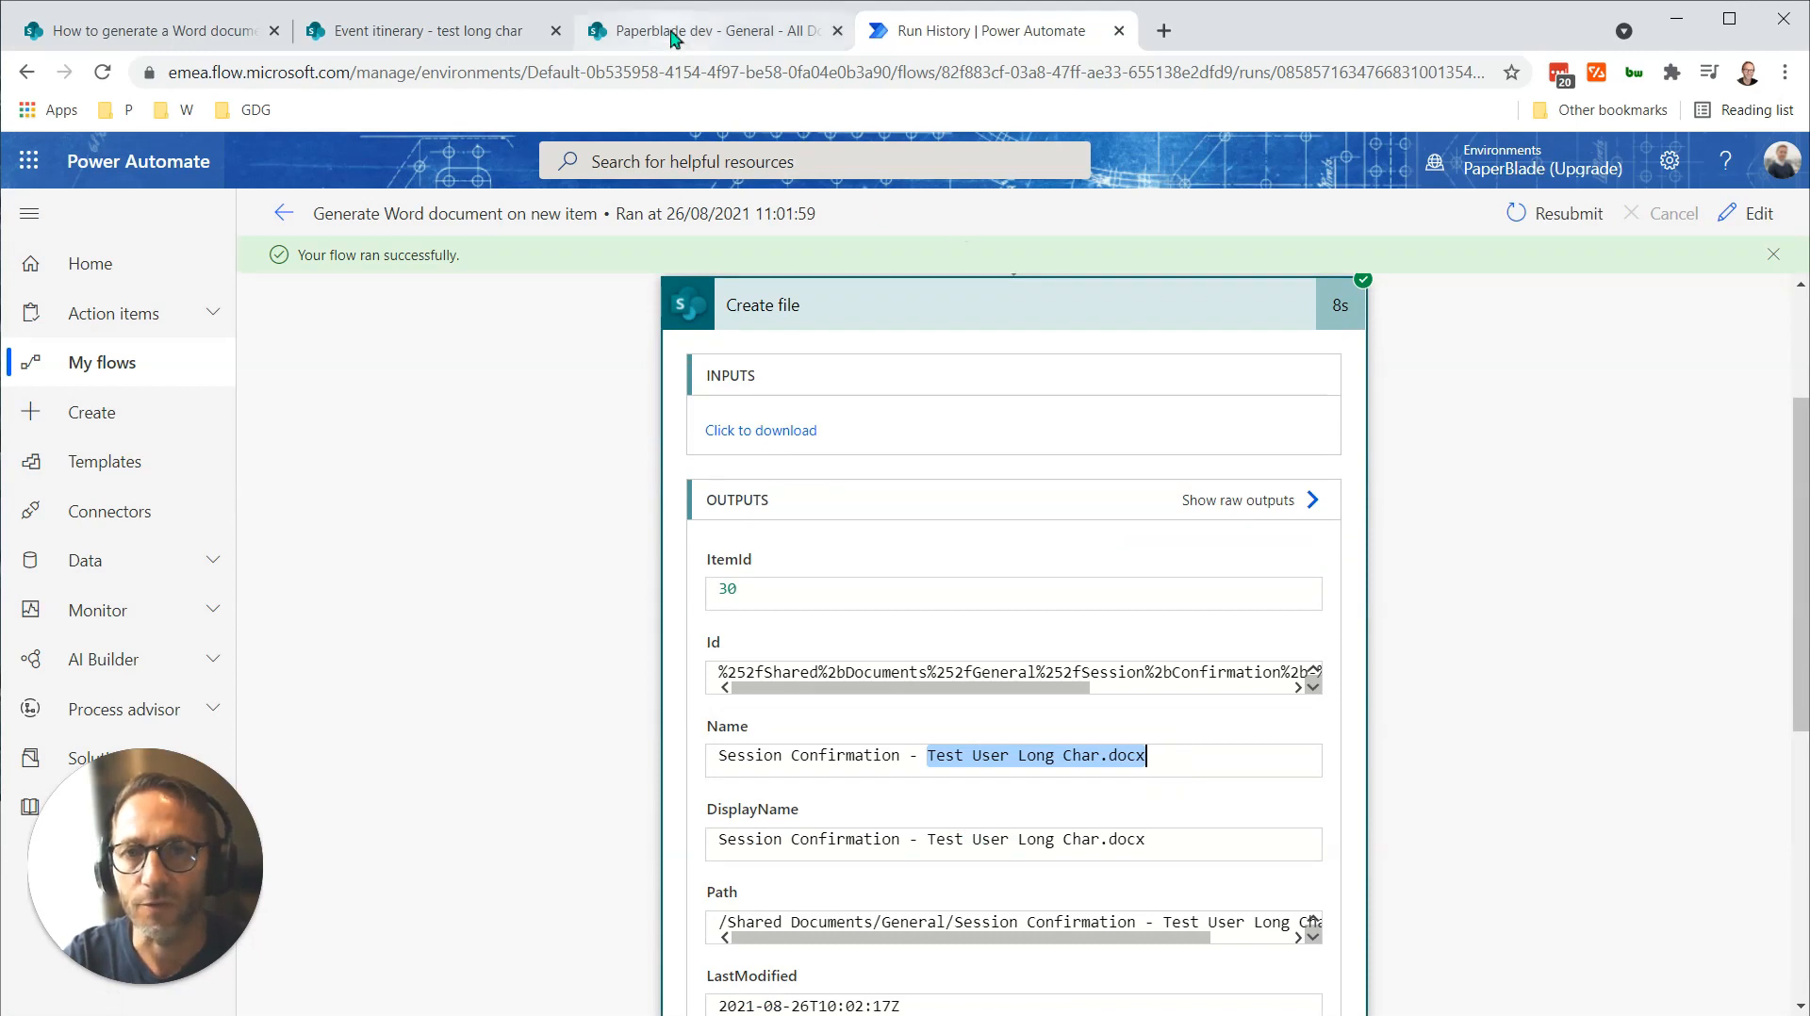
View the details of 'Session Confirmation - Test User Long Char' in General, then open it.
left_click(709, 31)
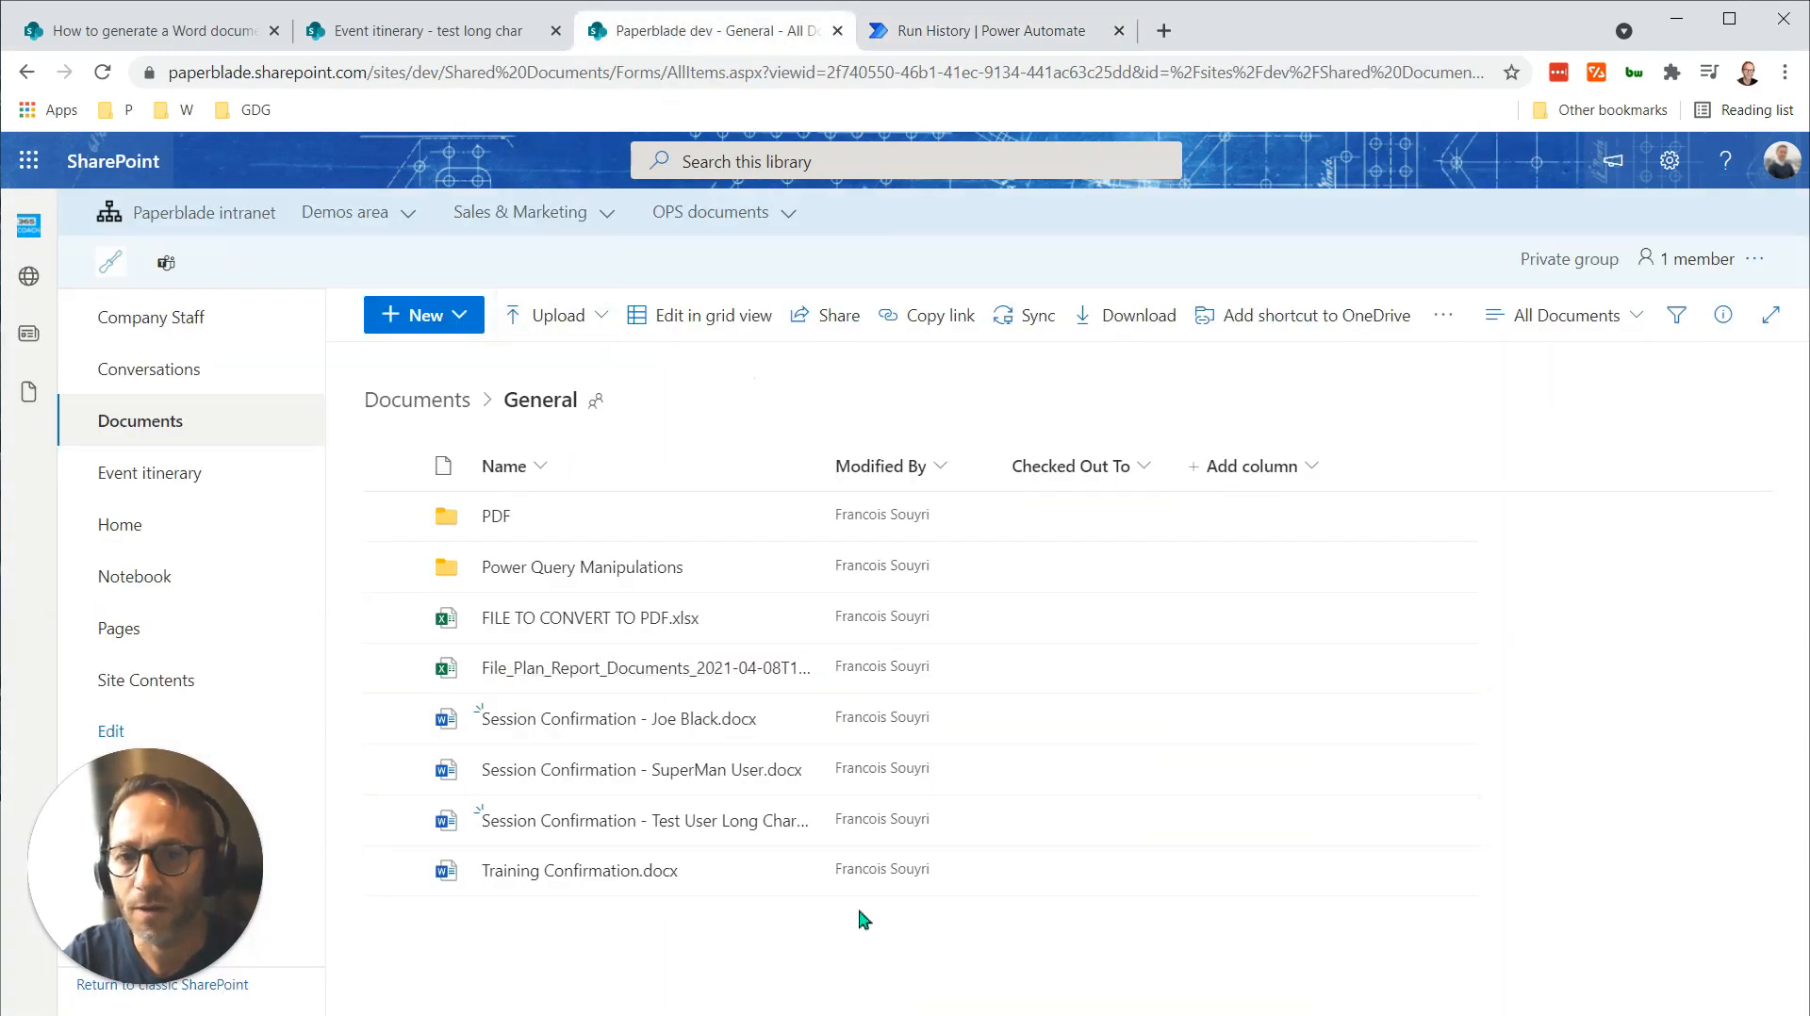
mouse_move(790, 820)
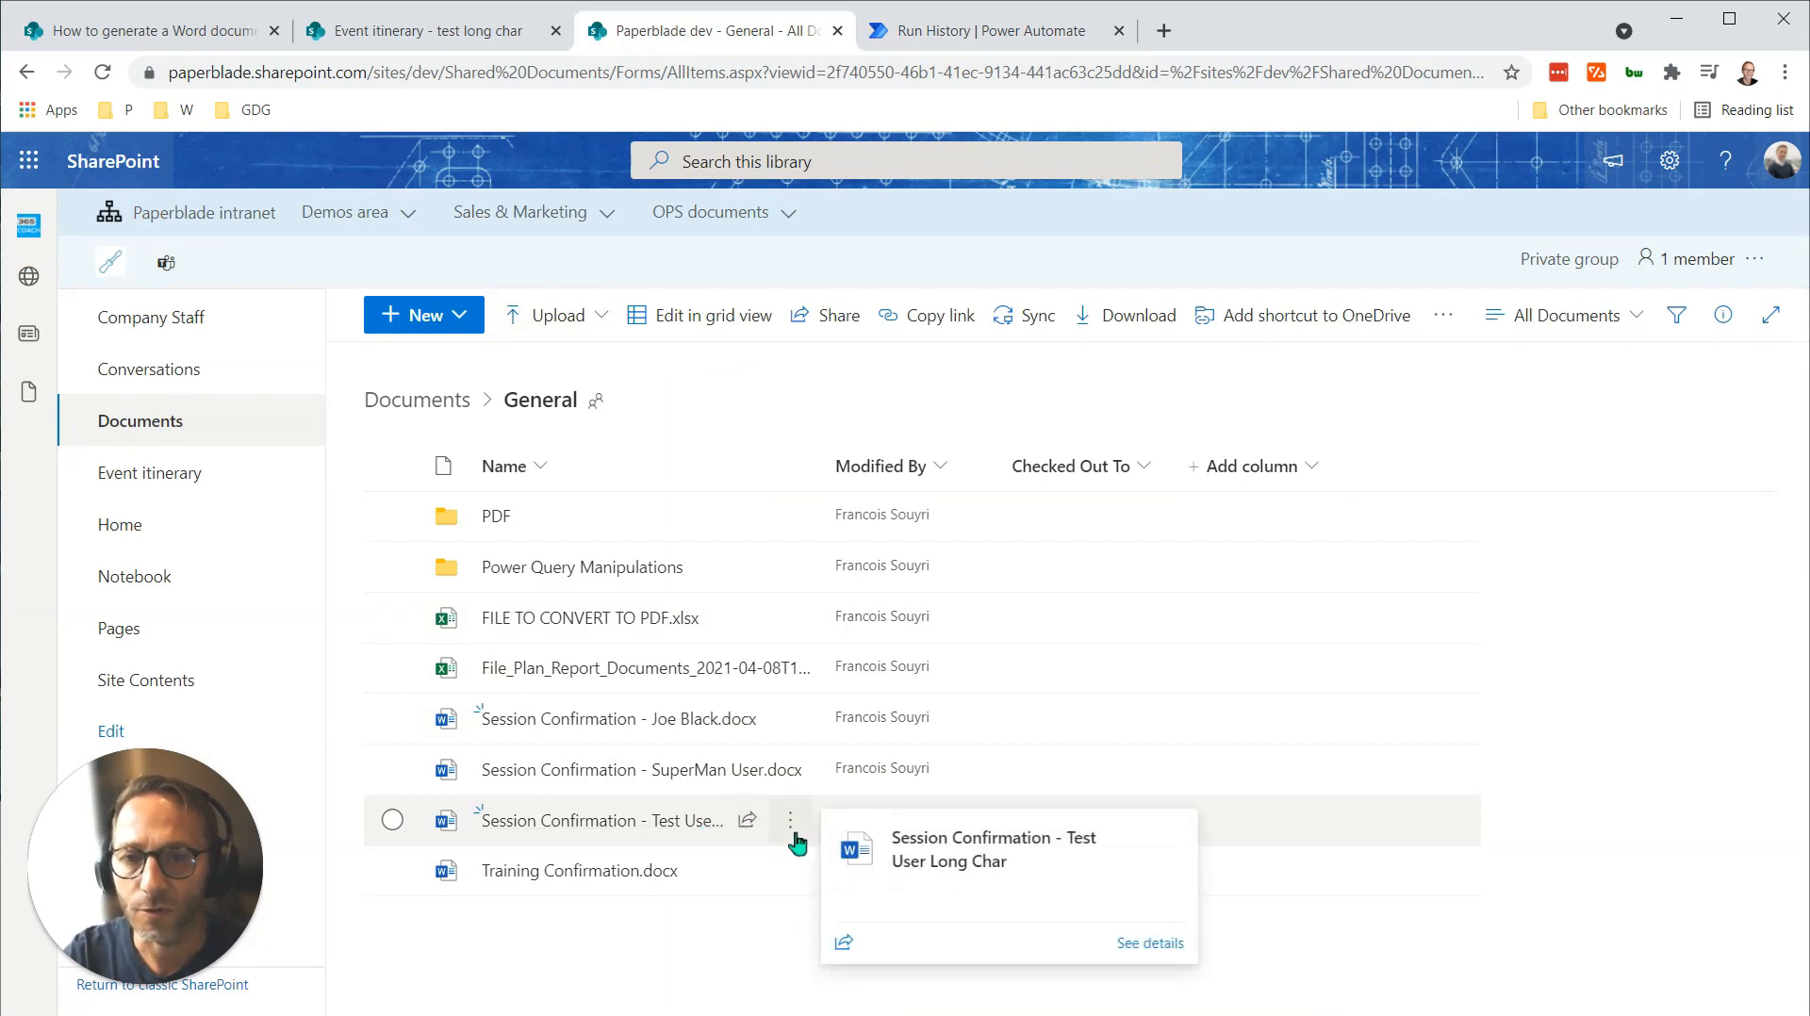
left_click(392, 820)
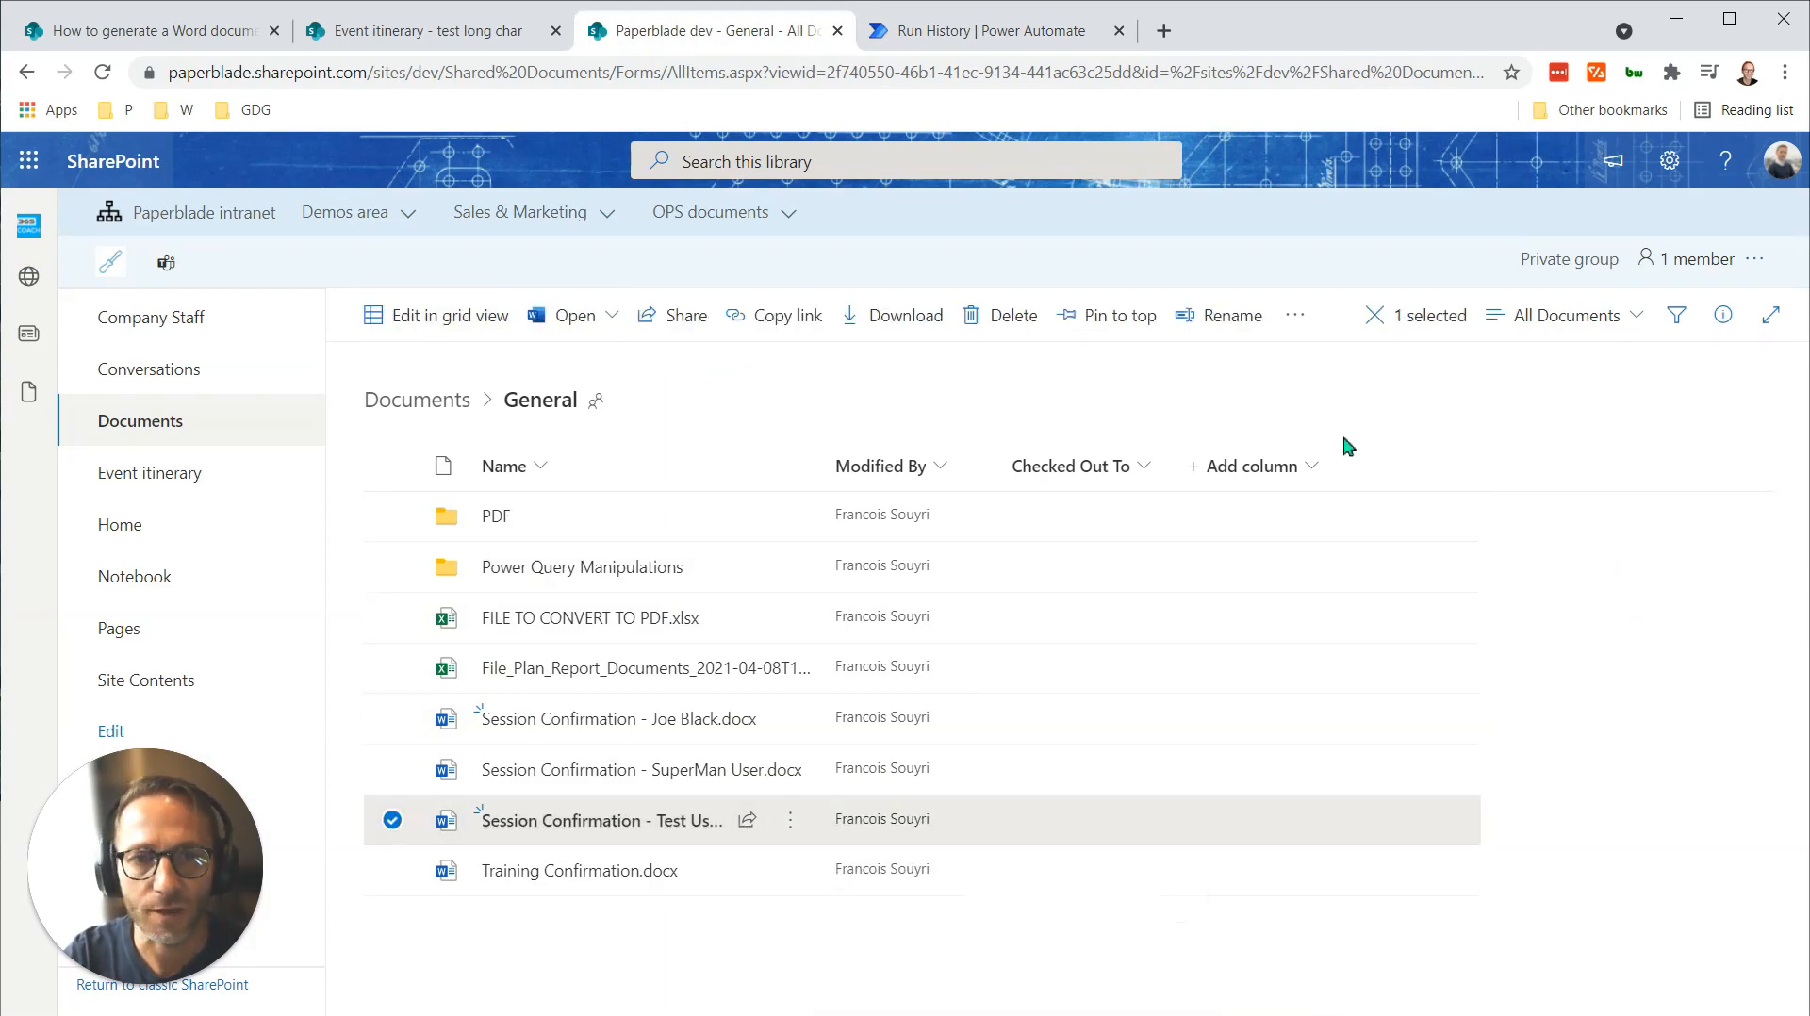
left_click(1723, 314)
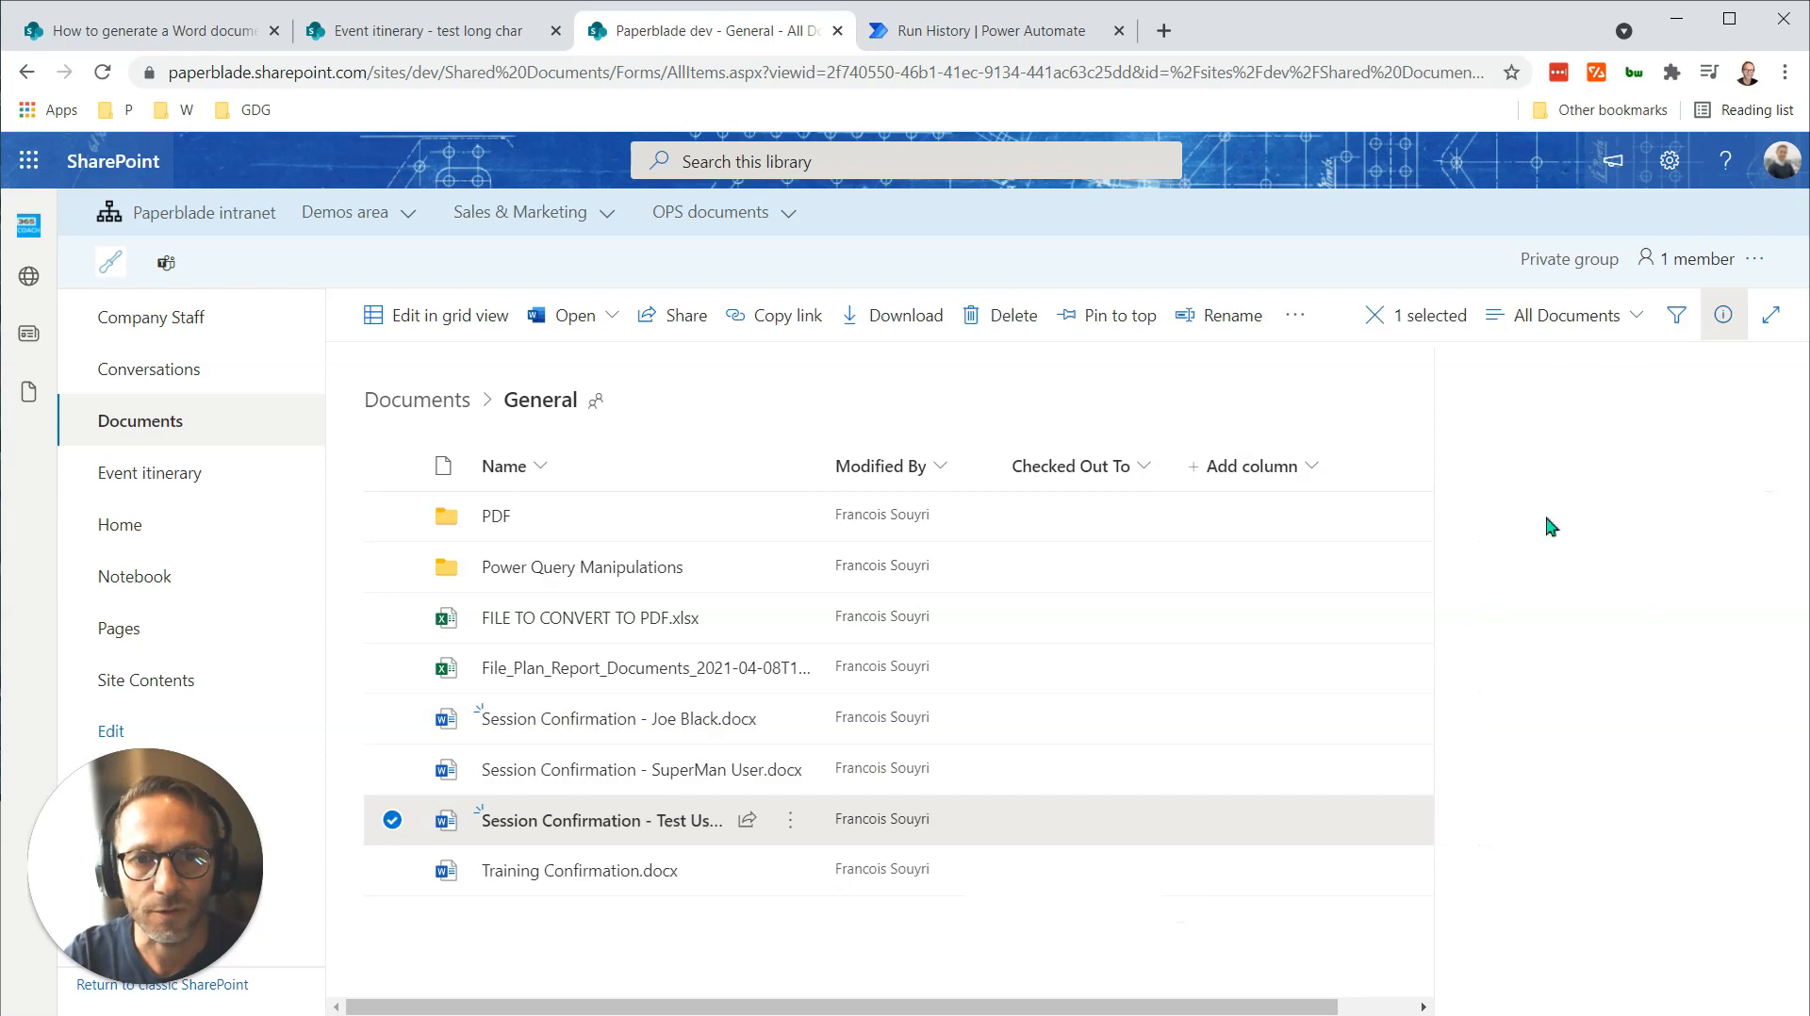
left_click(1723, 314)
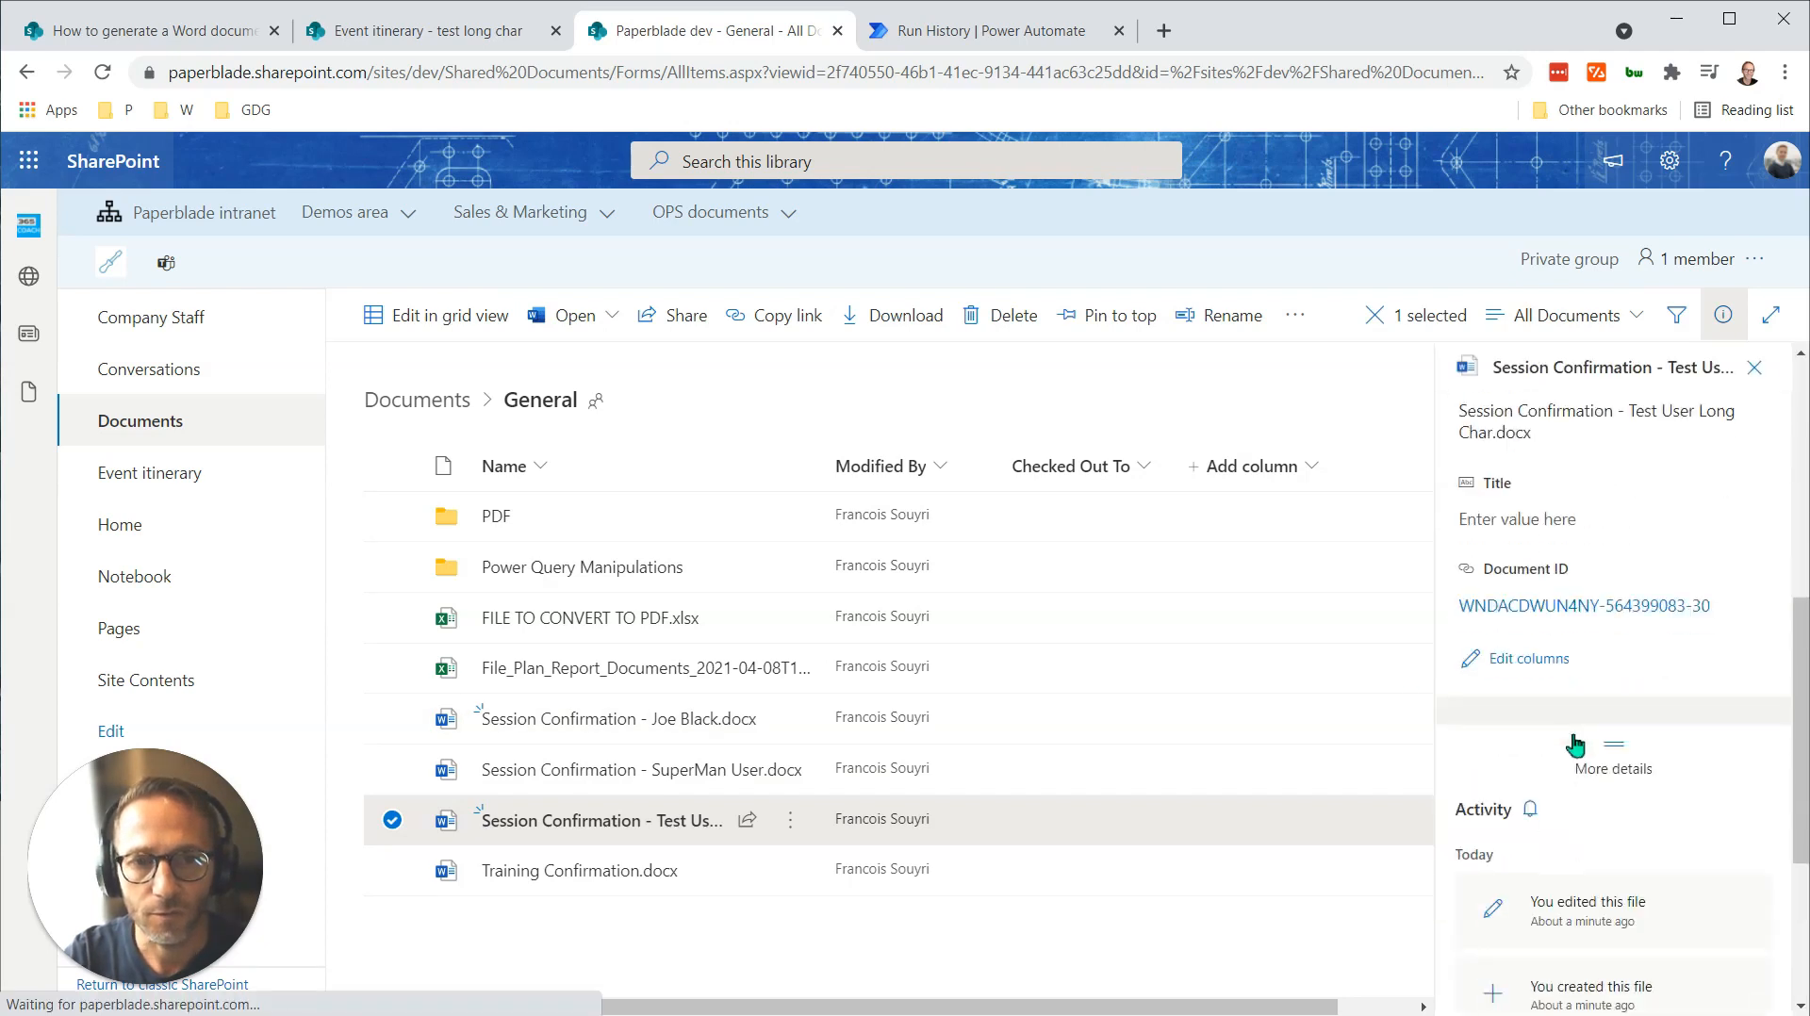
left_click(1613, 770)
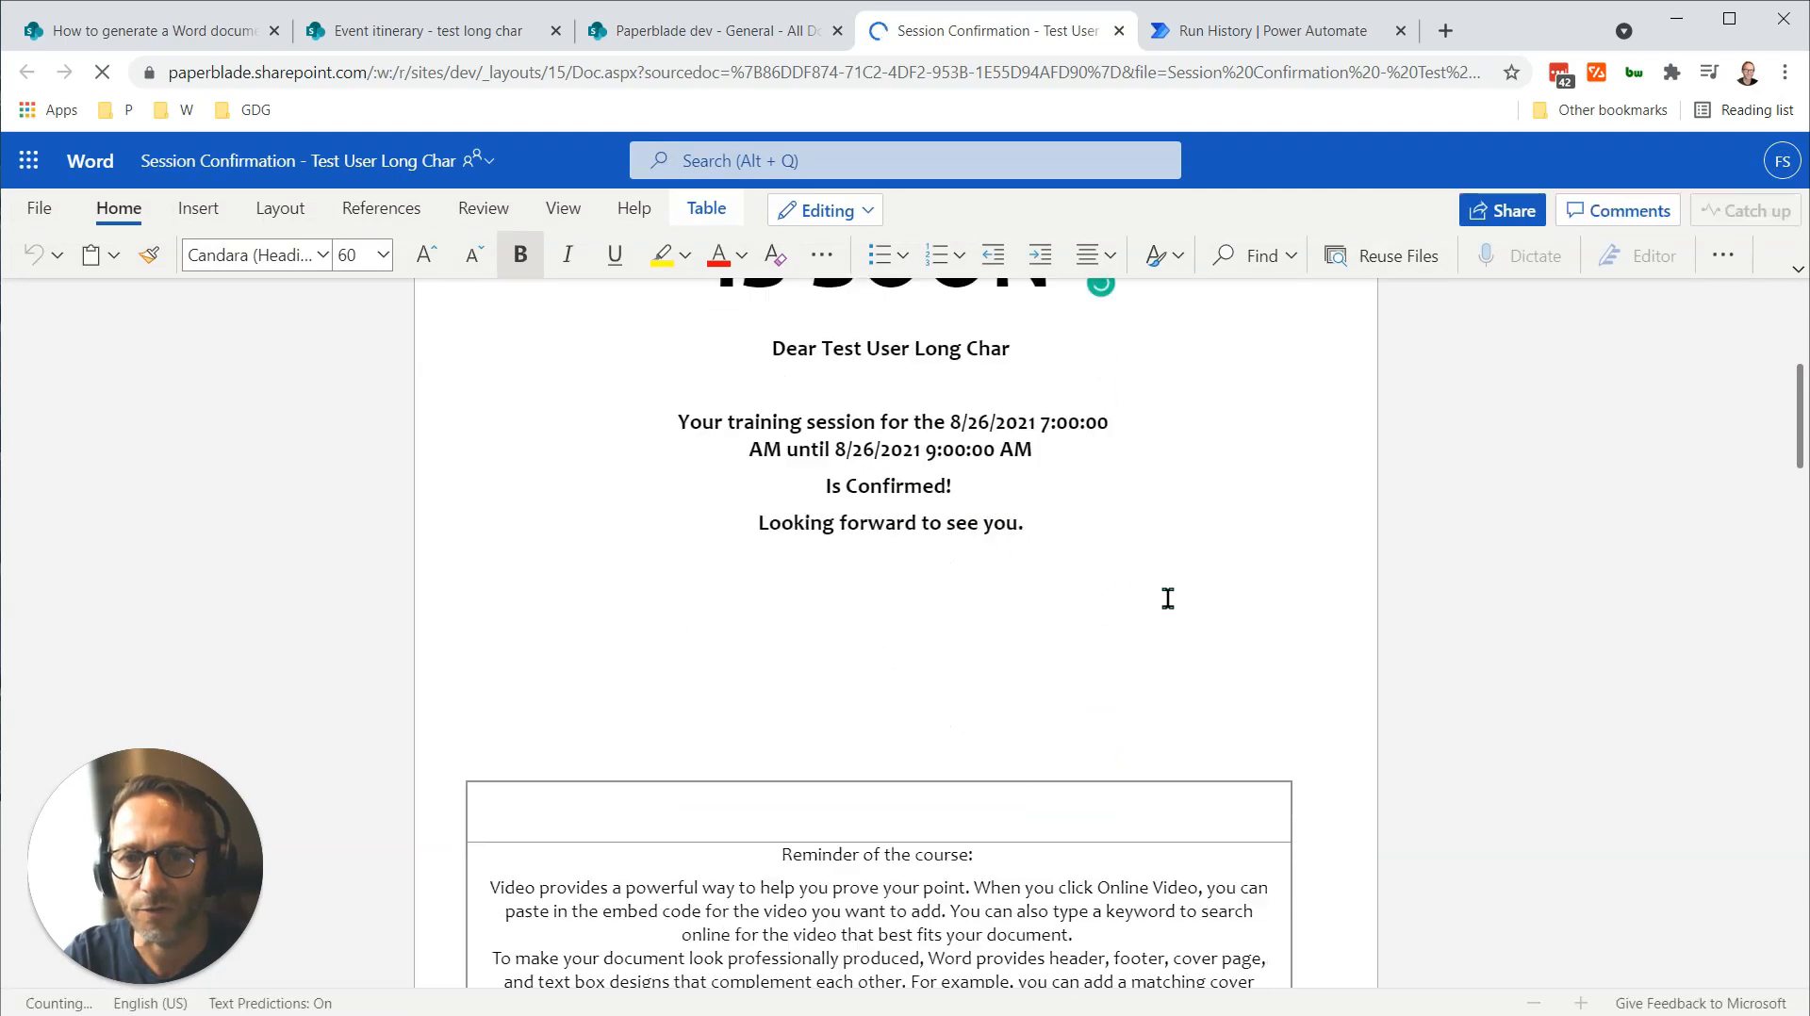
scroll("down", 3)
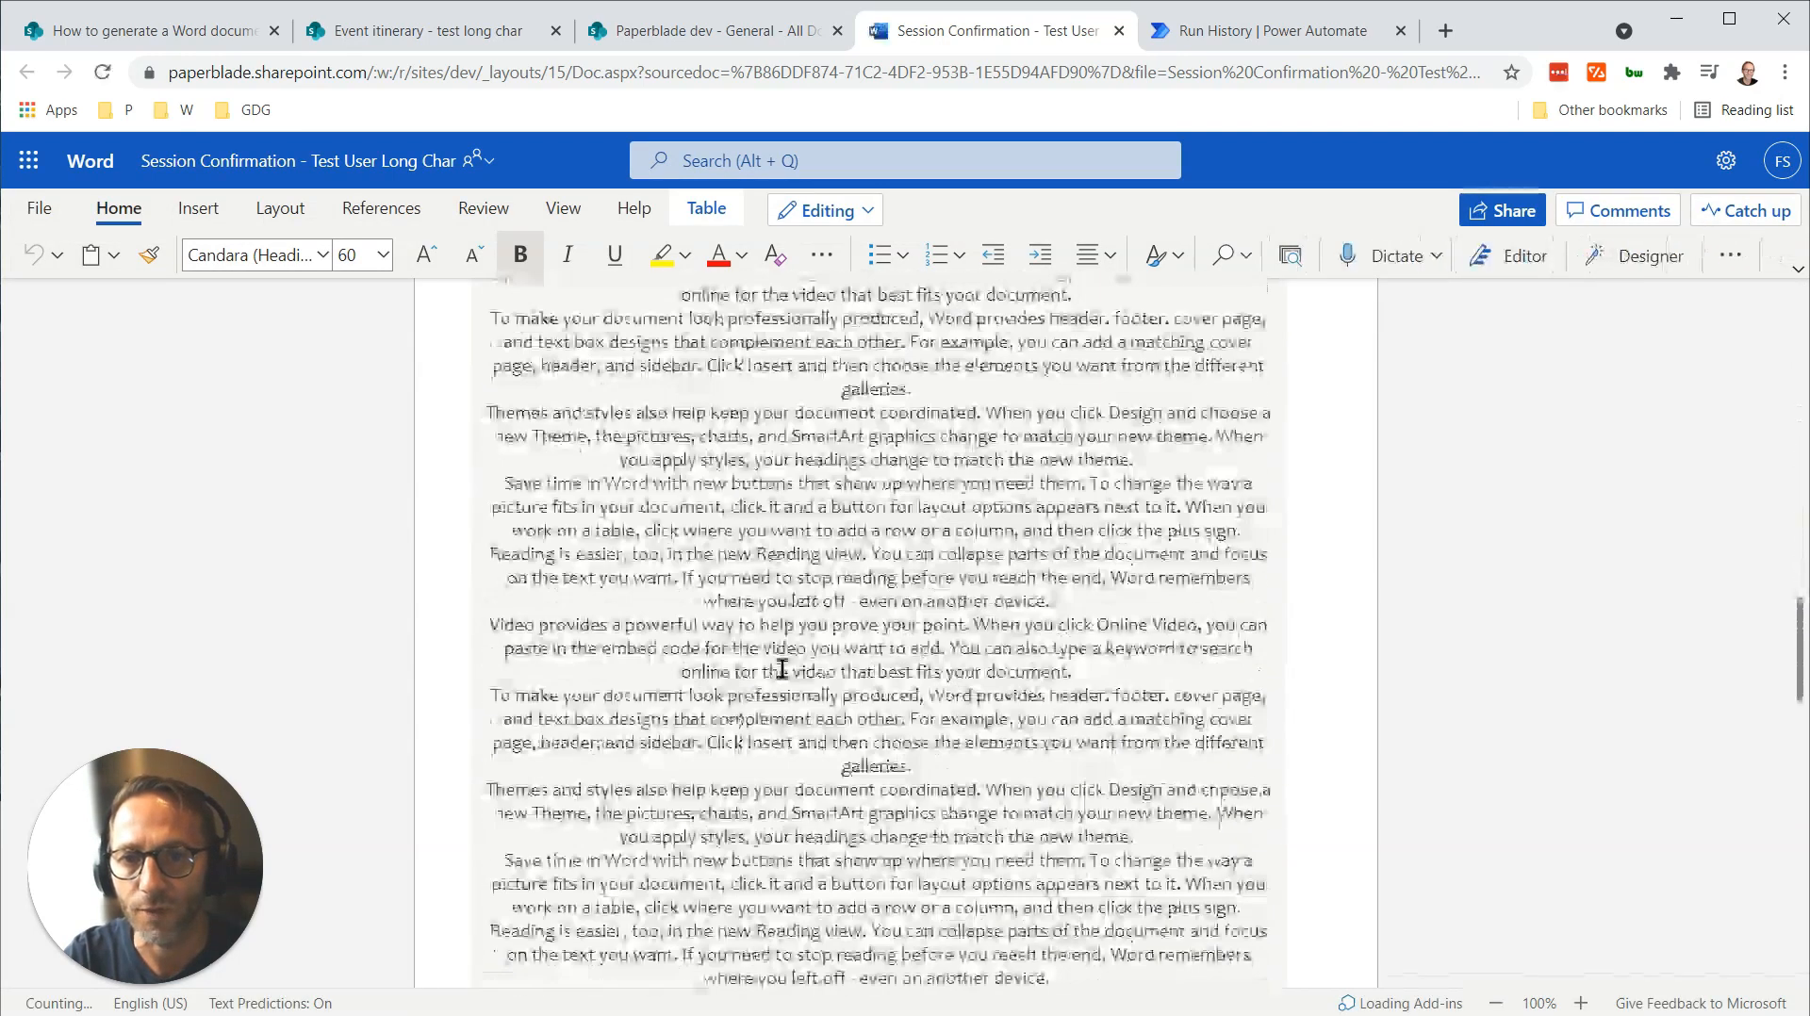
scroll("down", 3)
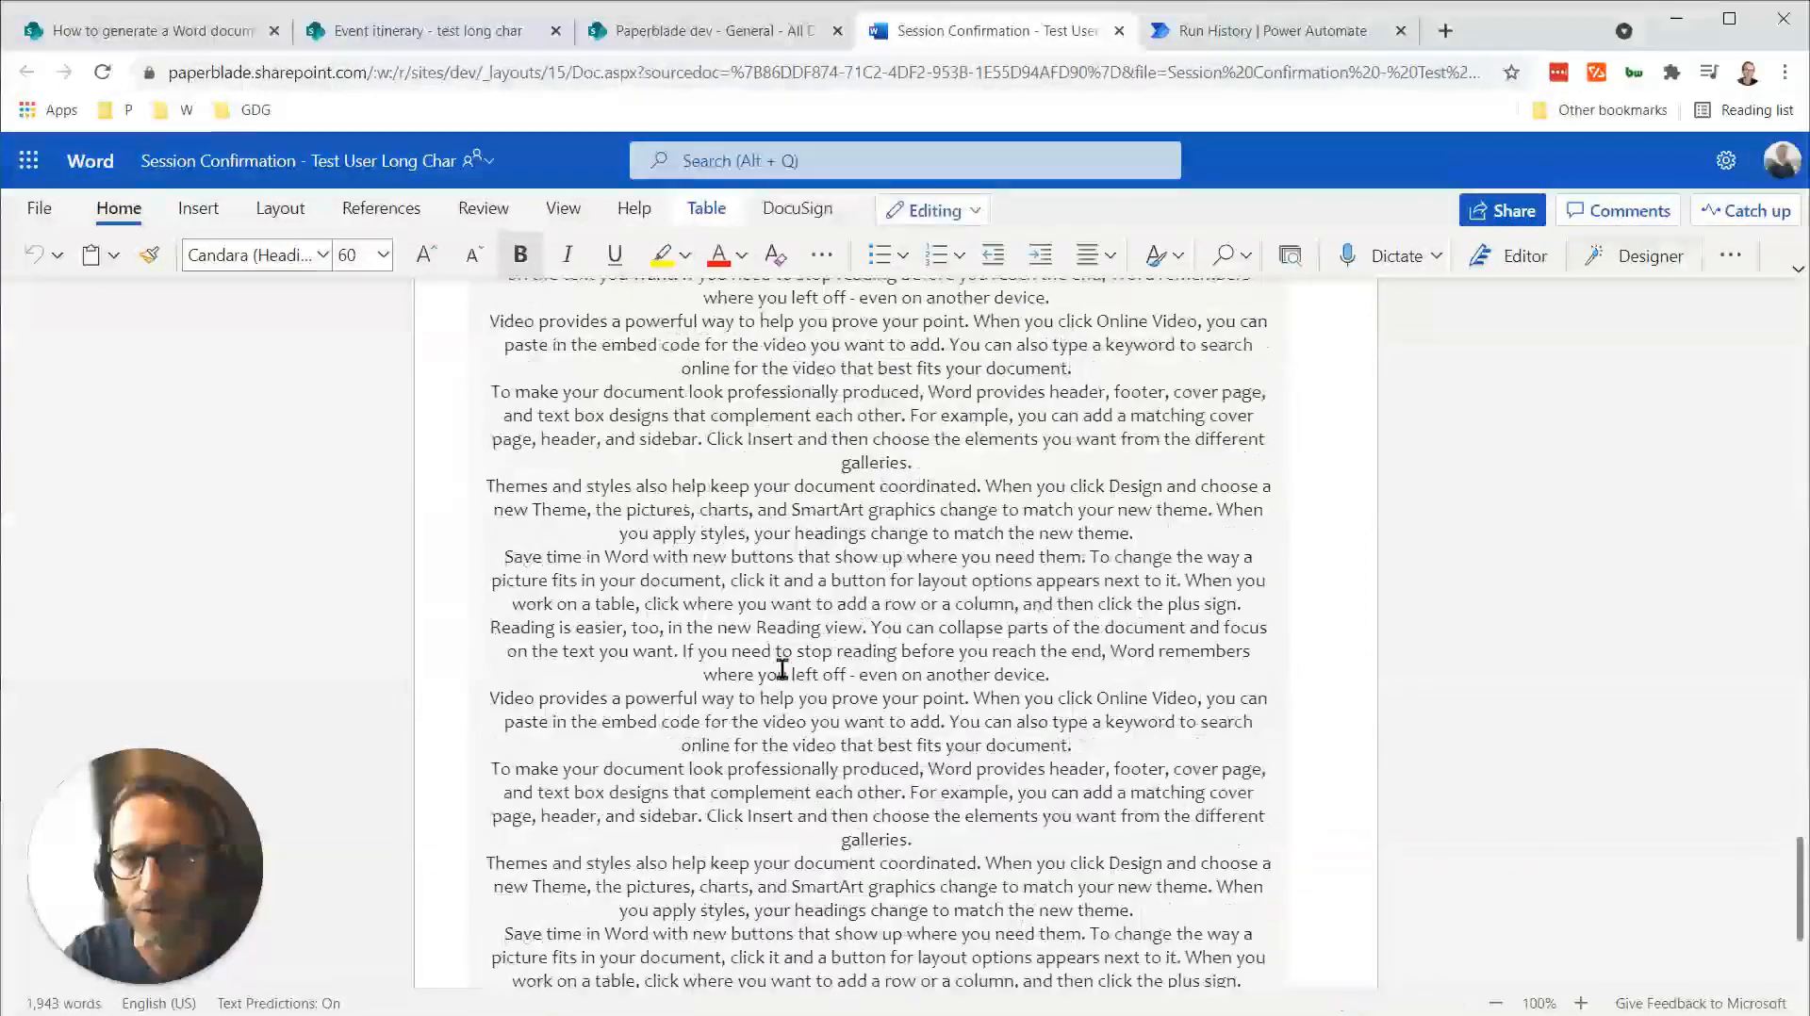
scroll("down", 3)
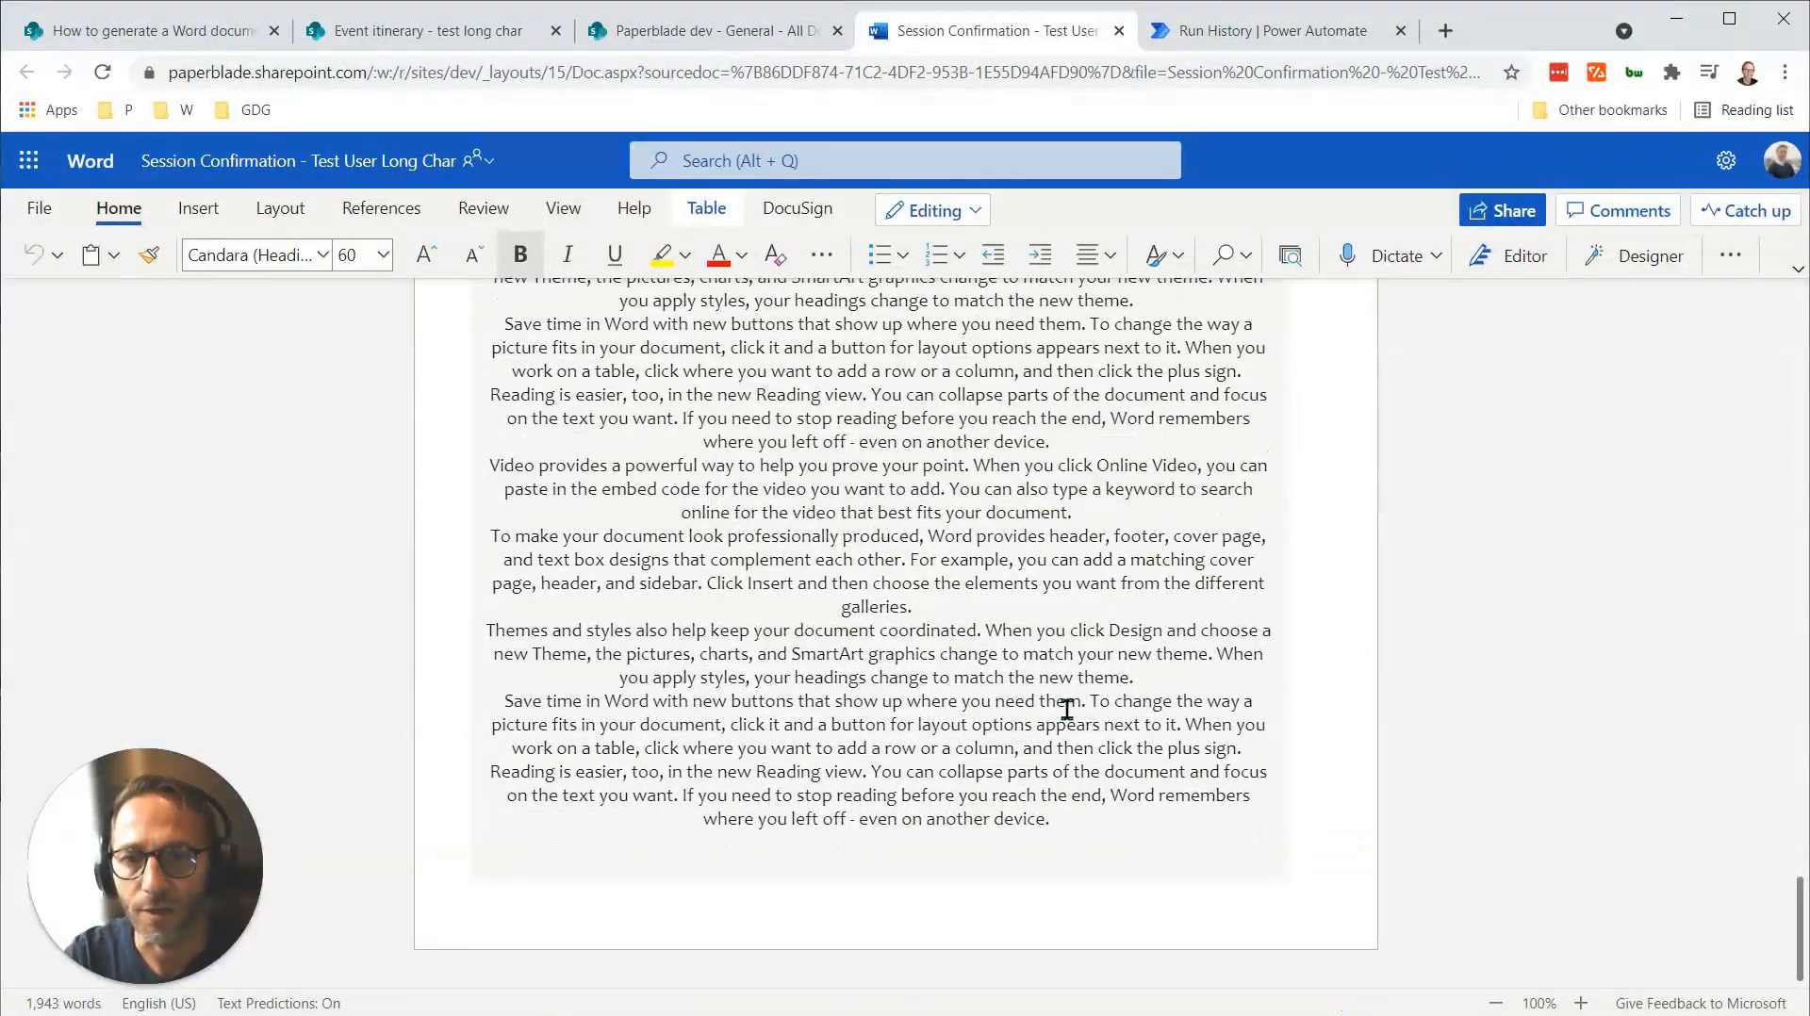
scroll("up", 3)
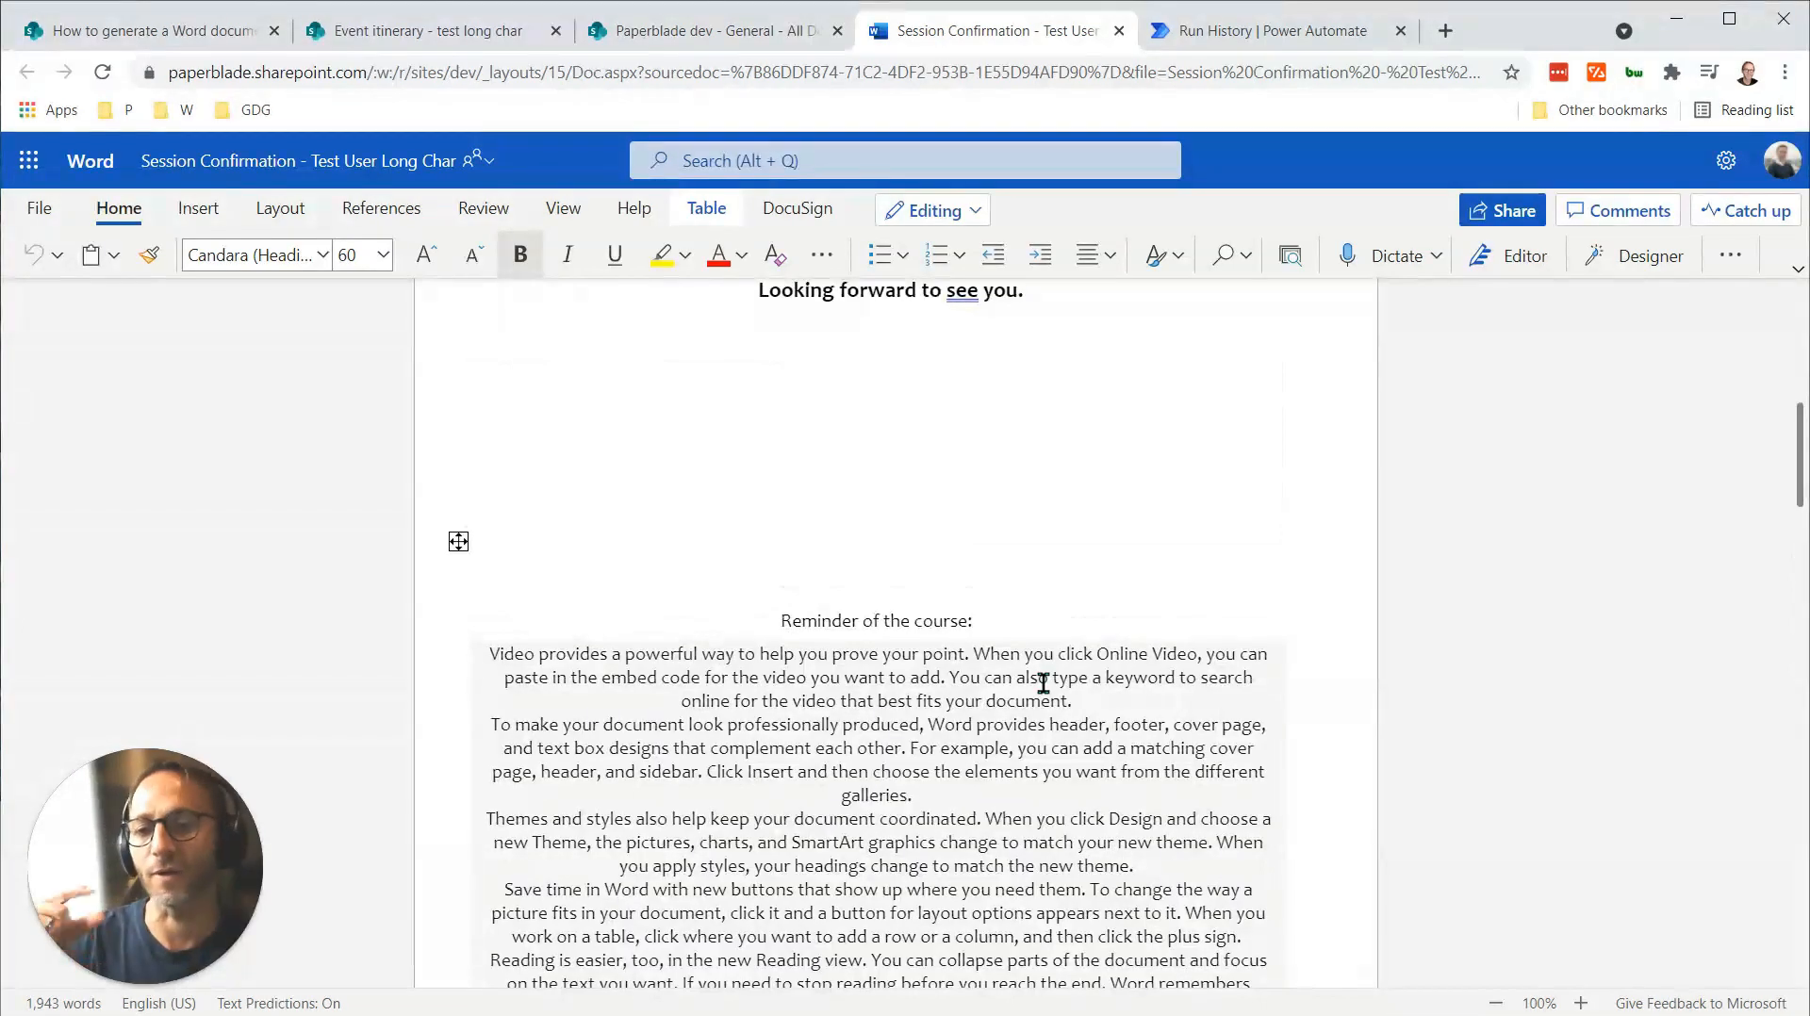
mouse_move(962, 599)
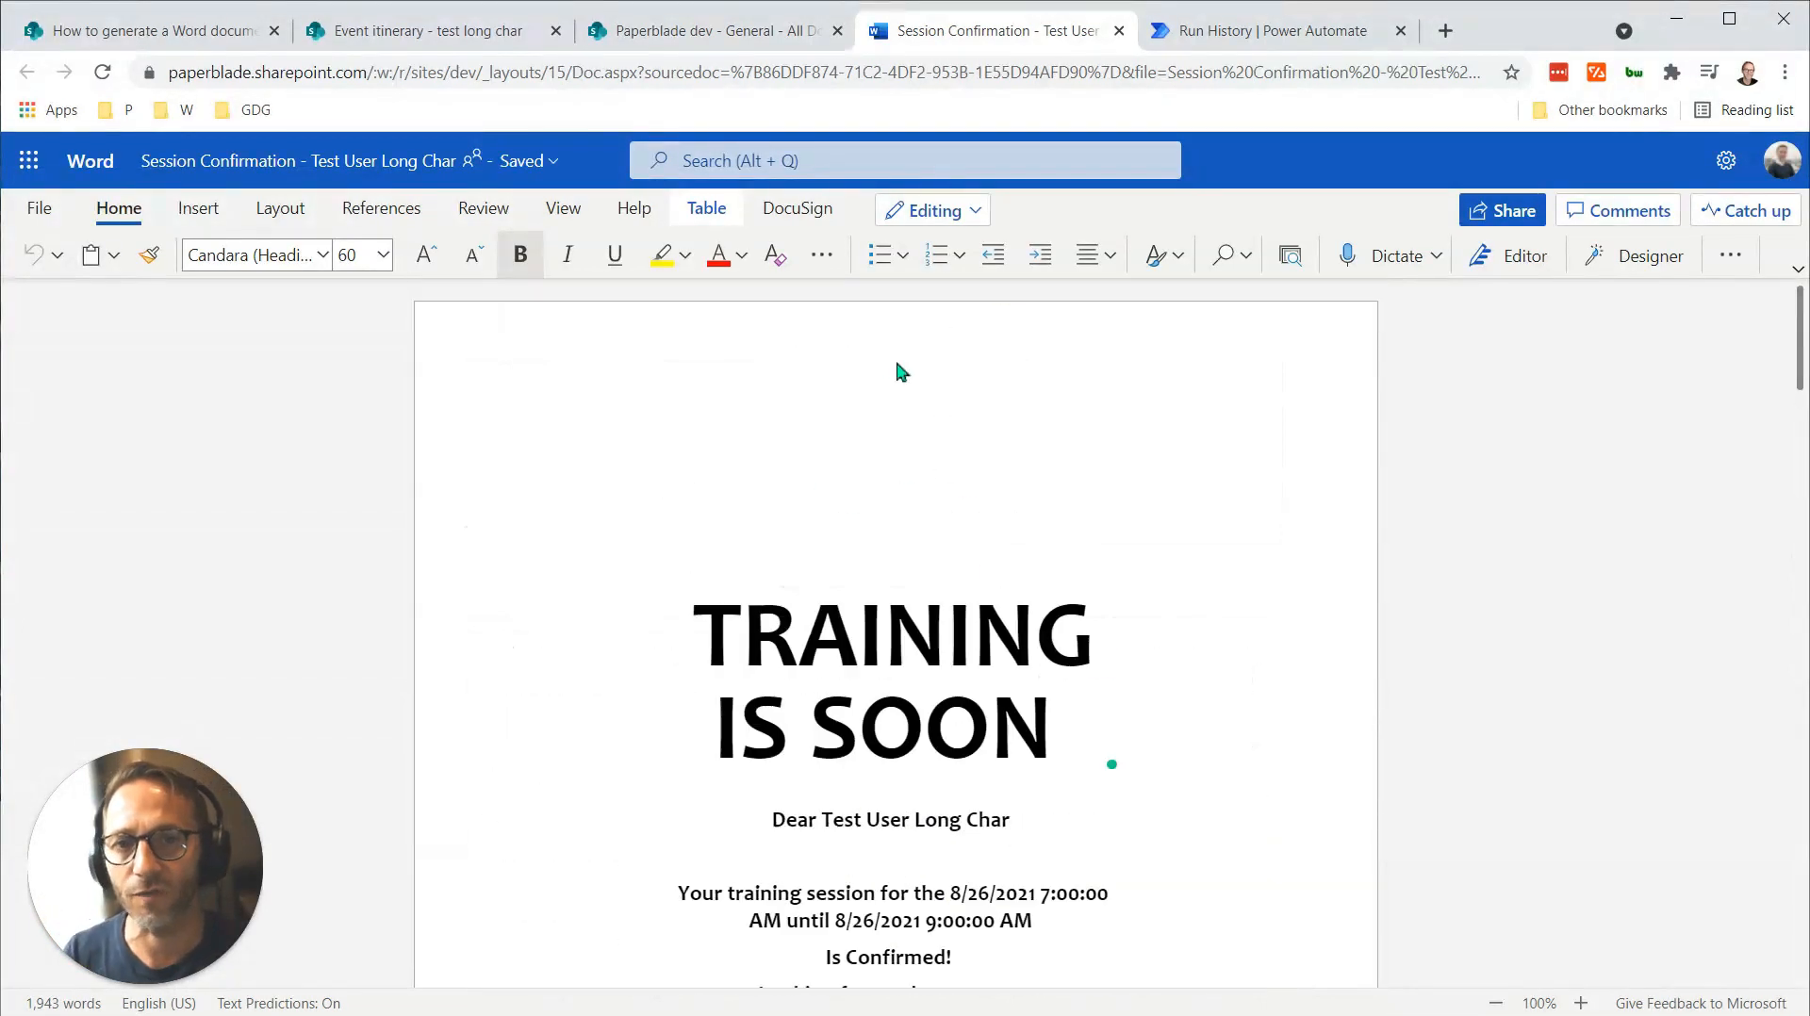
scroll("down", 3)
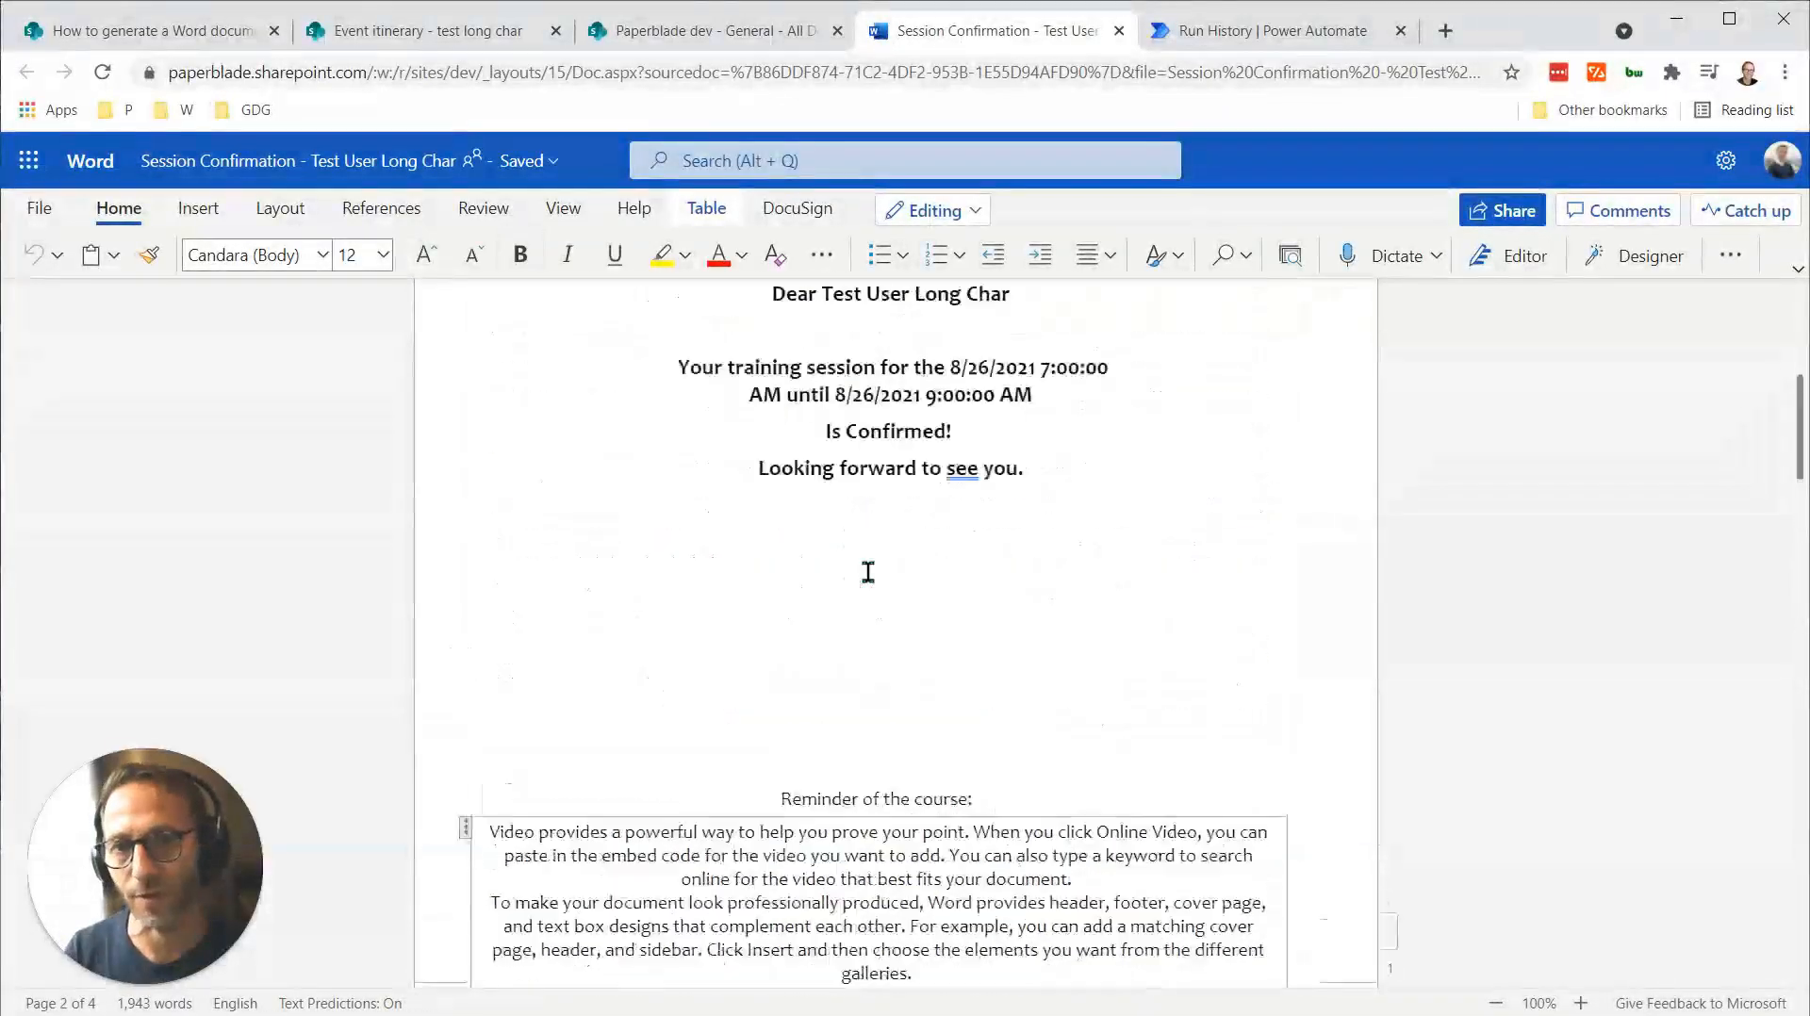
scroll("down", 3)
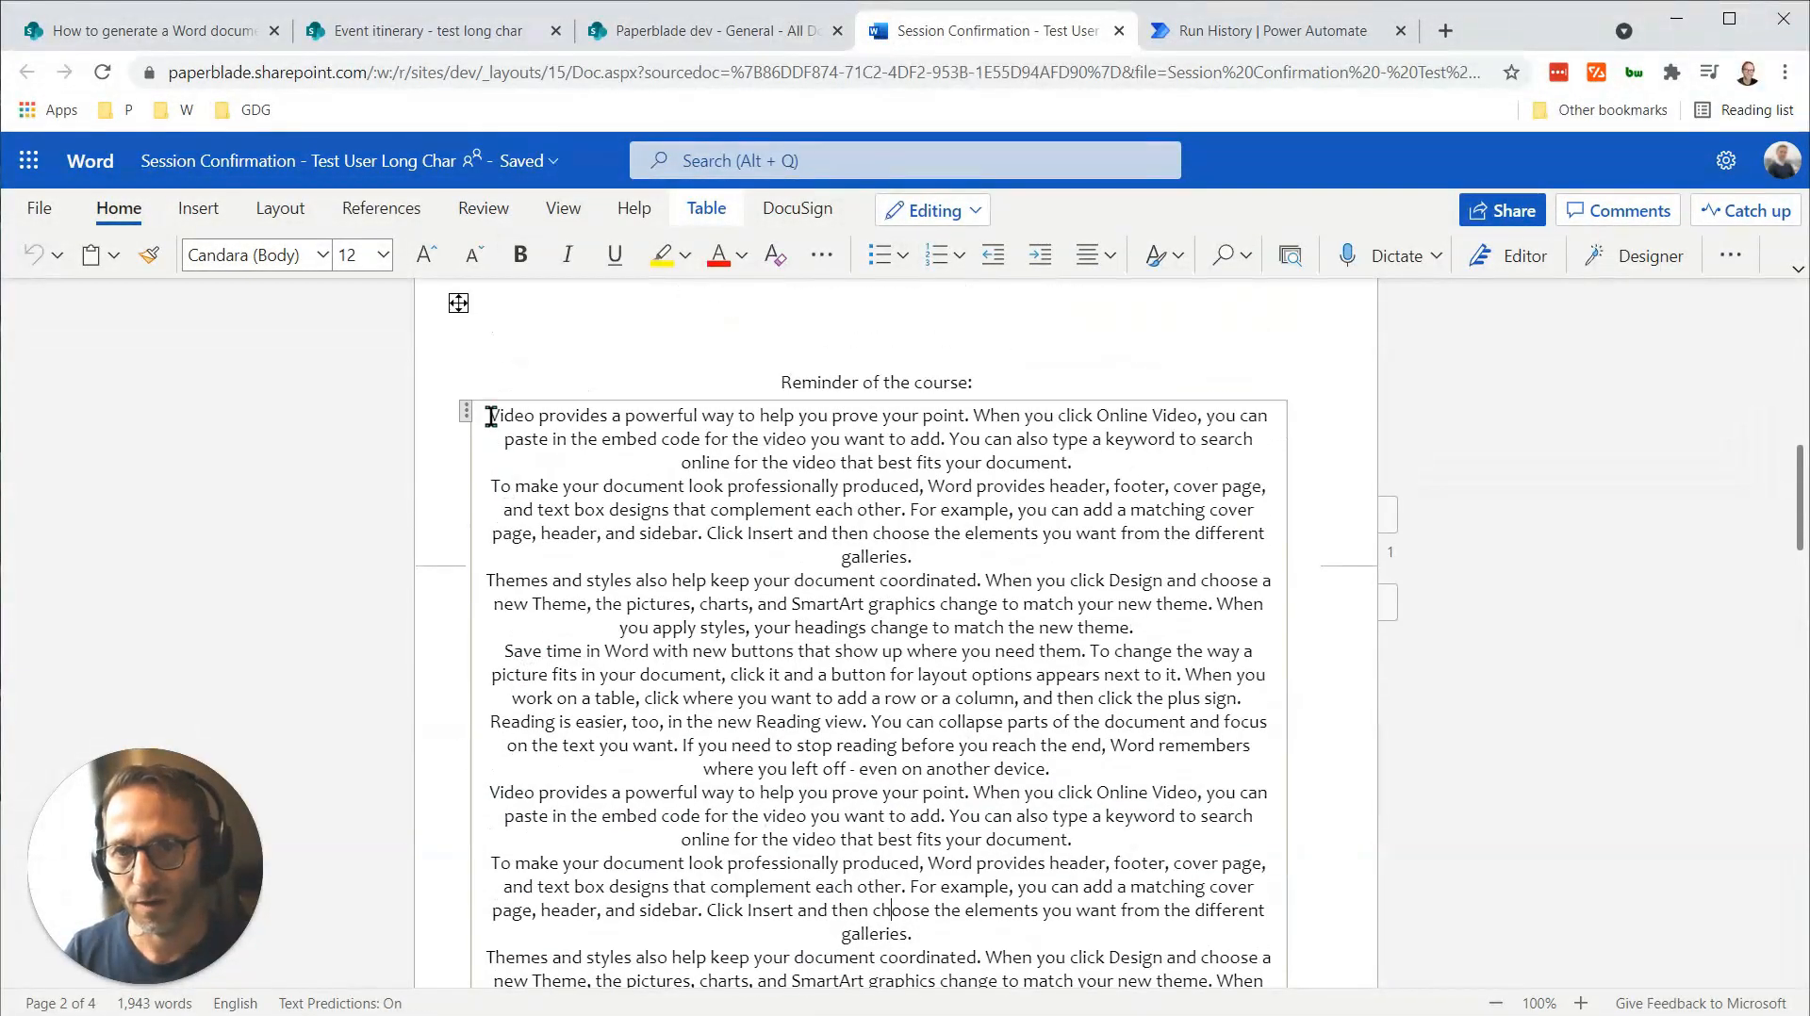
scroll("down", 3)
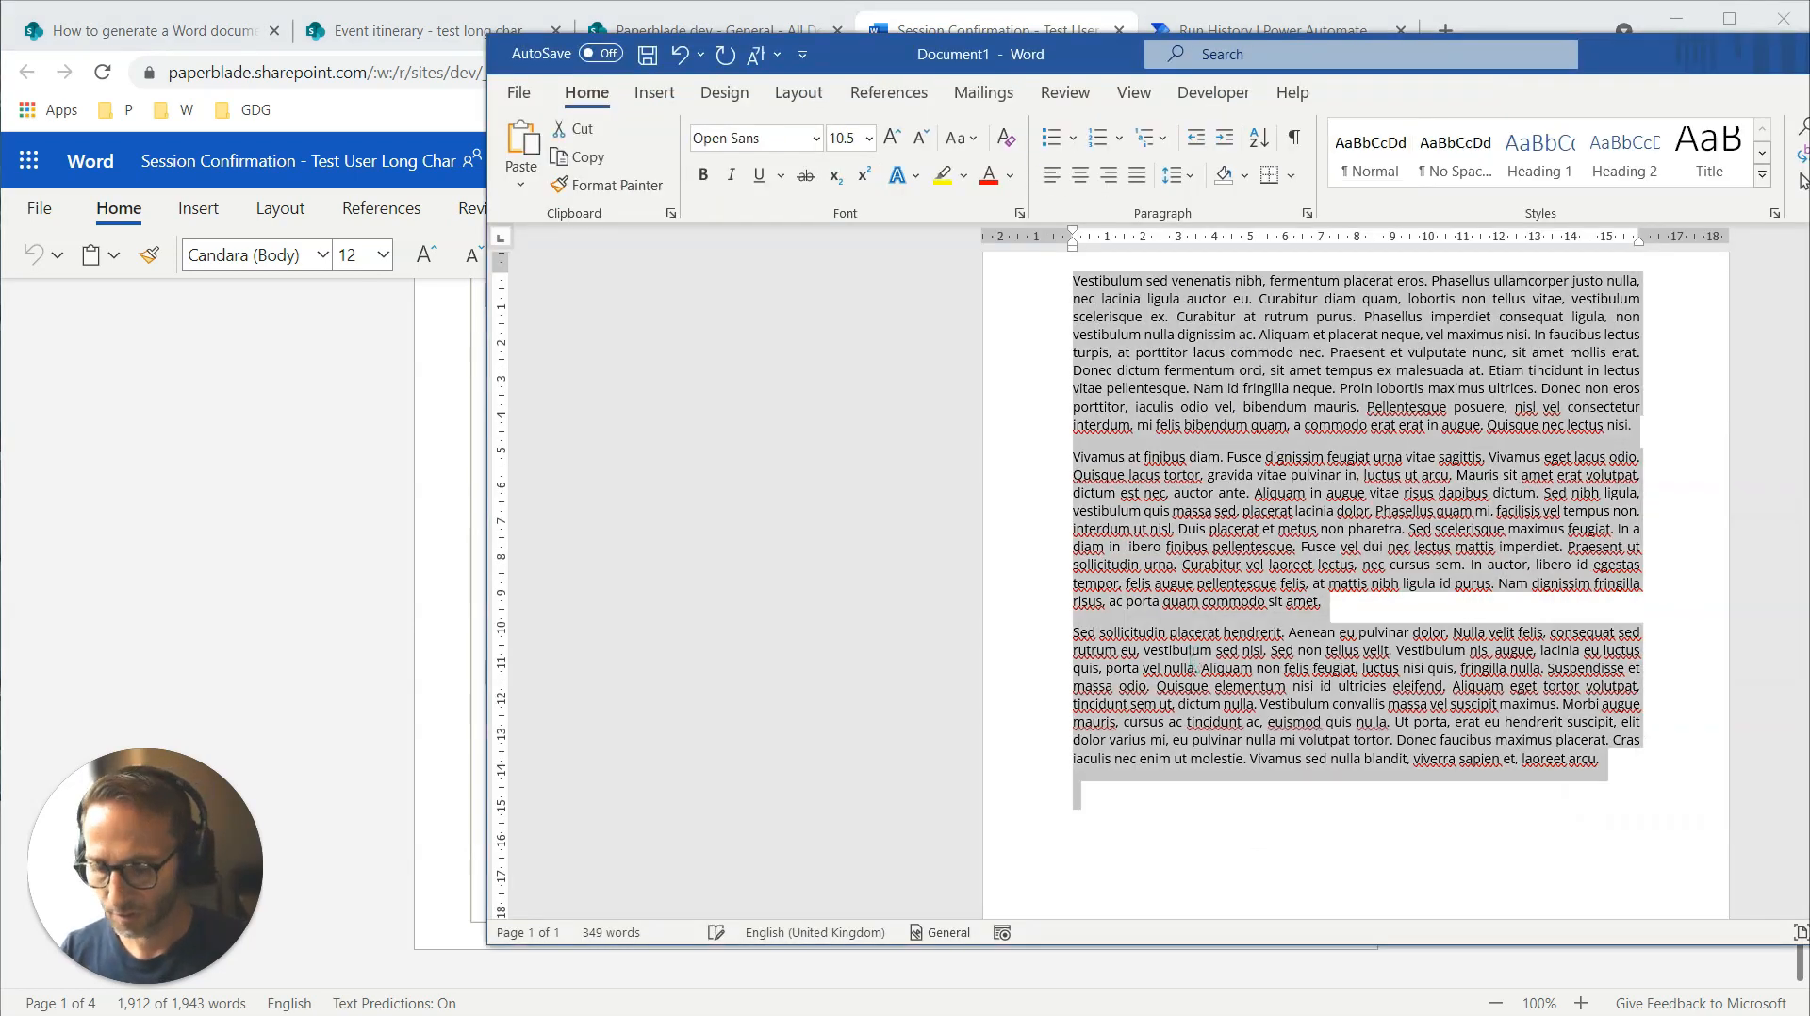
Paste the reminder text over the placeholder paragraphs in the blank Word document.
key("ctrl+v")
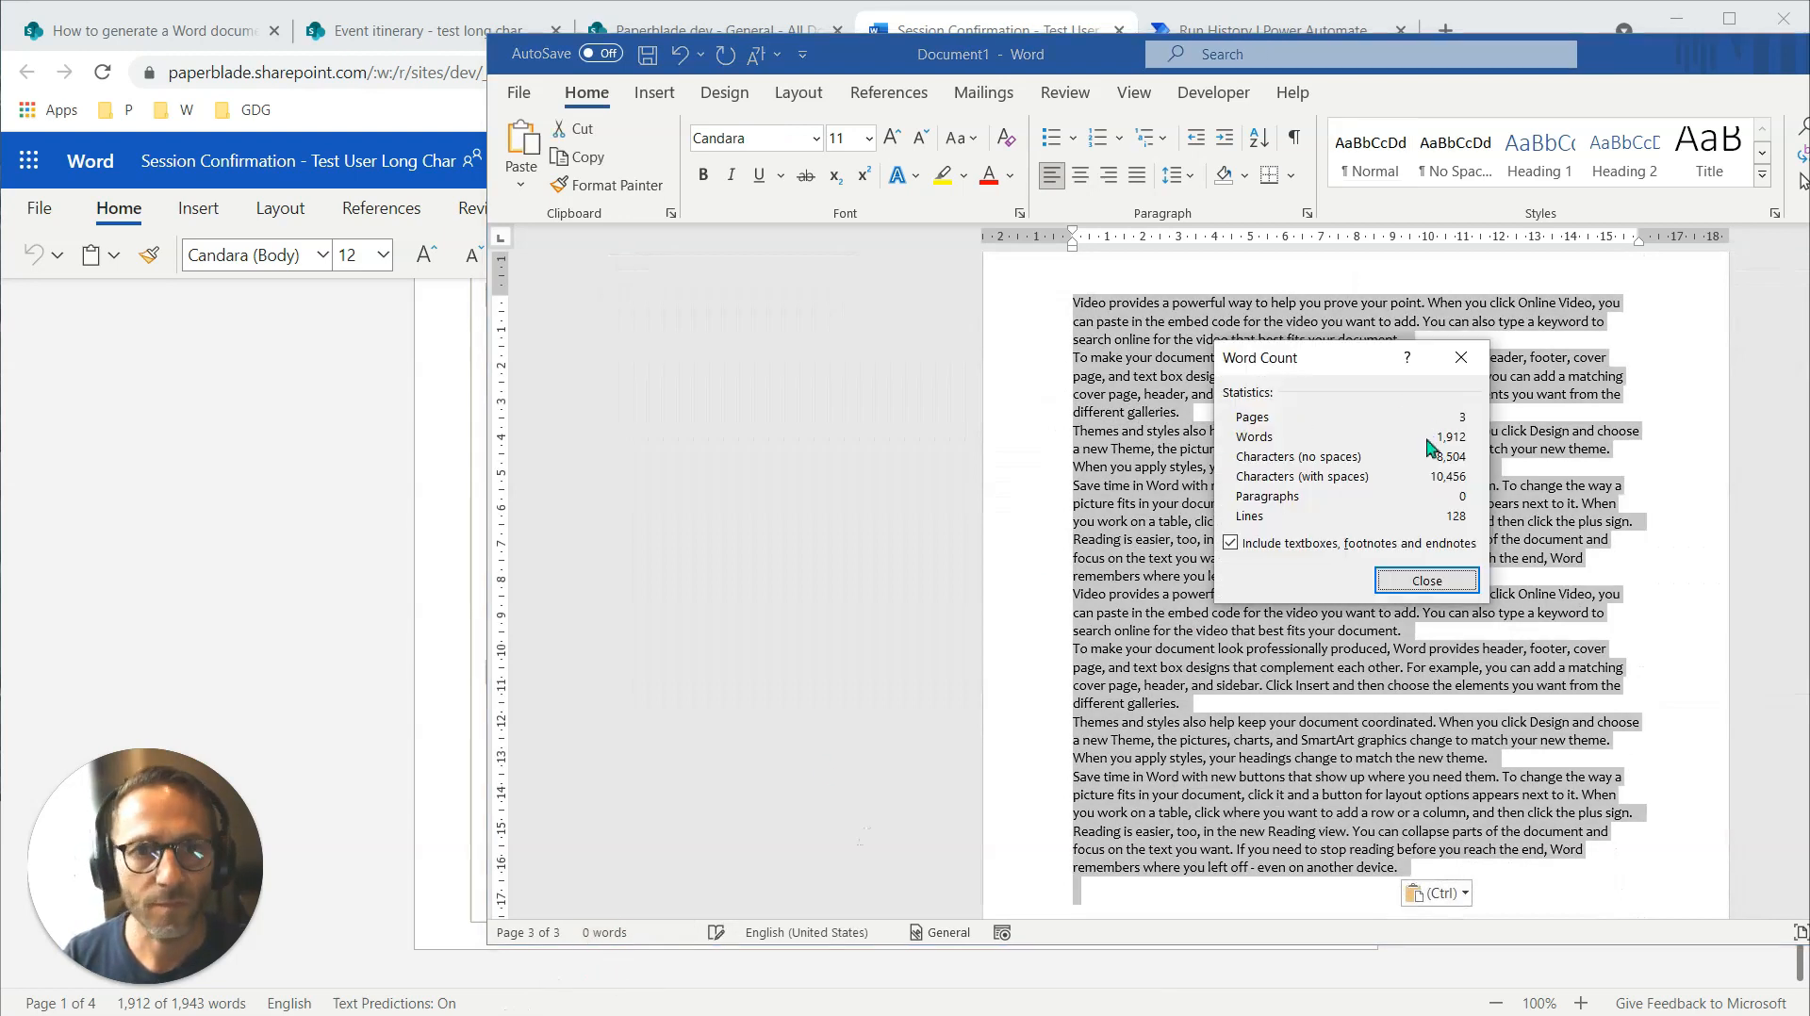
mouse_move(1450, 474)
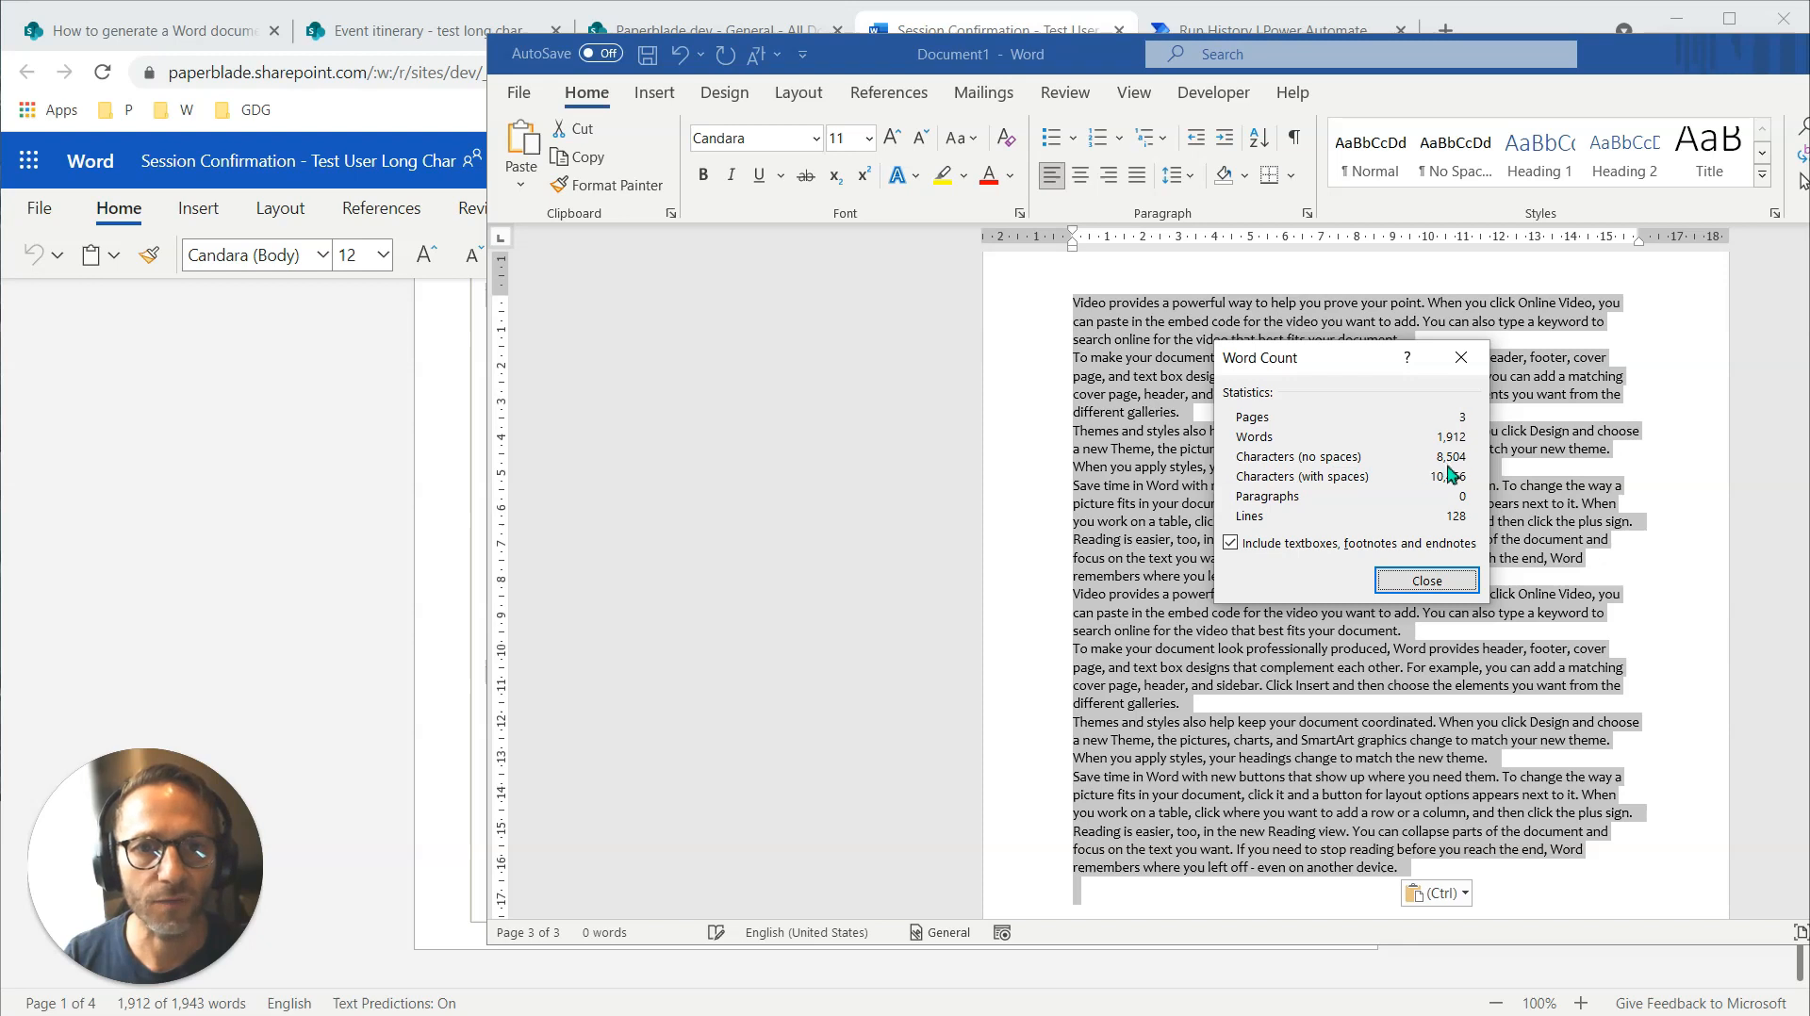
mouse_move(373, 584)
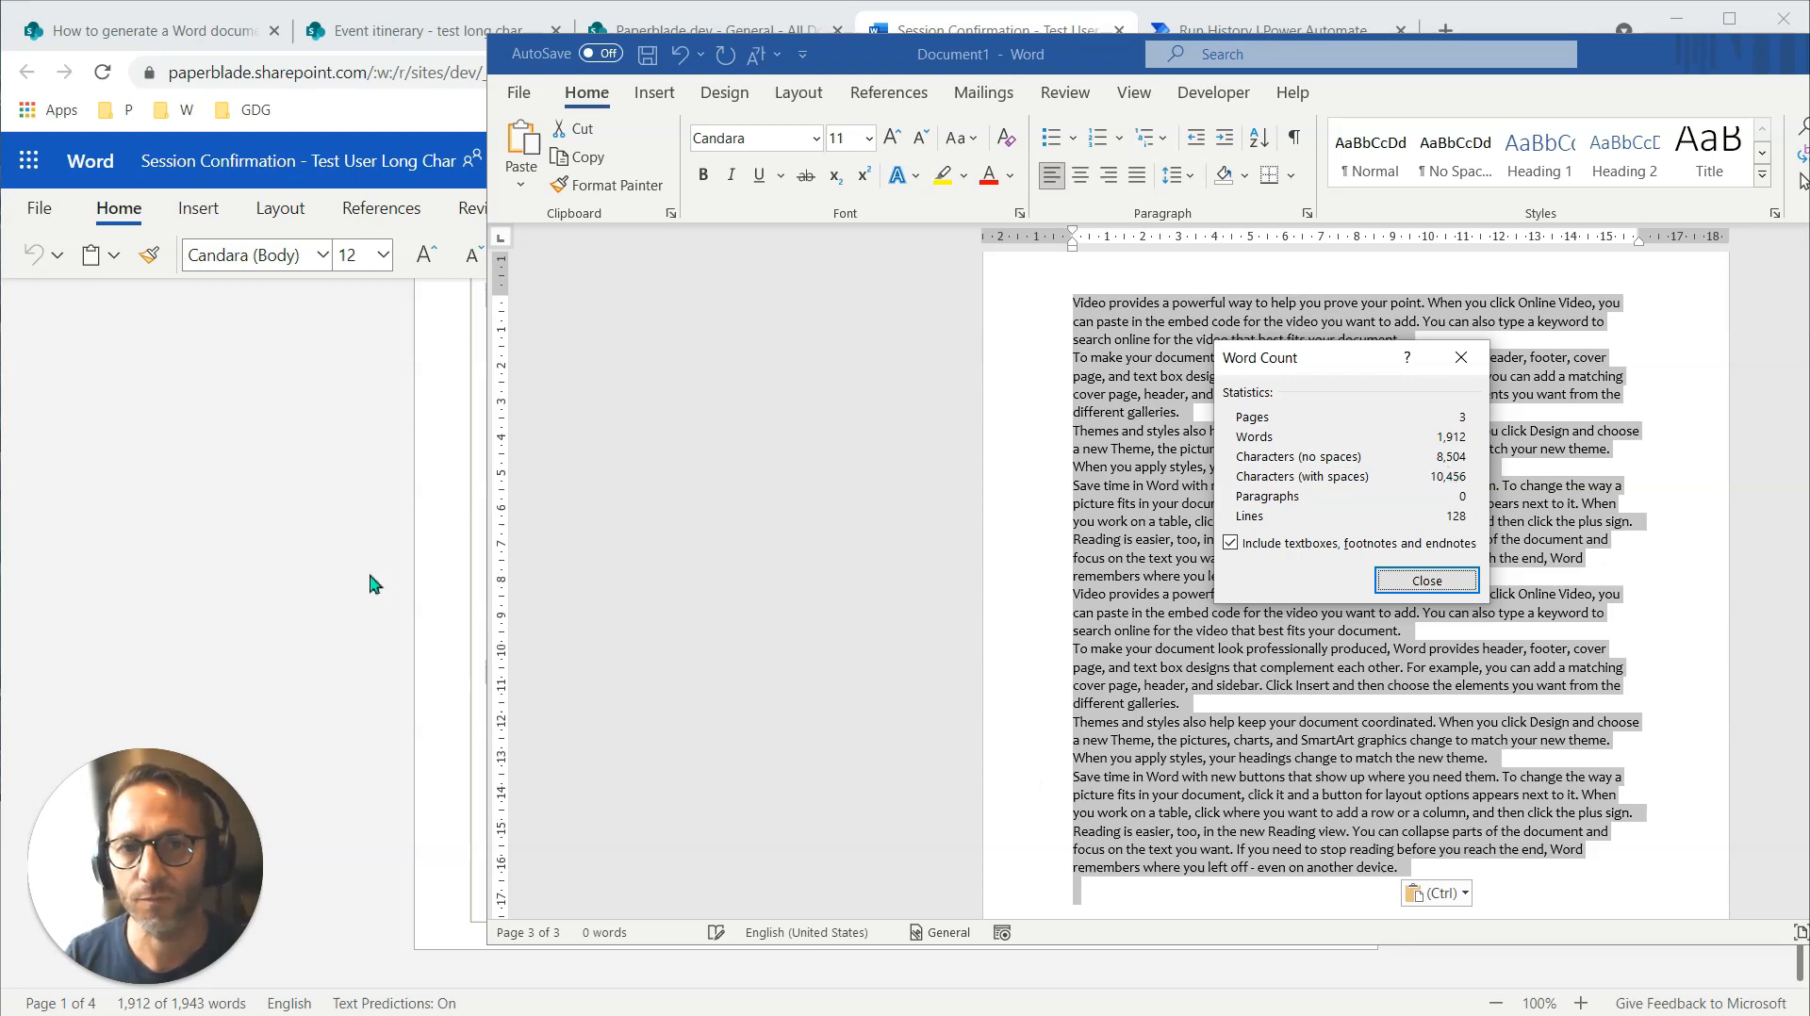